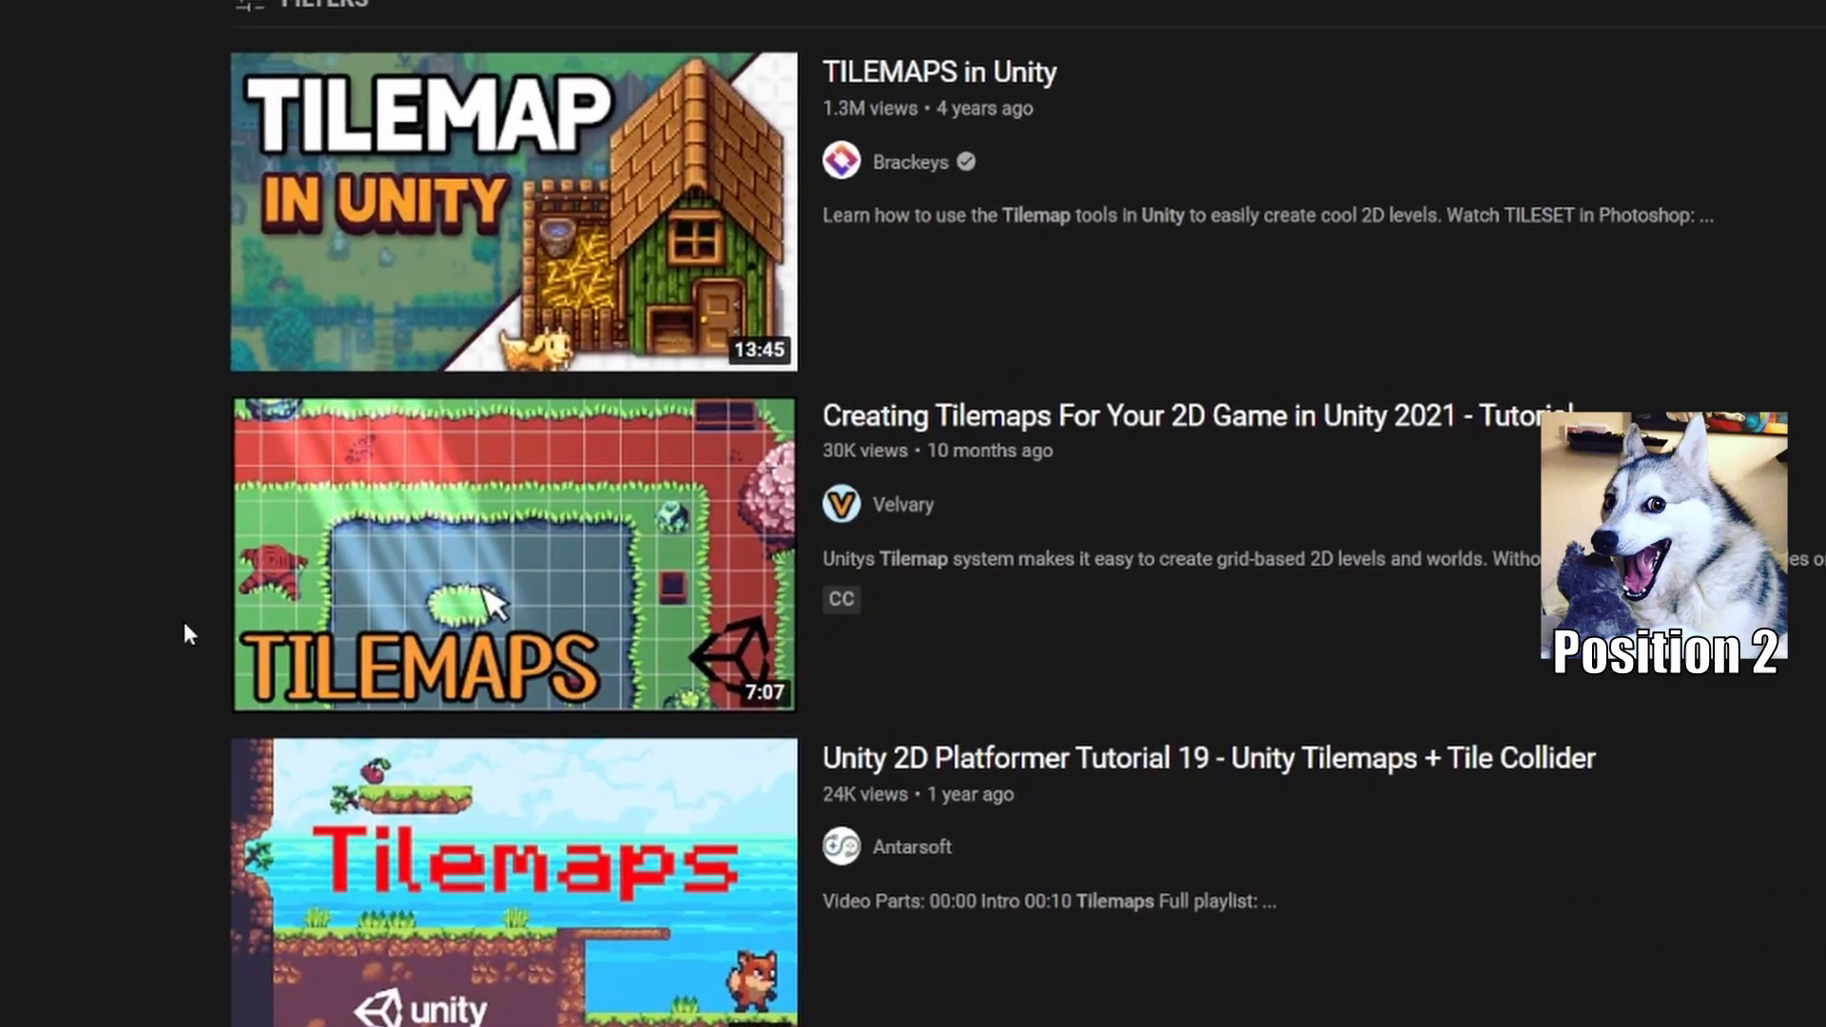
Expand Grid in the Hierarchy and select the Ground tilemap to inspect it.
{"action": "left_click", "coordinate": [483, 554]}
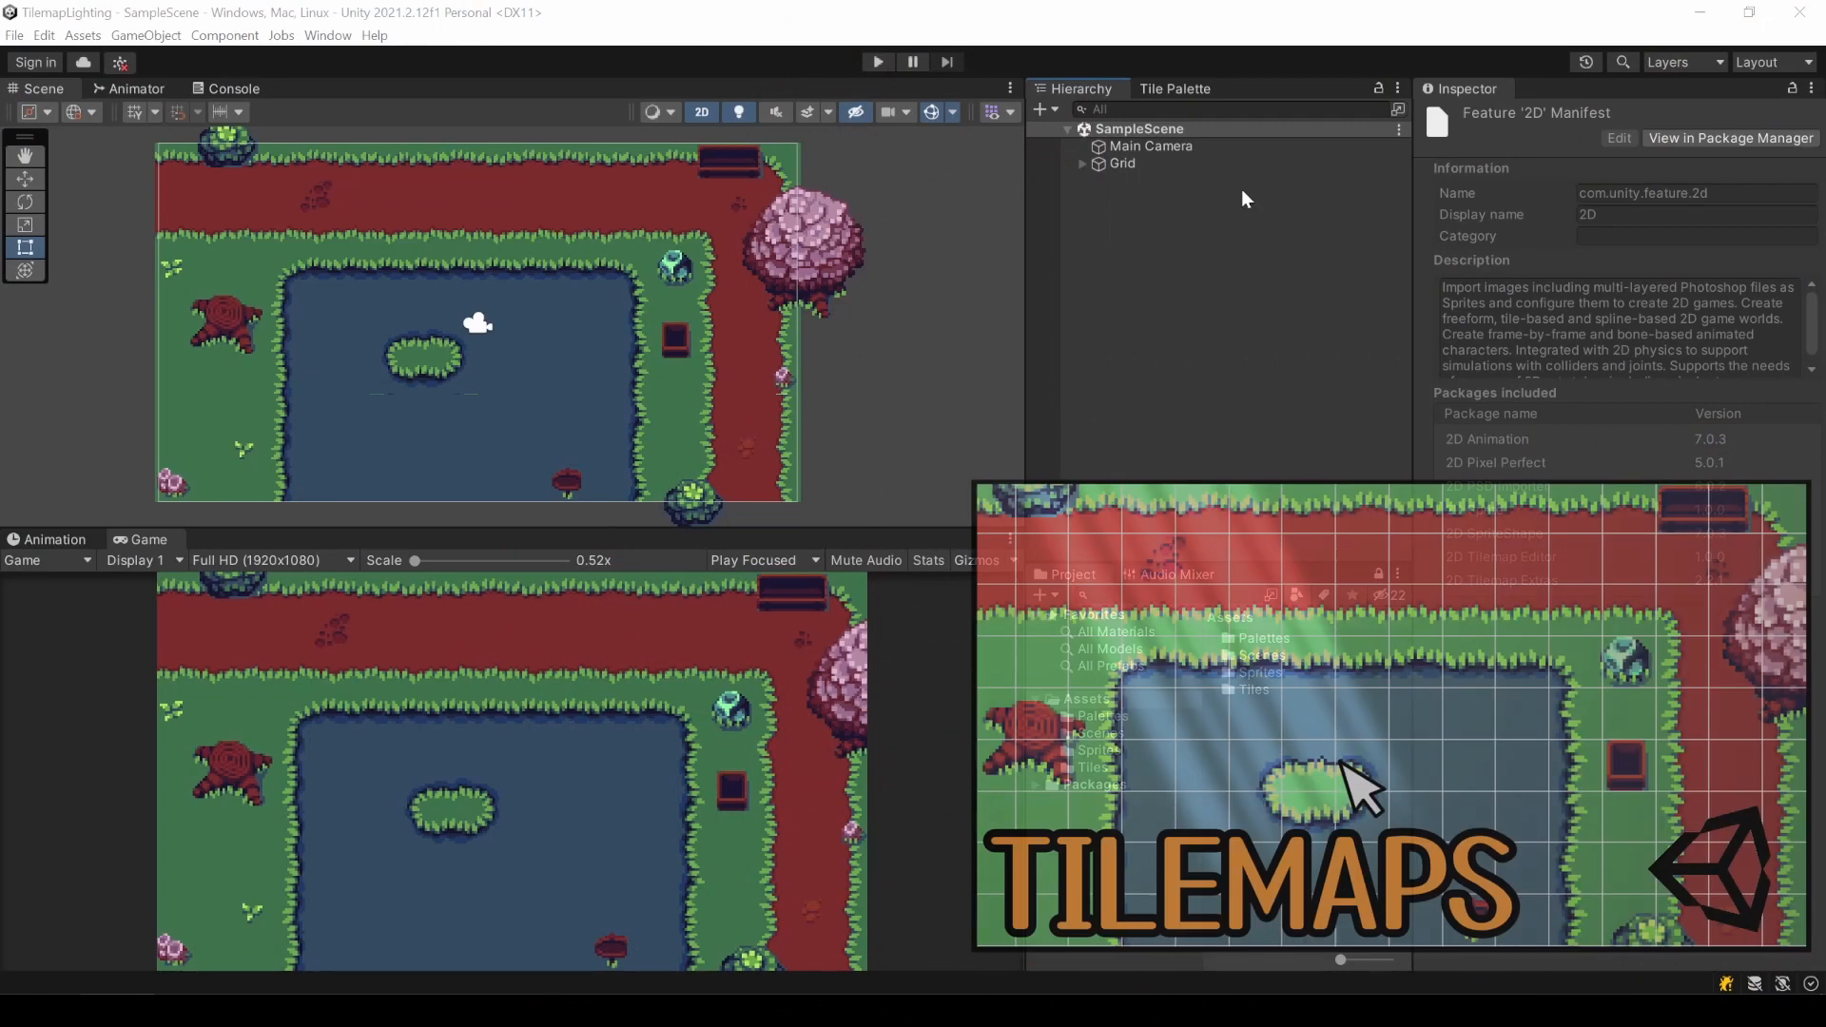
{"action": "left_click", "coordinate": [1080, 163]}
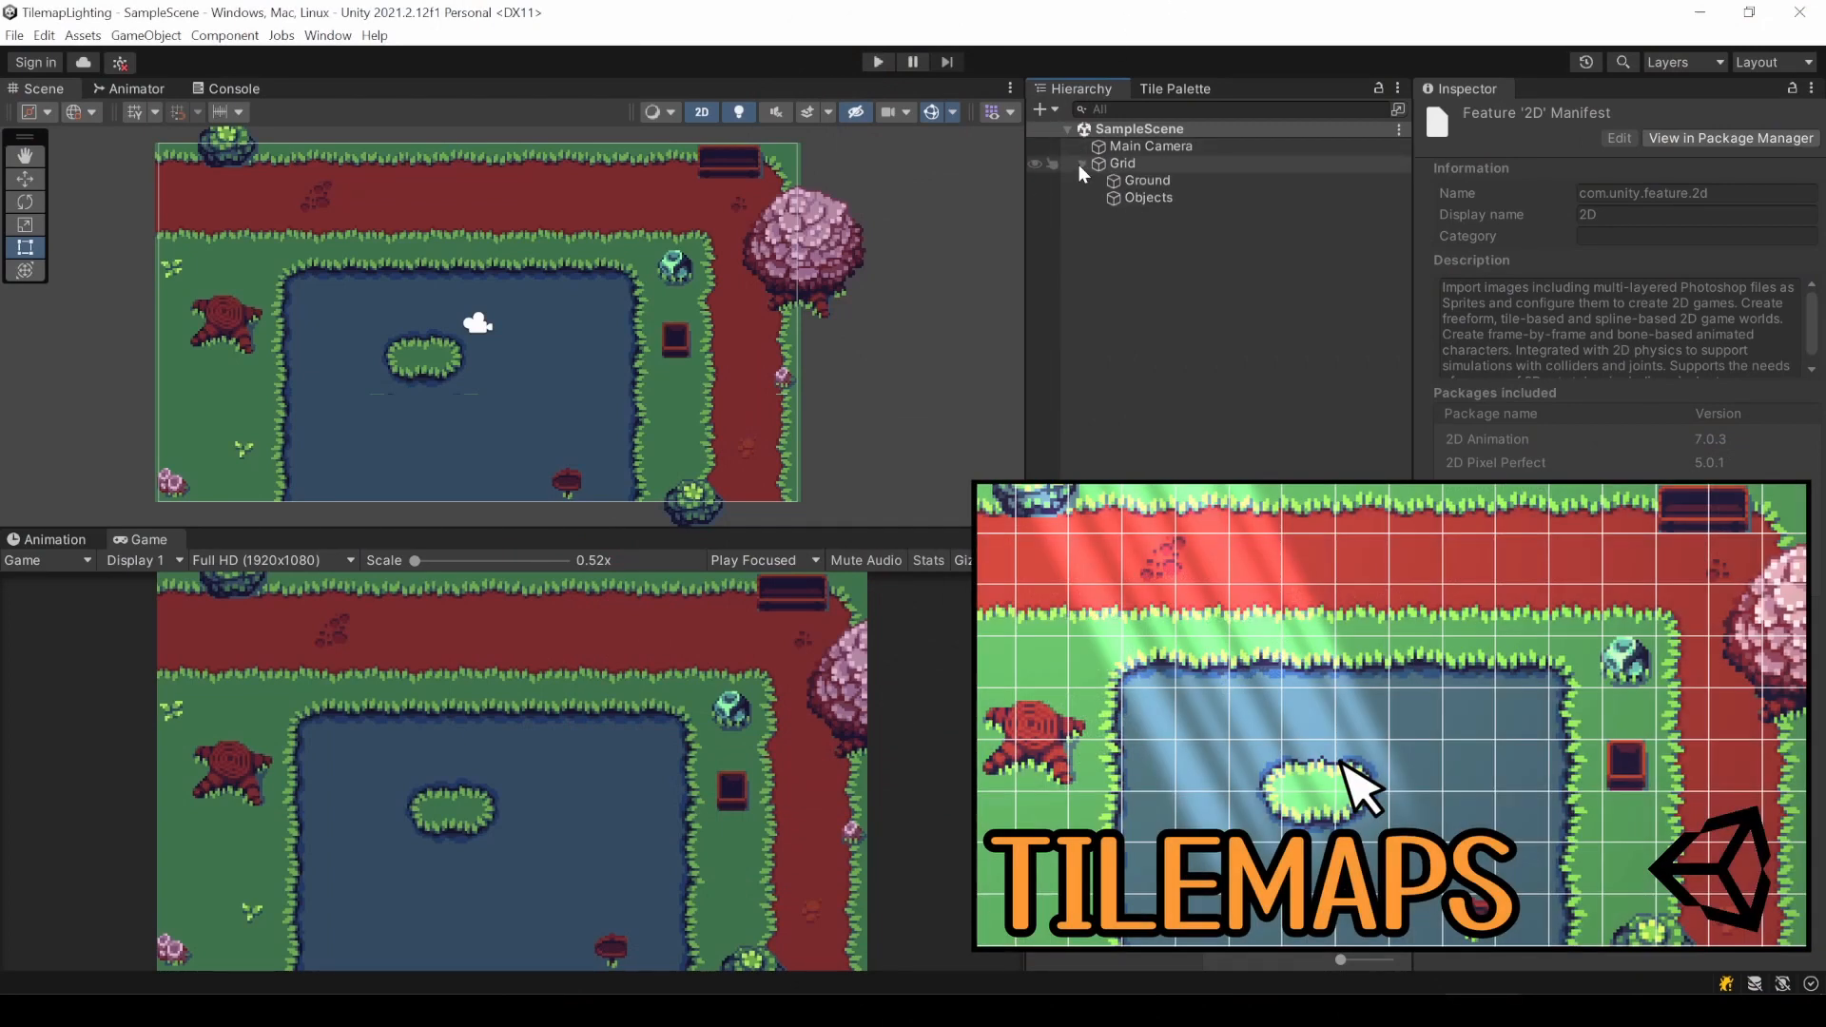
{"action": "left_click", "coordinate": [1149, 179]}
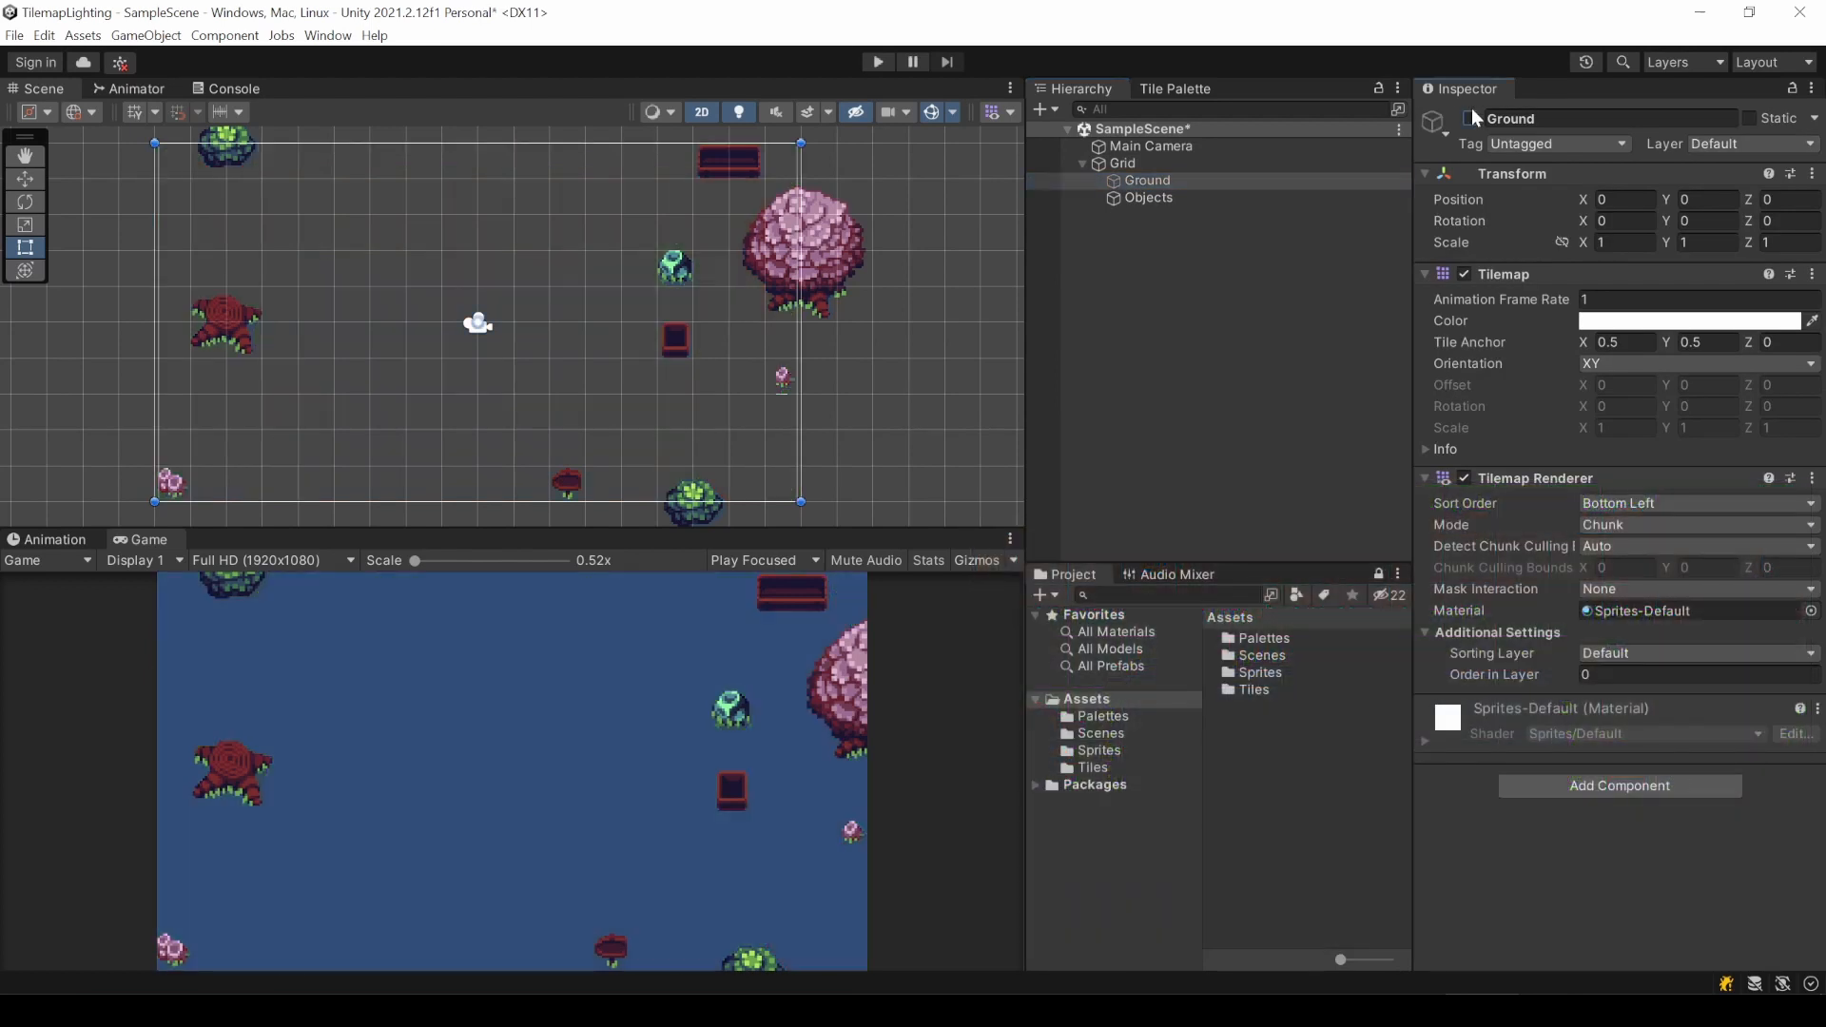
{"action": "left_click", "coordinate": [1151, 198]}
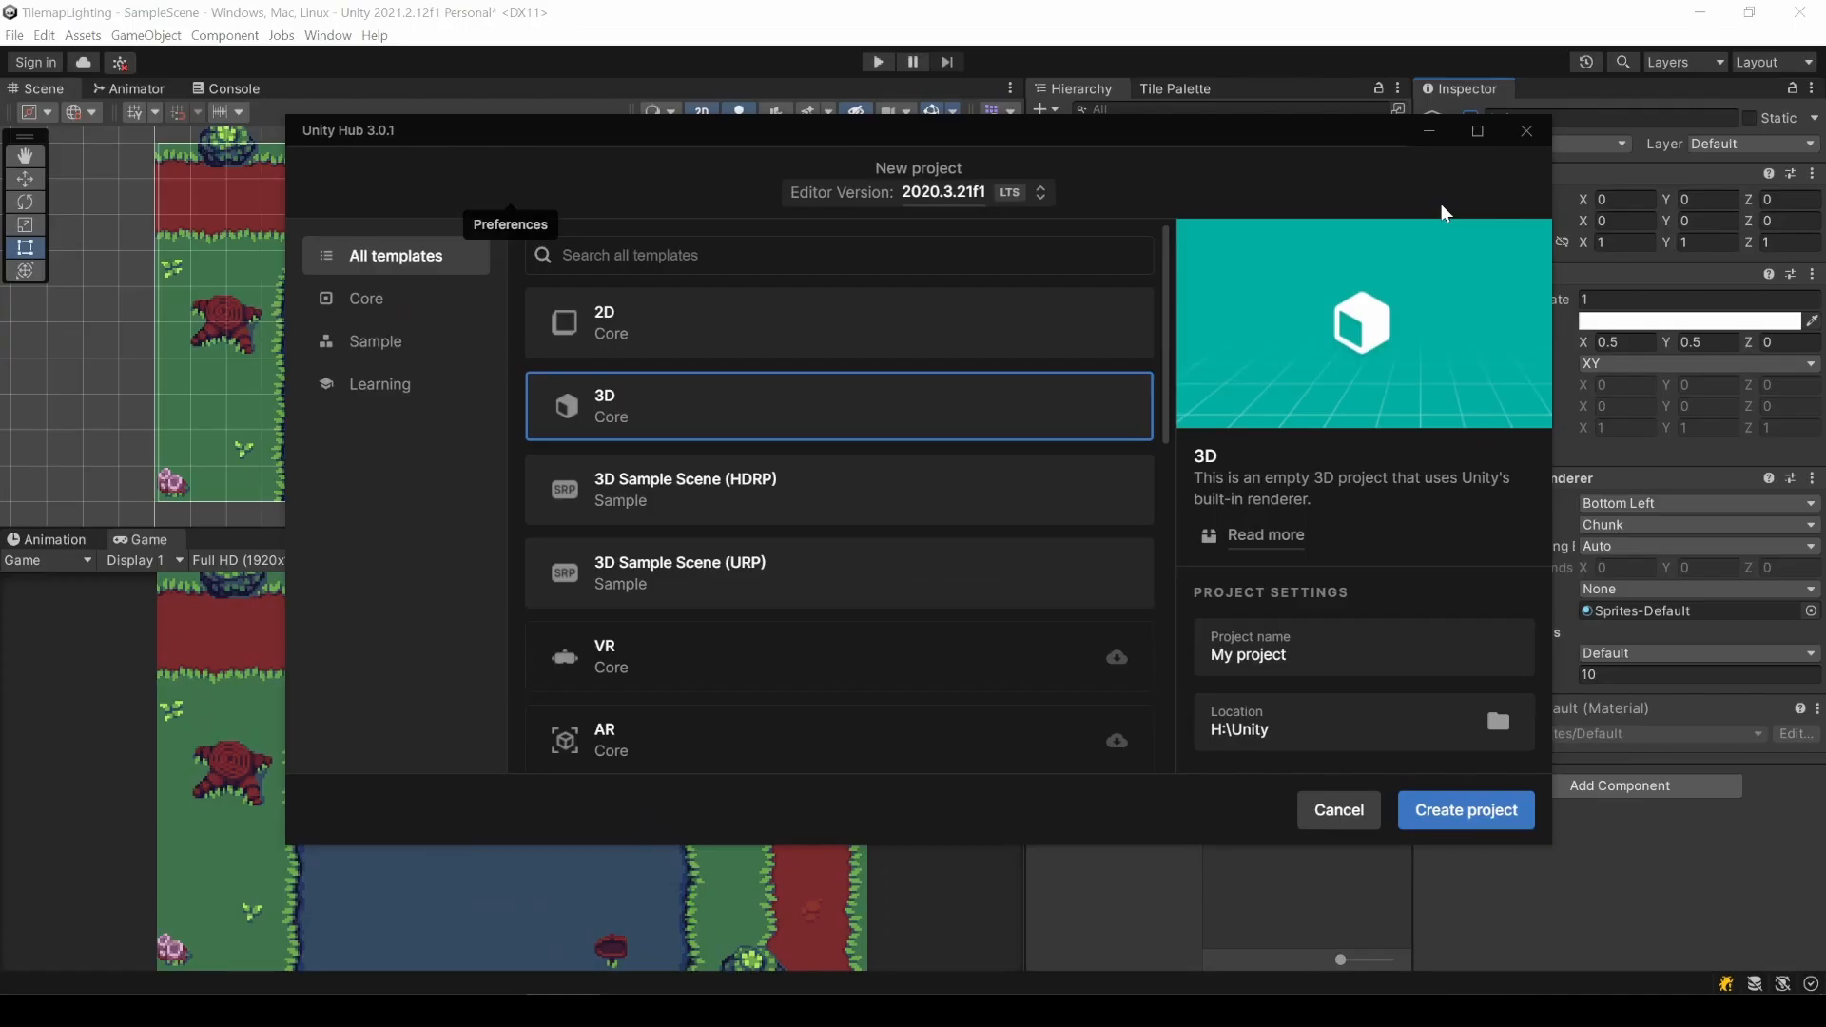
Choose editor 2021.2.12f1 with the 2D (URP) template, then close the New project window.
{"action": "left_click", "coordinate": [1042, 192]}
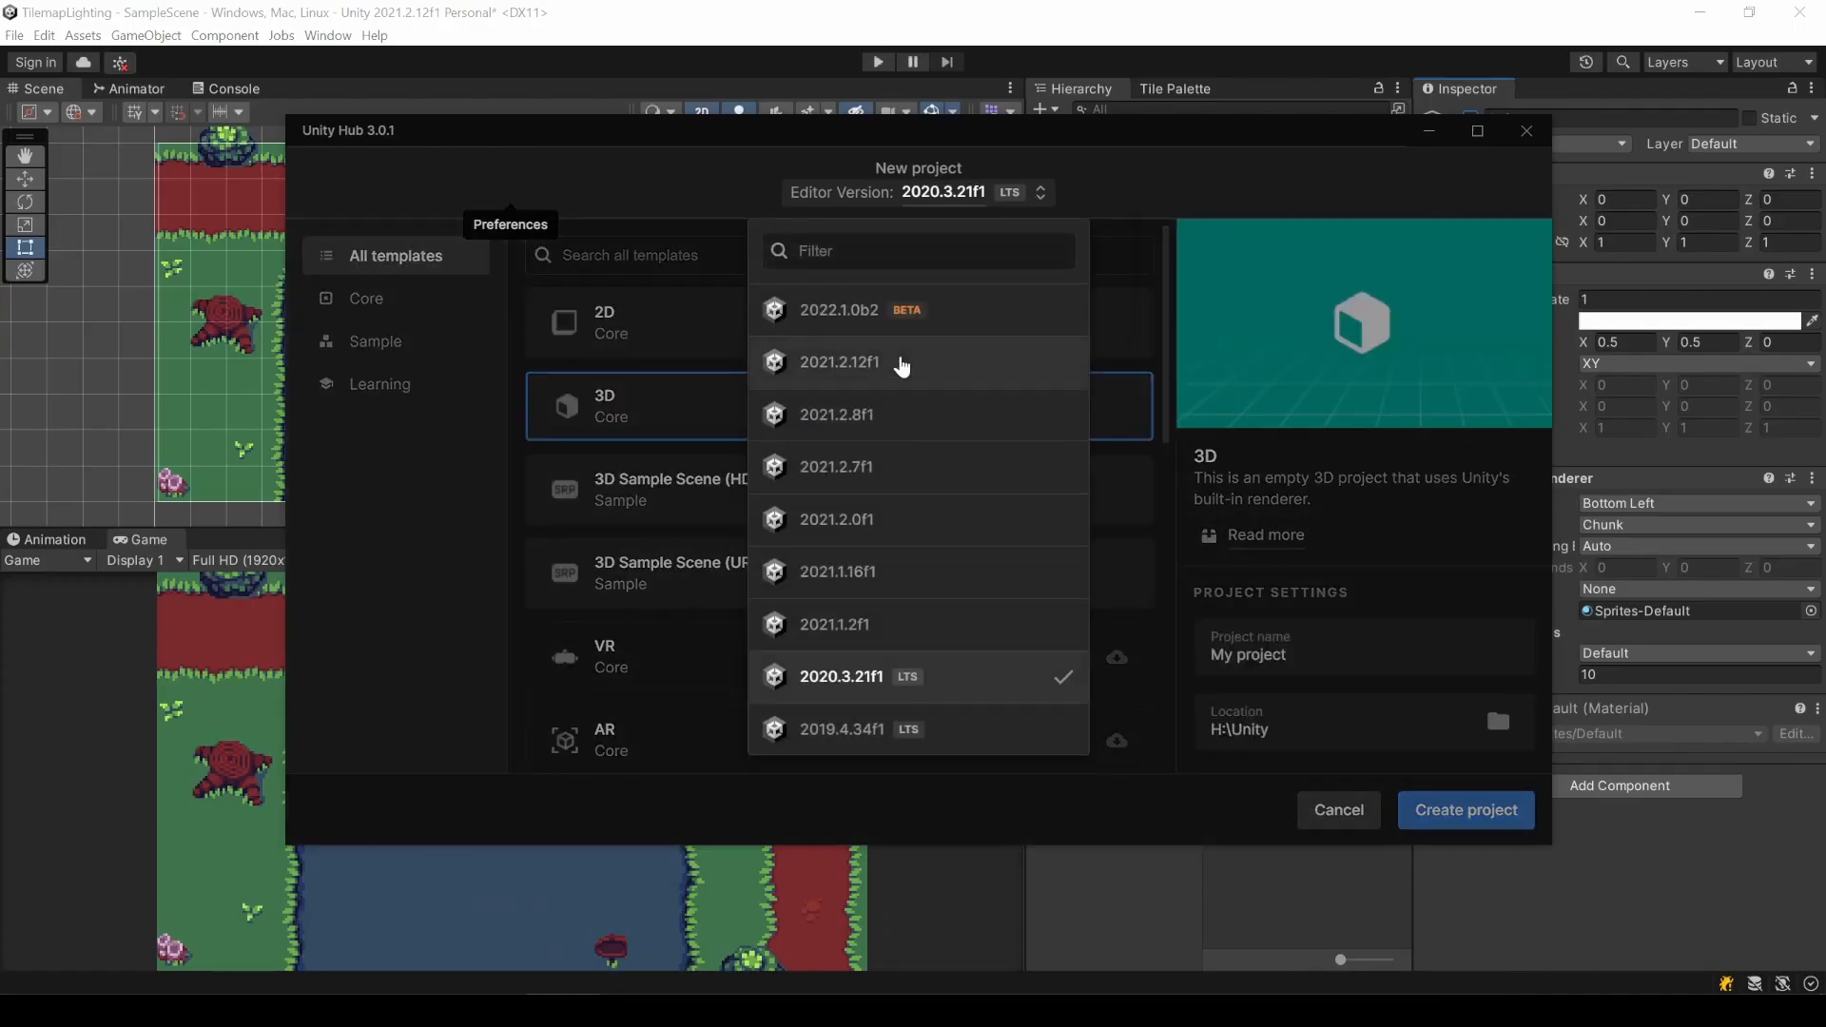
{"action": "left_click", "coordinate": [839, 362]}
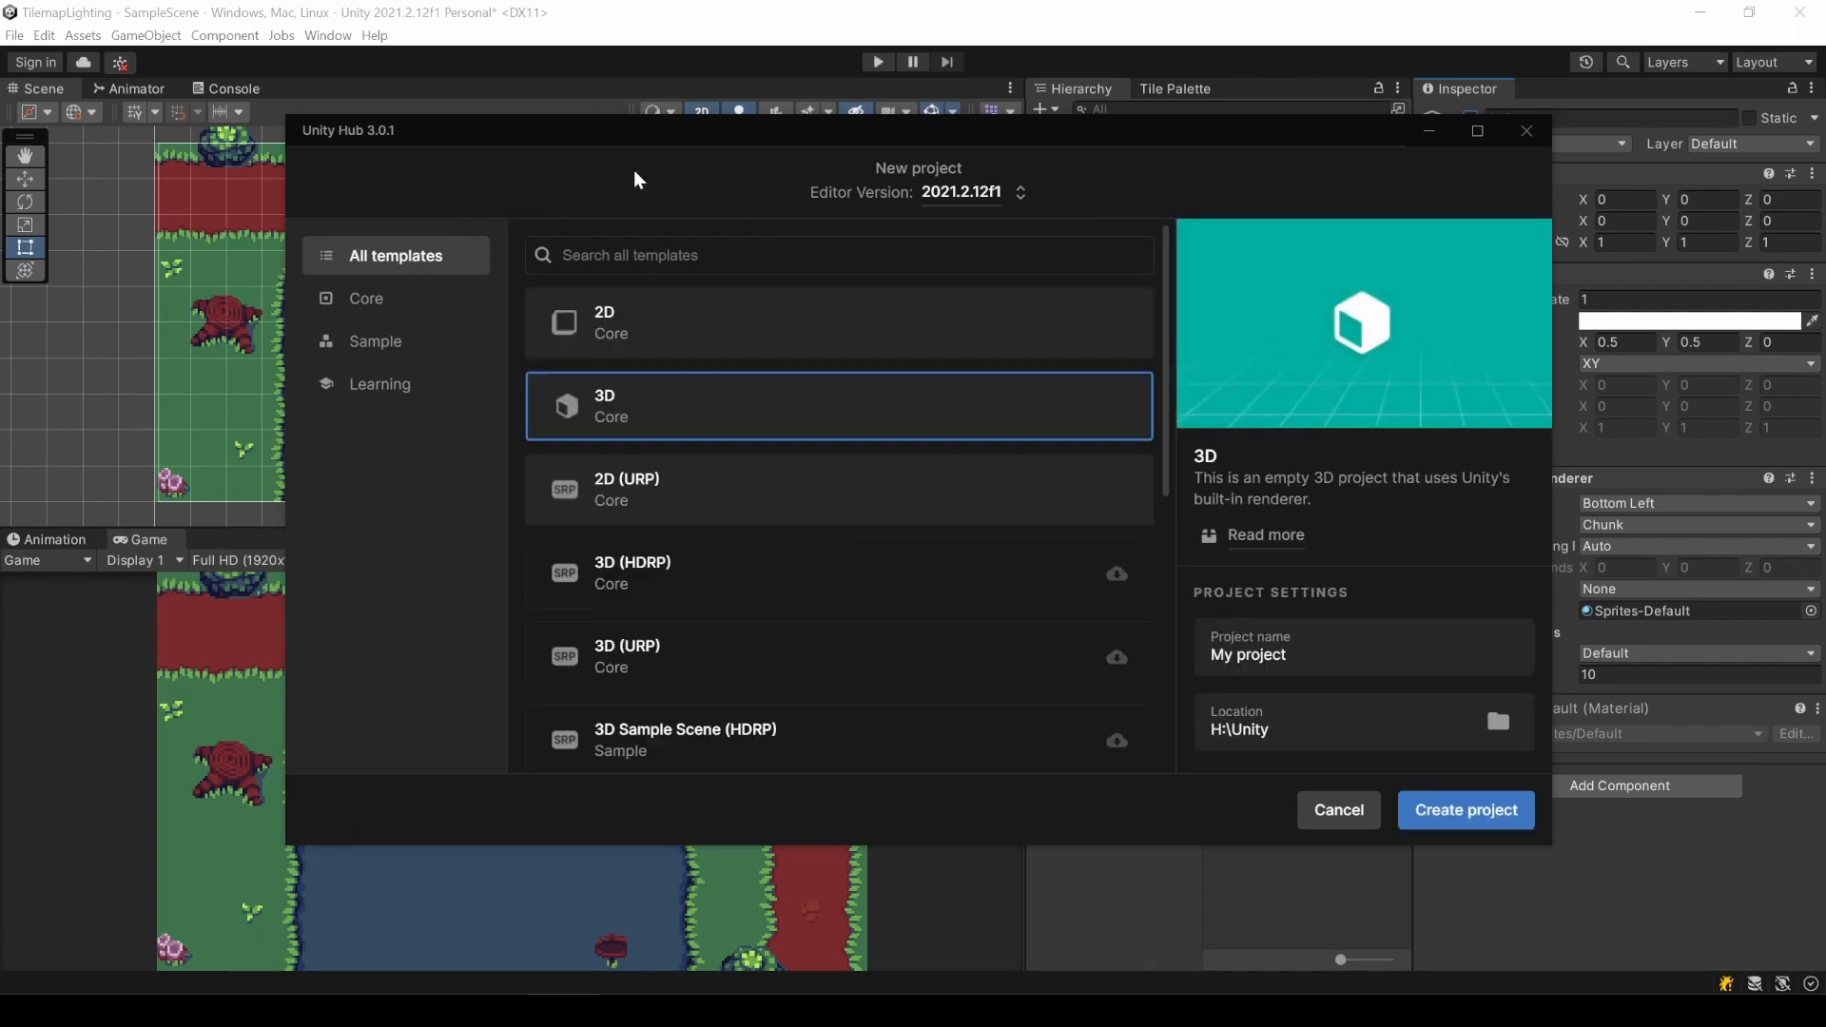
{"action": "left_click", "coordinate": [569, 321]}
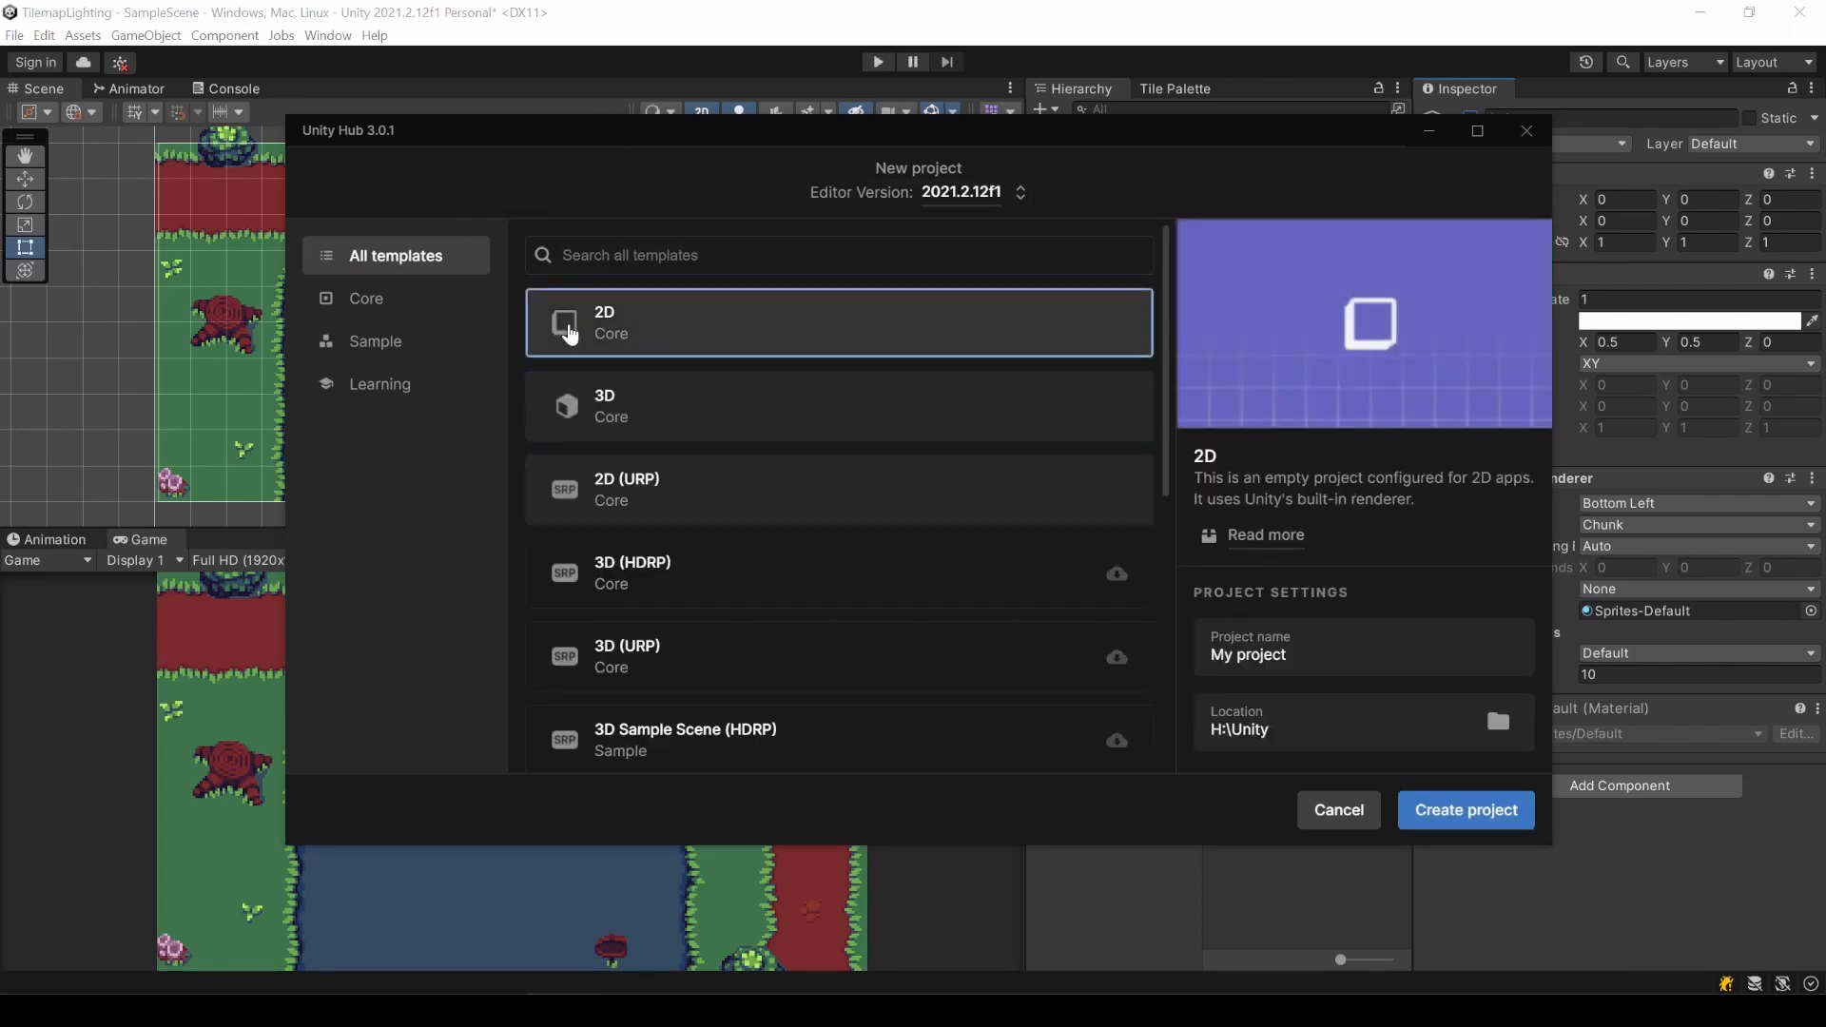
{"action": "mouse_move", "coordinate": [1446, 811]}
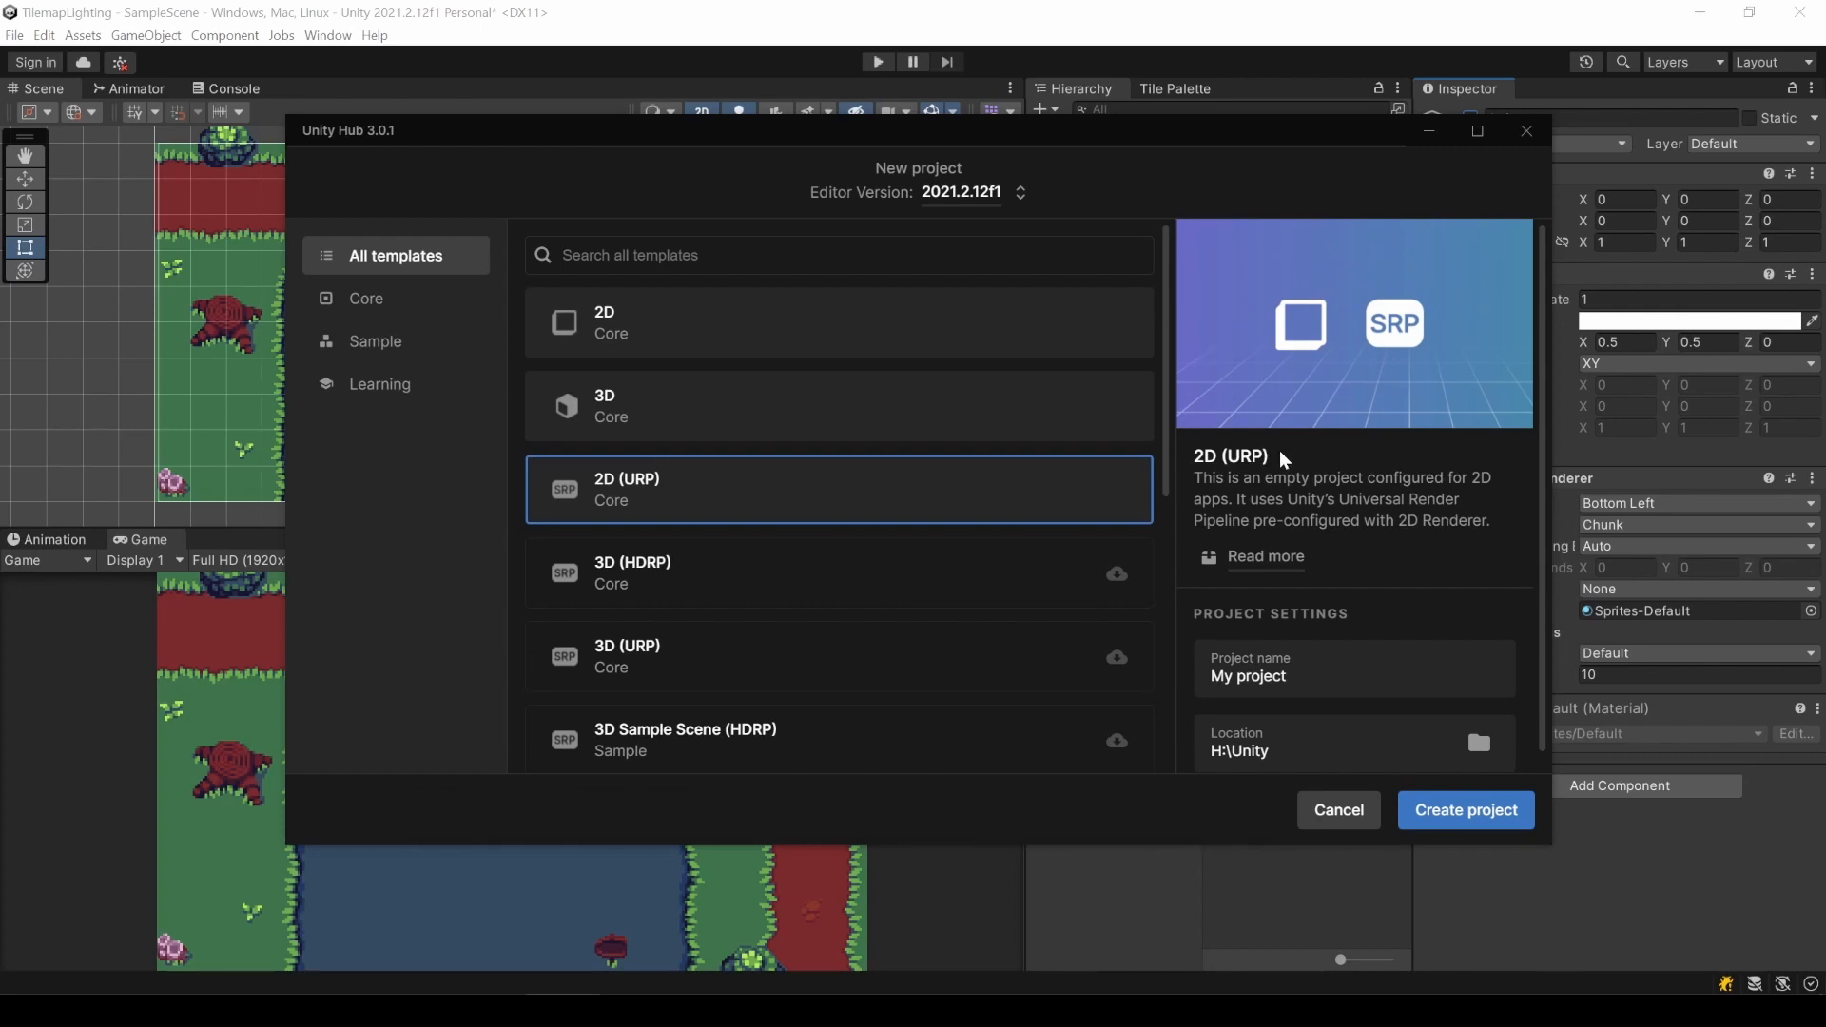
{"action": "mouse_move", "coordinate": [1415, 555]}
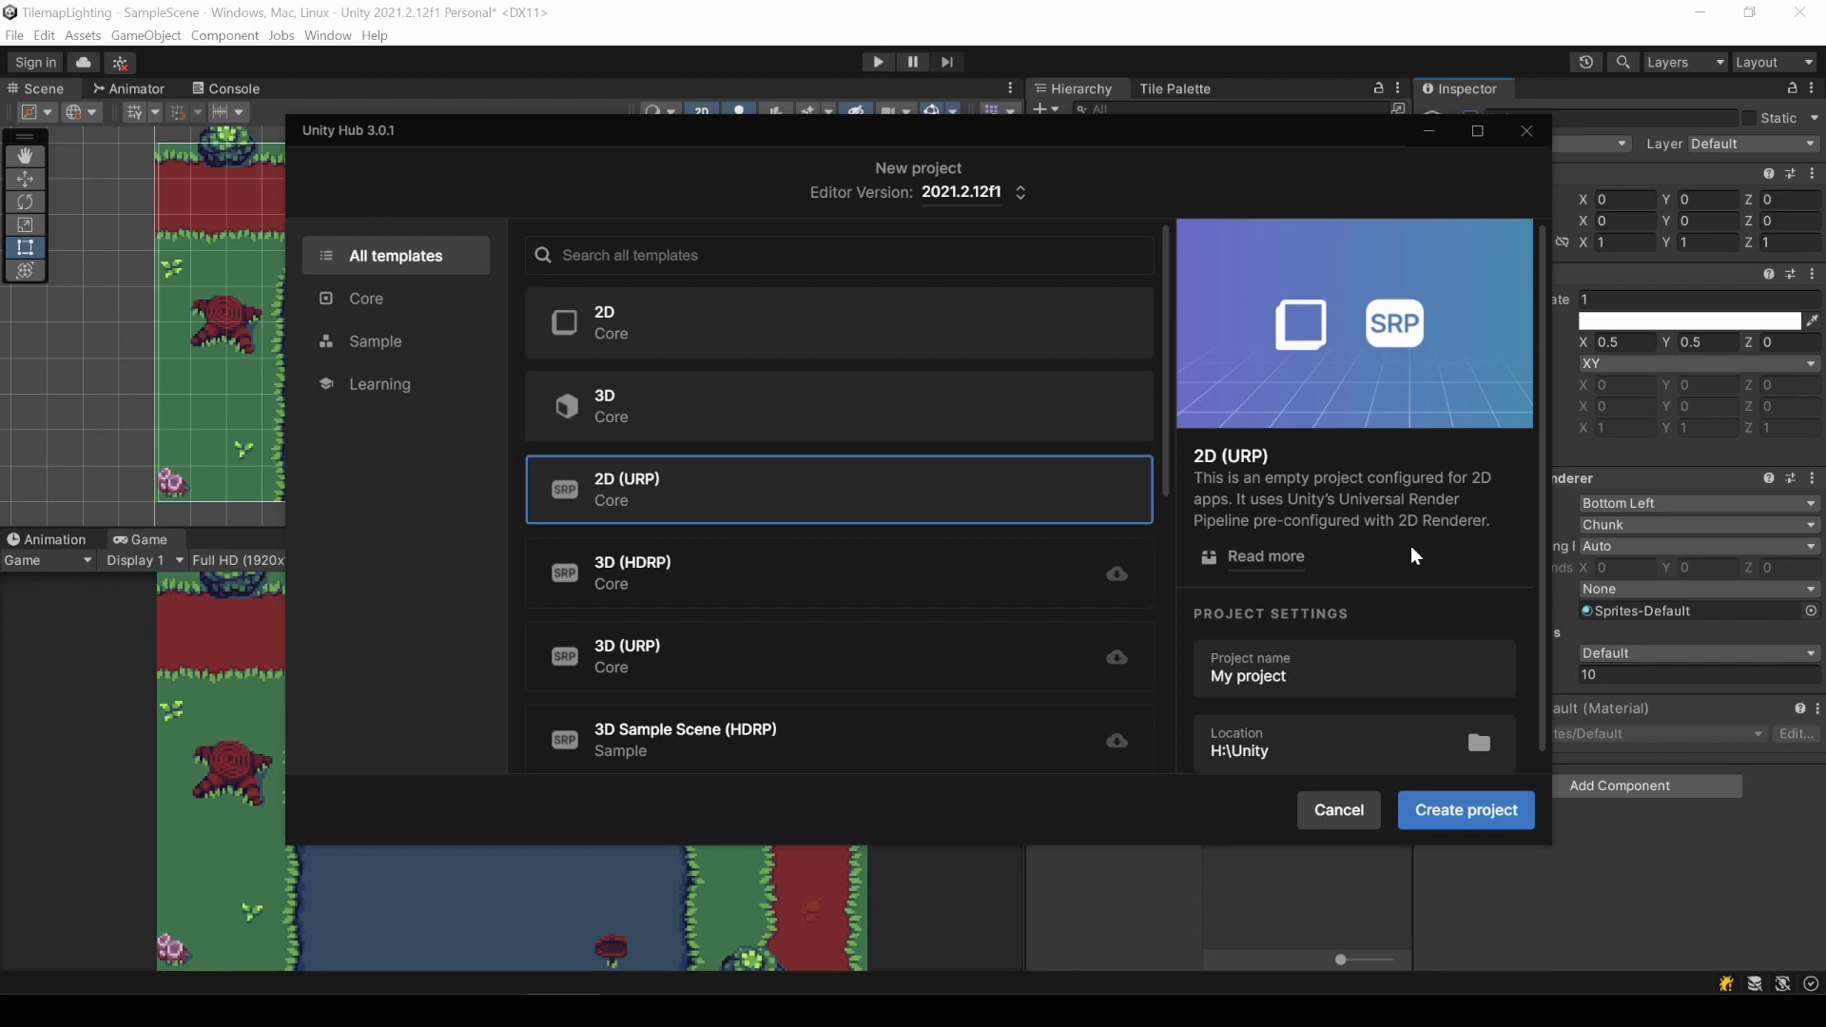
{"action": "mouse_move", "coordinate": [1524, 114]}
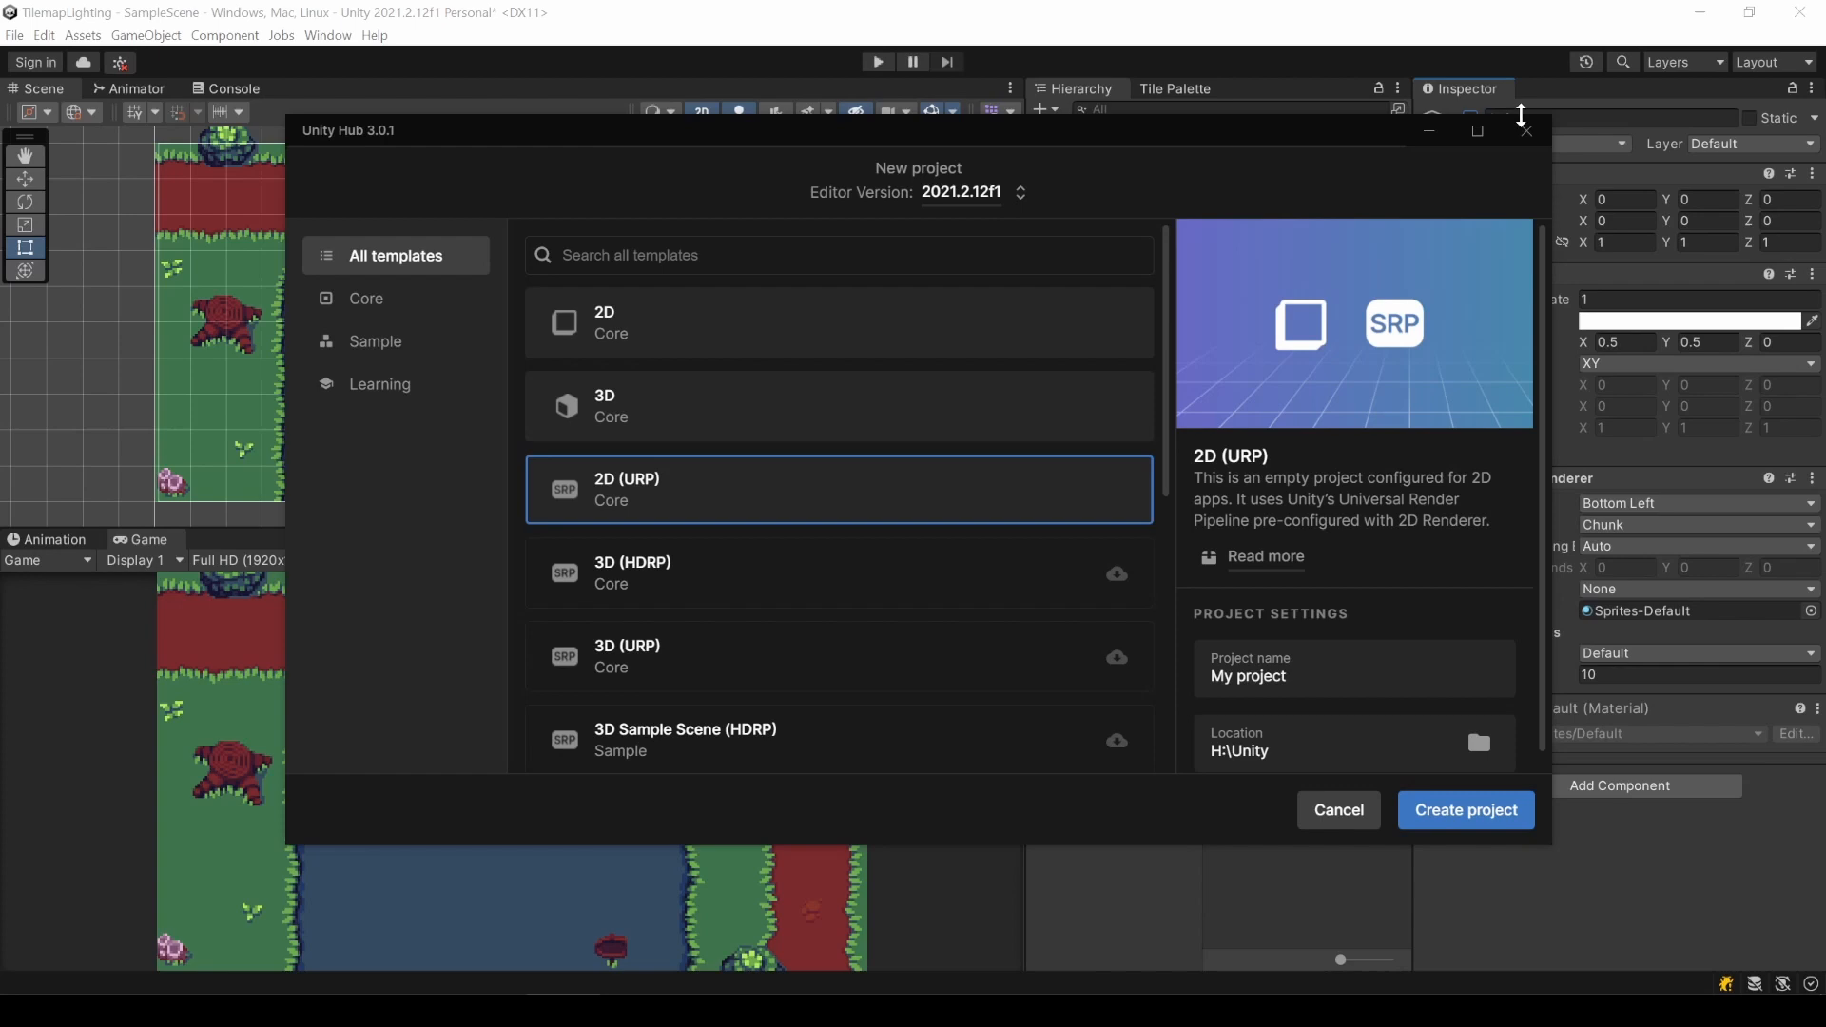
{"action": "left_click", "coordinate": [1339, 810]}
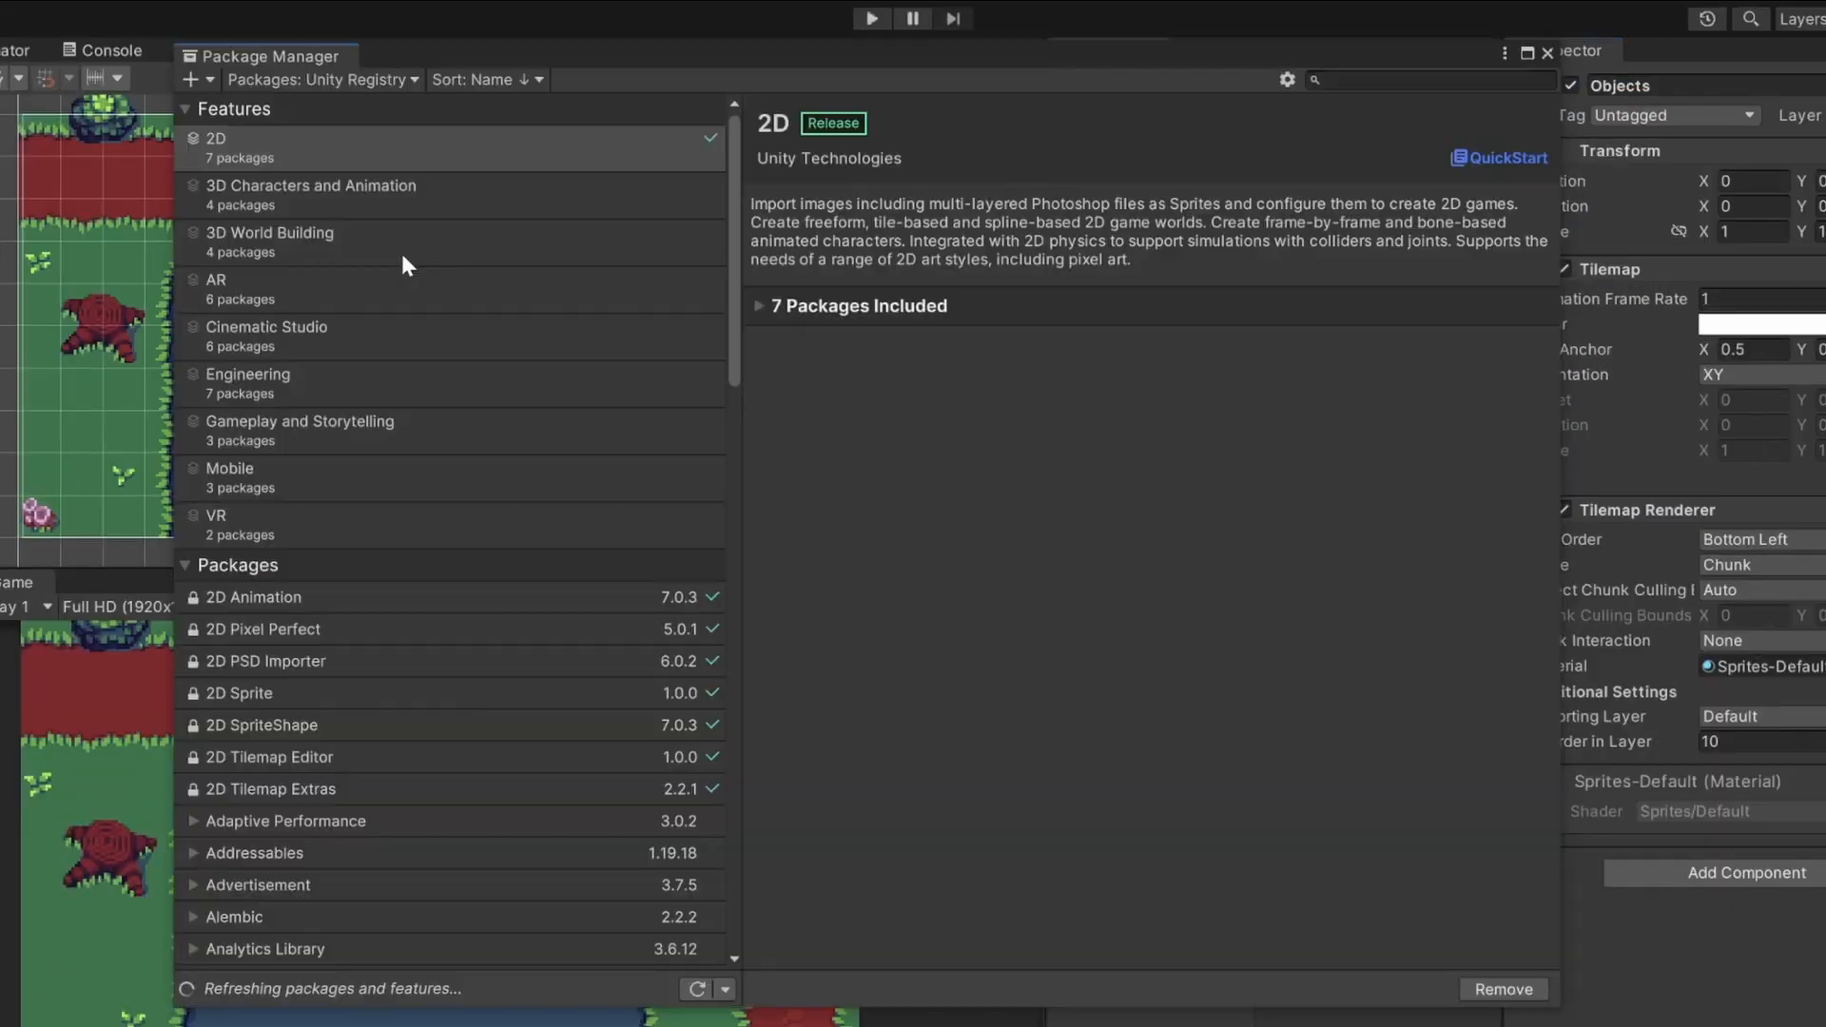
Keep Unity Registry as the package source and scroll through the installed 2D packages.
{"action": "left_click", "coordinate": [323, 80]}
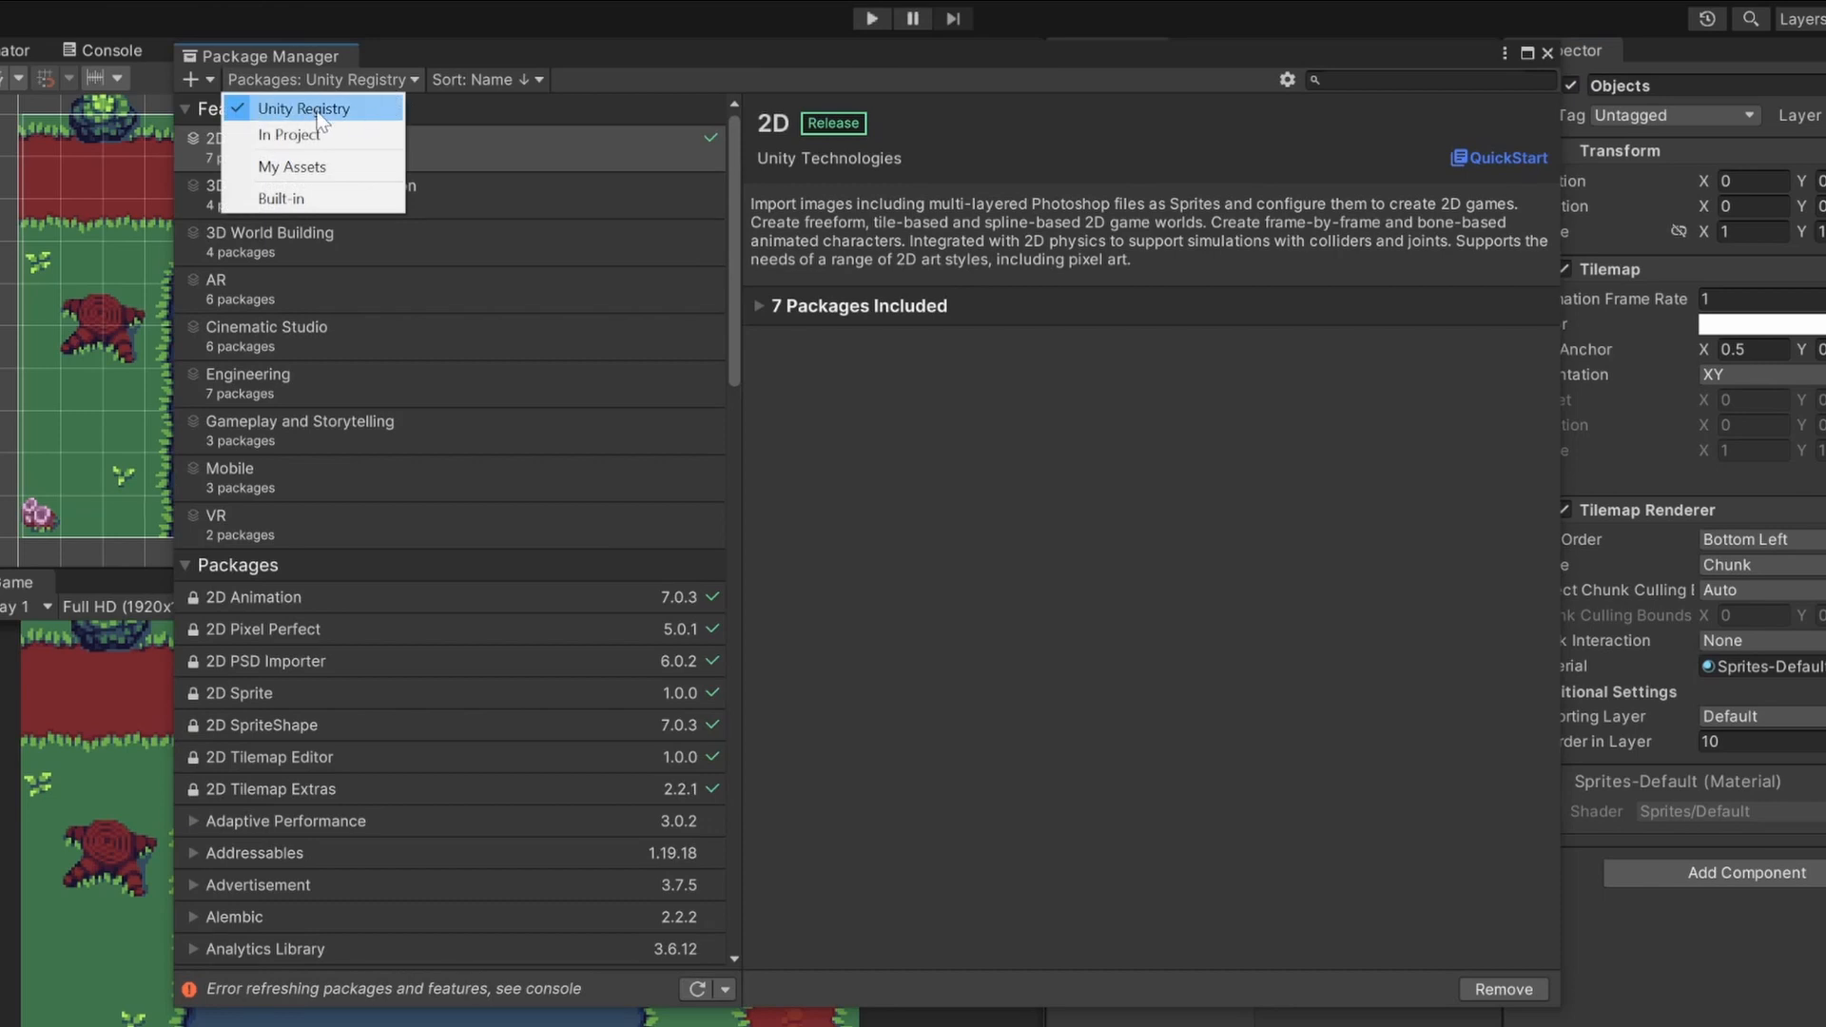
{"action": "left_click", "coordinate": [305, 107]}
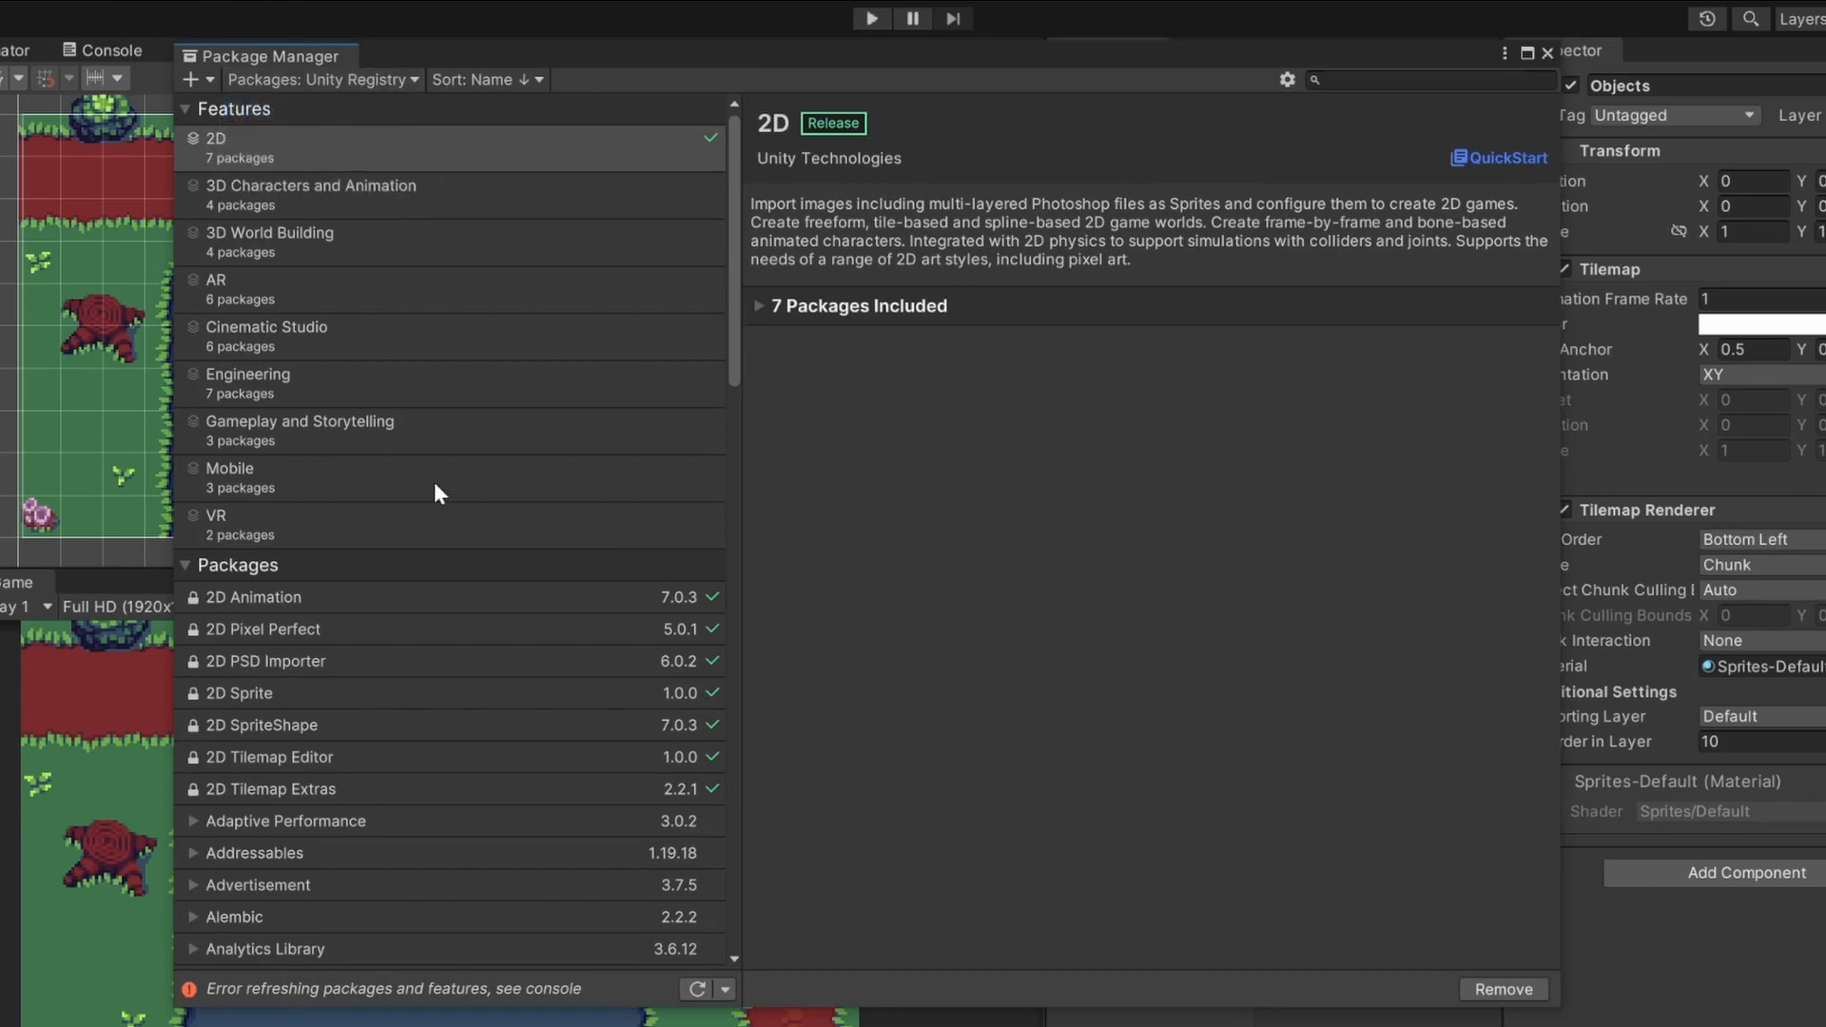
{"action": "scroll", "scroll_direction": "down", "scroll_amount": 3}
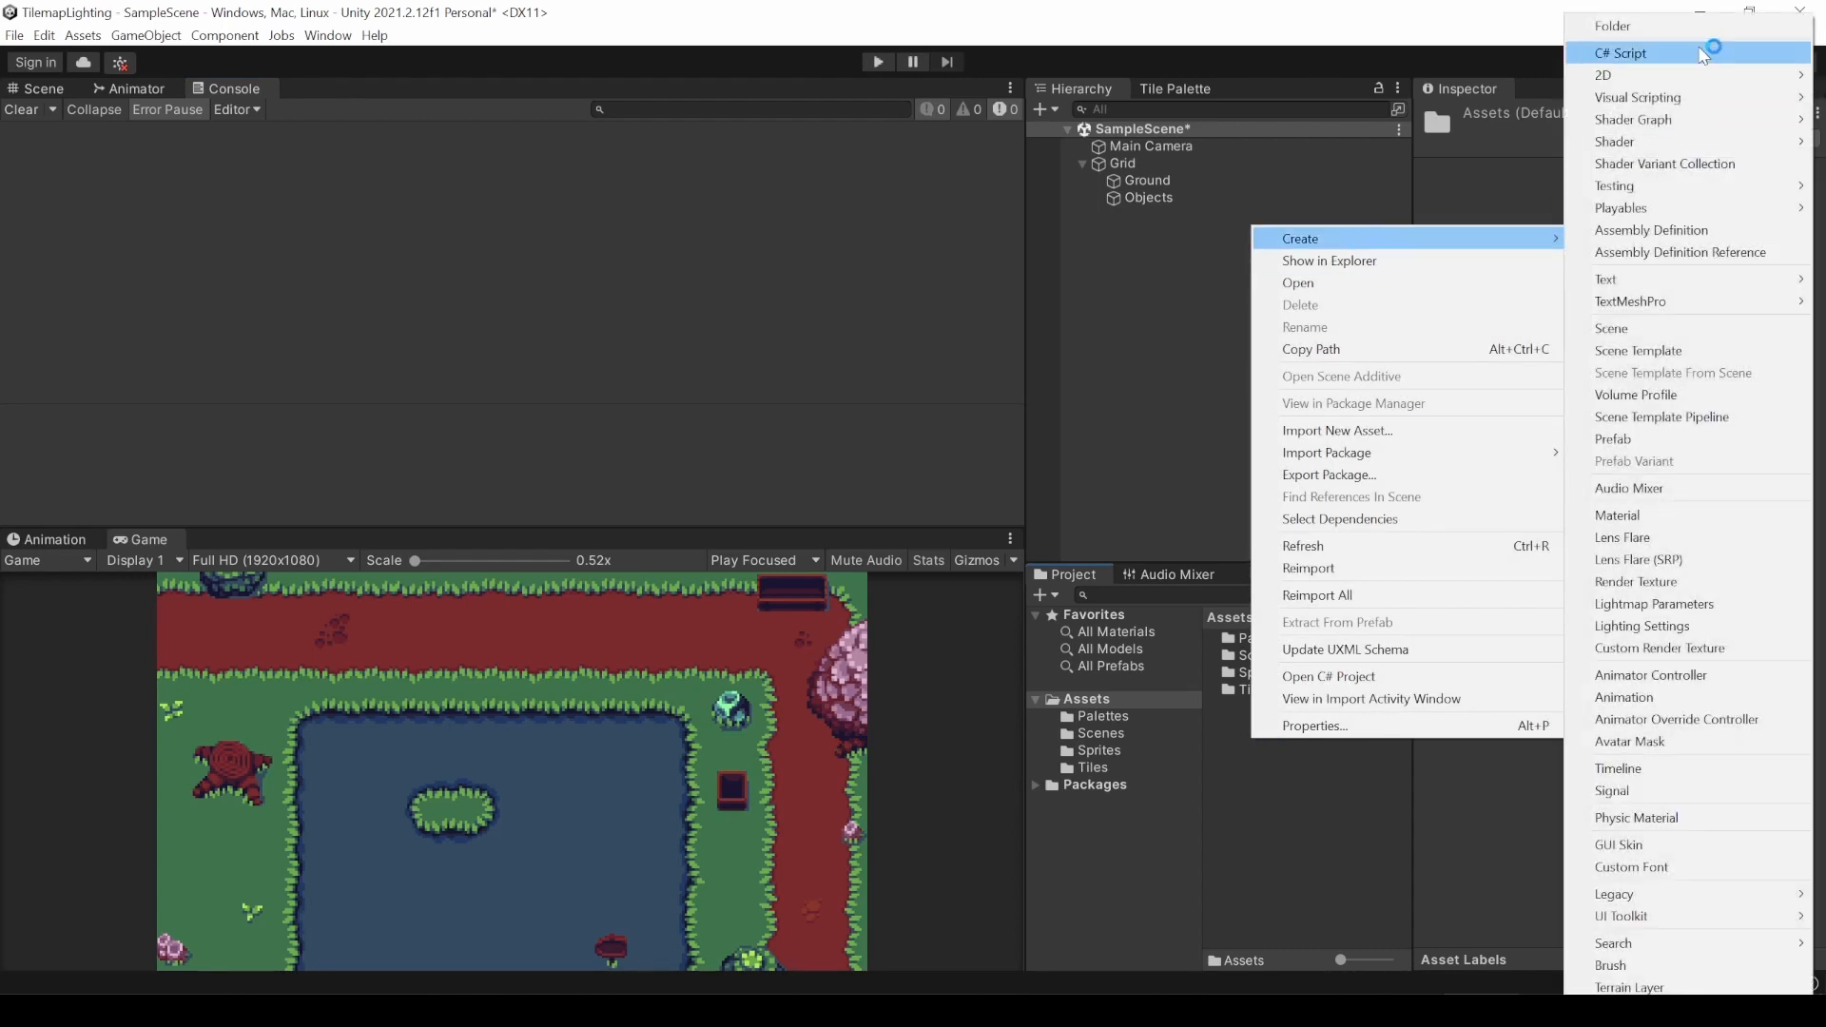
Create a URP Asset (with 2D Renderer) inside a new URP folder.
{"action": "left_click", "coordinate": [1609, 27]}
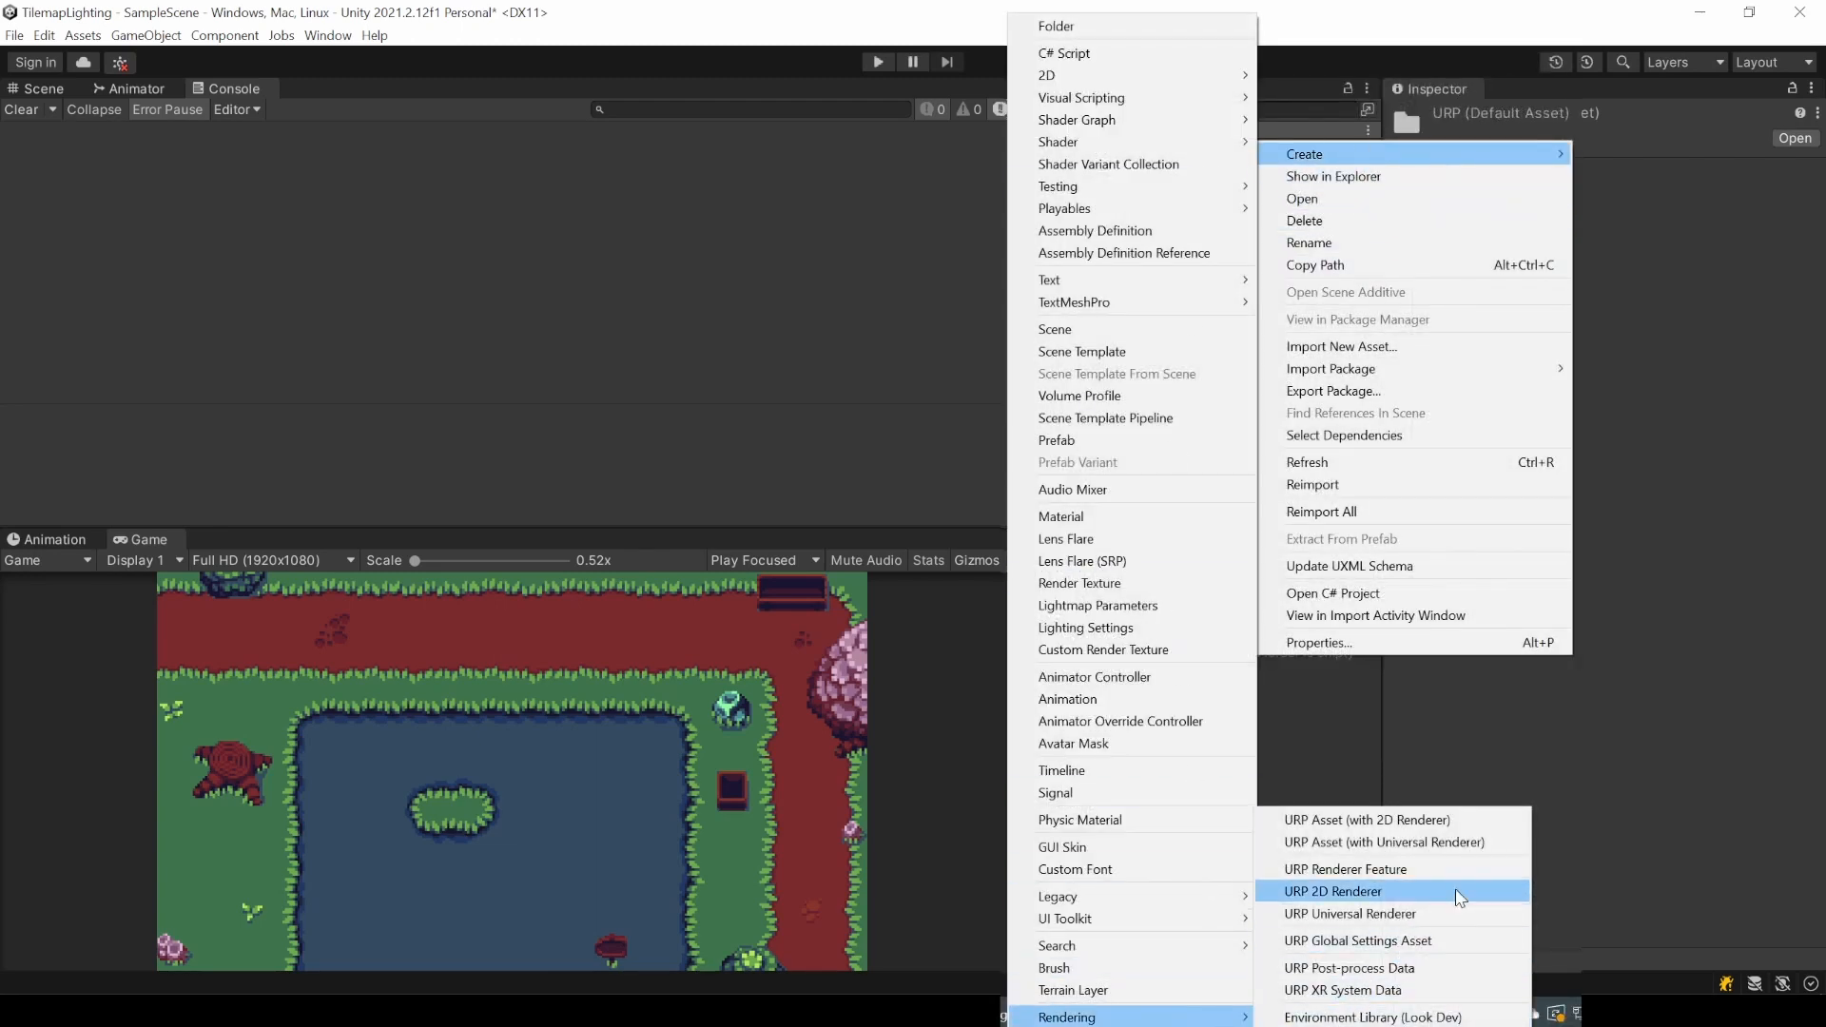
{"action": "mouse_move", "coordinate": [1396, 829]}
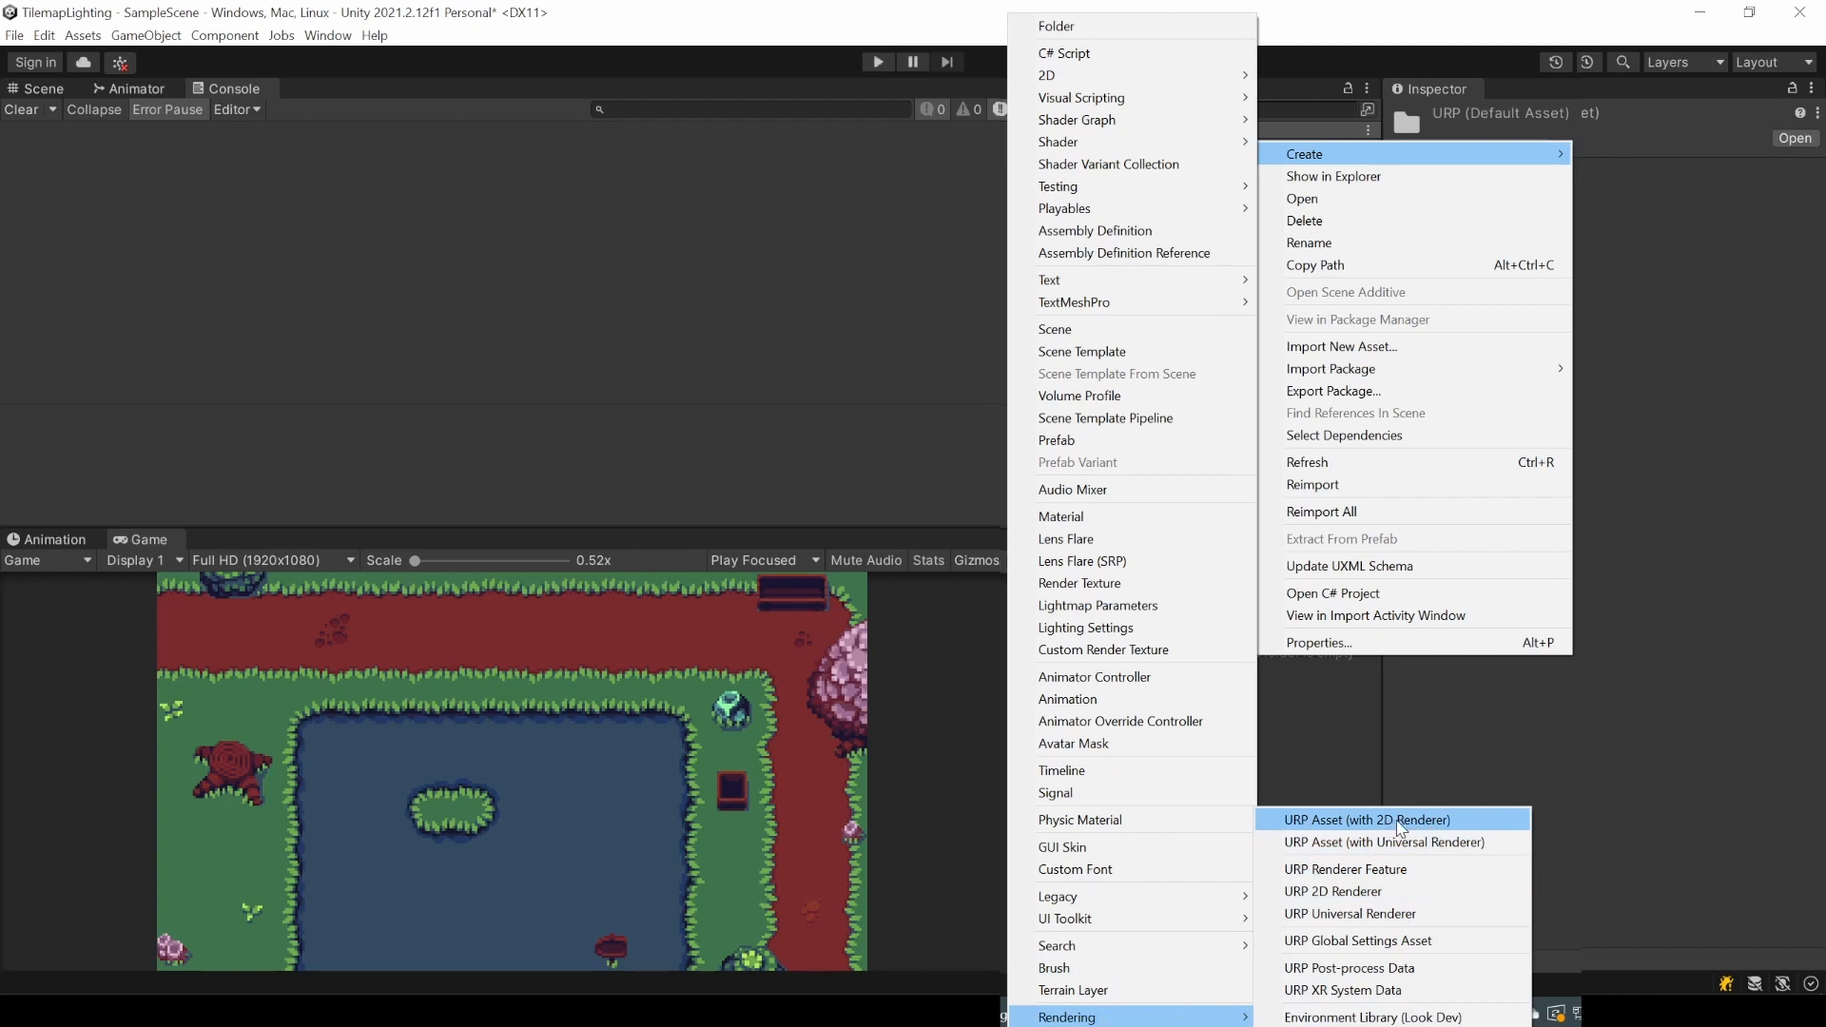
{"action": "mouse_move", "coordinate": [1387, 894]}
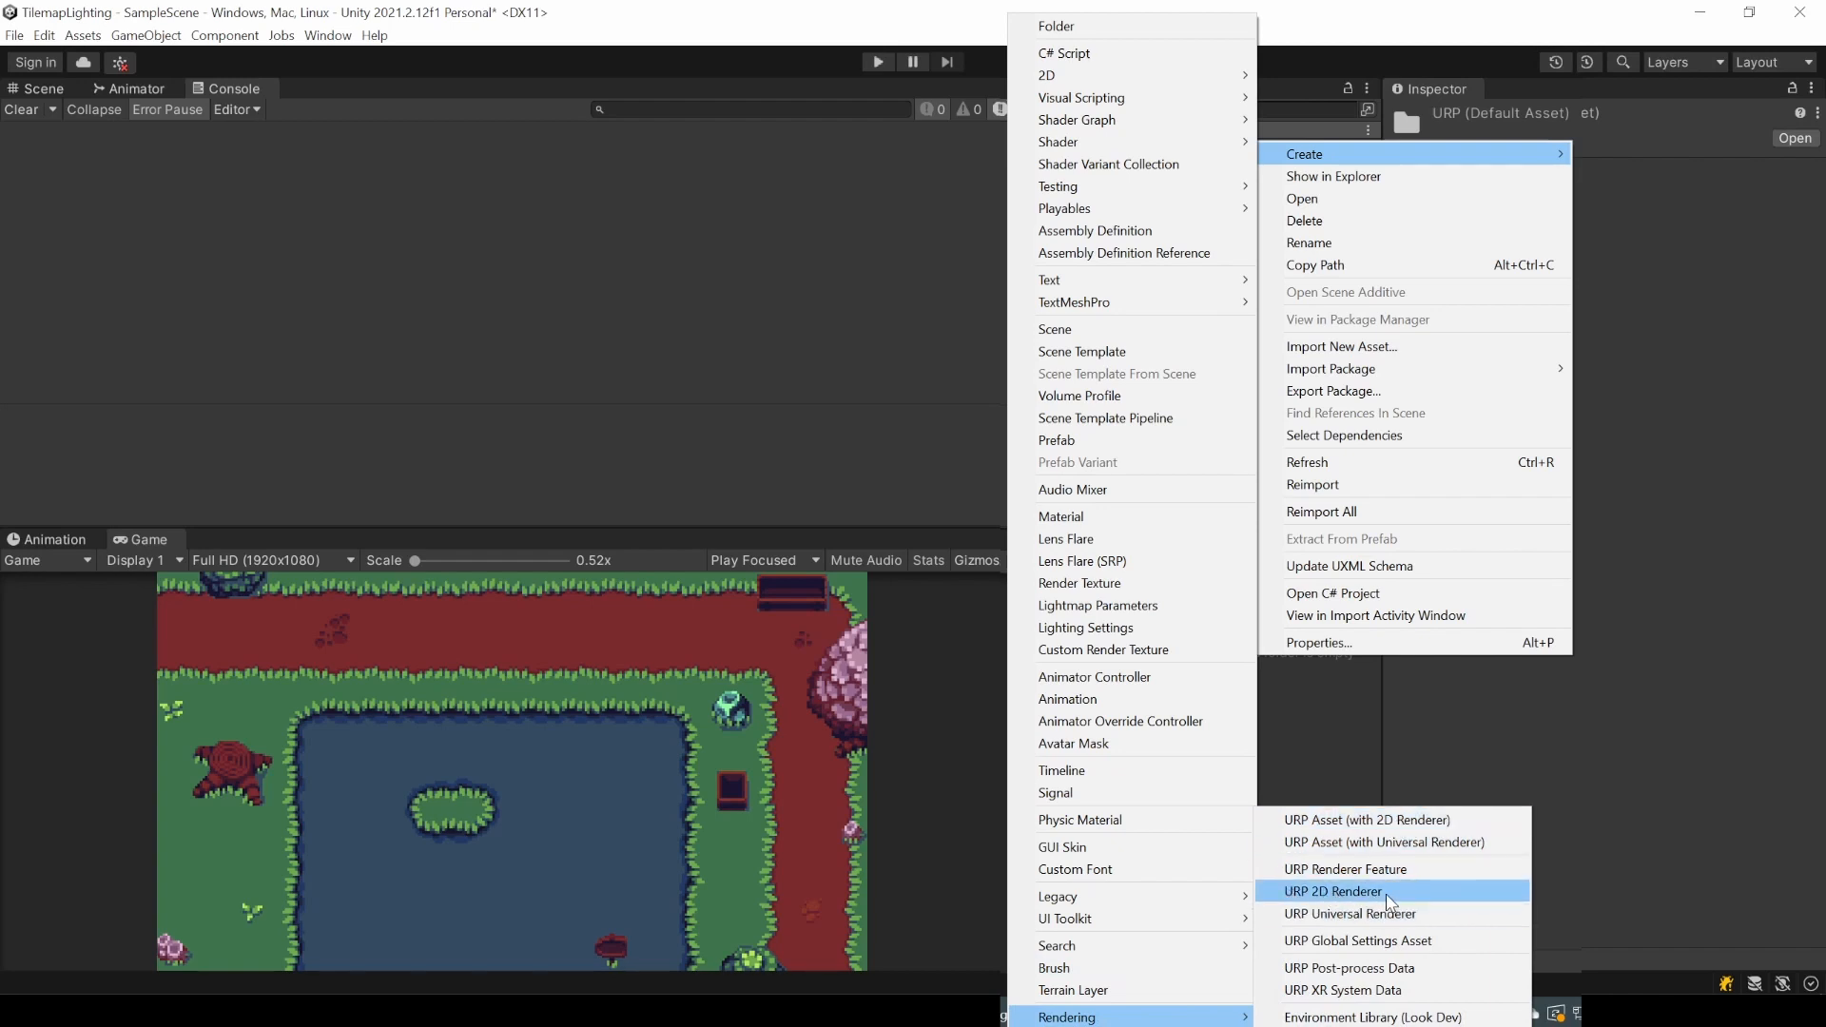
{"action": "mouse_move", "coordinate": [1400, 823]}
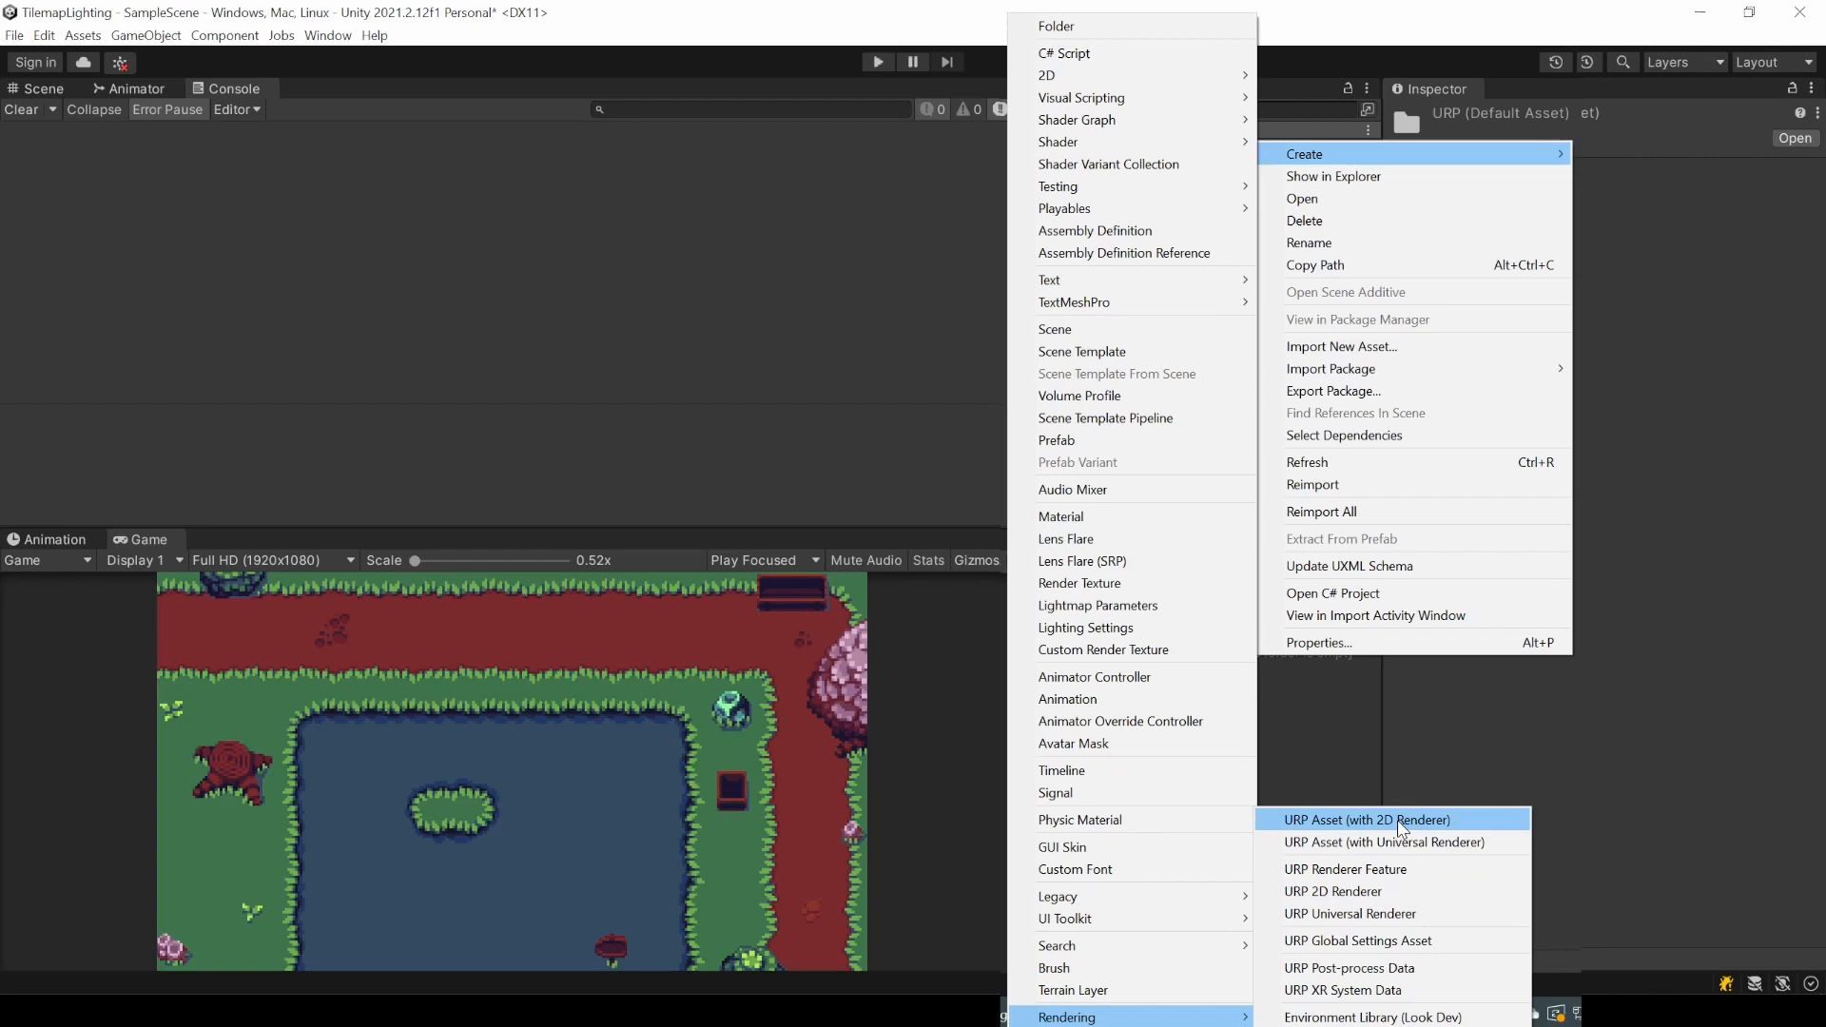
{"action": "left_click", "coordinate": [1366, 818]}
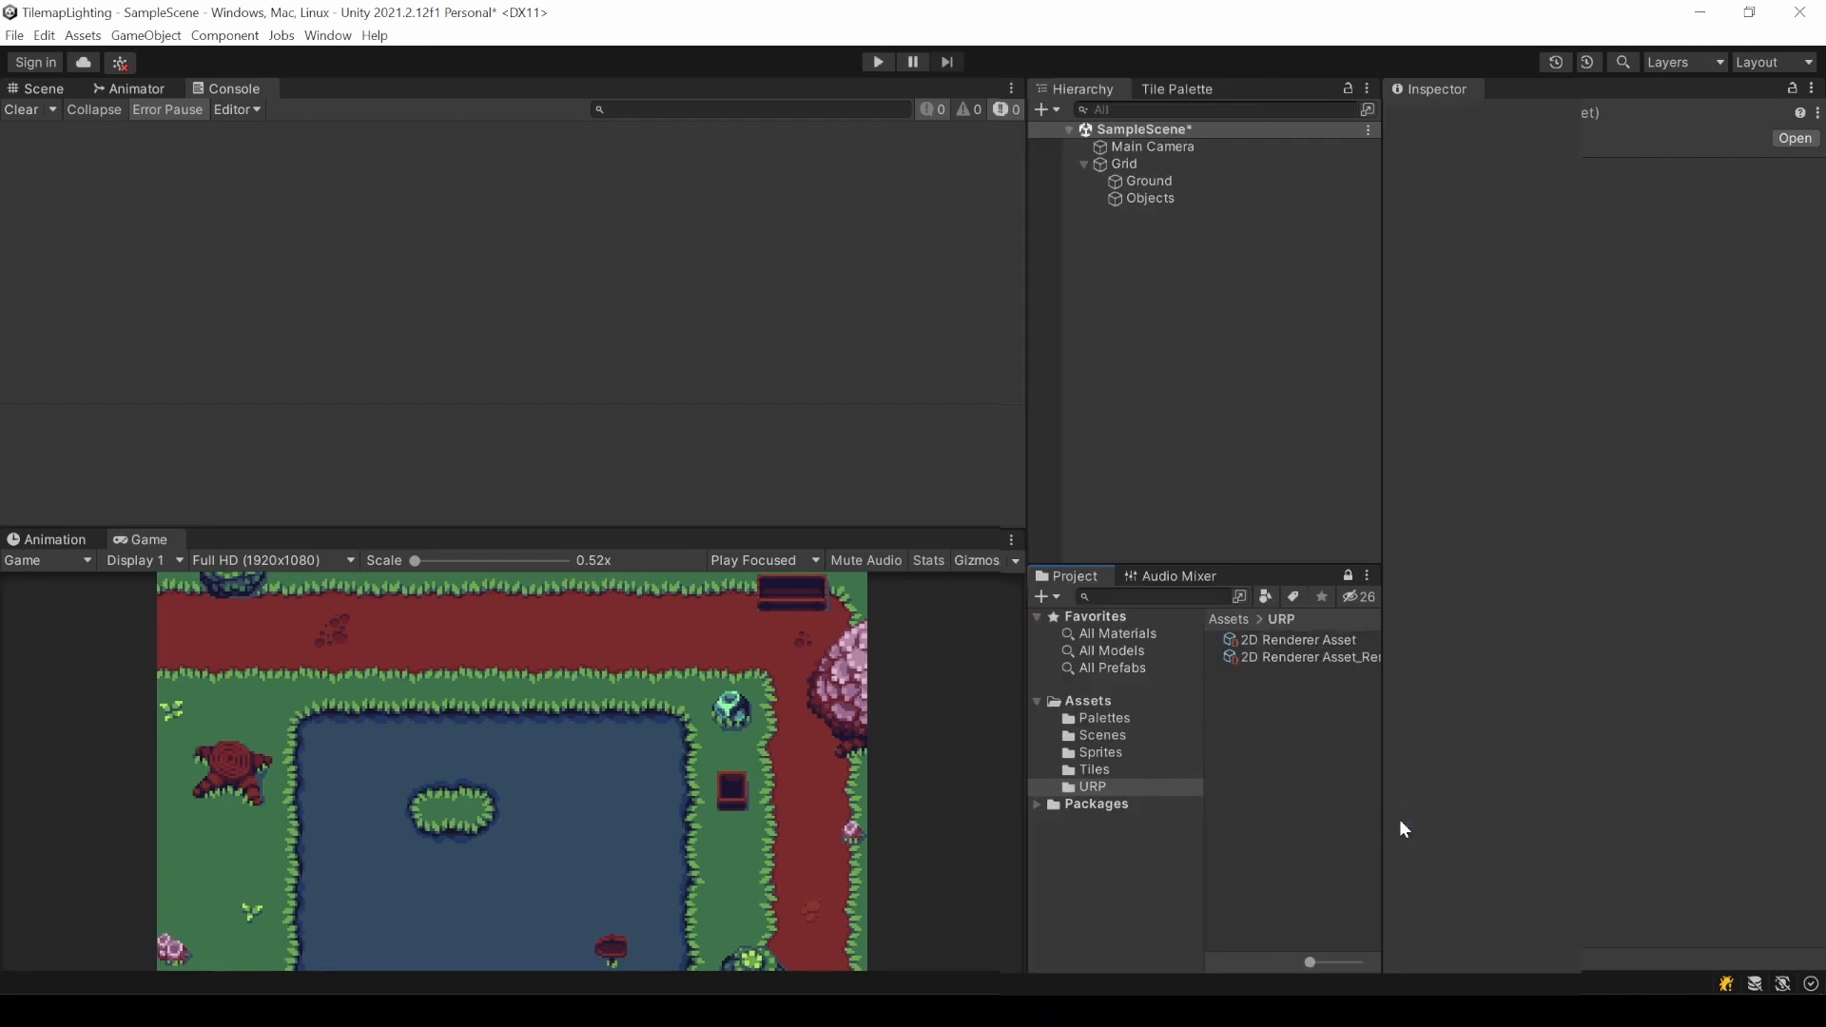
Inspect 2D Renderer Asset_Renderer, then the 2D Renderer Asset that references it.
{"action": "left_click", "coordinate": [1246, 657]}
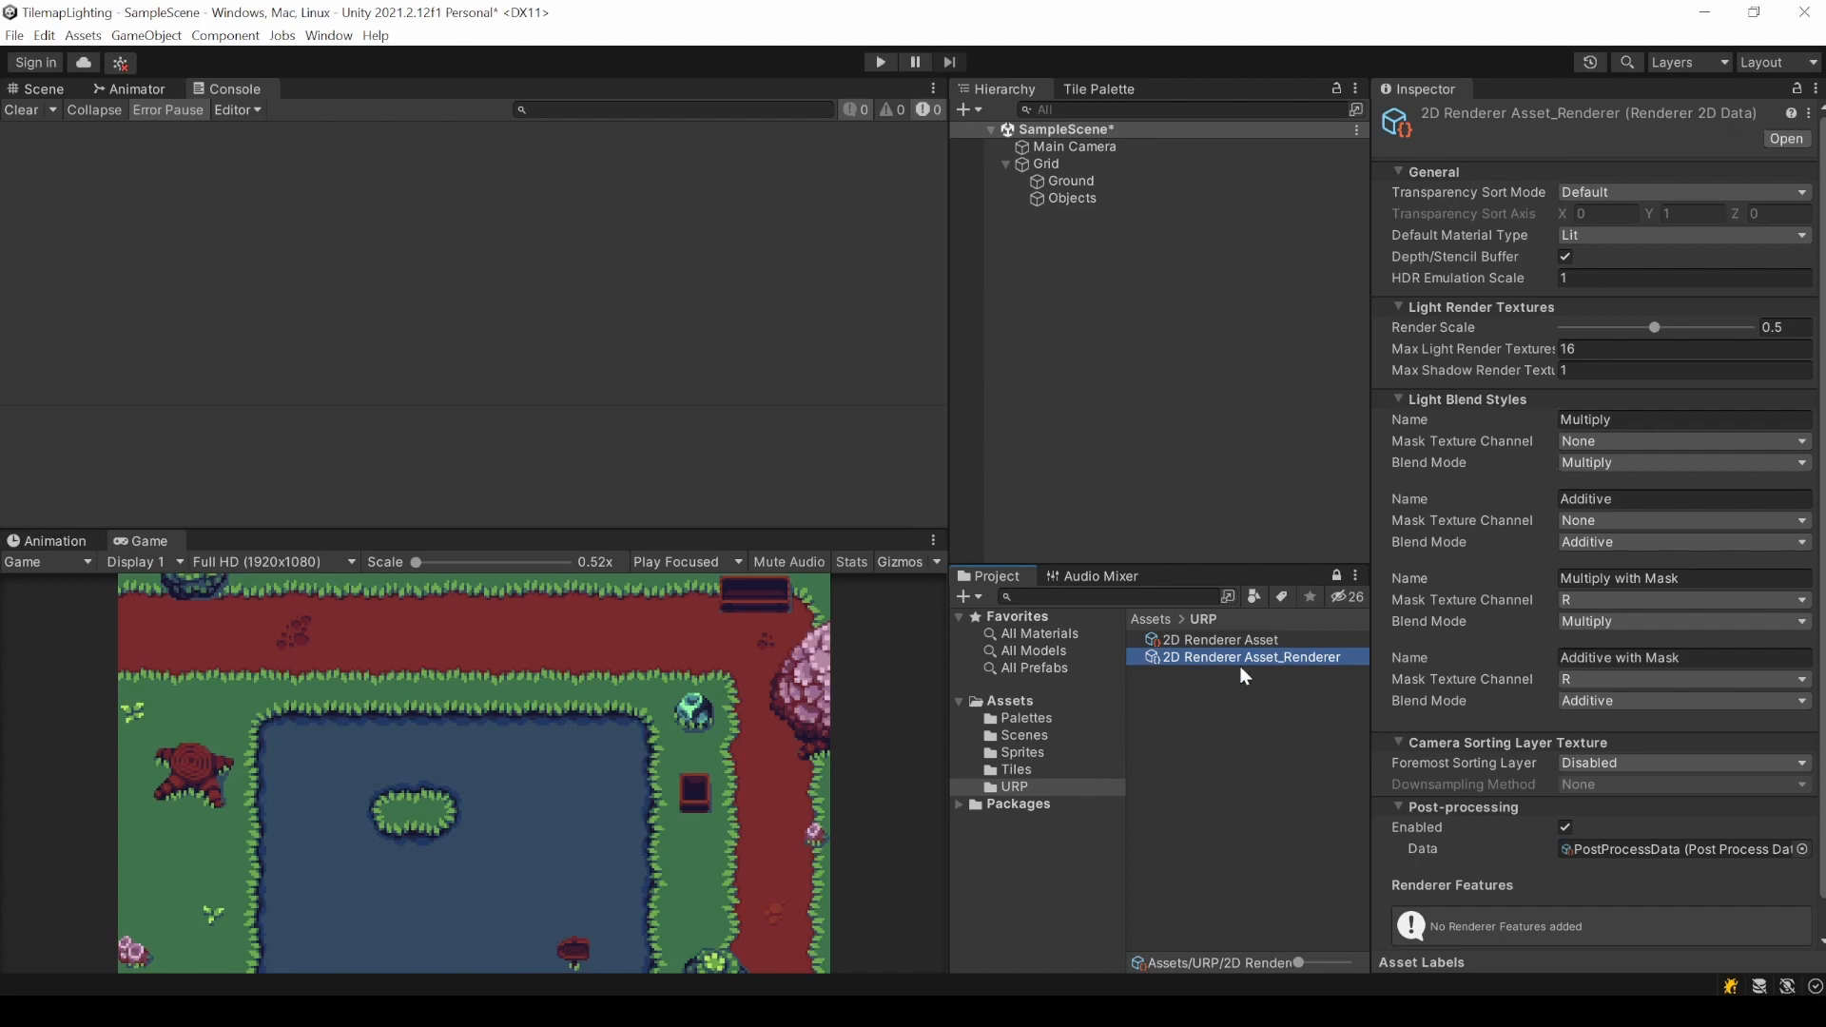
{"action": "left_click", "coordinate": [1217, 639]}
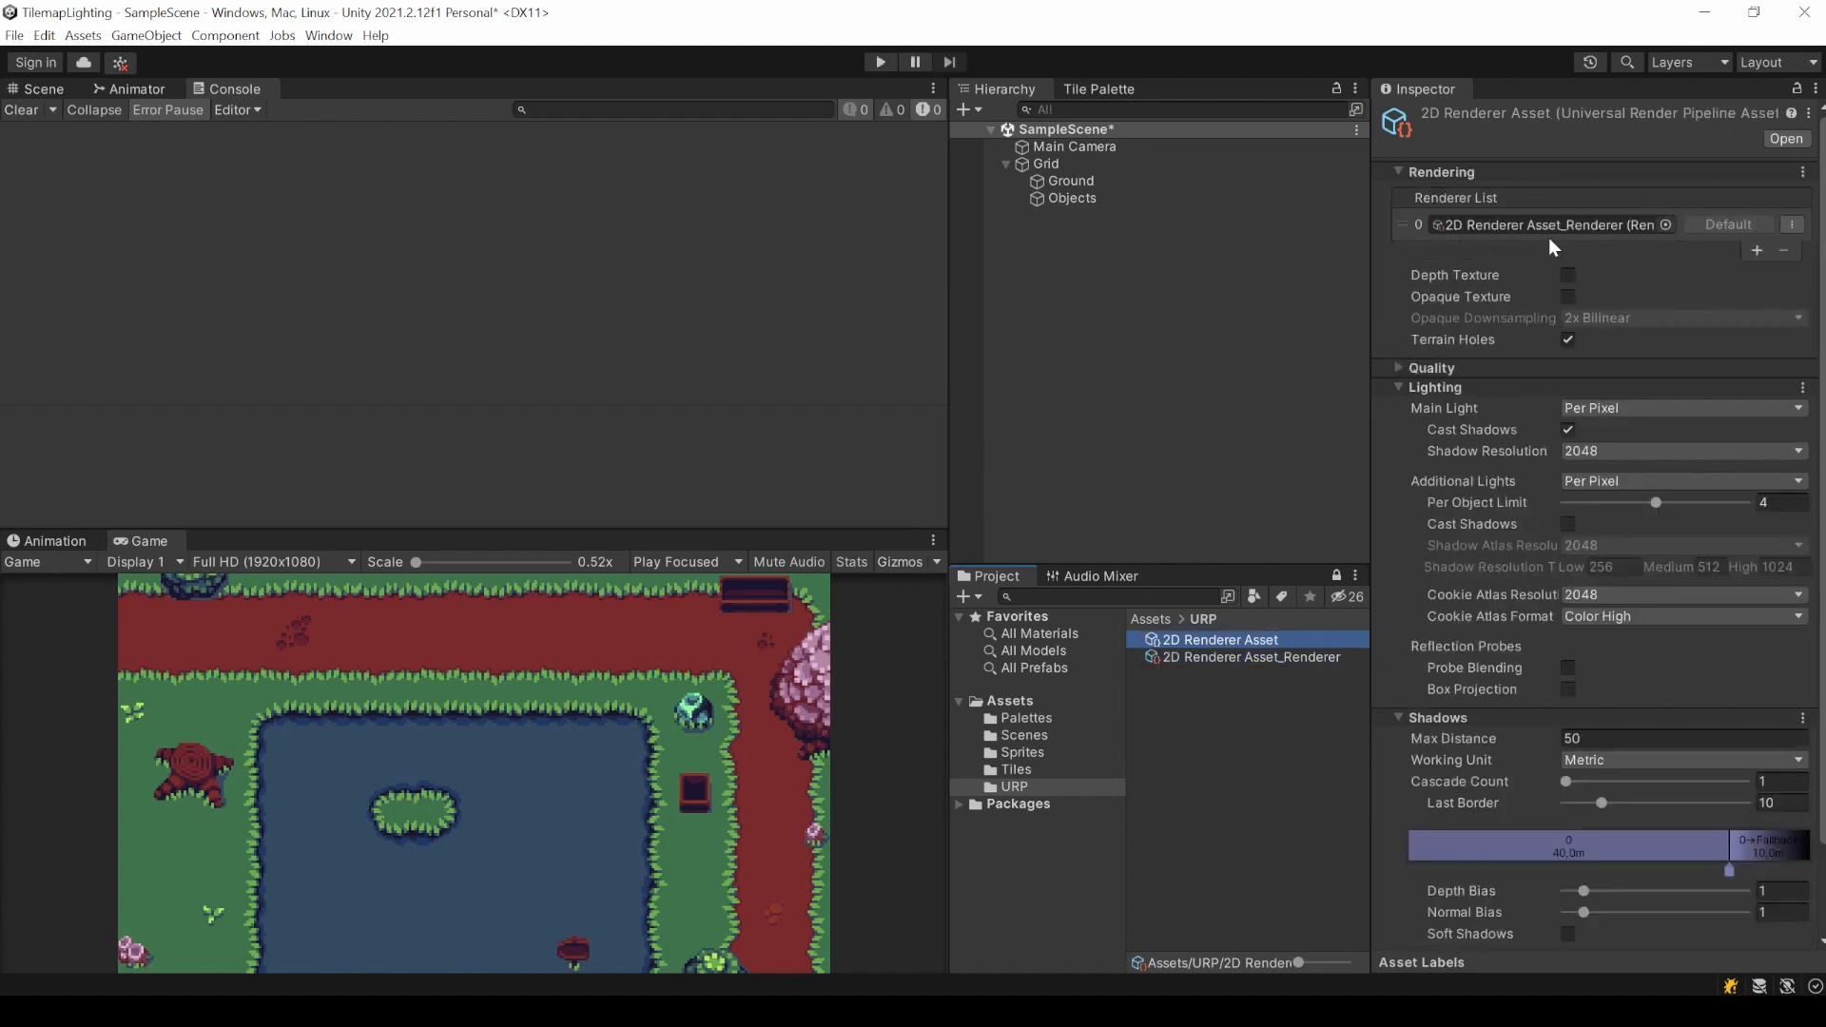
{"action": "mouse_move", "coordinate": [1613, 306]}
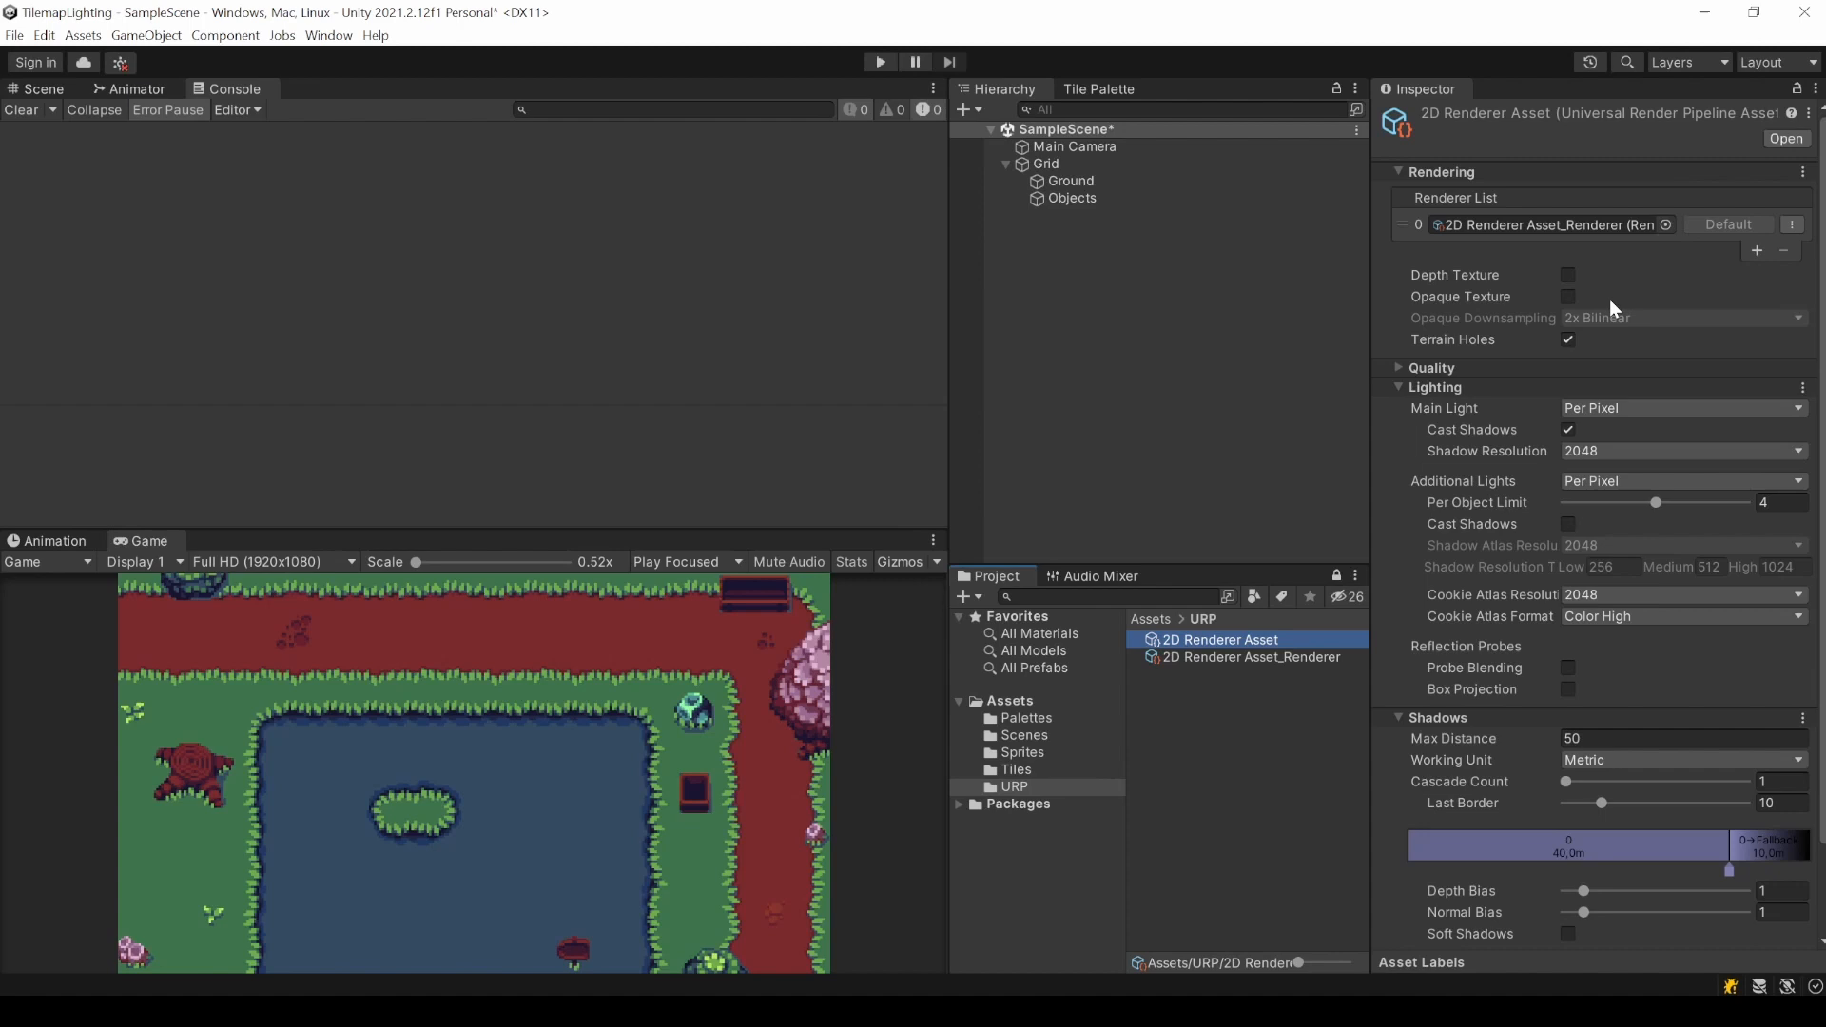
{"action": "mouse_move", "coordinate": [76, 59]}
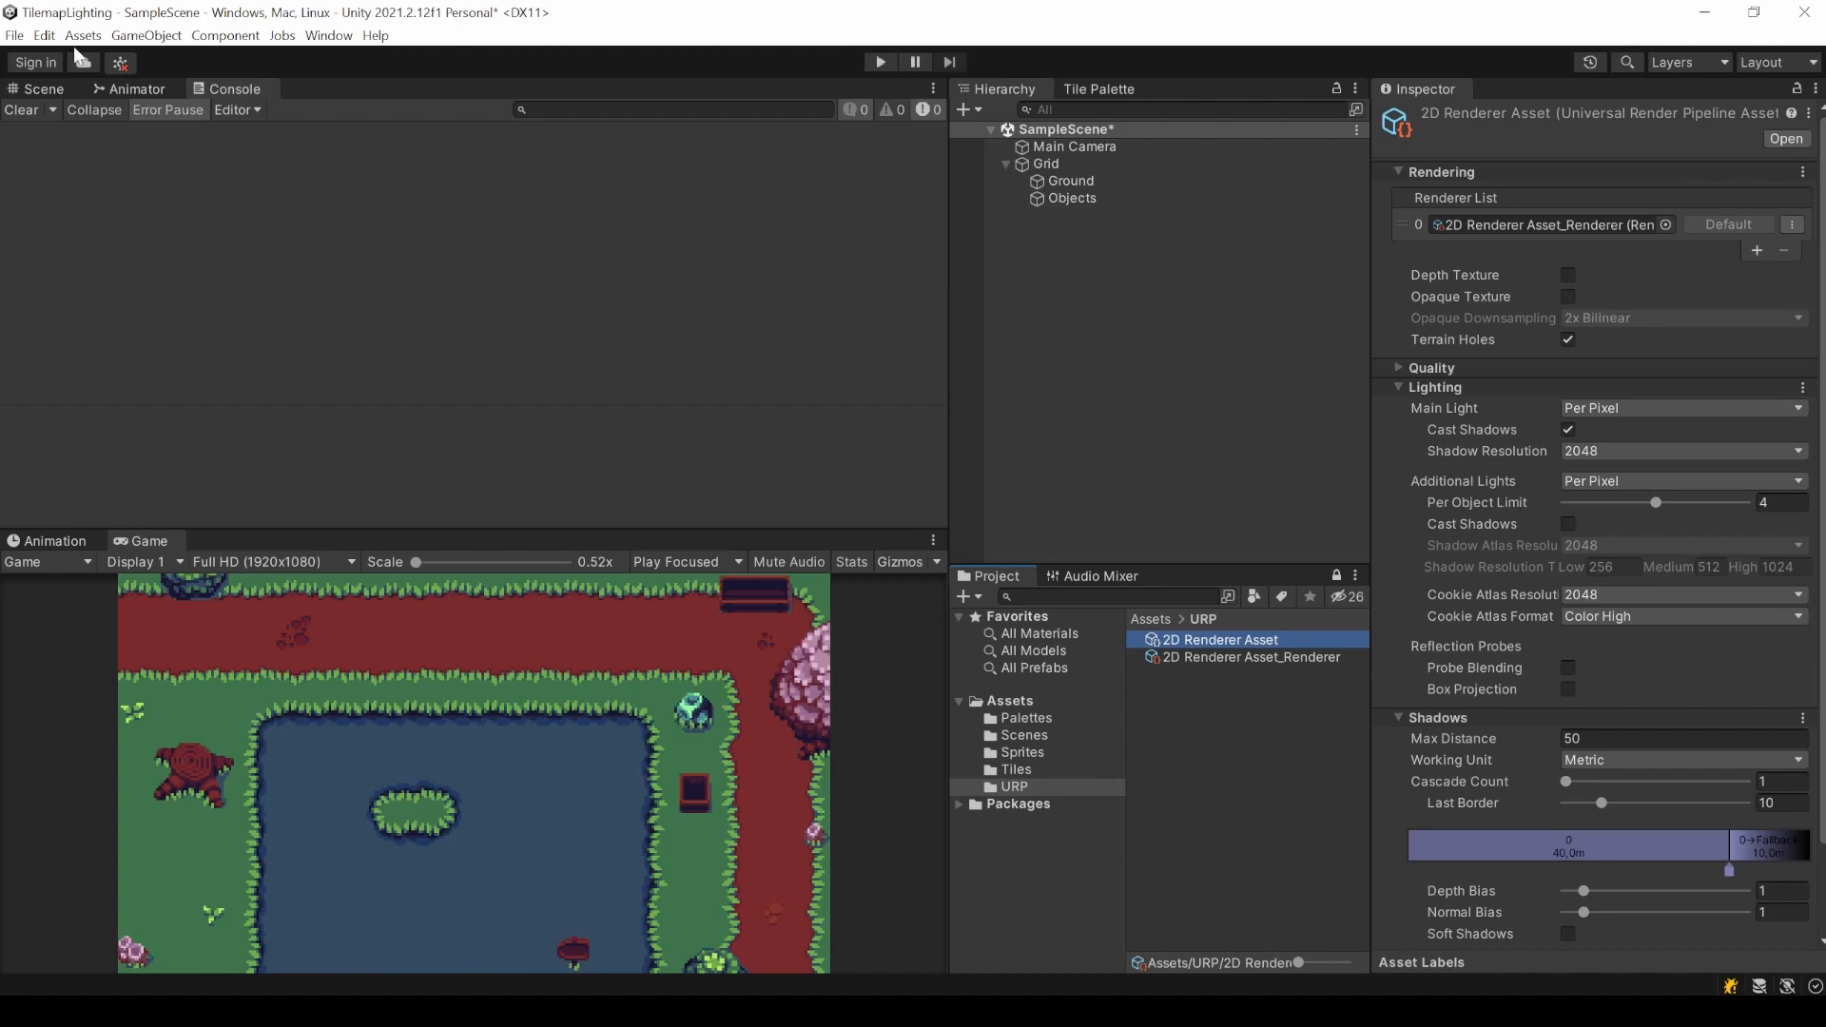
In Project Settings > Graphics, reassign 2D Renderer Asset as the render pipeline and confirm.
{"action": "left_click", "coordinate": [46, 34]}
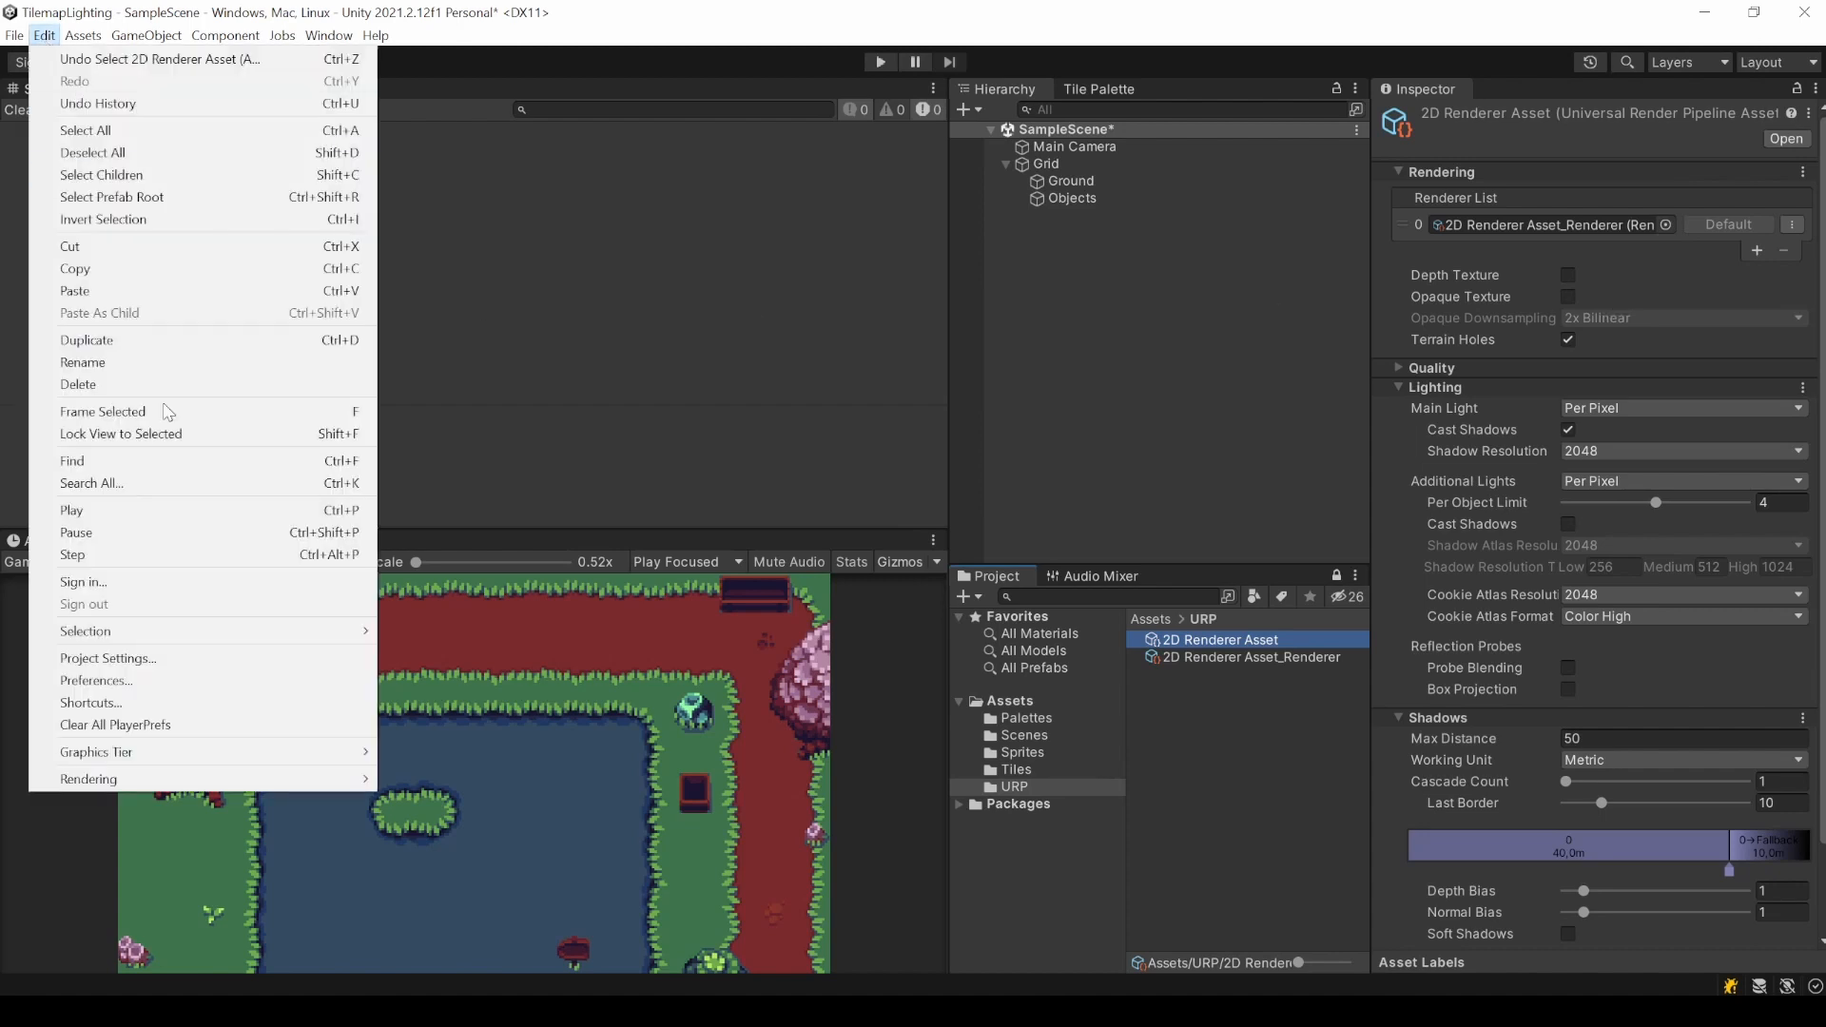
{"action": "left_click", "coordinate": [107, 658]}
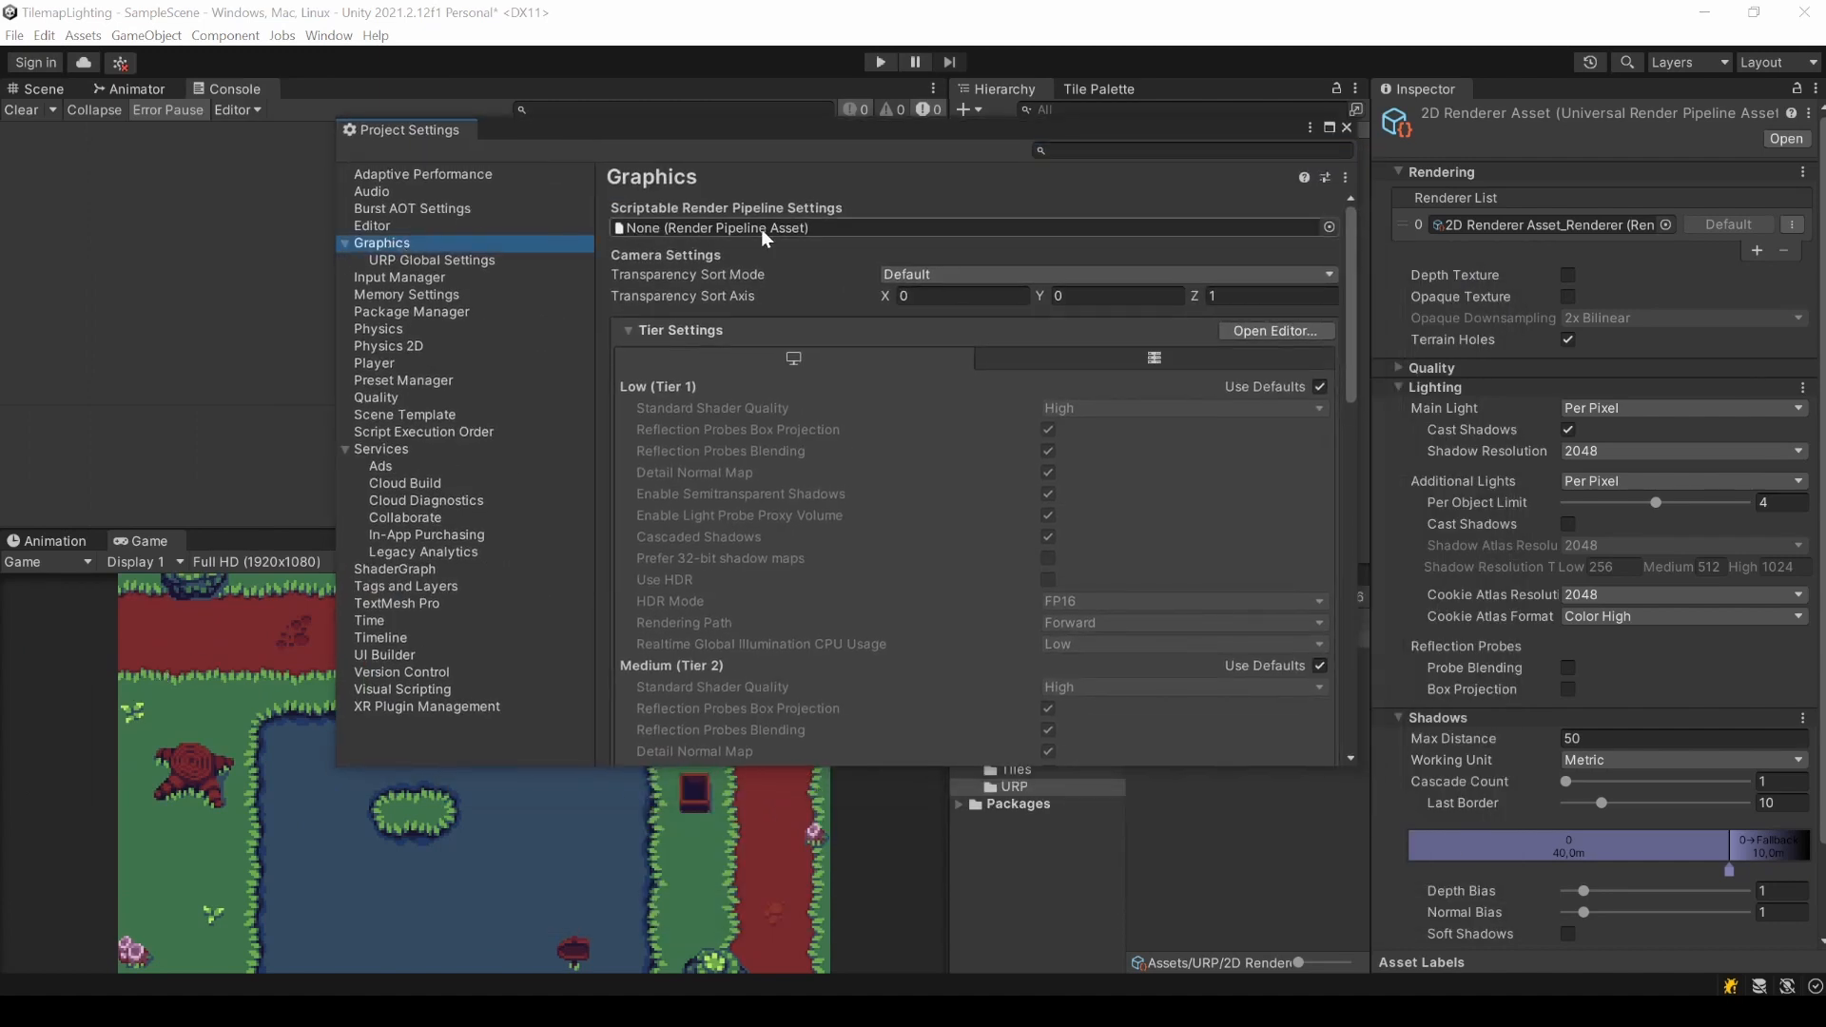
{"action": "mouse_move", "coordinate": [811, 240]}
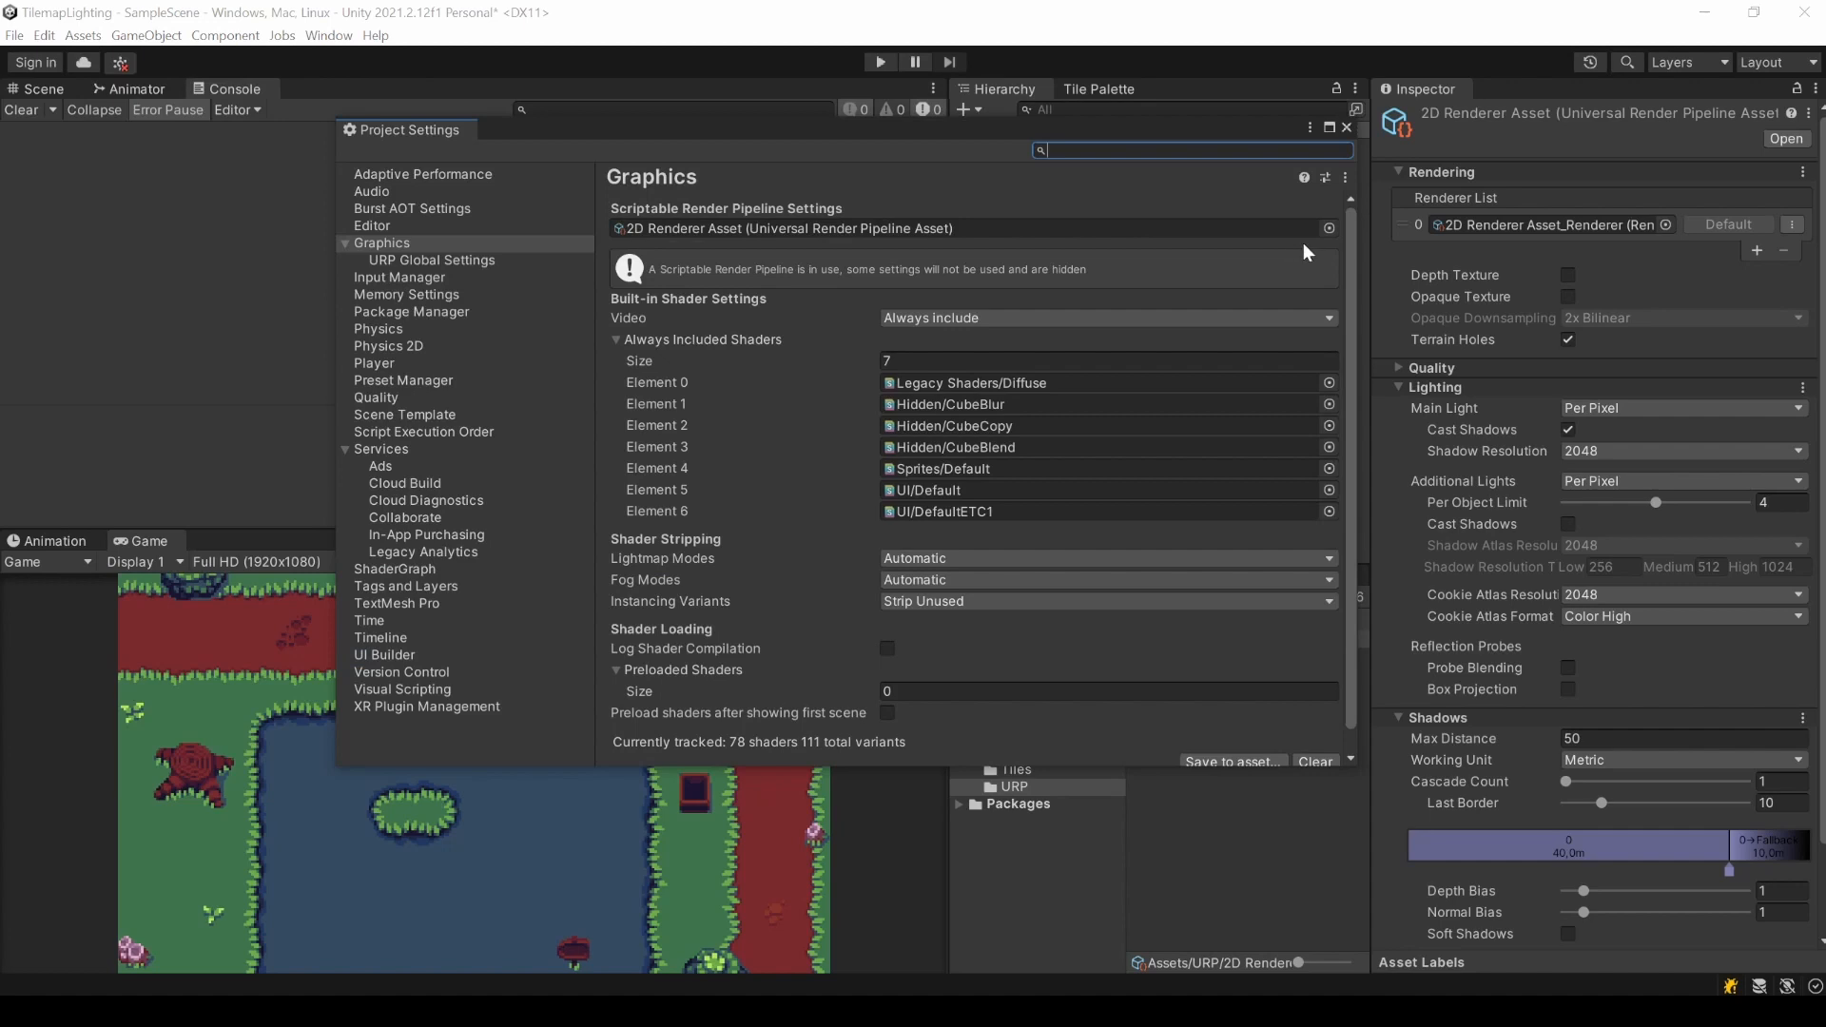
{"action": "left_click", "coordinate": [1327, 228]}
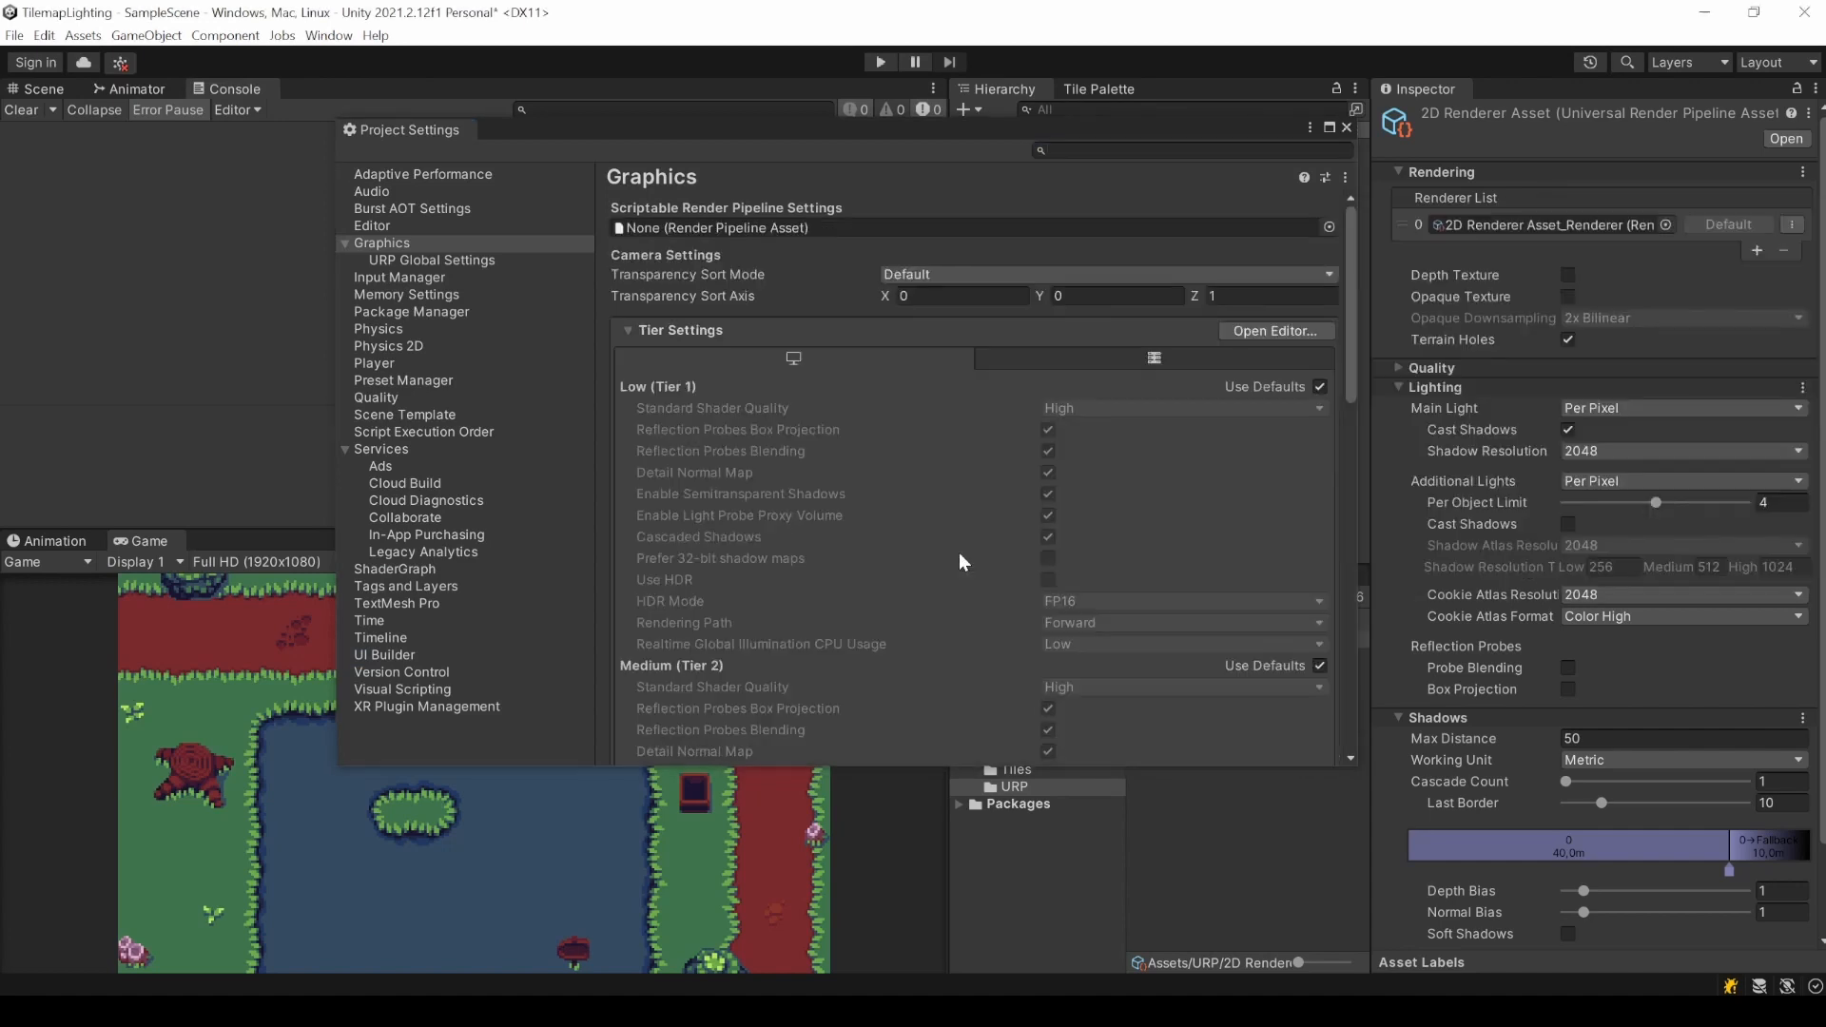
{"action": "mouse_move", "coordinate": [1099, 314]}
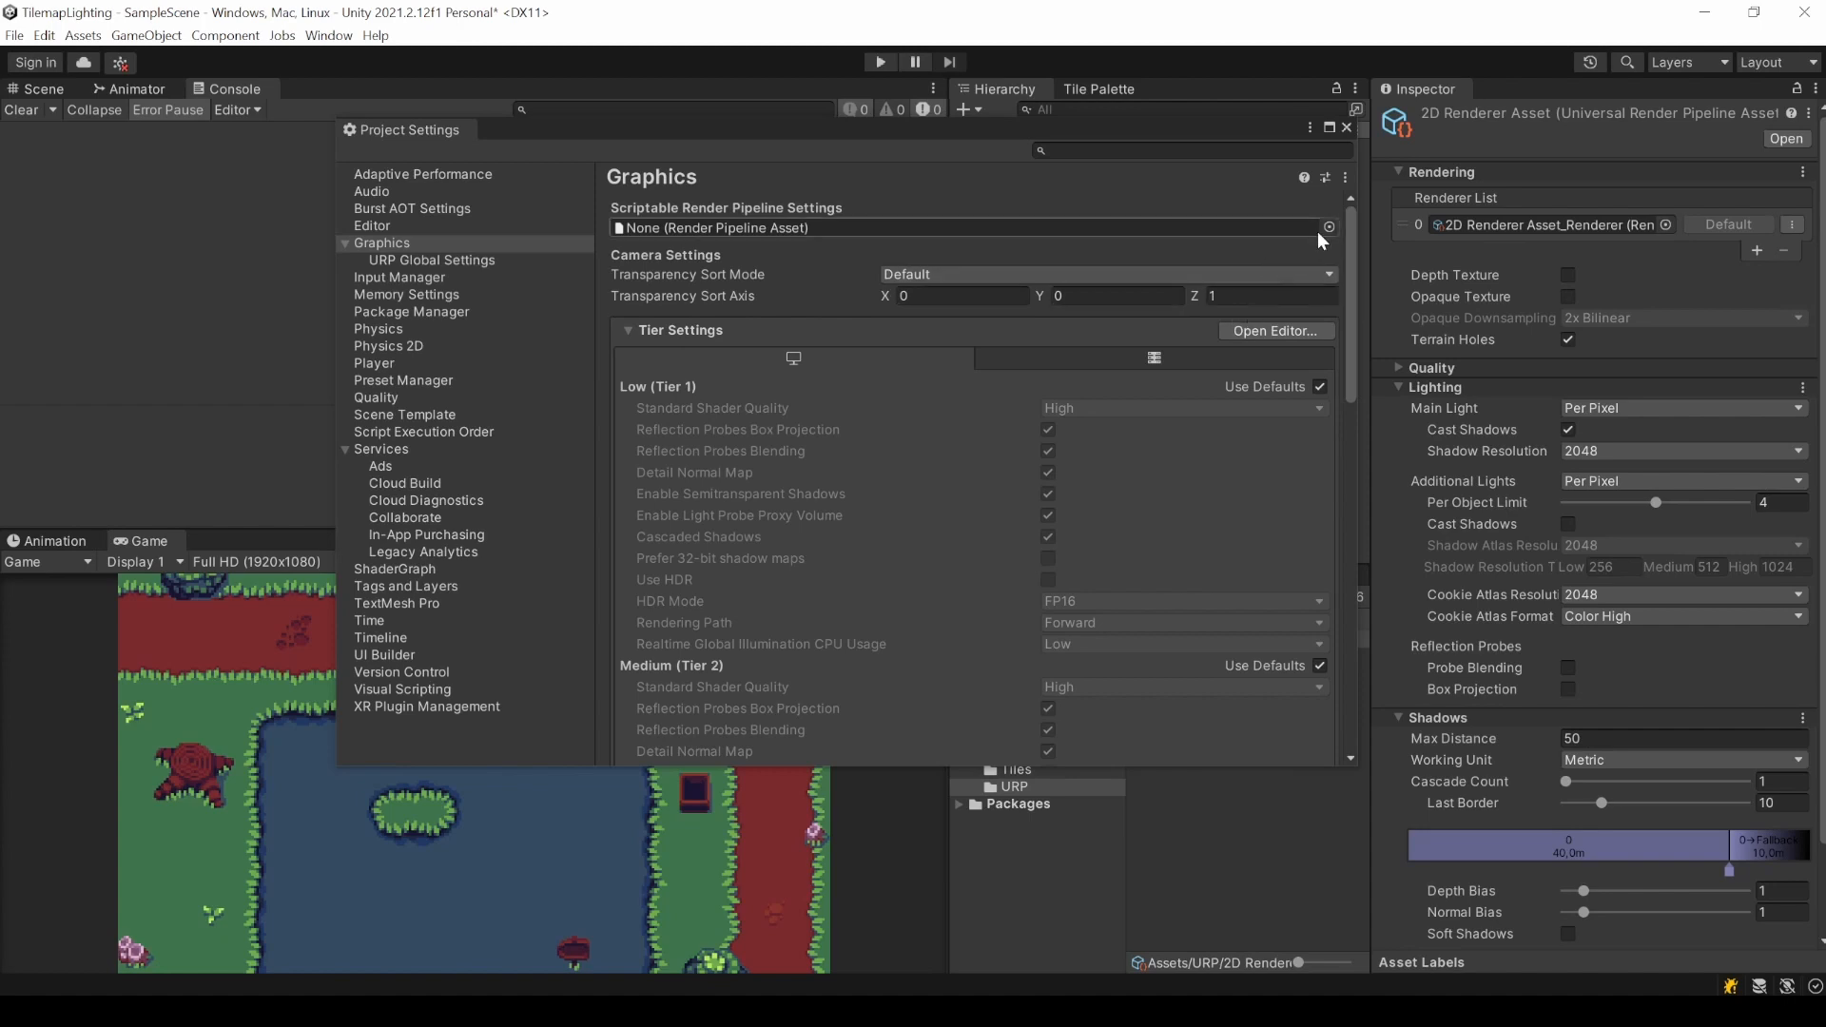
{"action": "left_click", "coordinate": [1328, 226]}
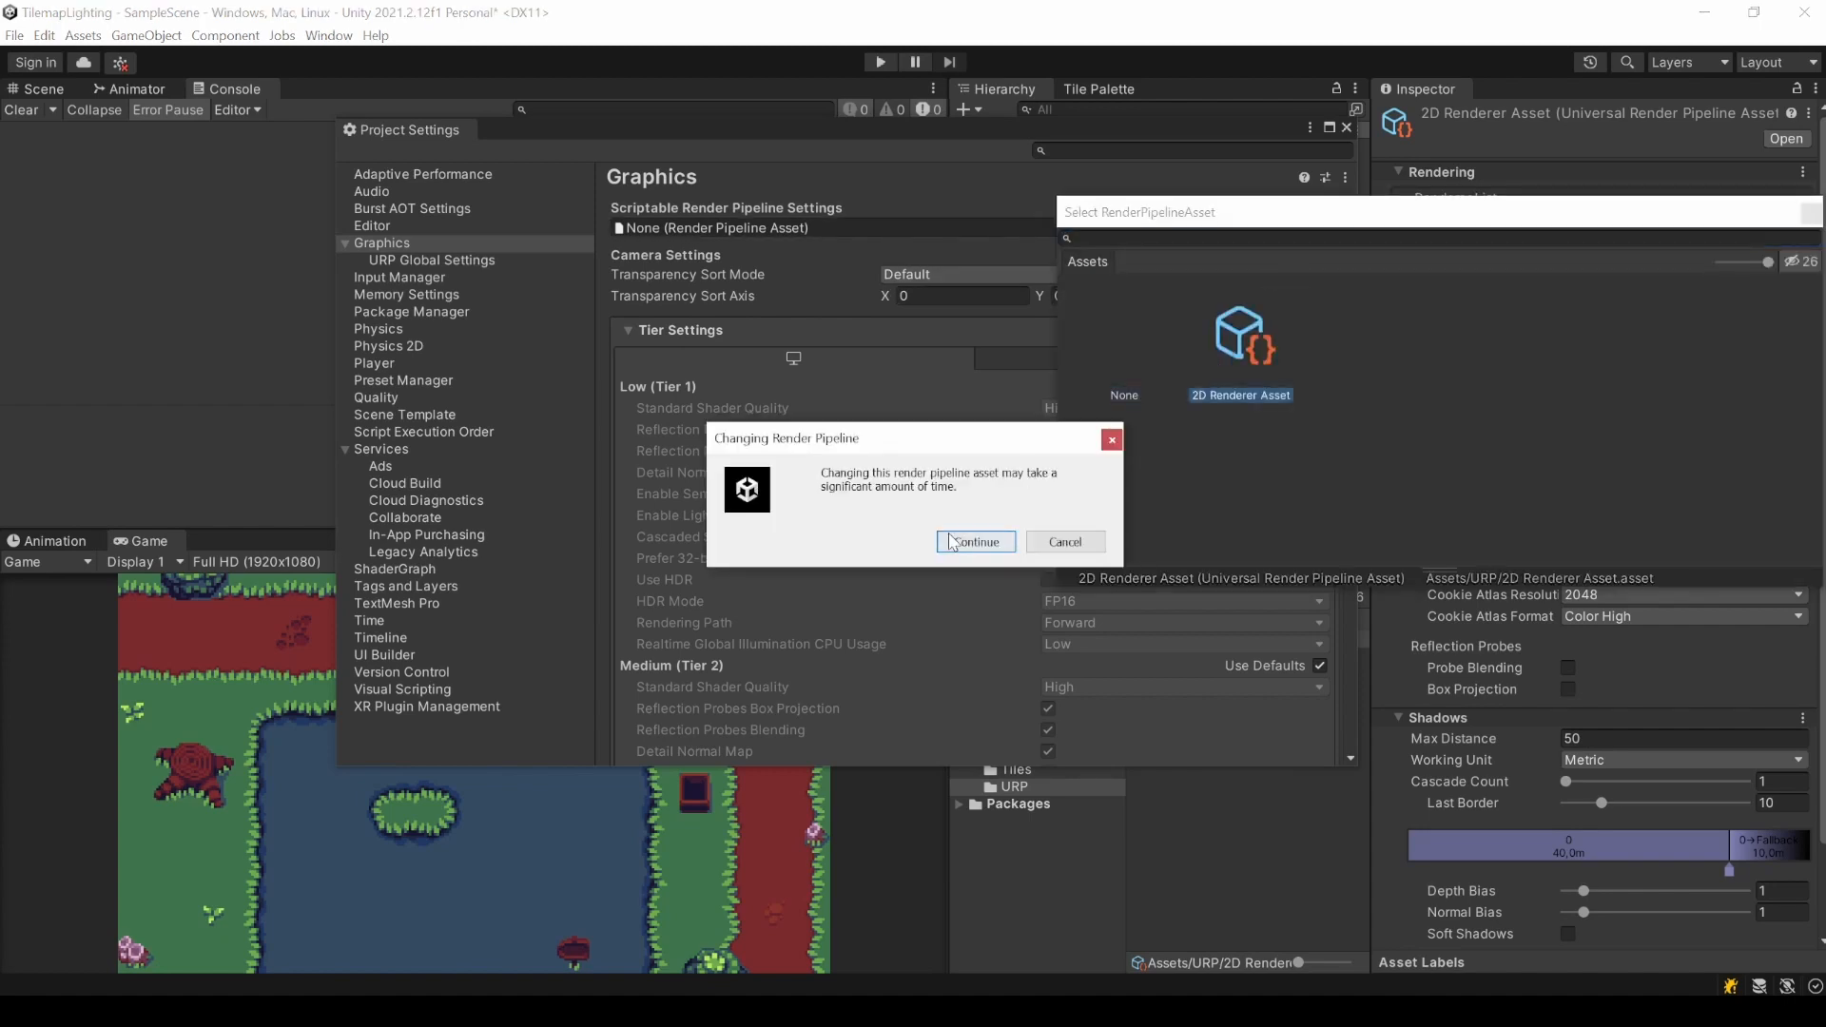
{"action": "left_click", "coordinate": [976, 542]}
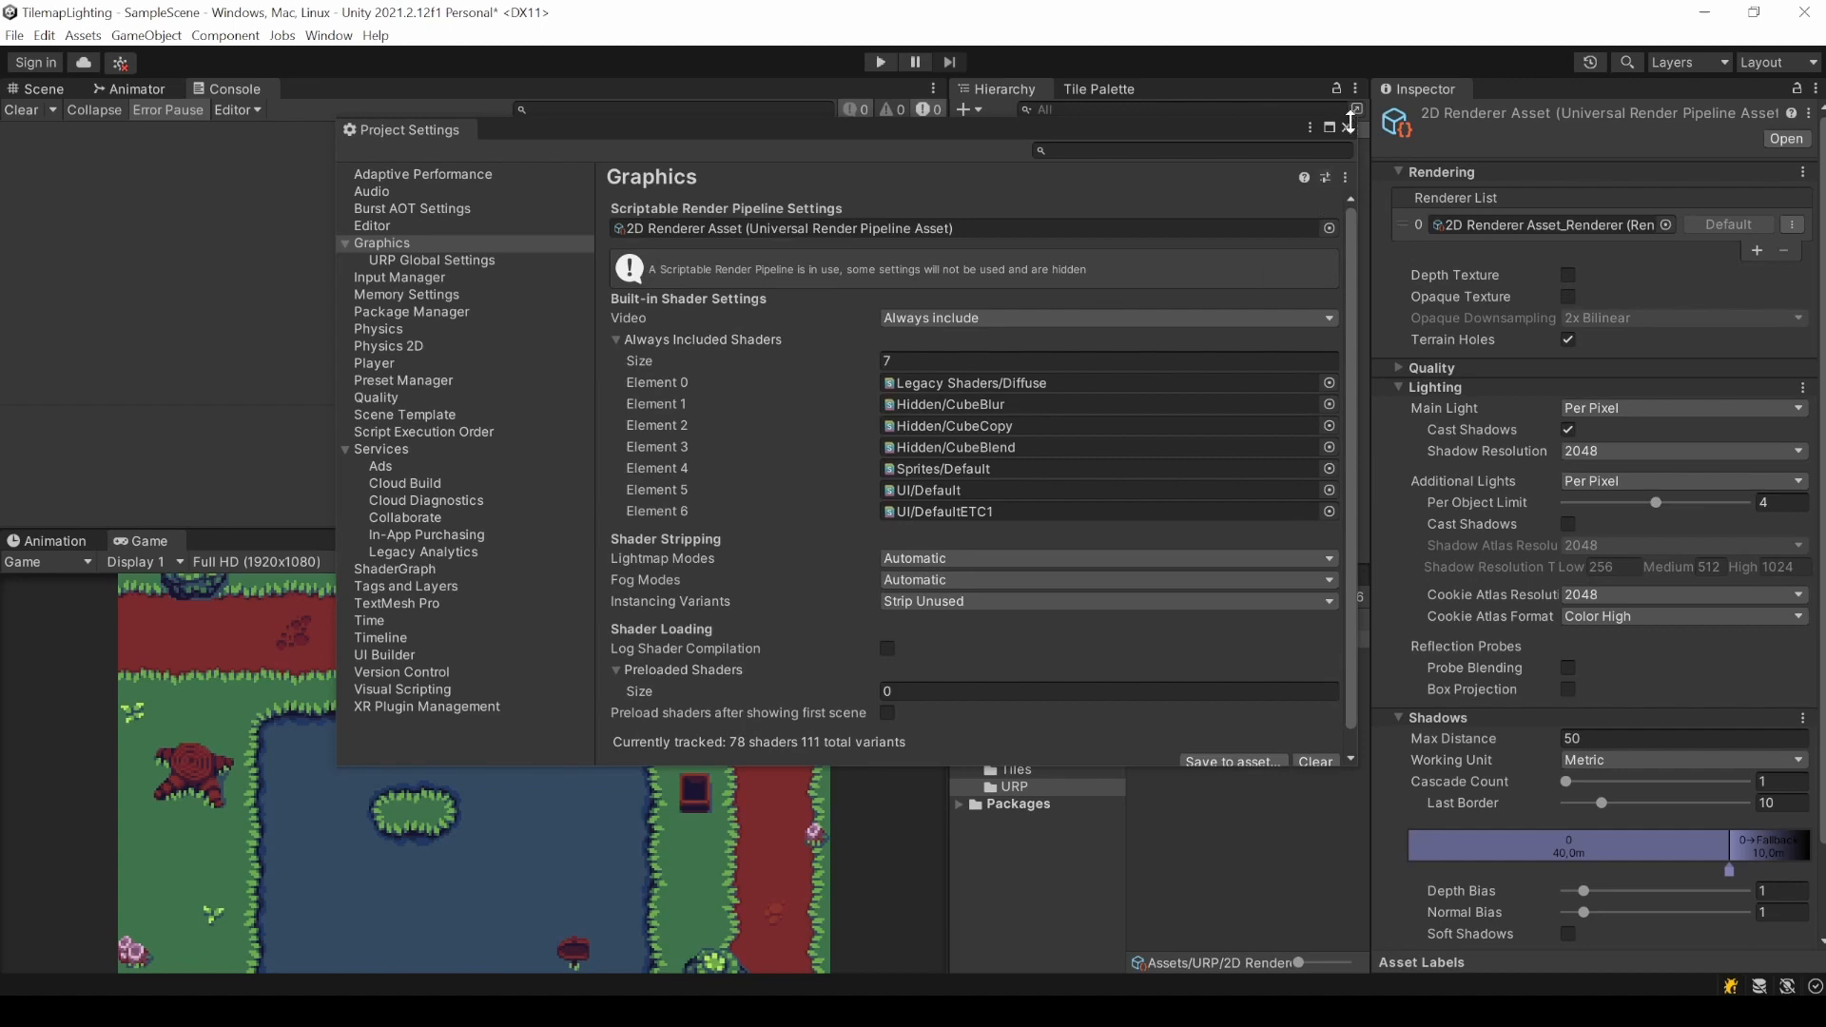
{"action": "left_click", "coordinate": [1347, 123]}
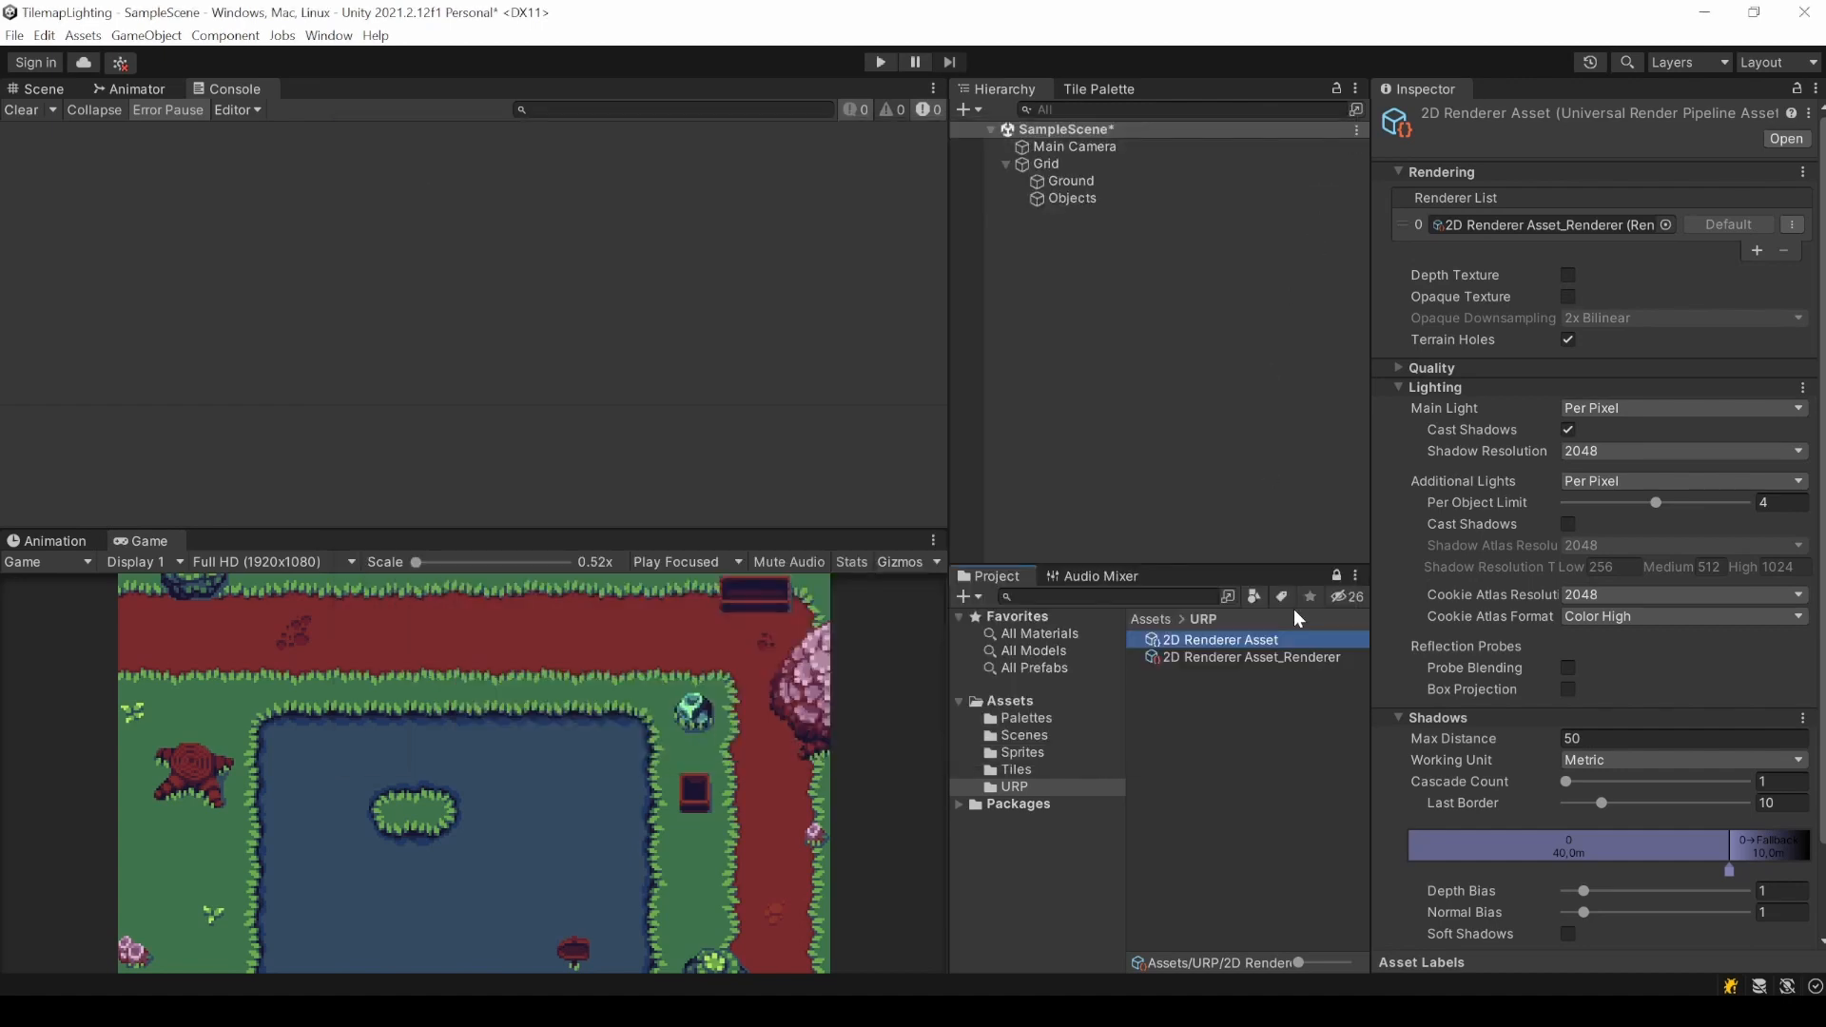
Inspect 2D Renderer Asset_Renderer and keep its Transparency Sort Mode at Default.
{"action": "left_click", "coordinate": [1248, 657]}
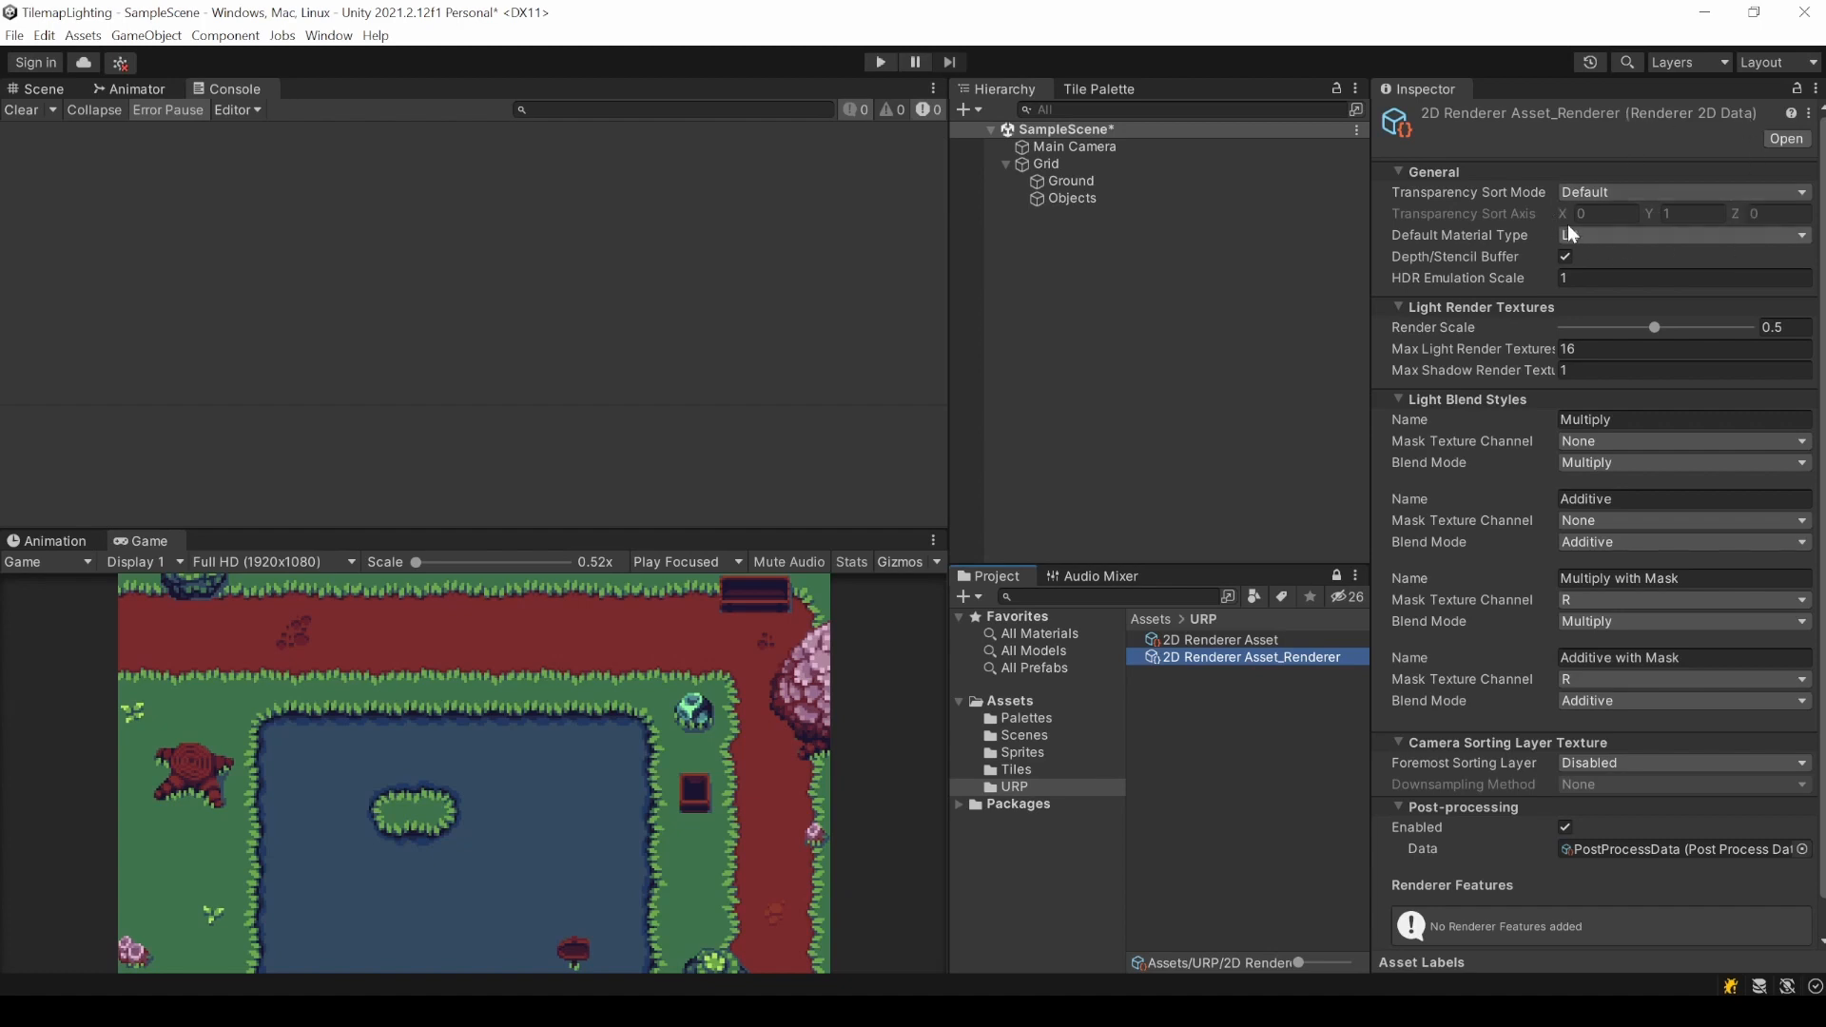
{"action": "left_click", "coordinate": [1683, 192]}
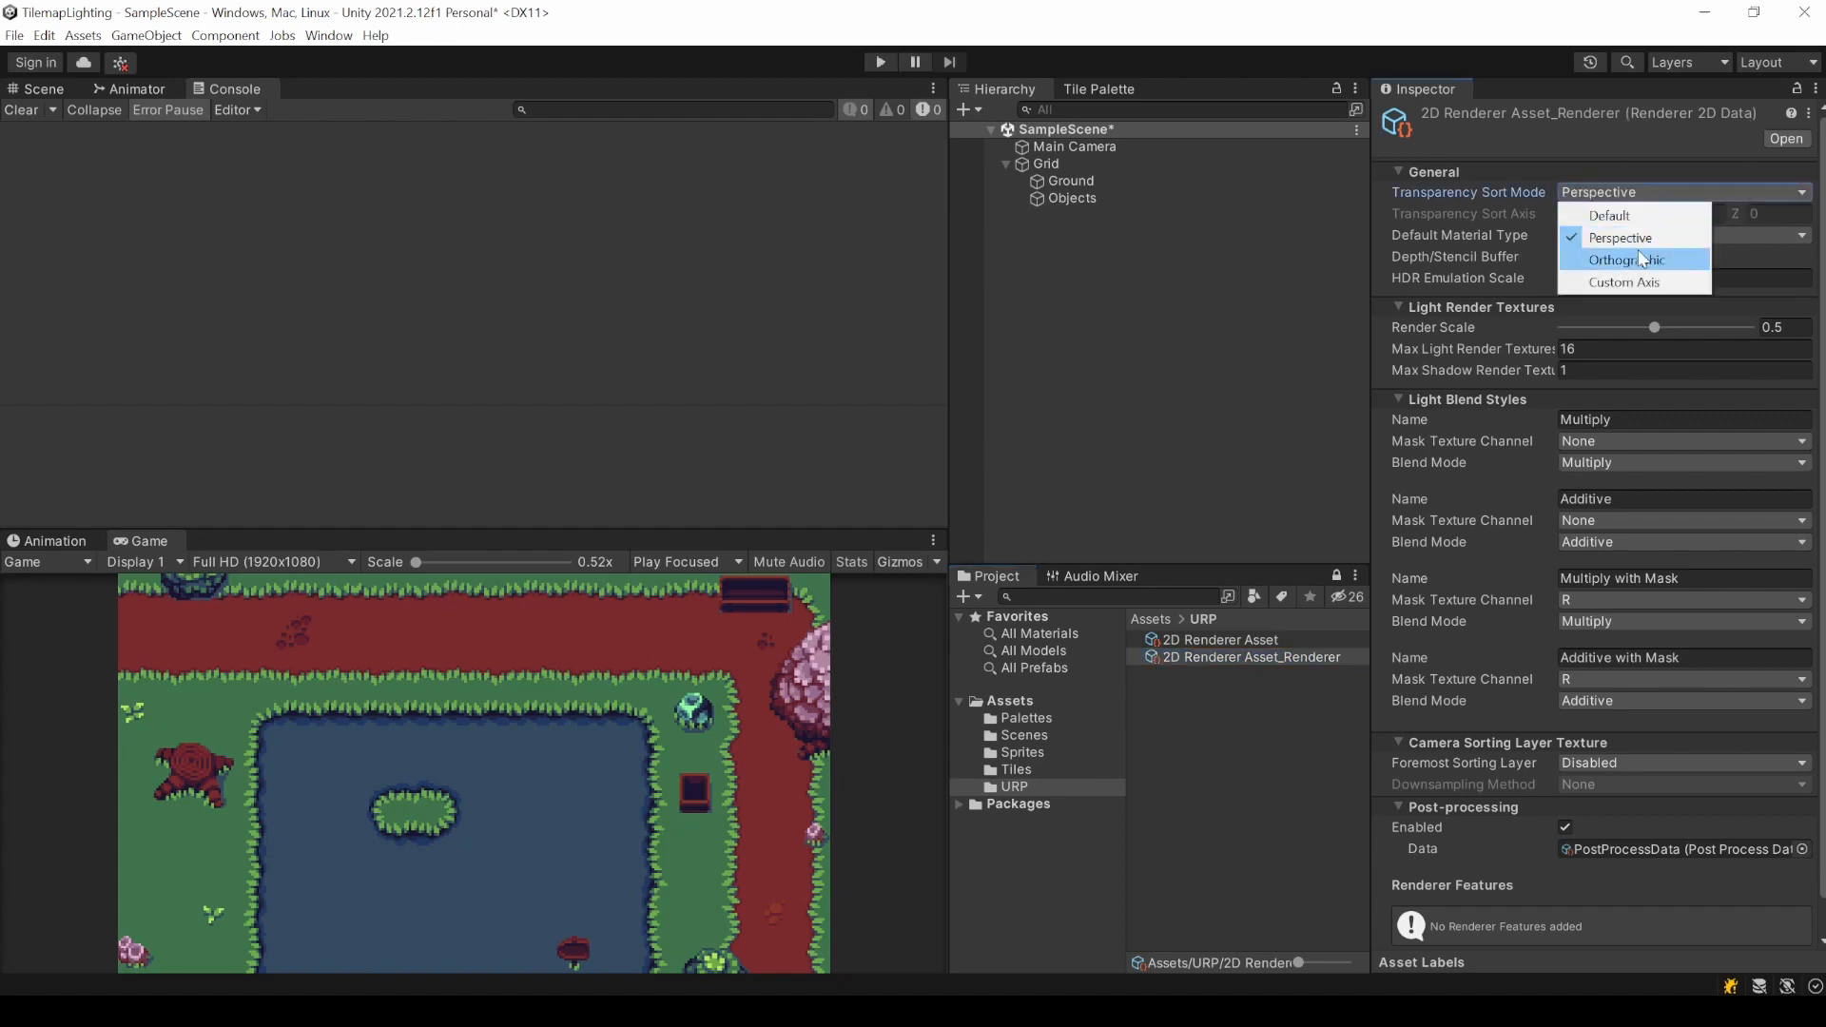
{"action": "left_click", "coordinate": [1609, 215]}
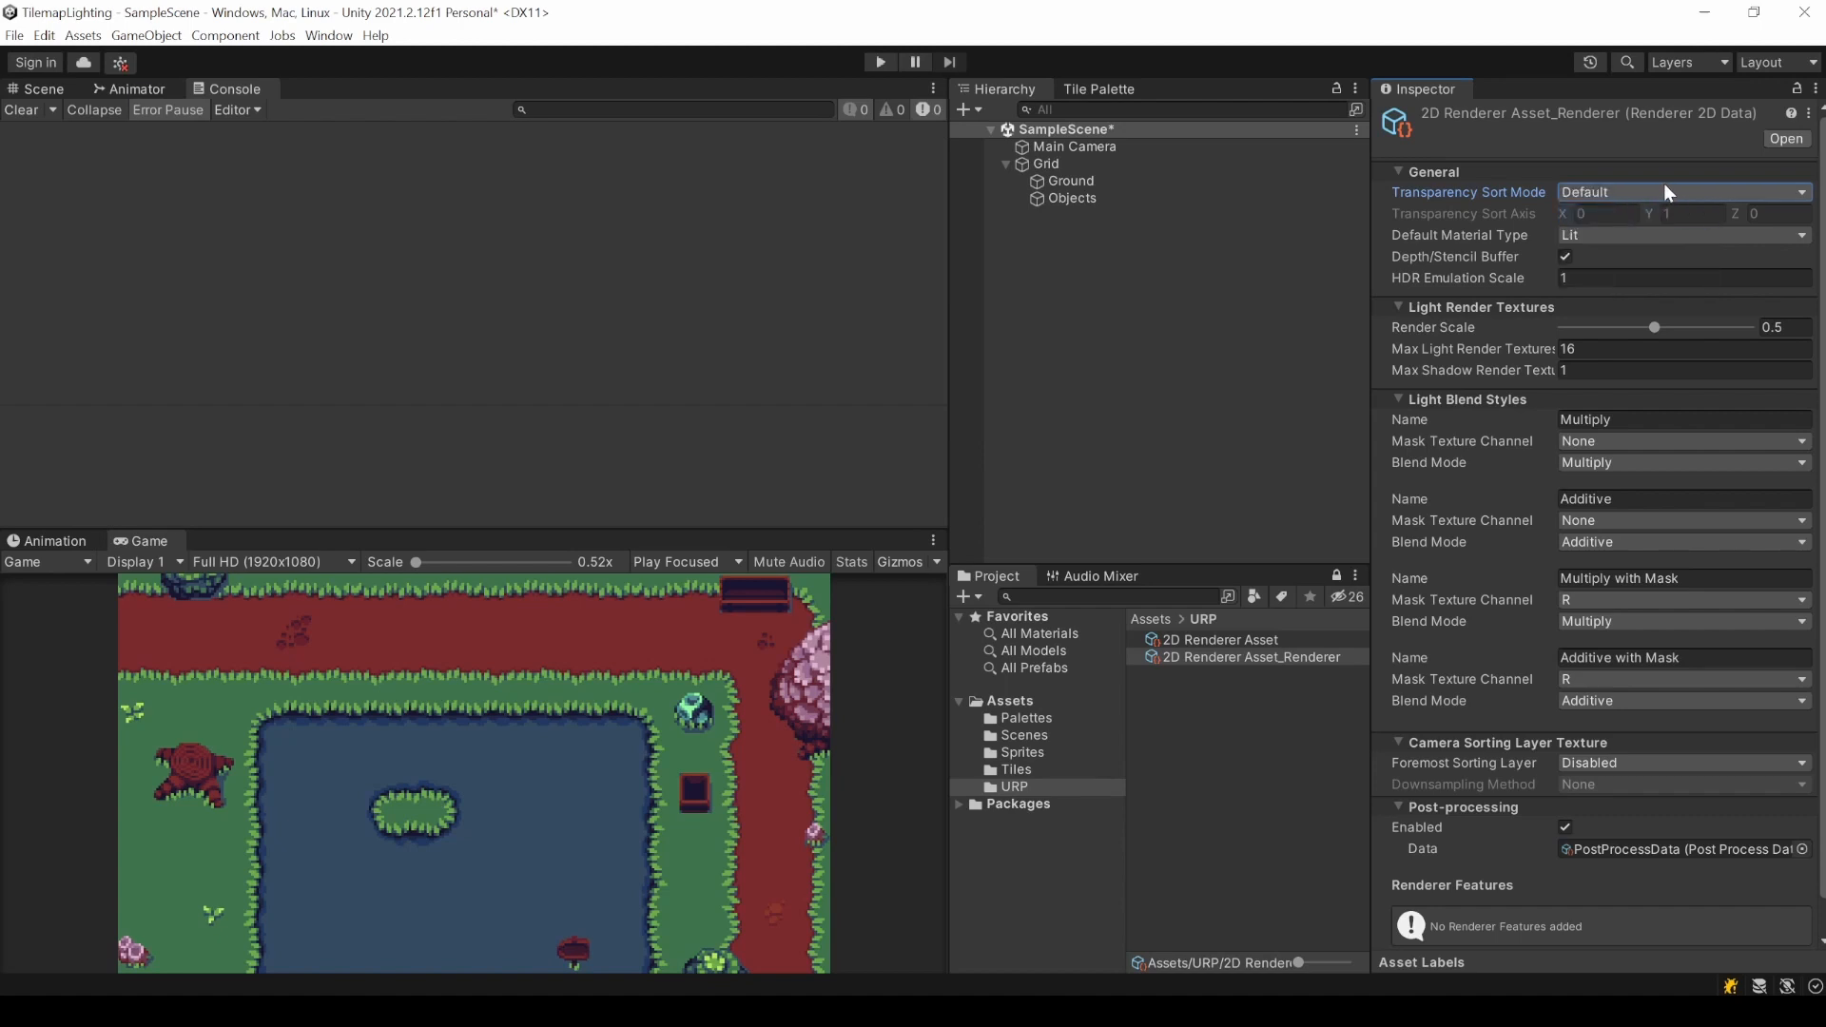
{"action": "left_click", "coordinate": [1681, 192]}
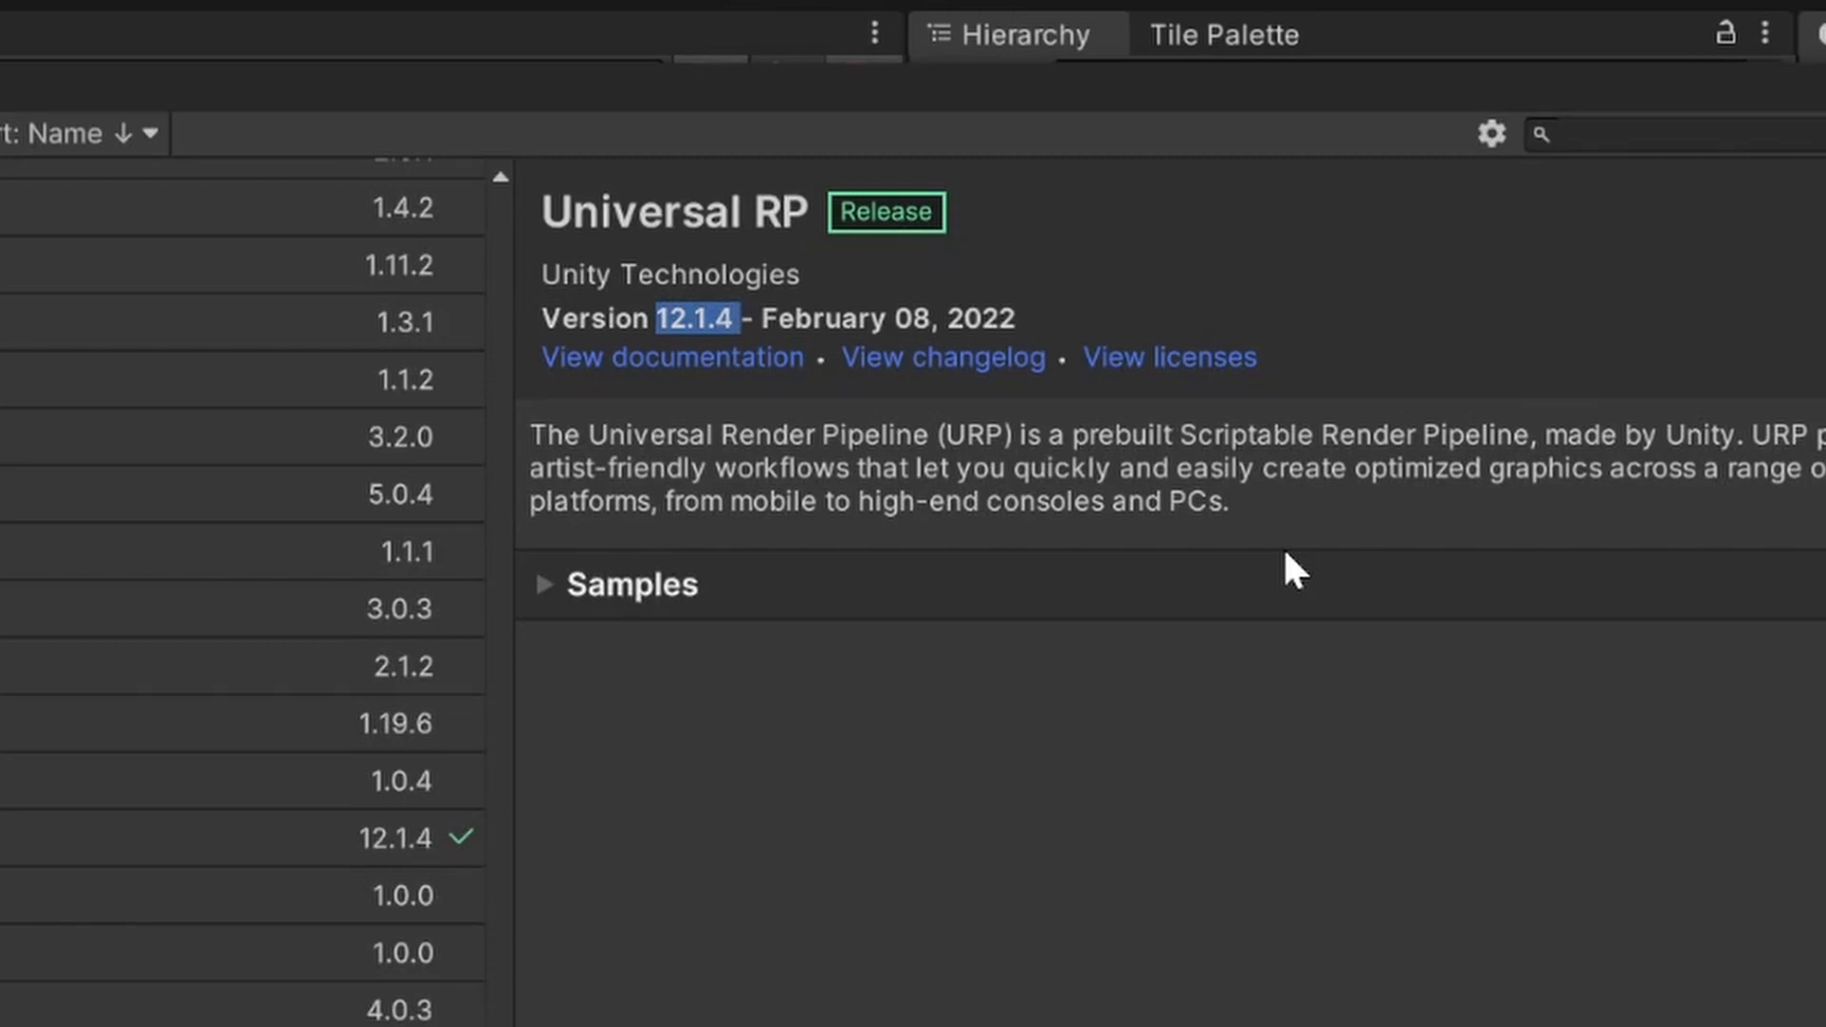
View the URP 10.8.1 manual with Getting started, Render Pipeline Concepts, Rendering and Lighting expanded.
{"action": "left_click", "coordinate": [672, 358]}
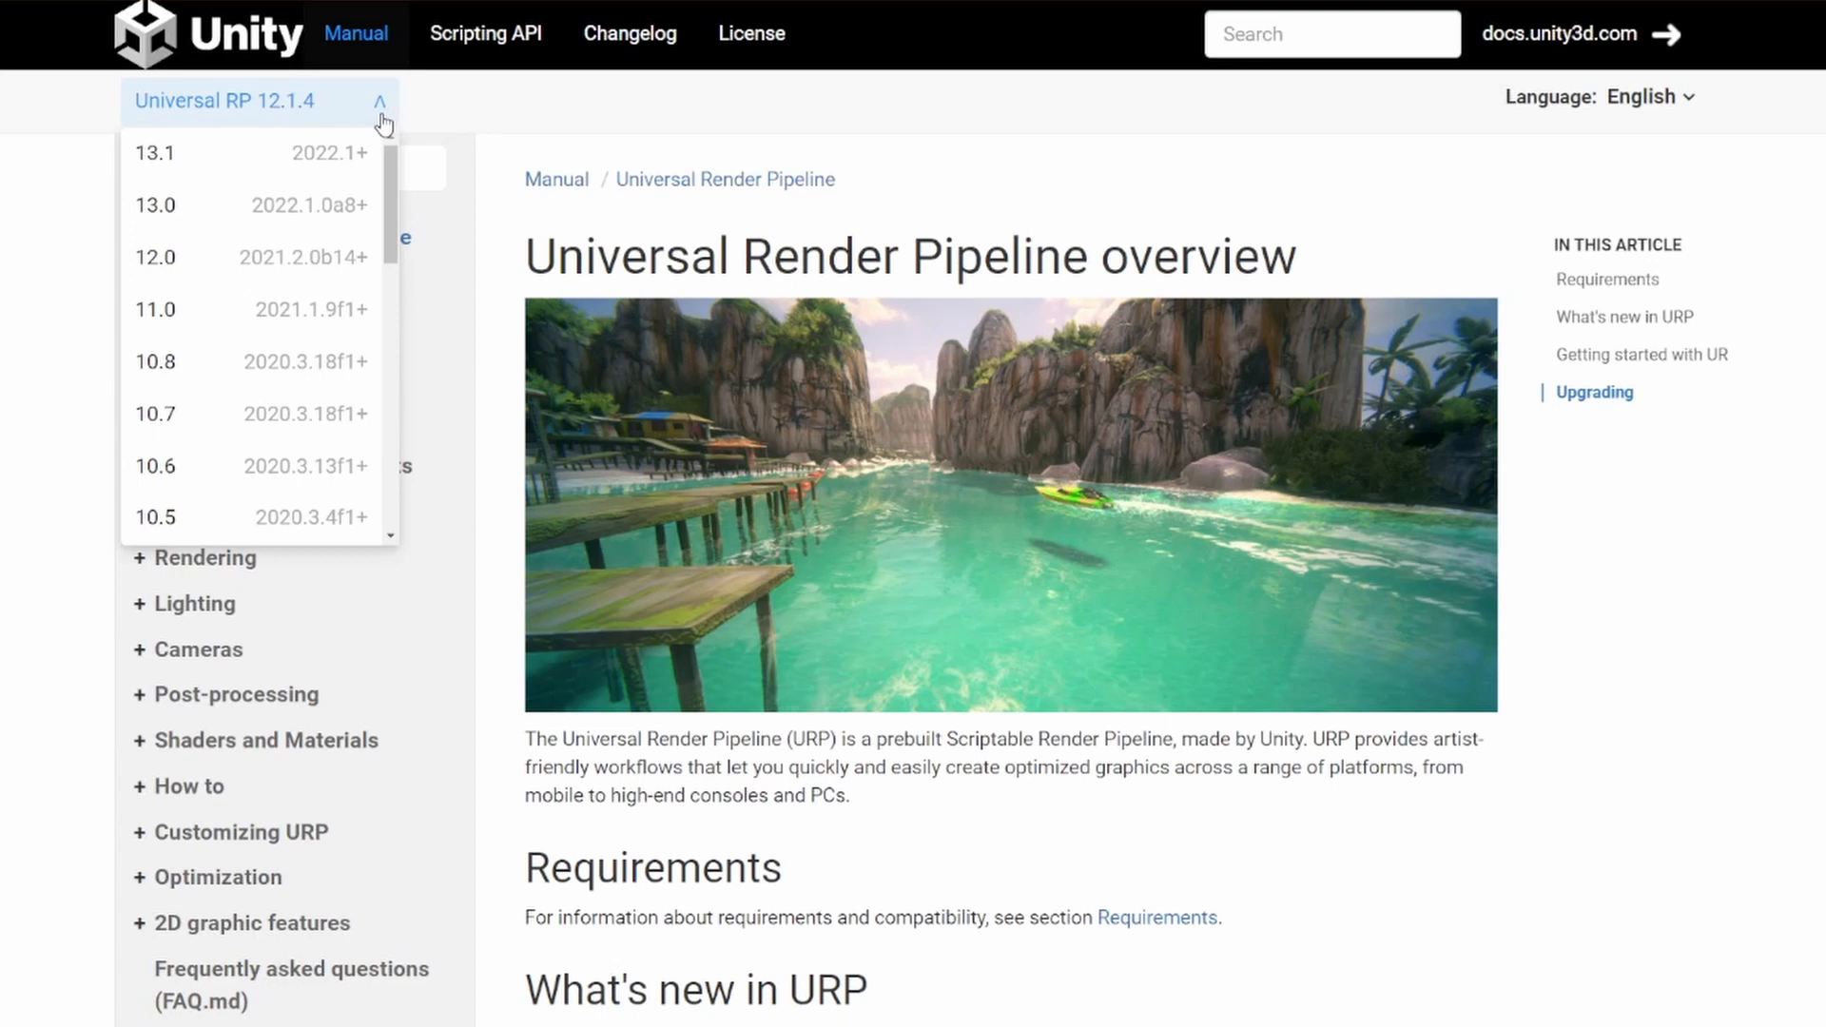
{"action": "mouse_move", "coordinate": [255, 388]}
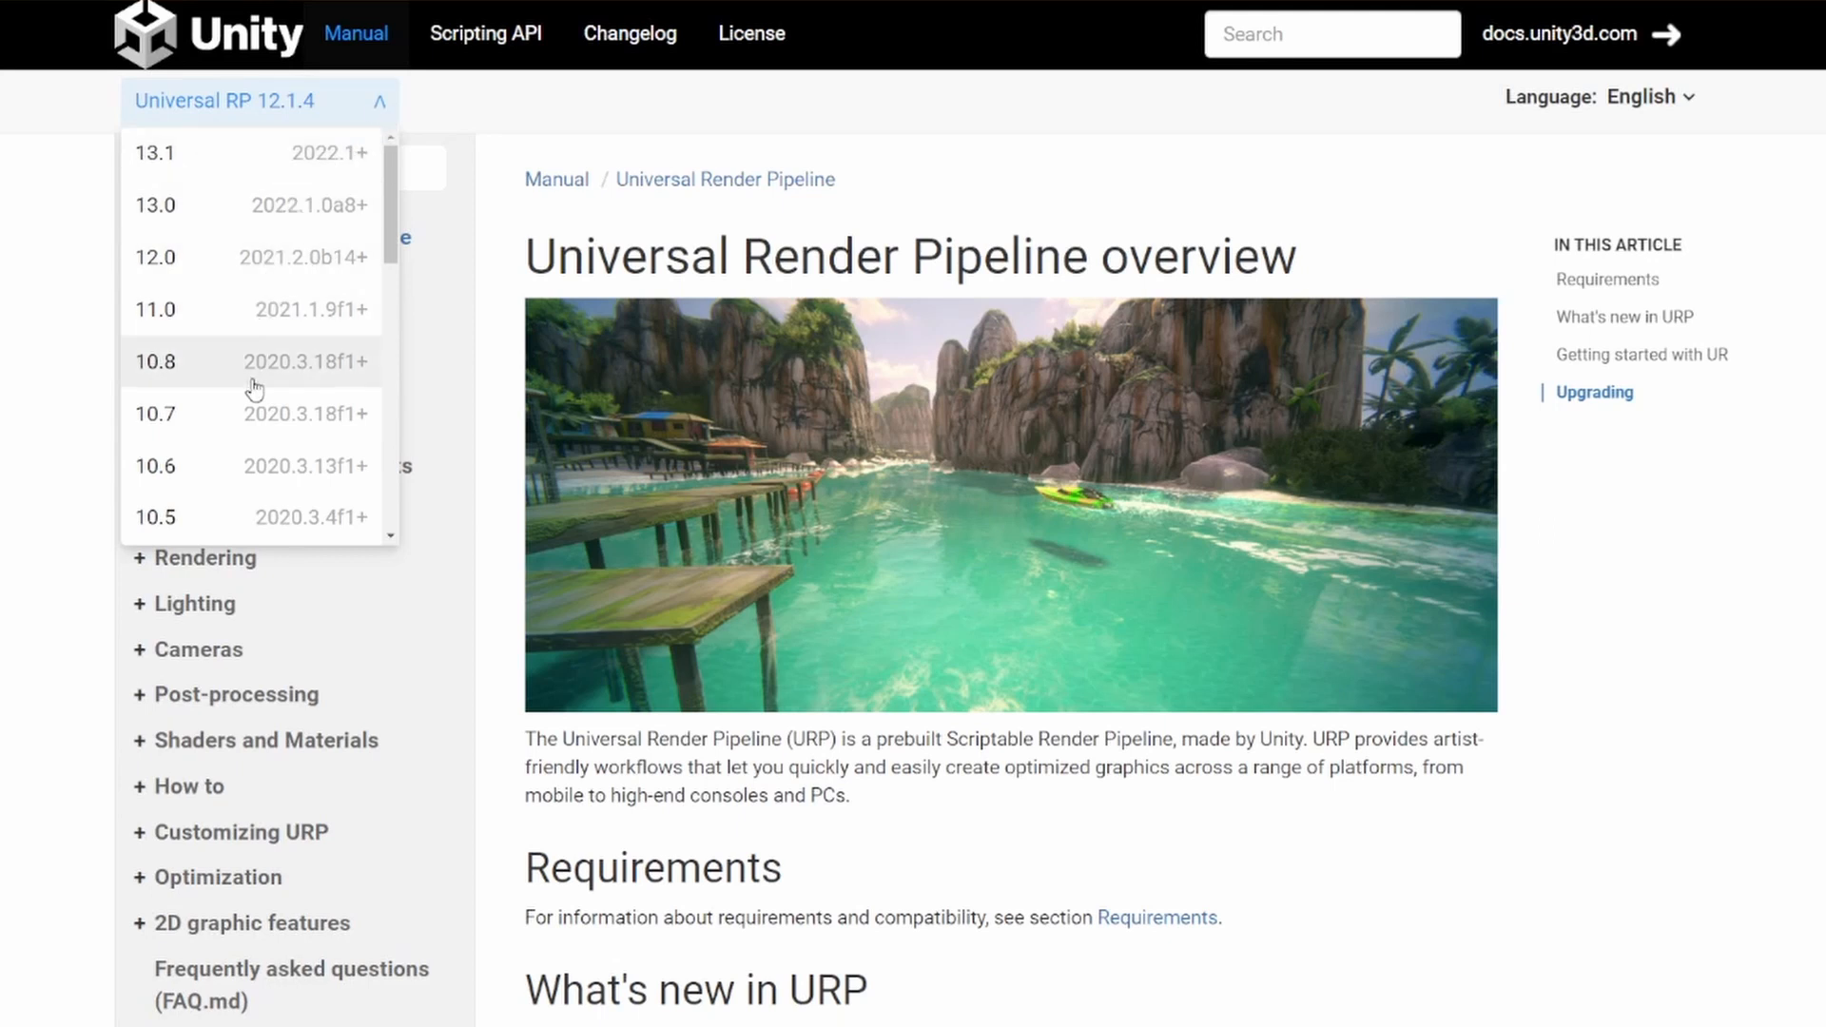
{"action": "left_click", "coordinate": [154, 362]}
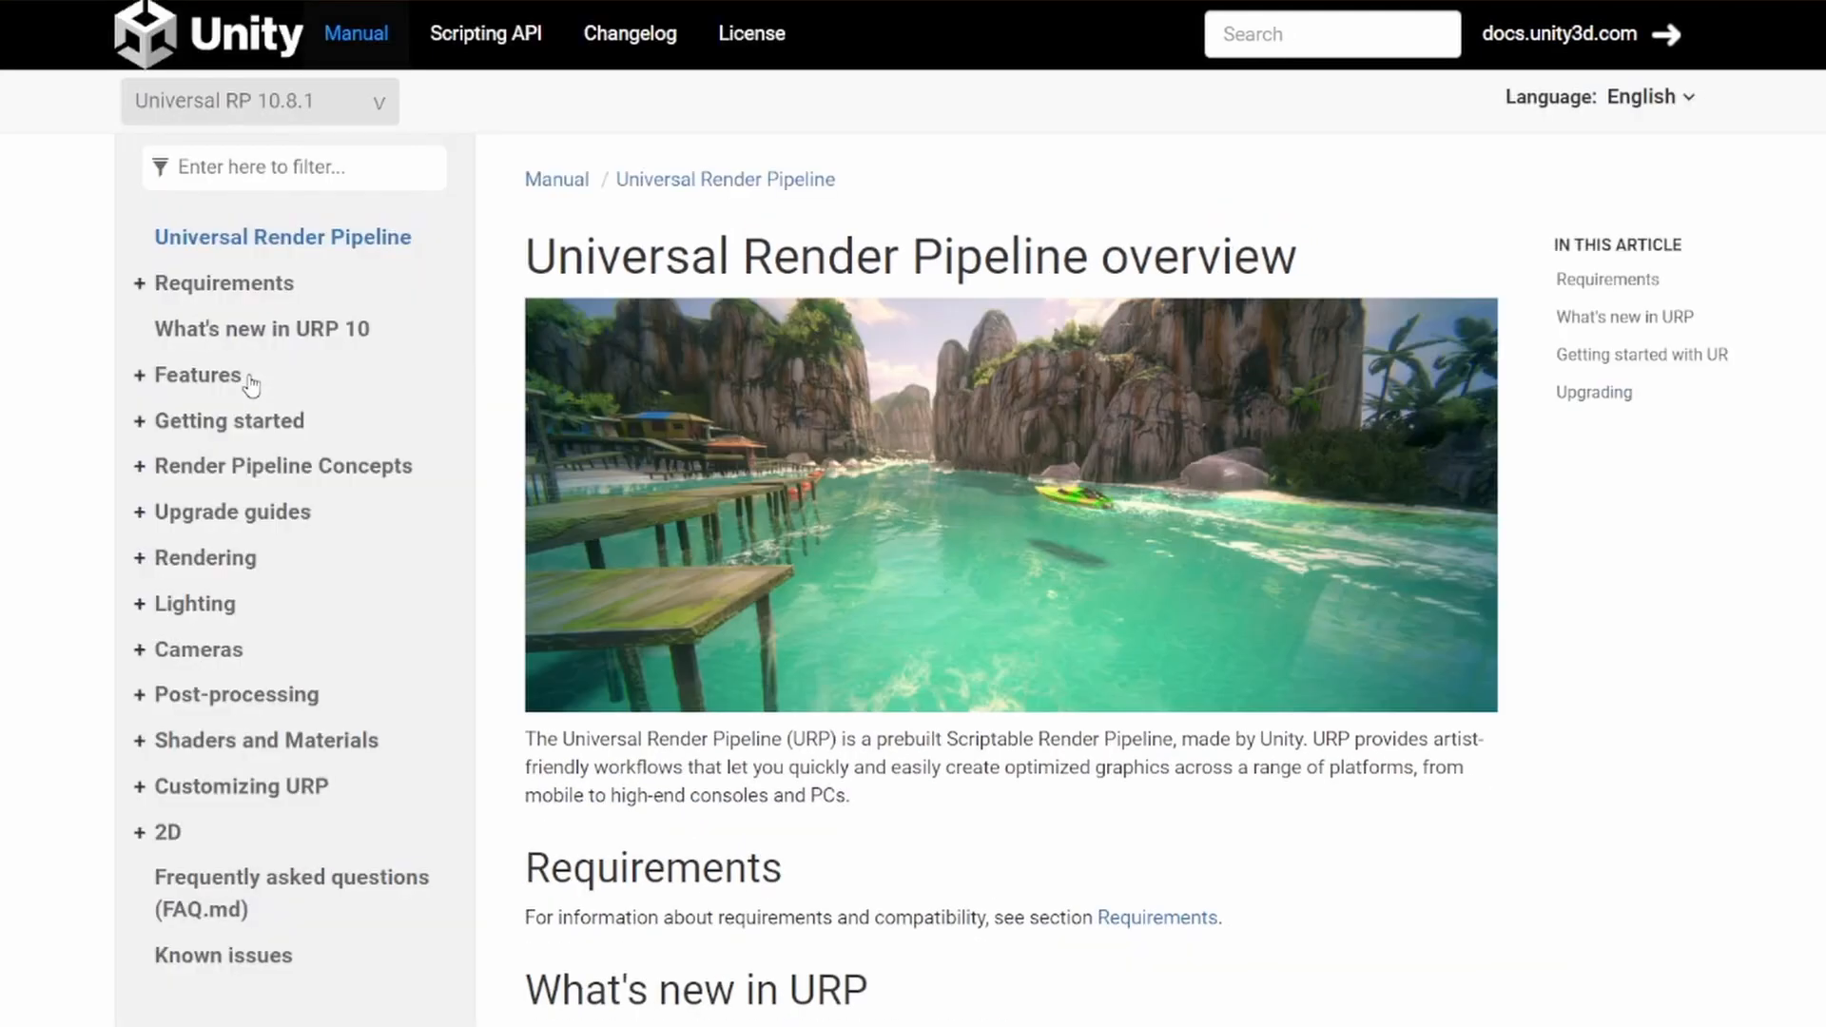
{"action": "left_click", "coordinate": [229, 421]}
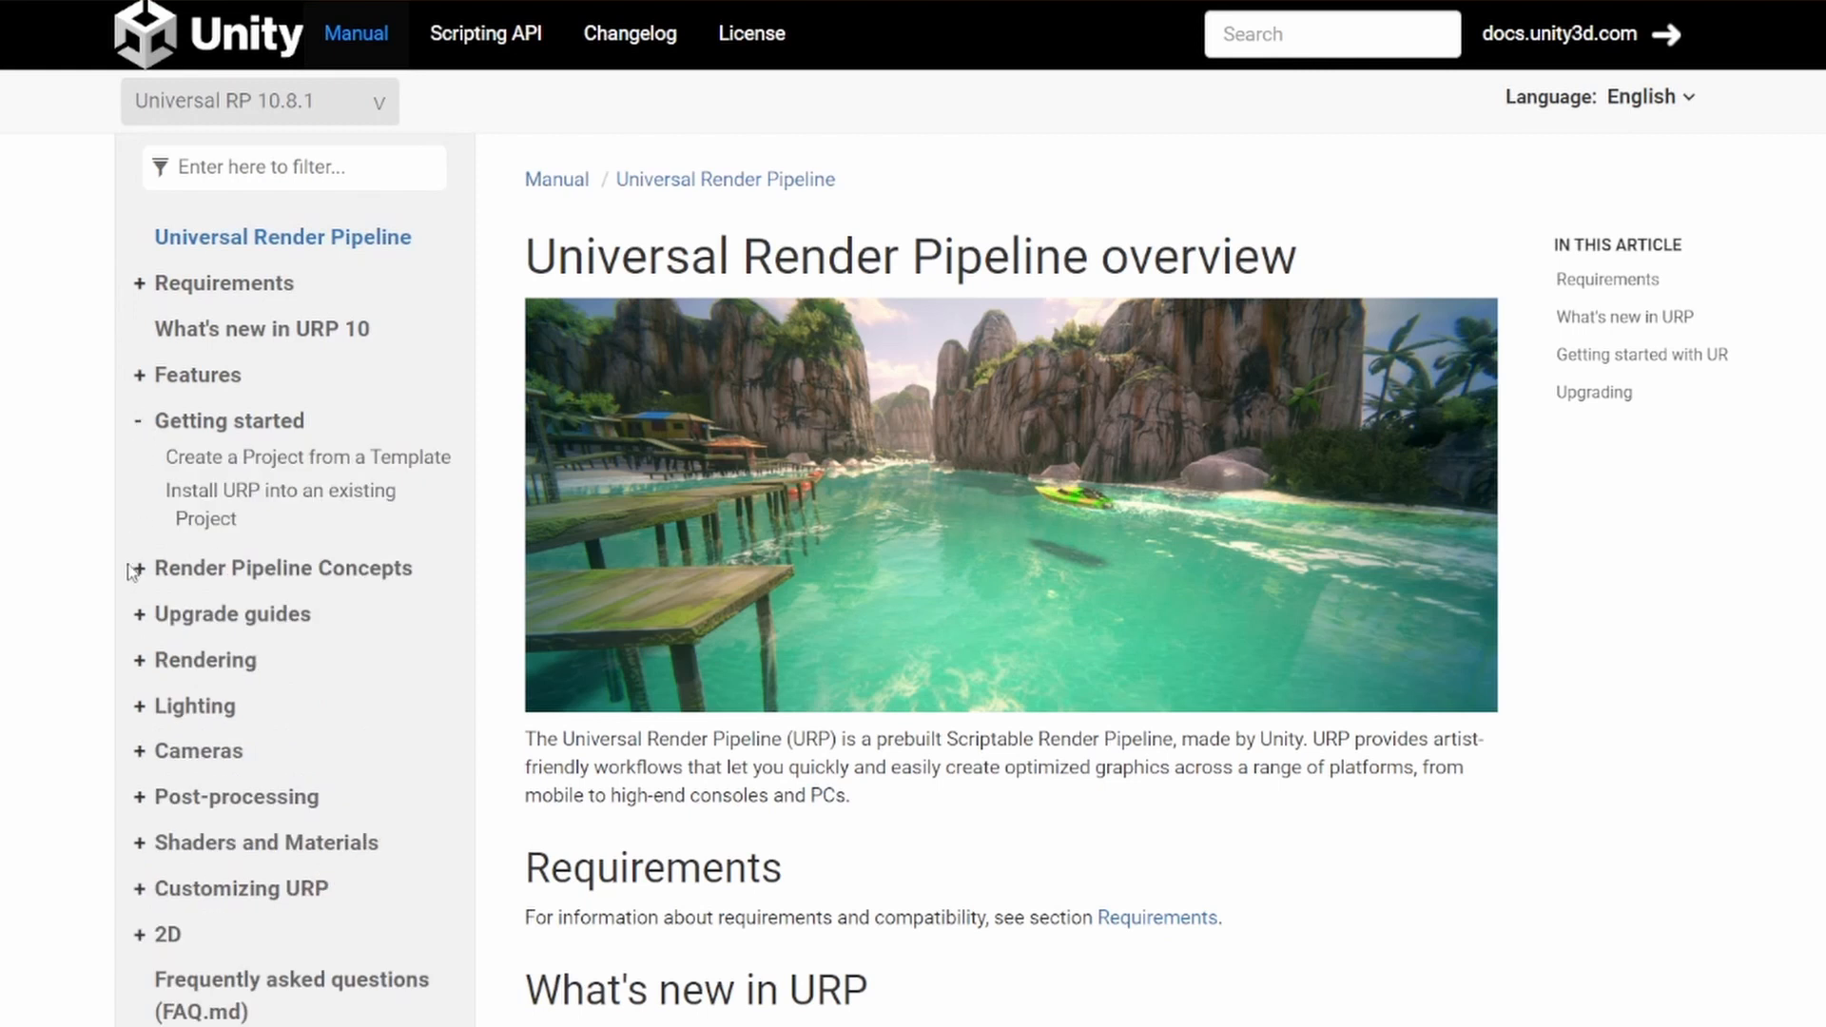
{"action": "left_click", "coordinate": [137, 567]}
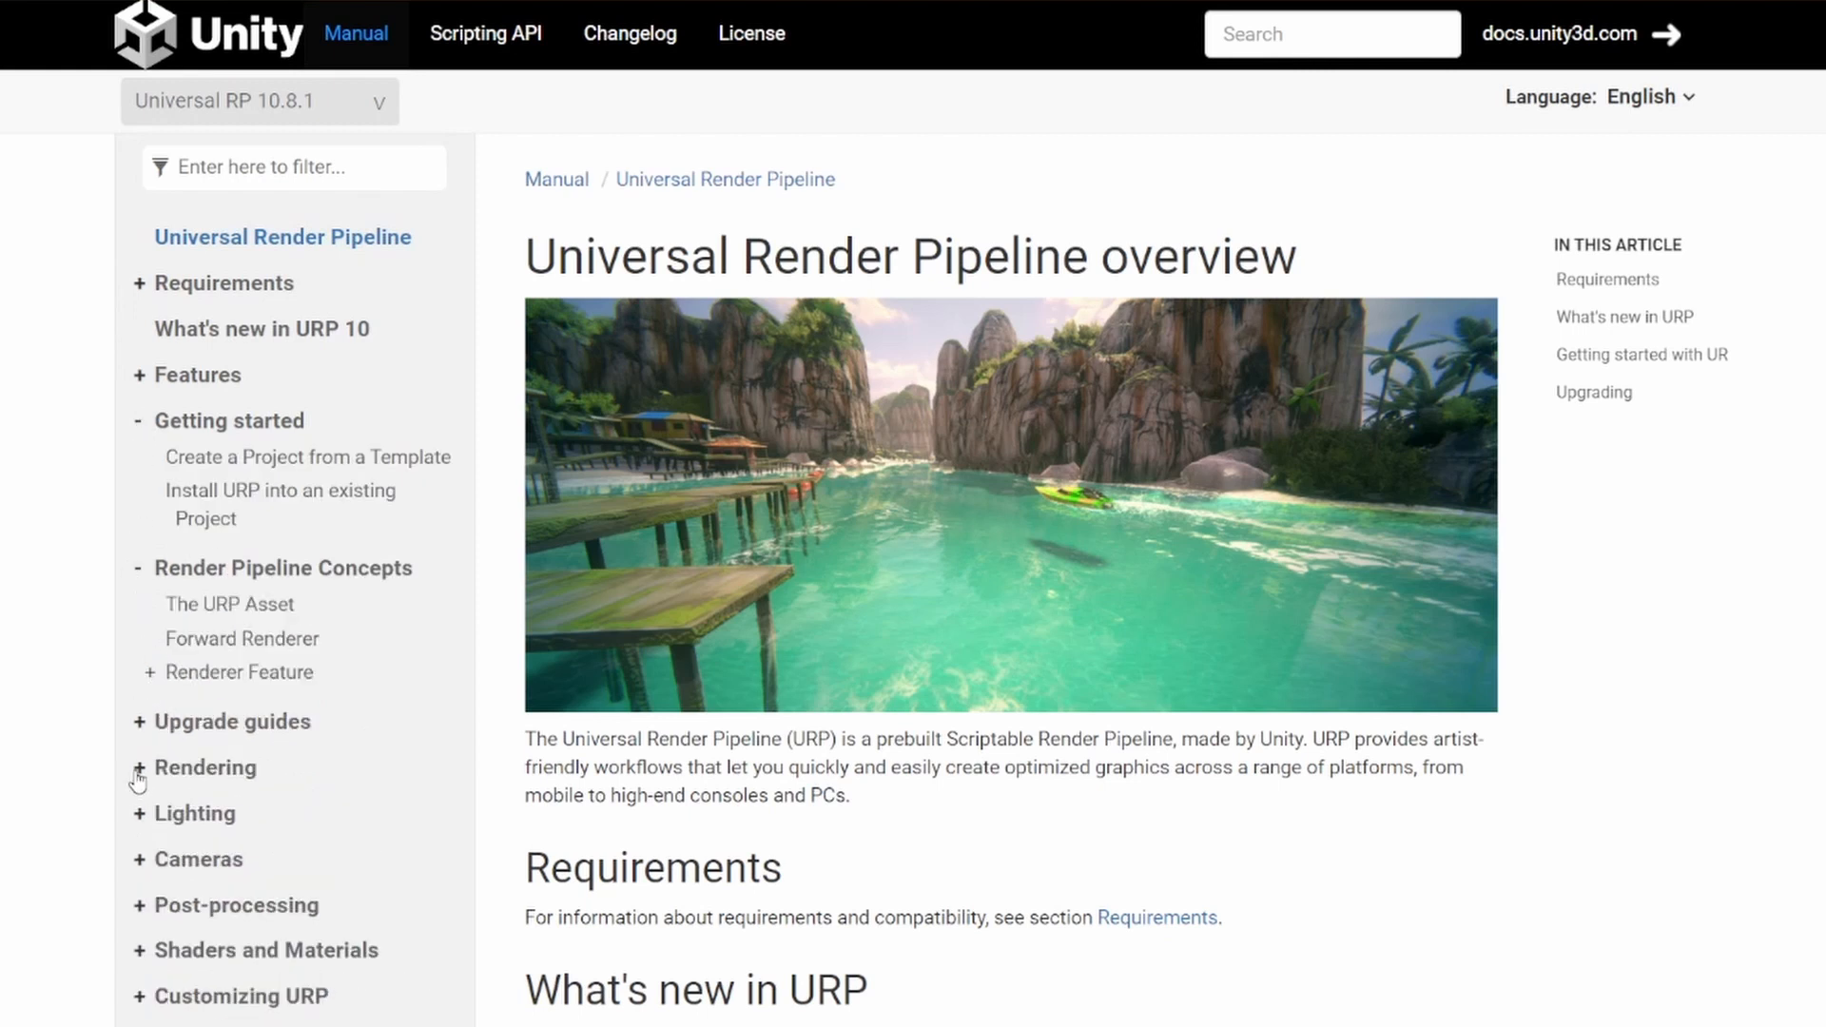
{"action": "left_click", "coordinate": [137, 766]}
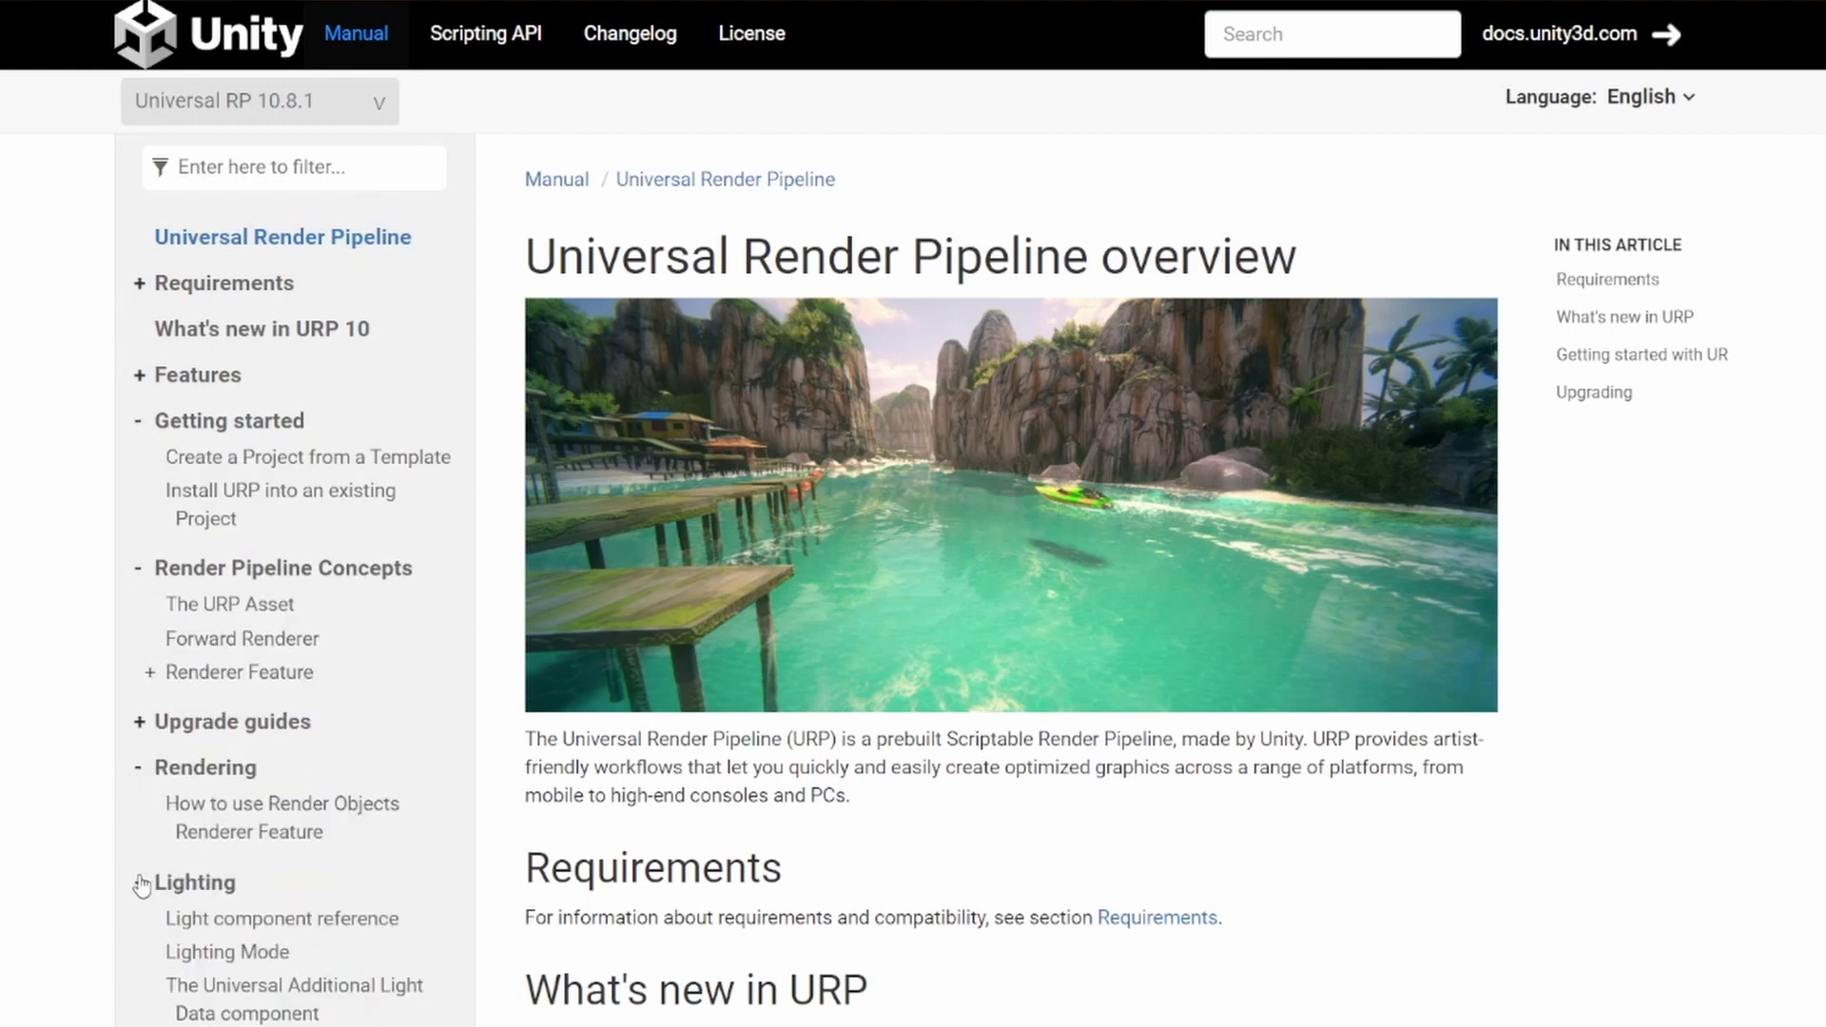
{"action": "left_click", "coordinate": [259, 101]}
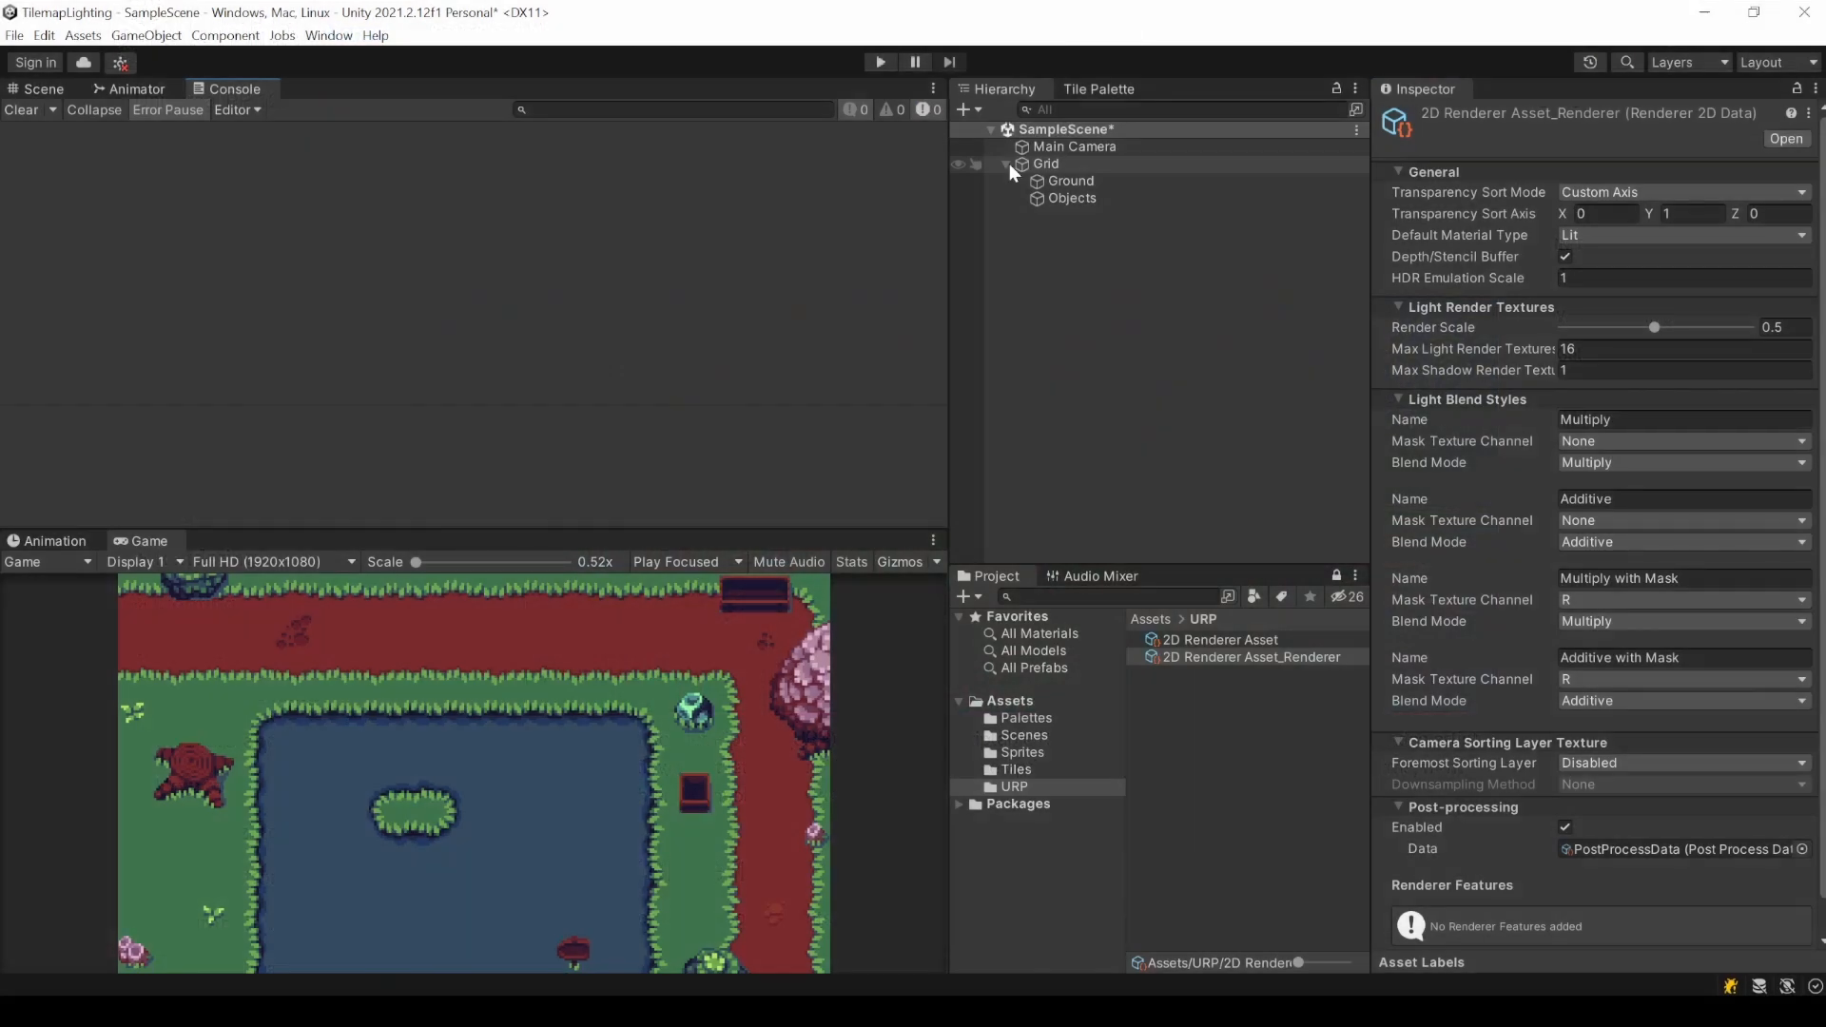
{"action": "left_click", "coordinate": [1005, 164]}
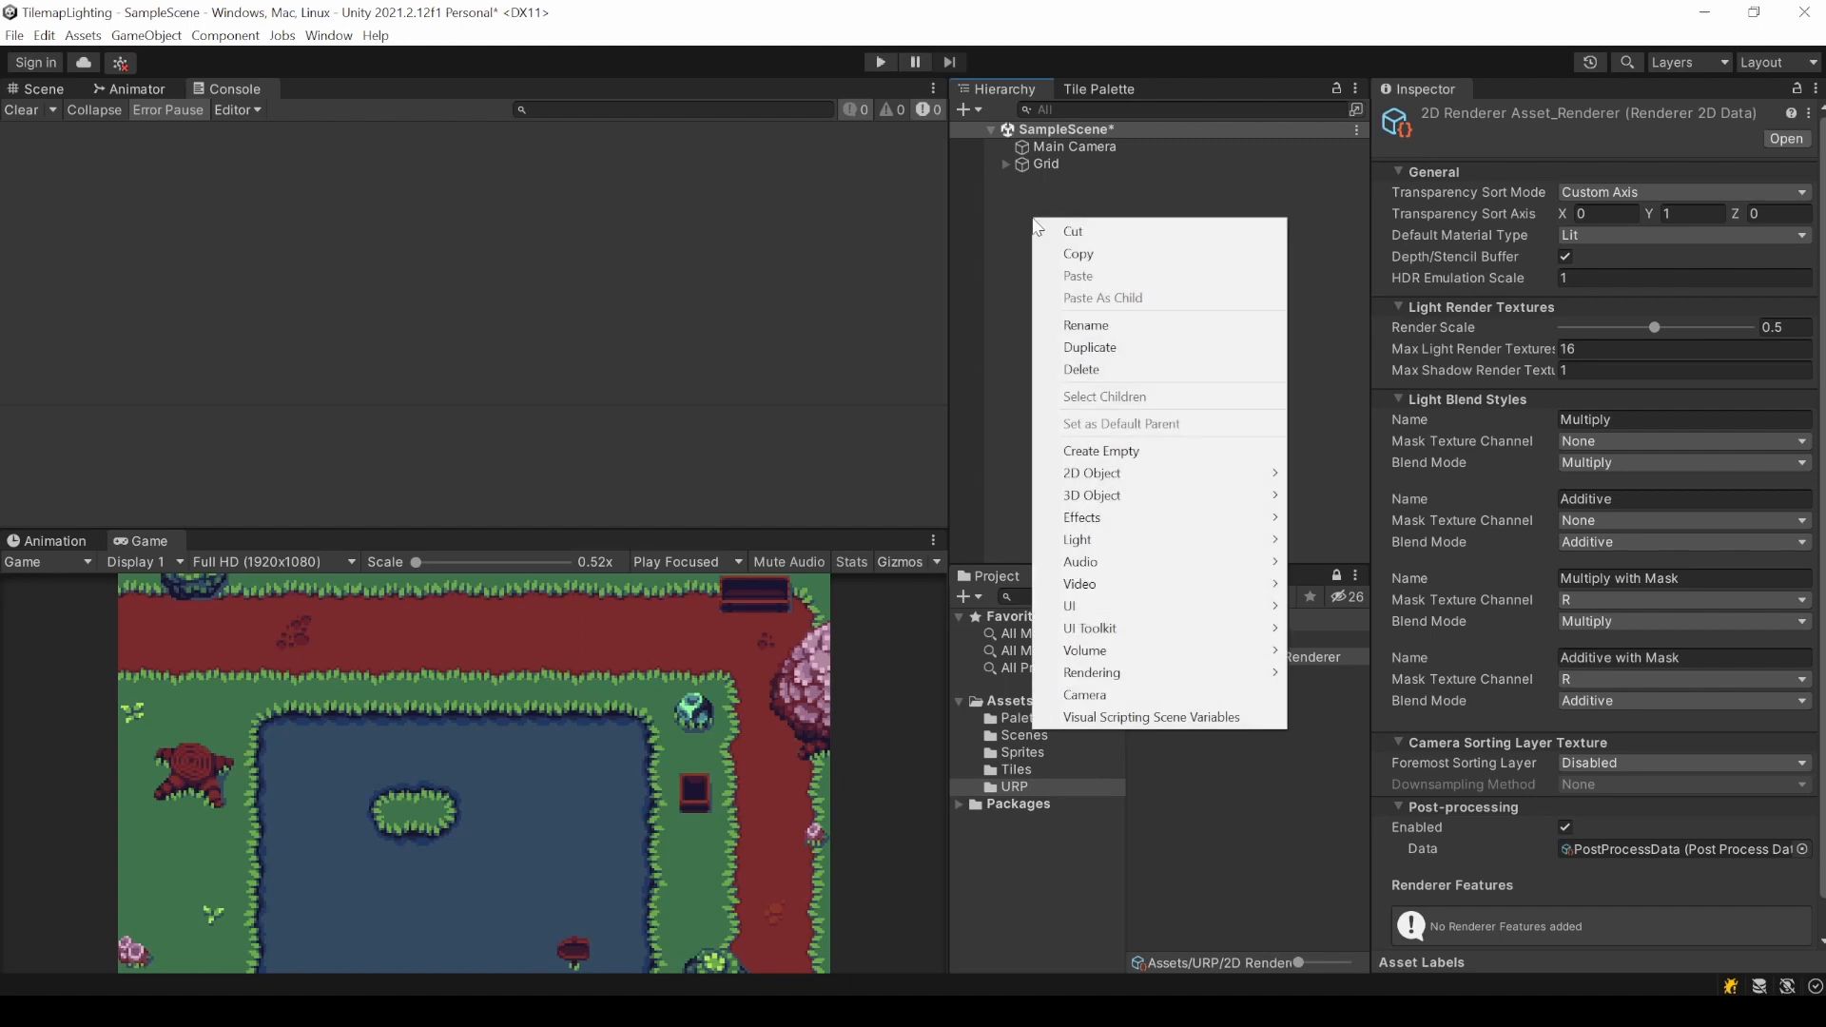
{"action": "mouse_move", "coordinate": [1132, 540]}
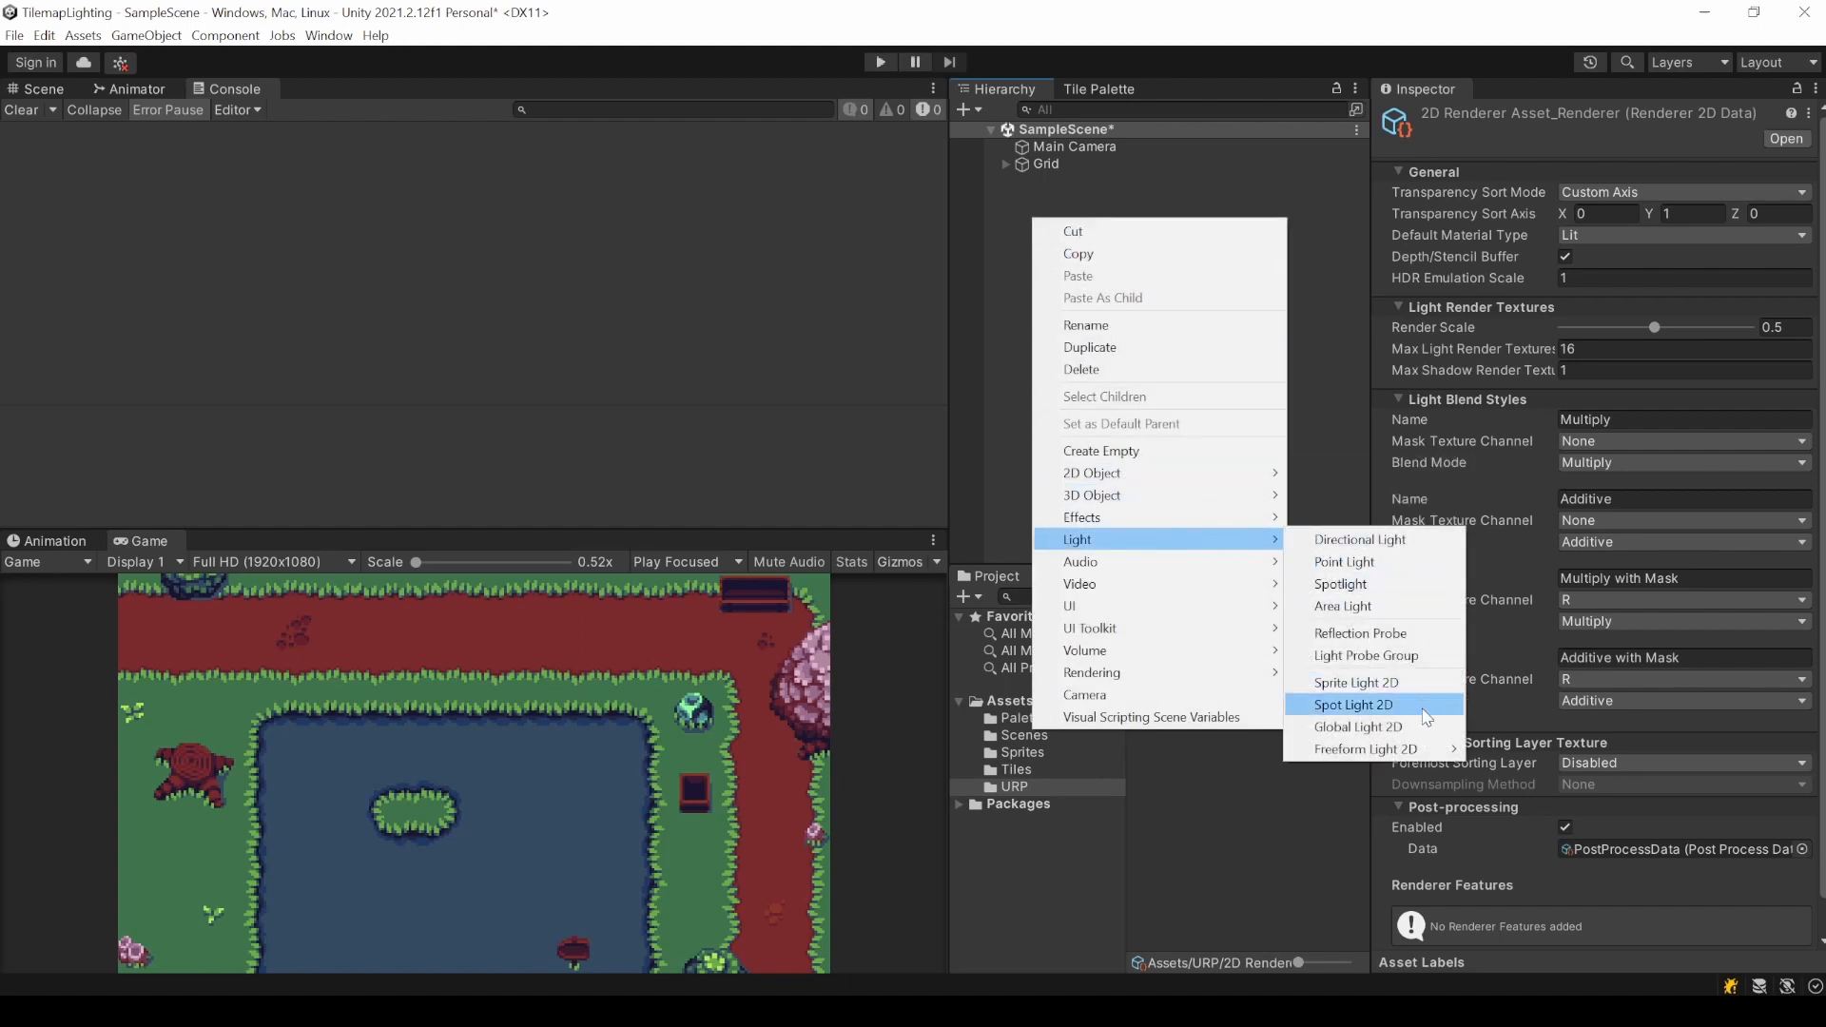
{"action": "mouse_move", "coordinate": [1408, 750]}
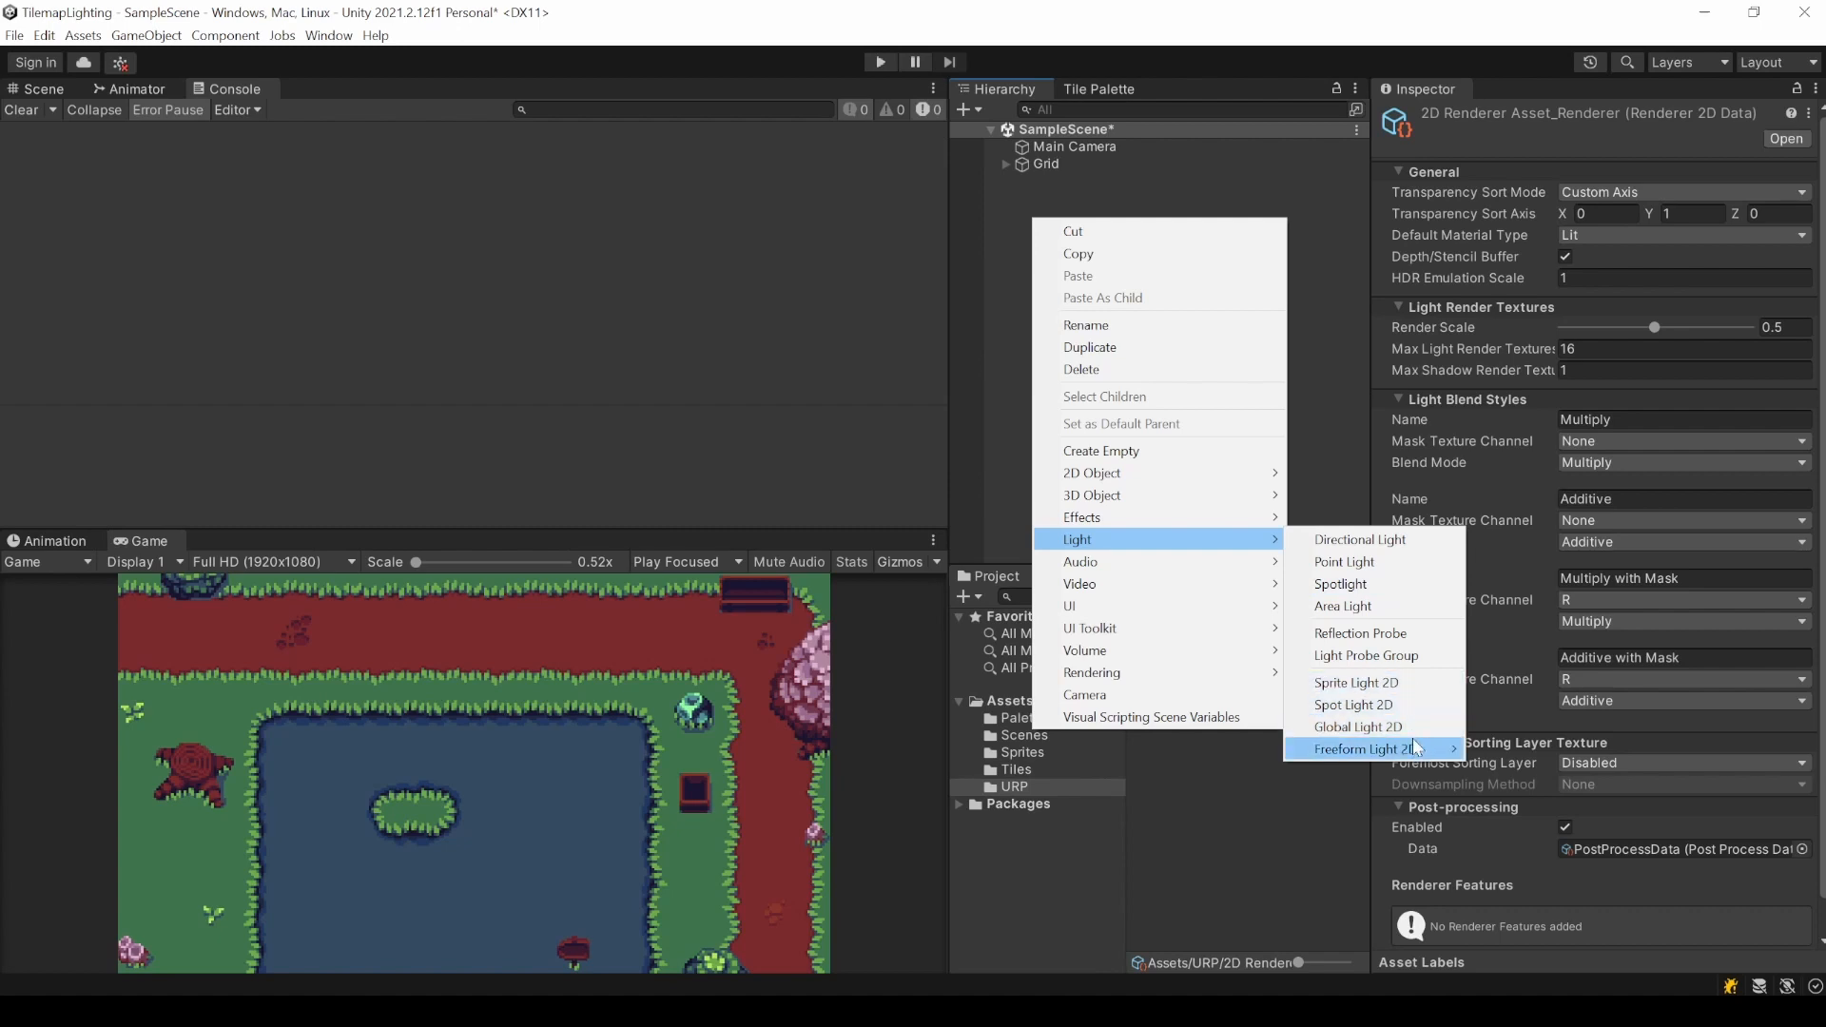
Add a Global Light 2D to the scene and name it GlobalLight.
{"action": "left_click", "coordinate": [1359, 727]}
{"action": "type", "text": "GlobalLight"}
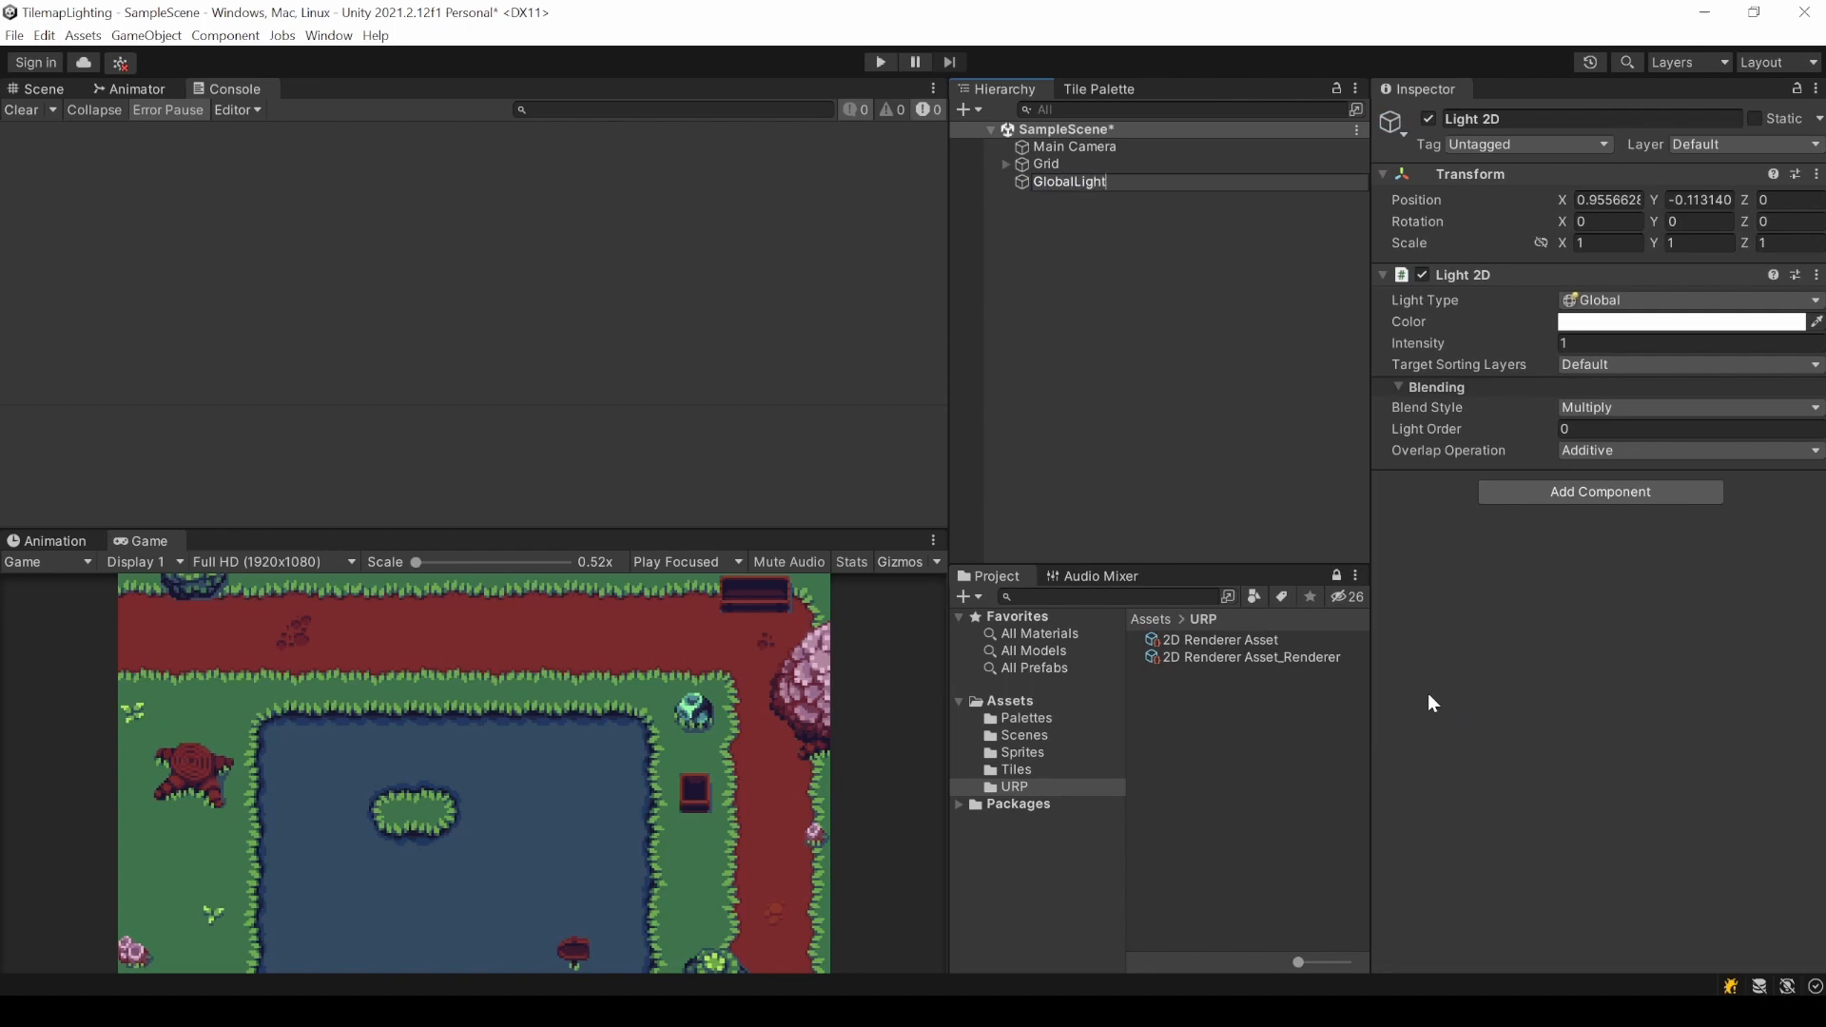
{"action": "left_click", "coordinate": [1069, 180]}
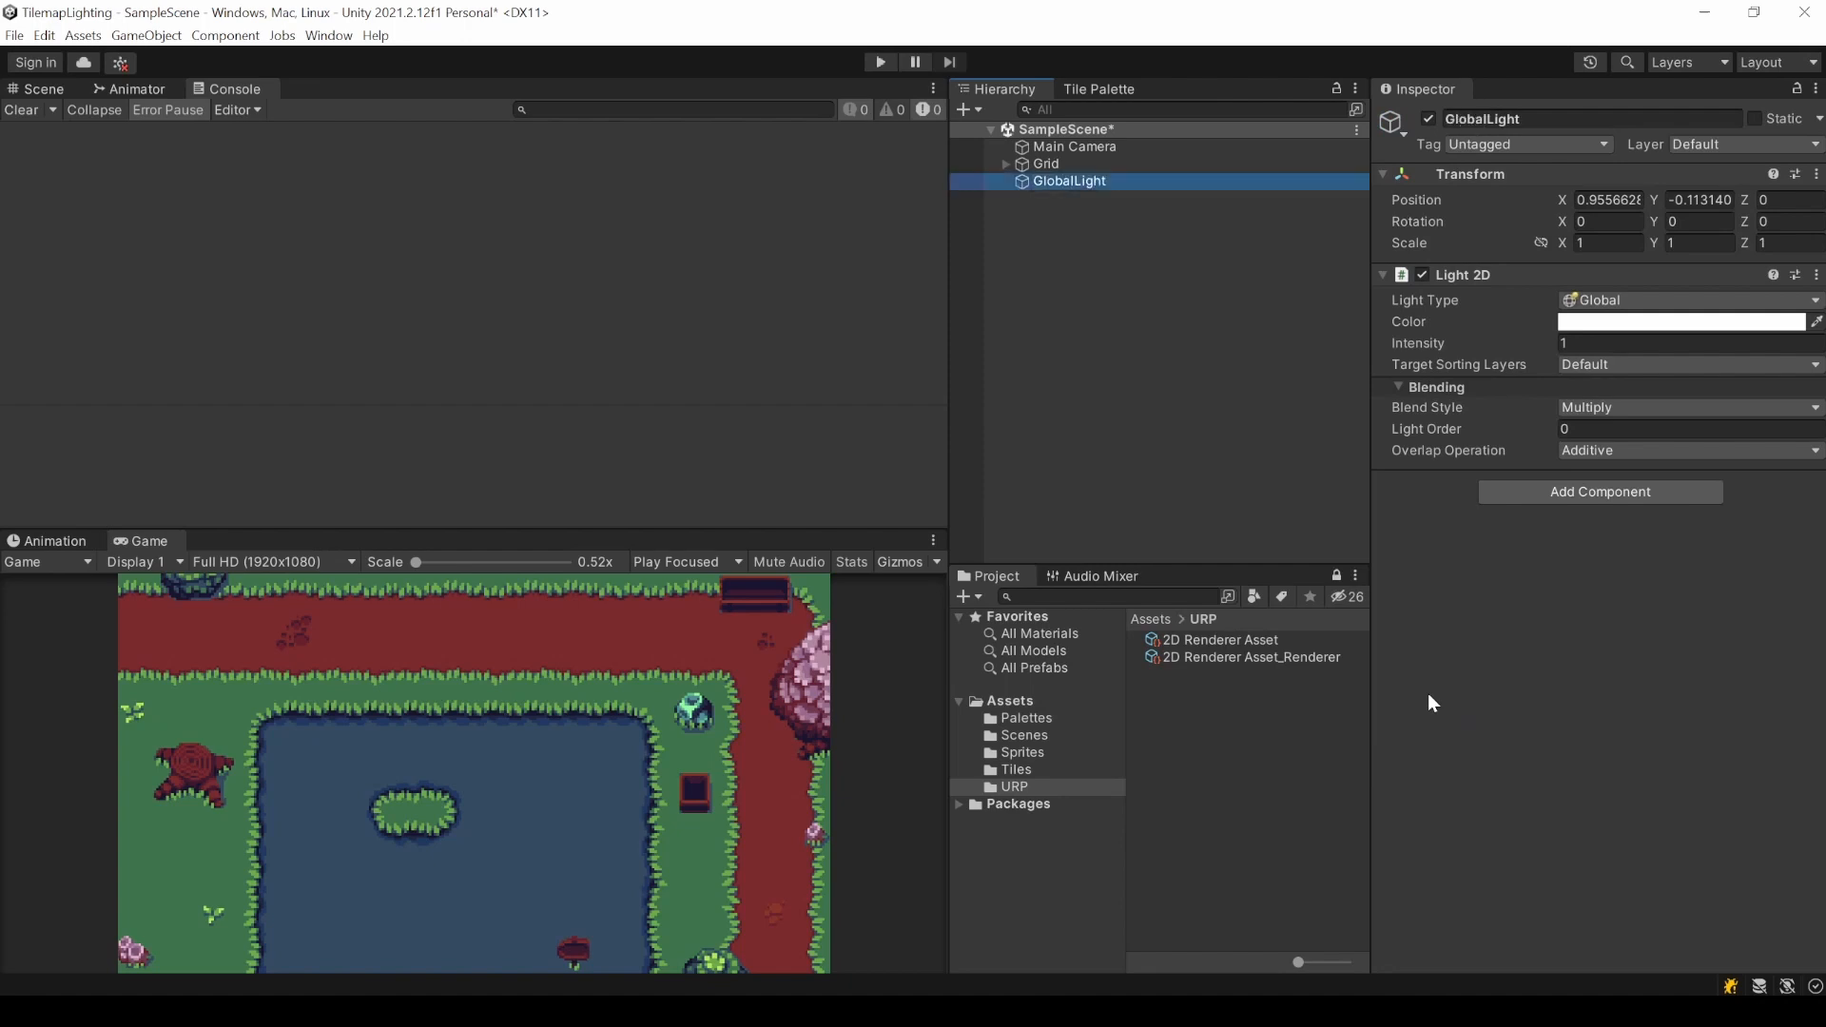
{"action": "left_click", "coordinate": [40, 88]}
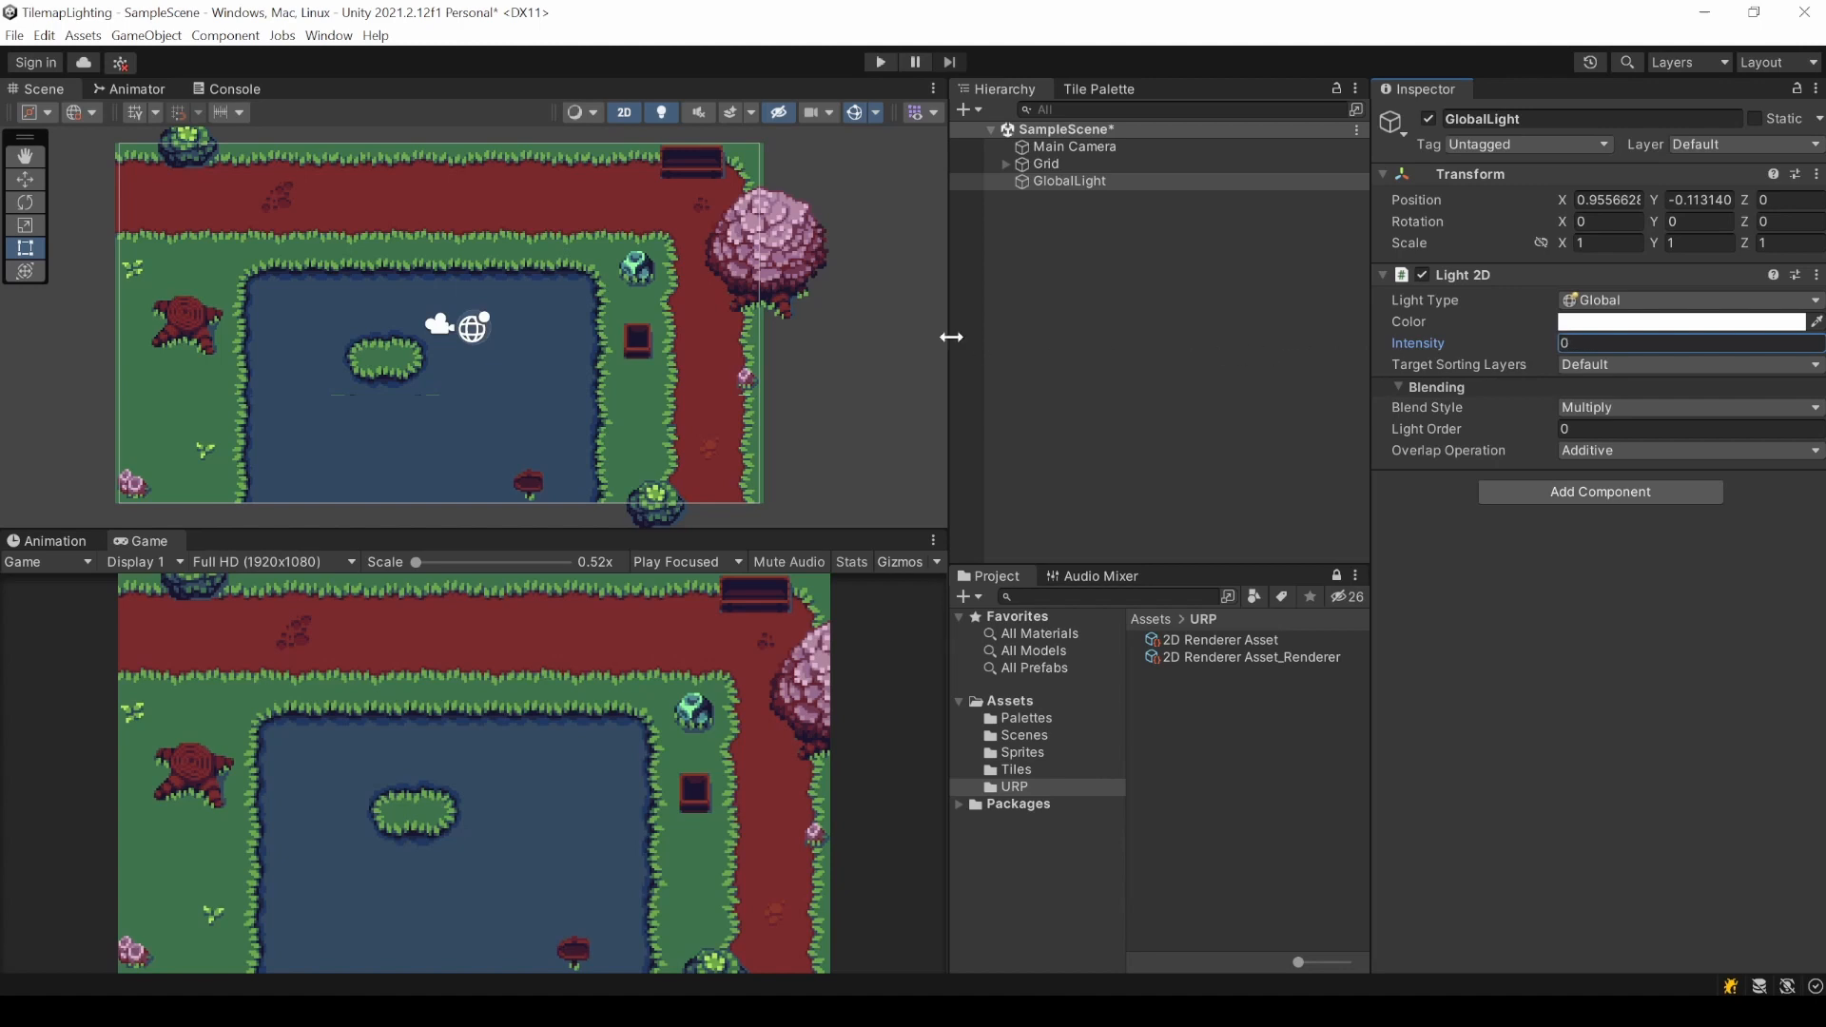
{"action": "mouse_move", "coordinate": [1389, 434]}
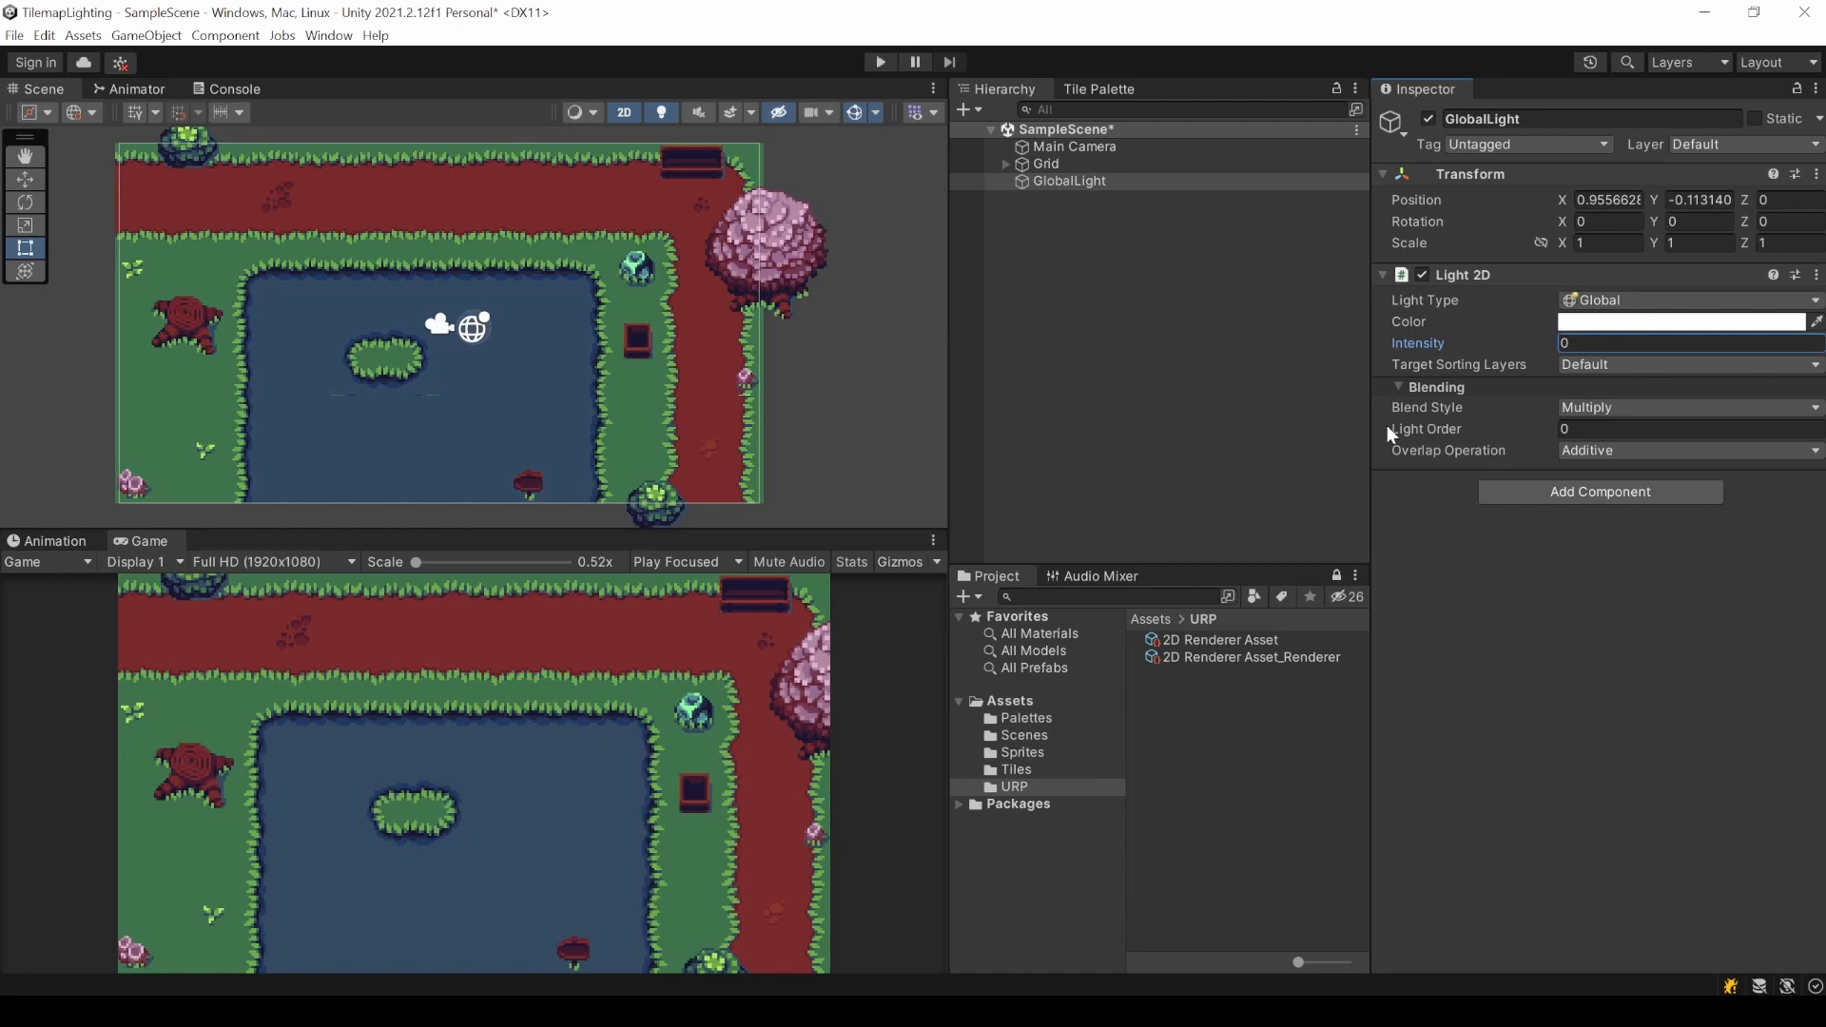
{"action": "mouse_move", "coordinate": [1094, 203]}
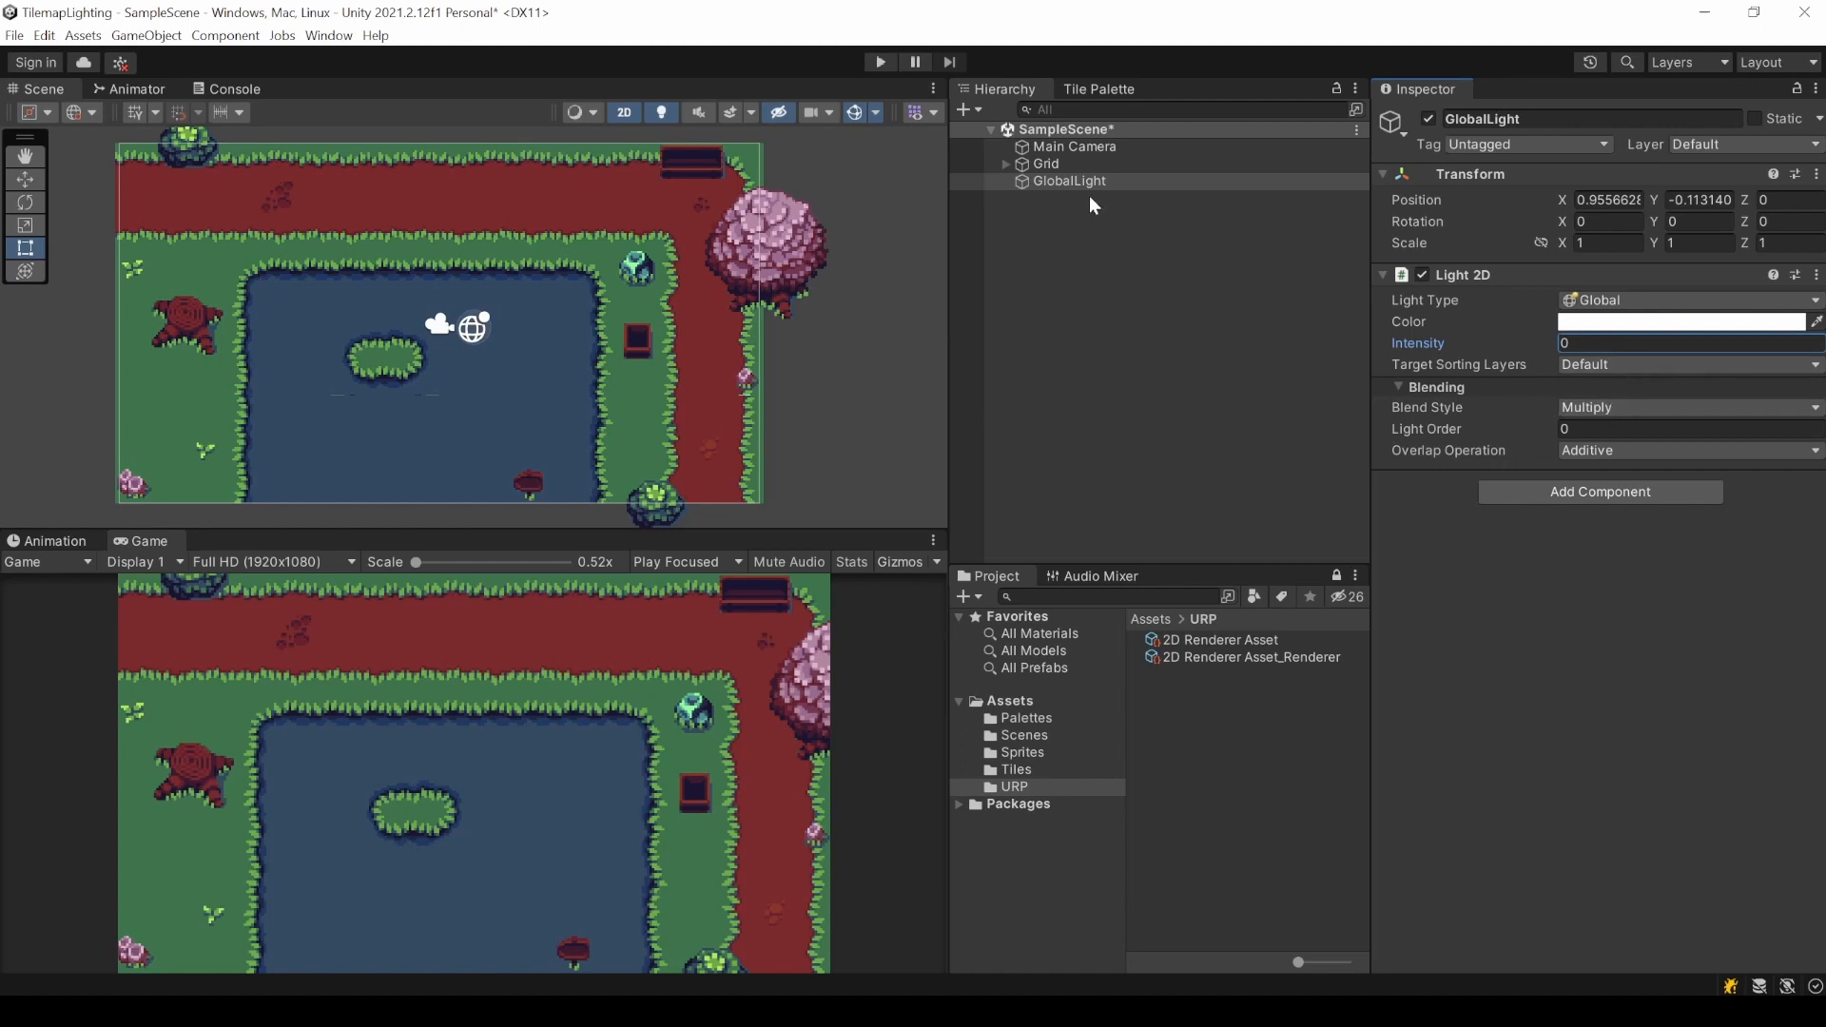
{"action": "left_click", "coordinate": [996, 164]}
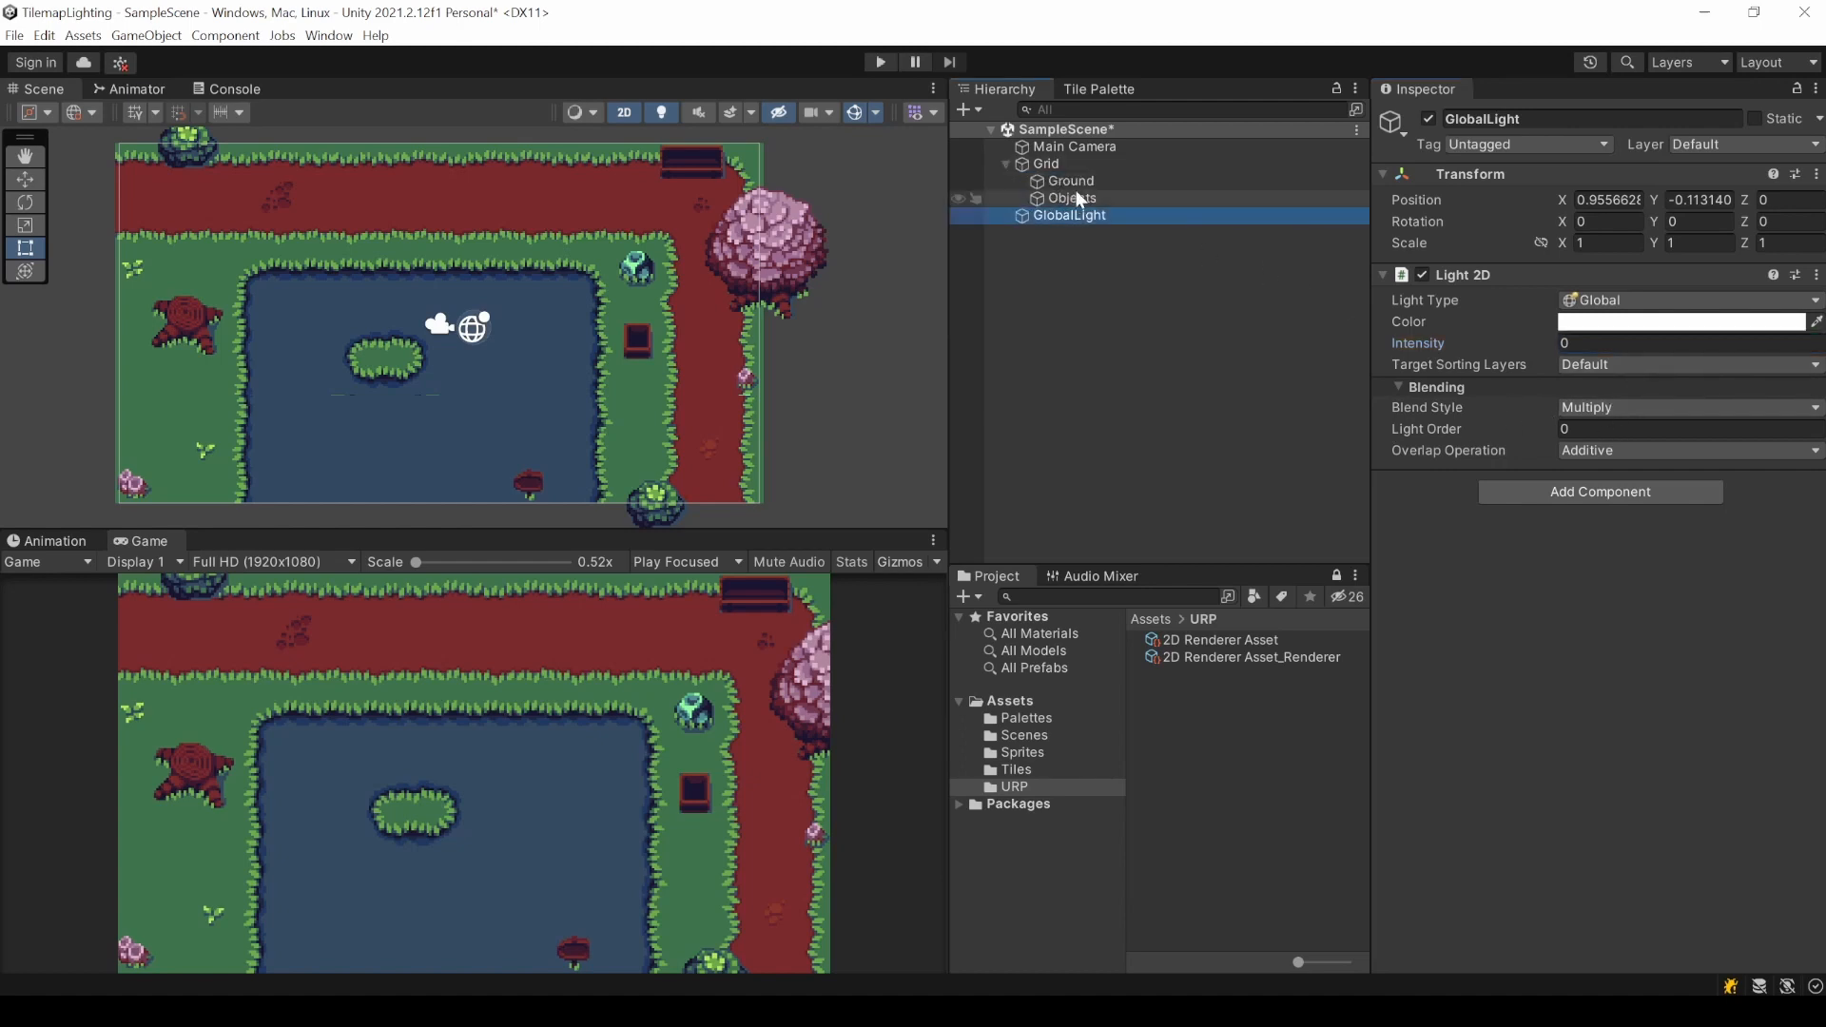
{"action": "left_click", "coordinate": [1071, 179]}
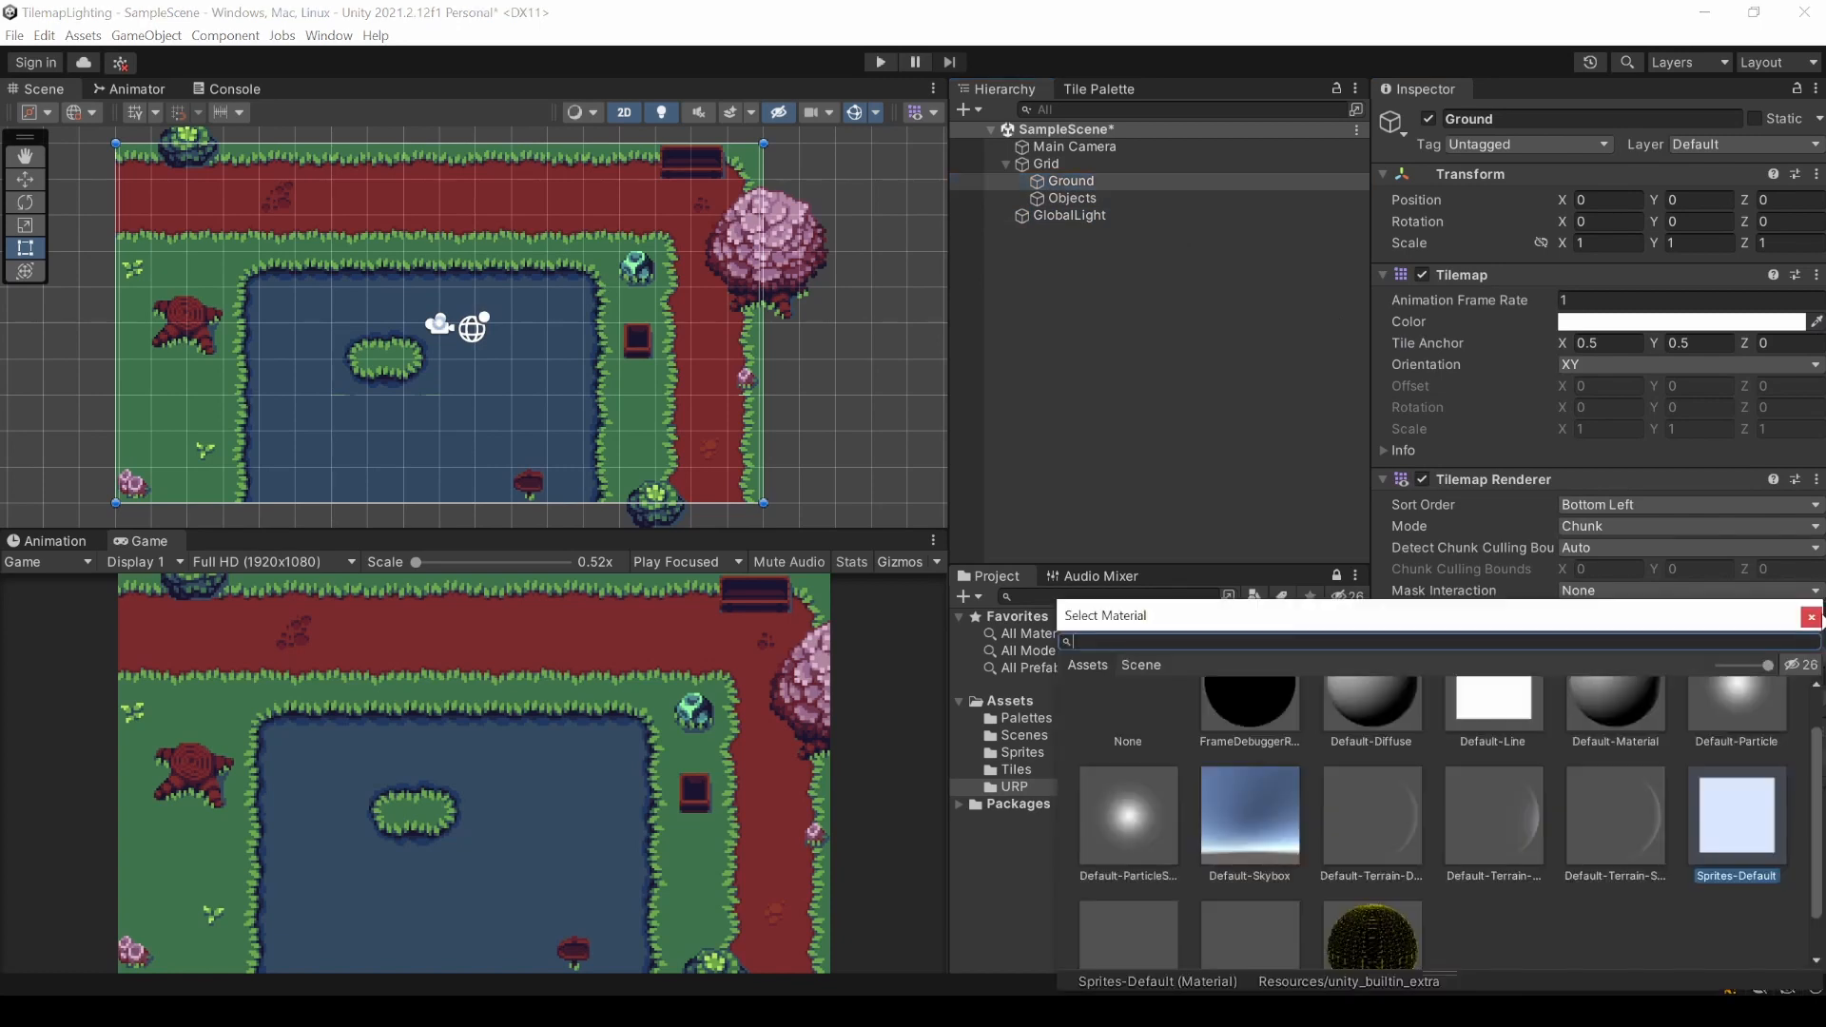
{"action": "left_click_drag", "start_coordinate": [1777, 666], "coordinate": [1744, 666]}
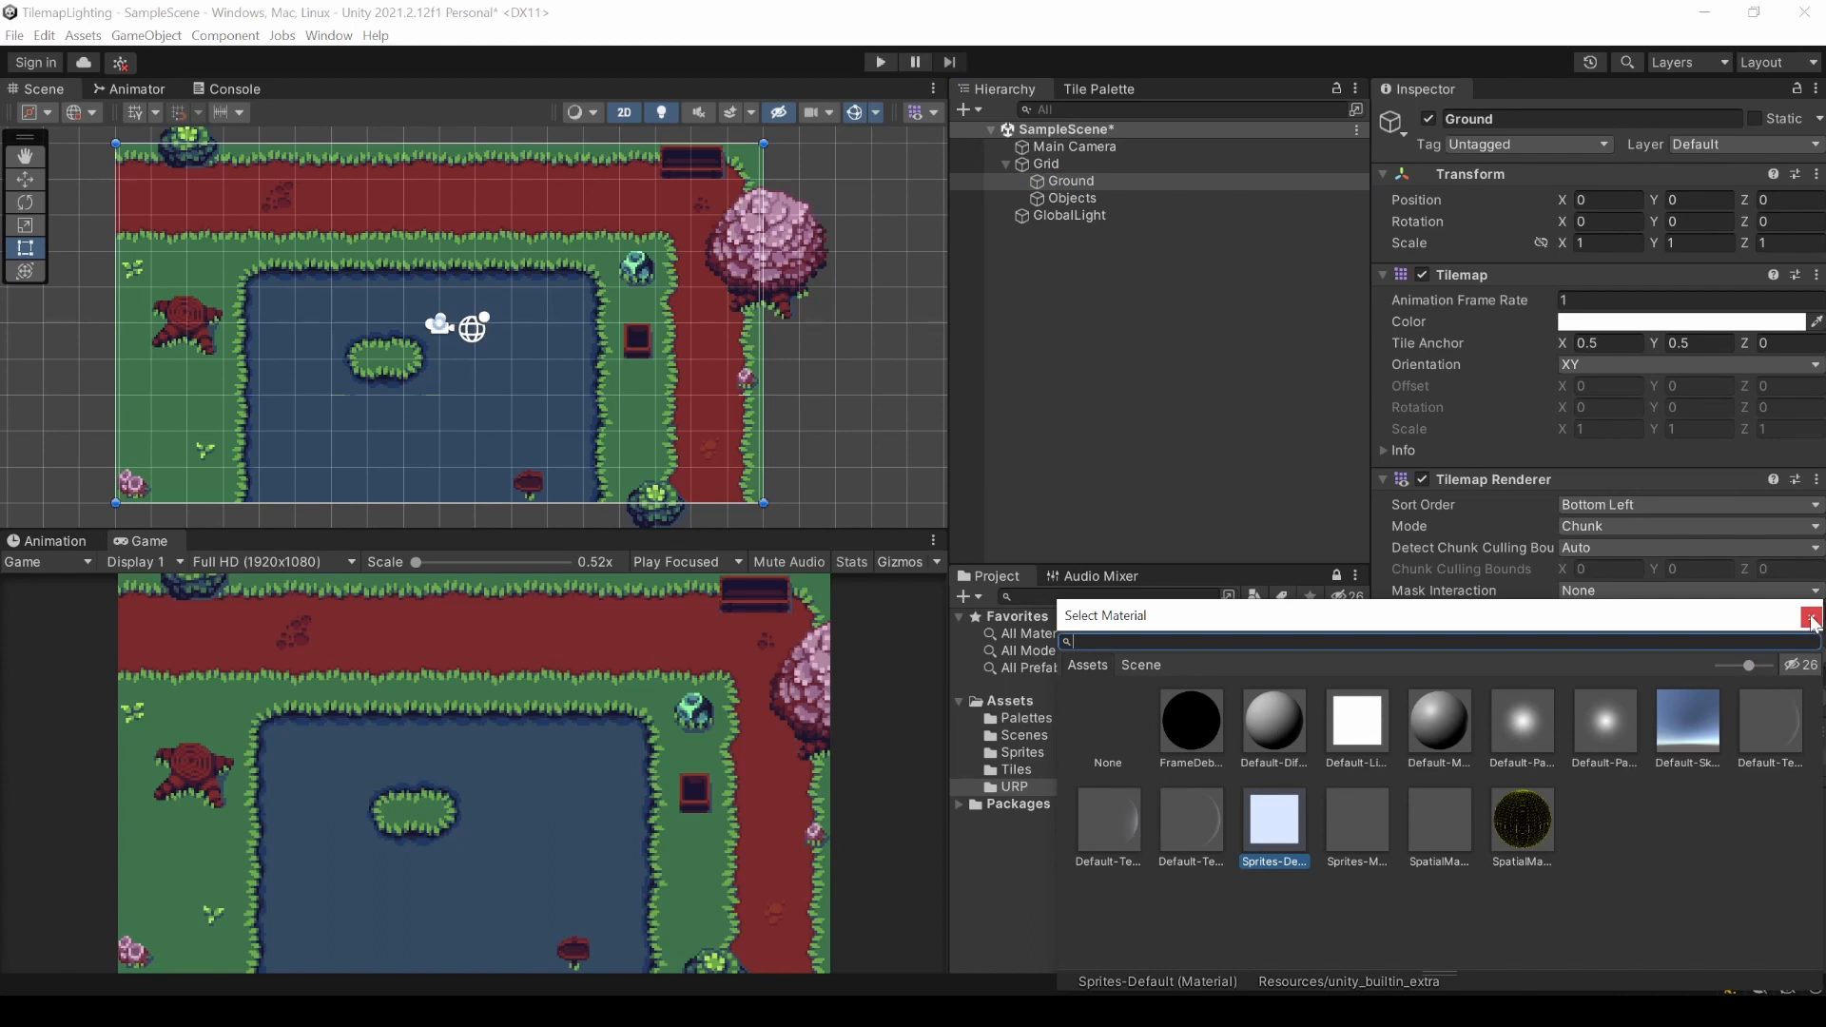
{"action": "double_click", "coordinate": [1275, 827]}
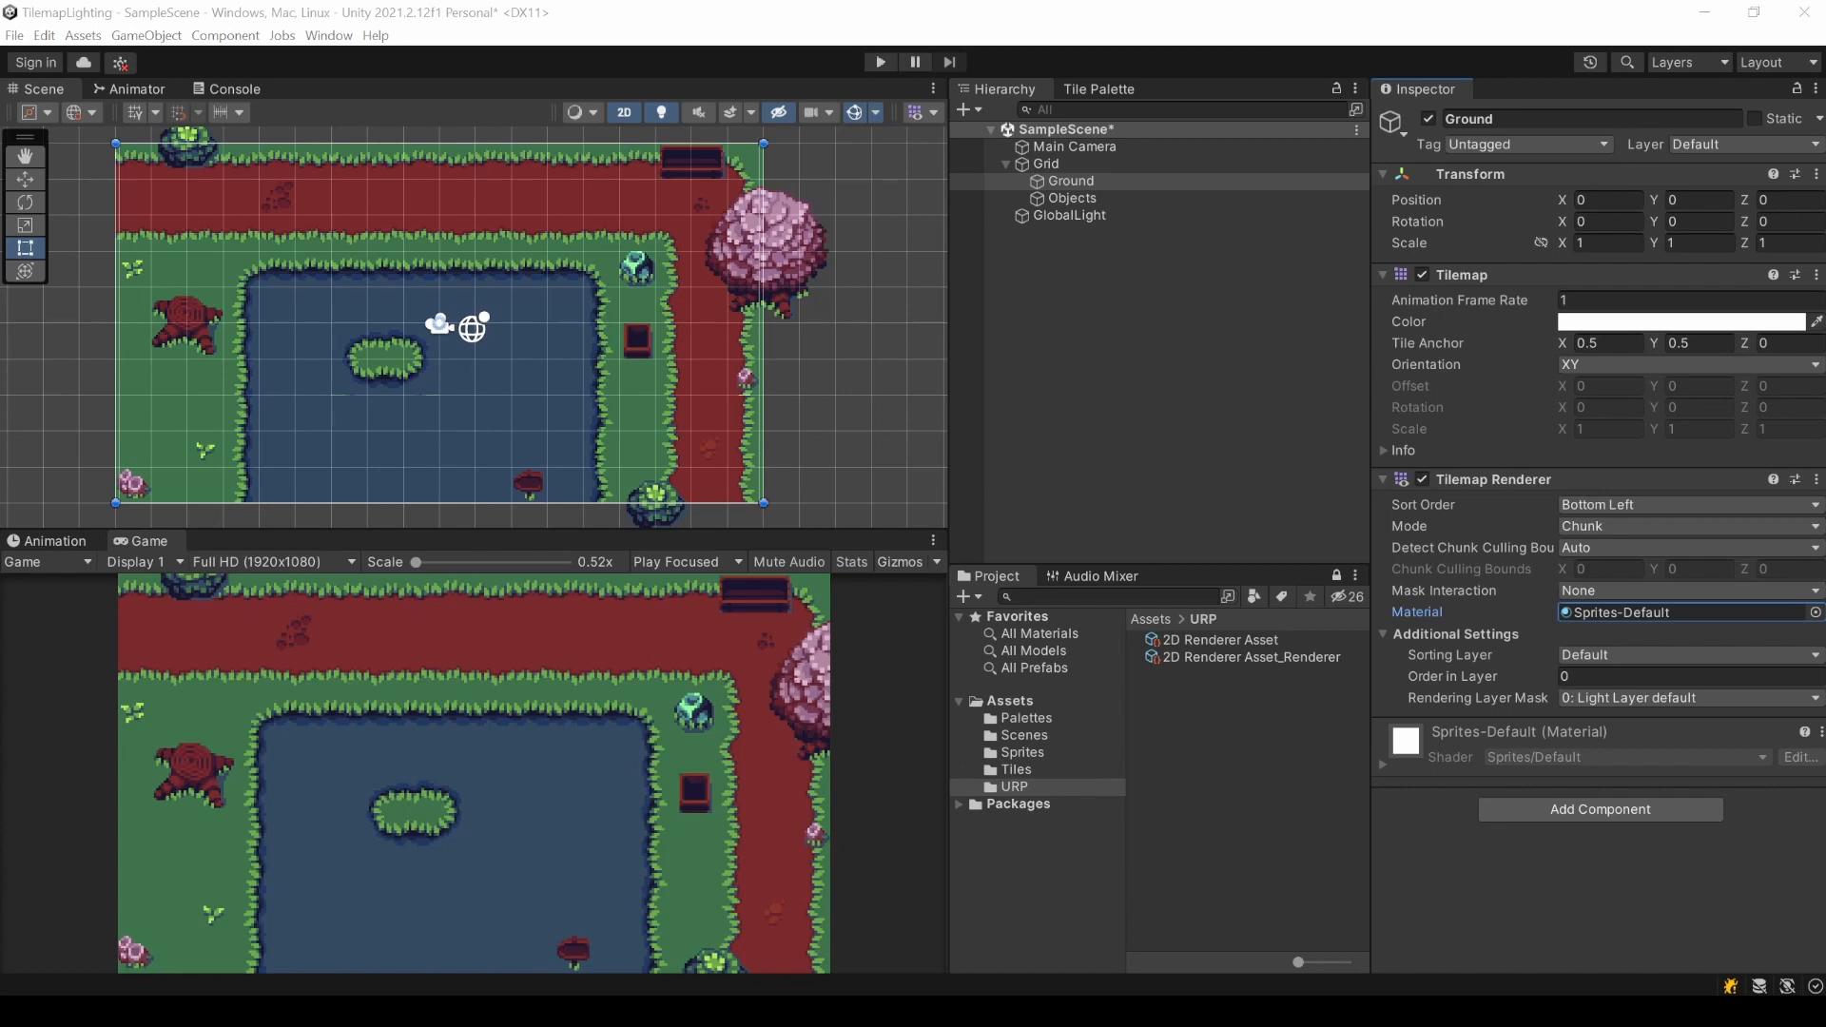
{"action": "left_click", "coordinate": [1811, 612]}
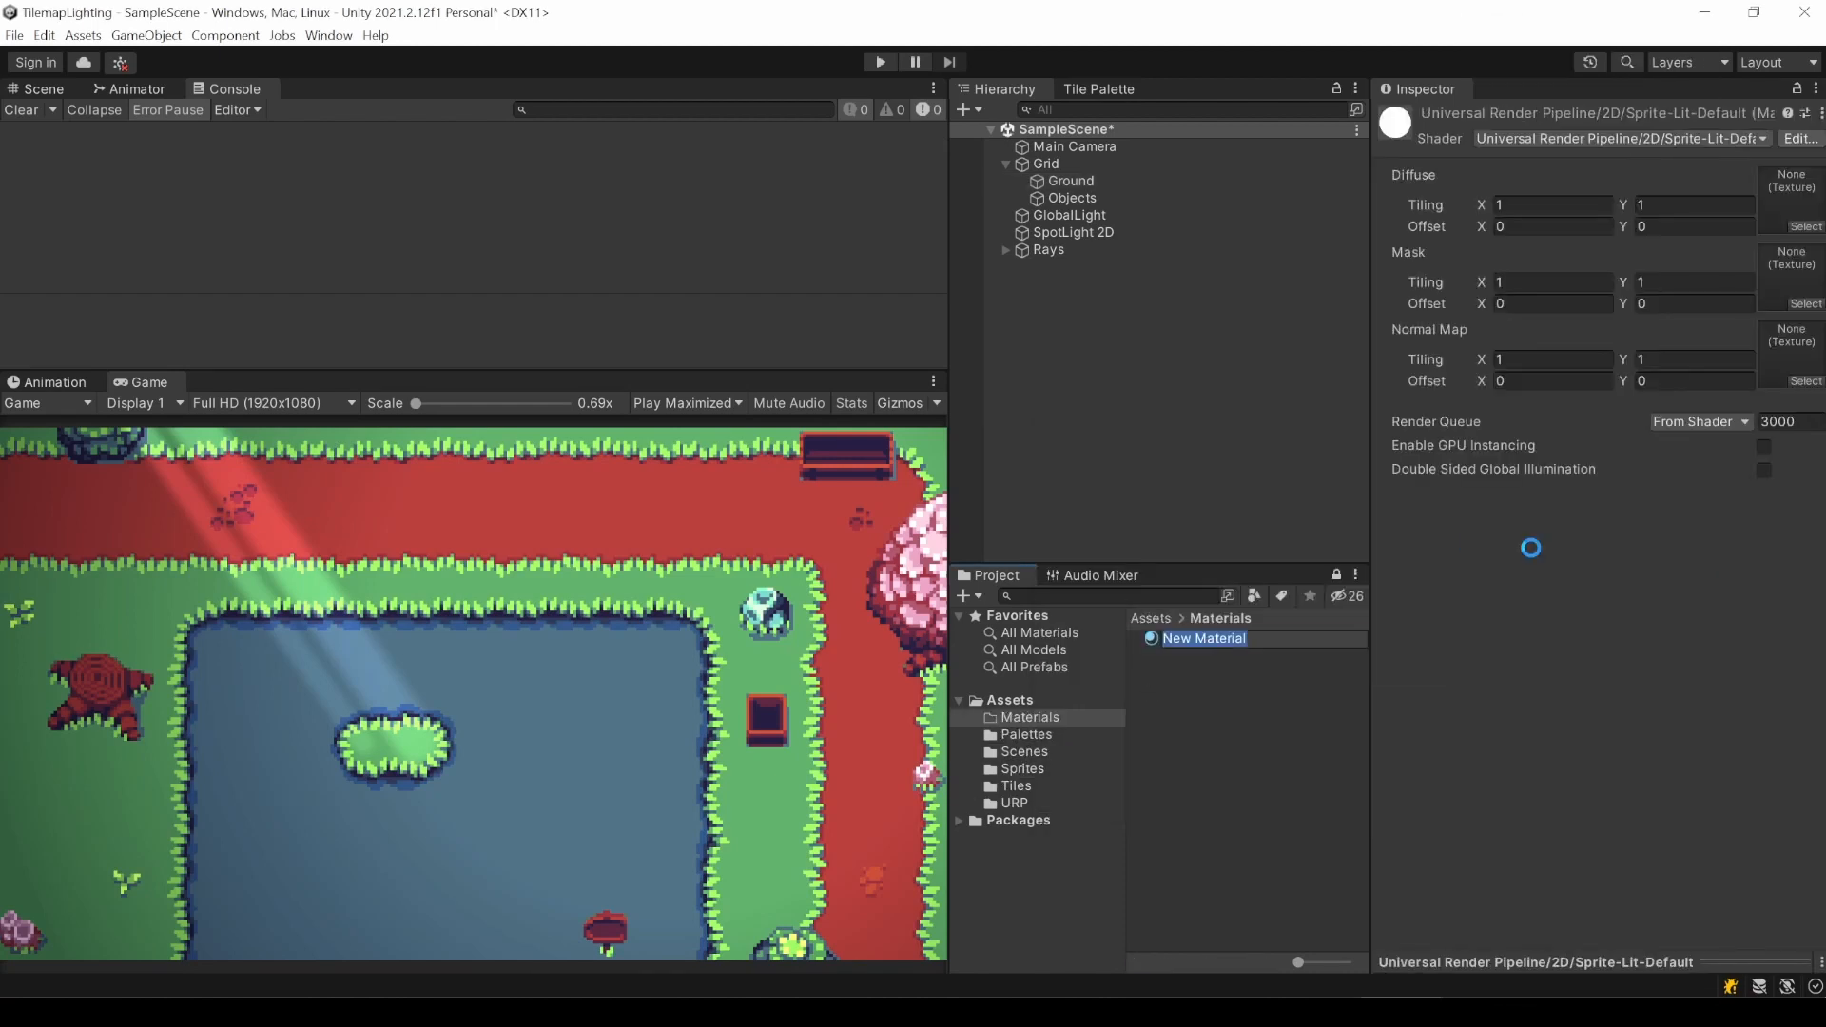
Browse the material's shader list, then open the Window menu for the render pipeline converter.
{"action": "left_click", "coordinate": [1620, 137]}
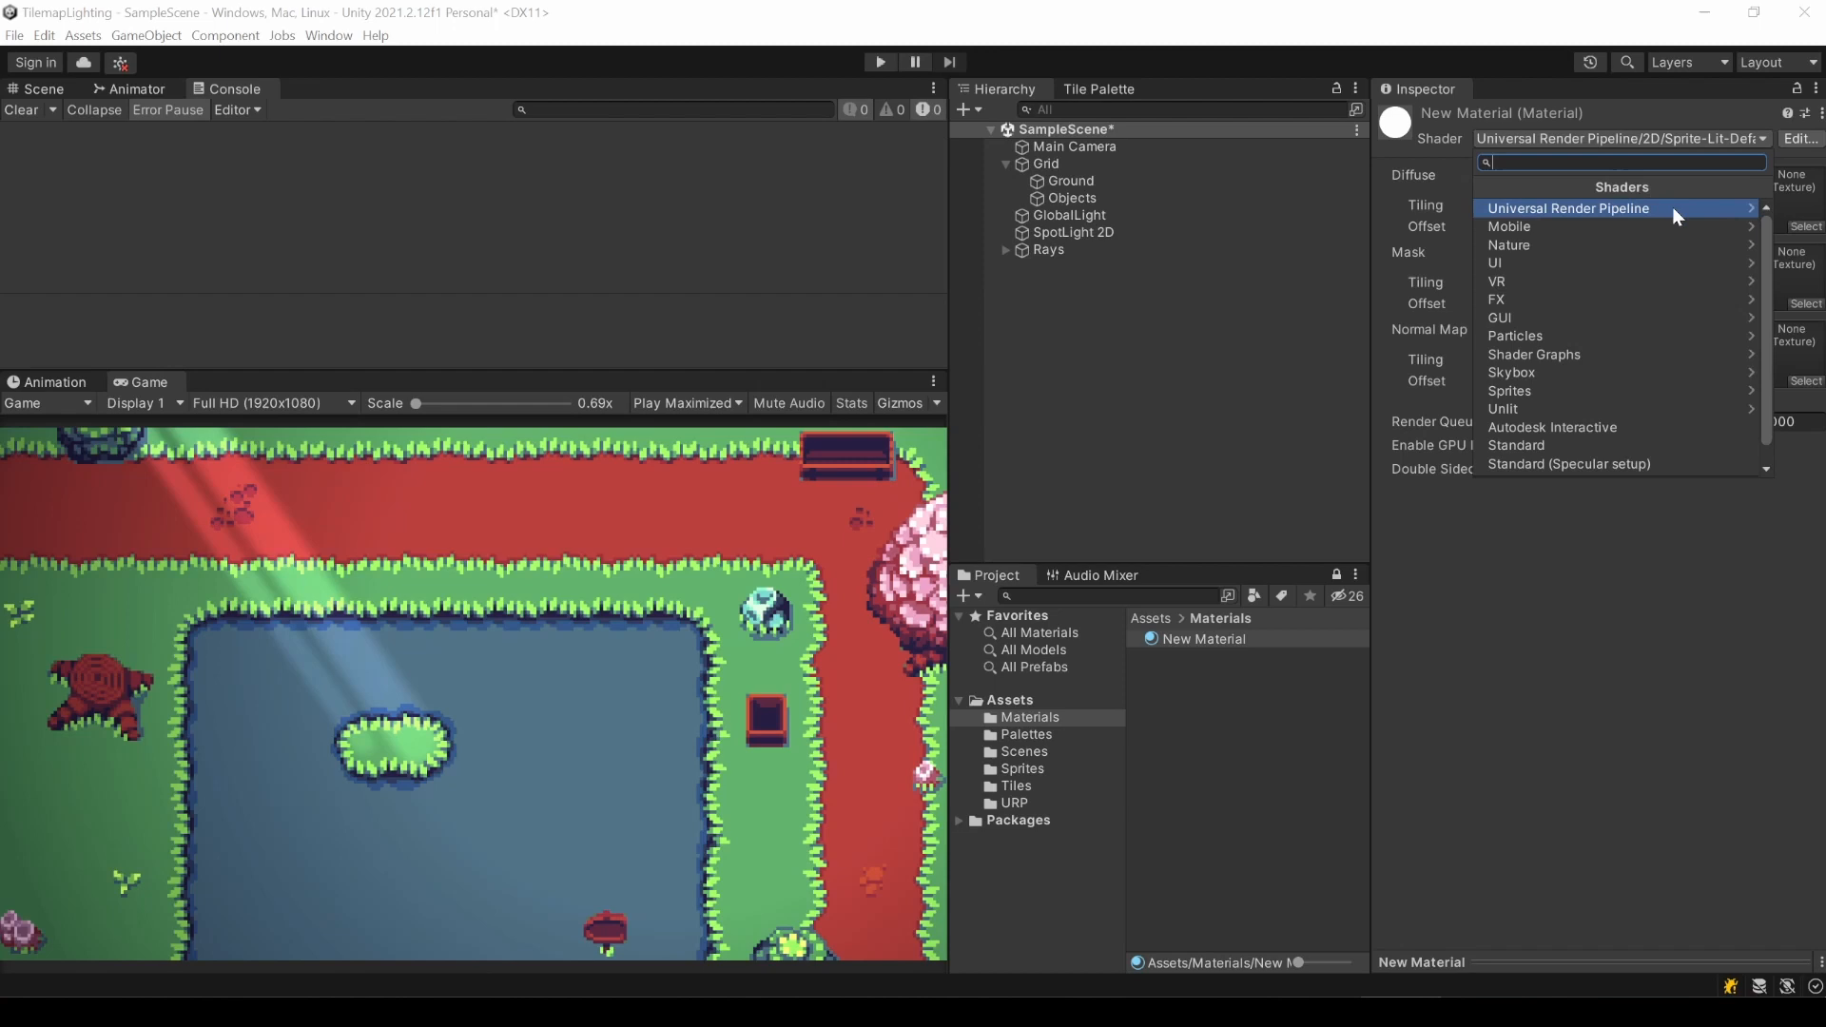
{"action": "left_click", "coordinate": [1567, 210]}
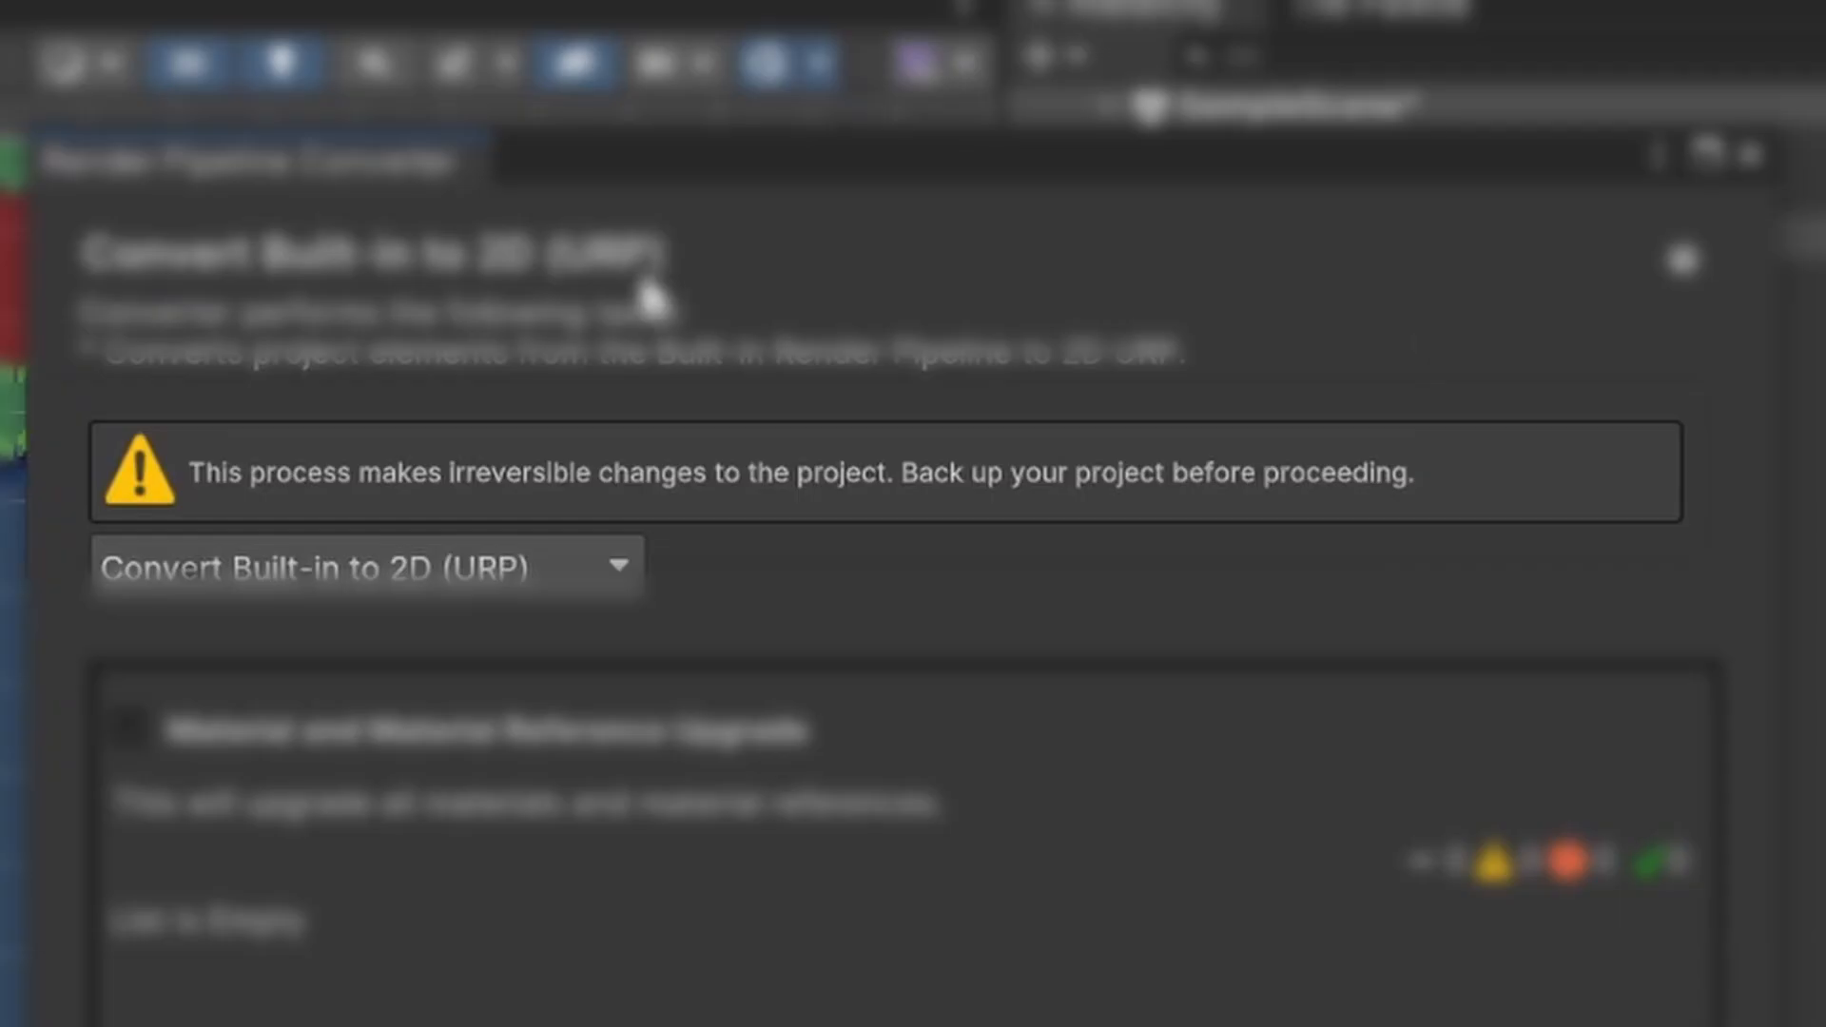
{"action": "mouse_move", "coordinate": [259, 506]}
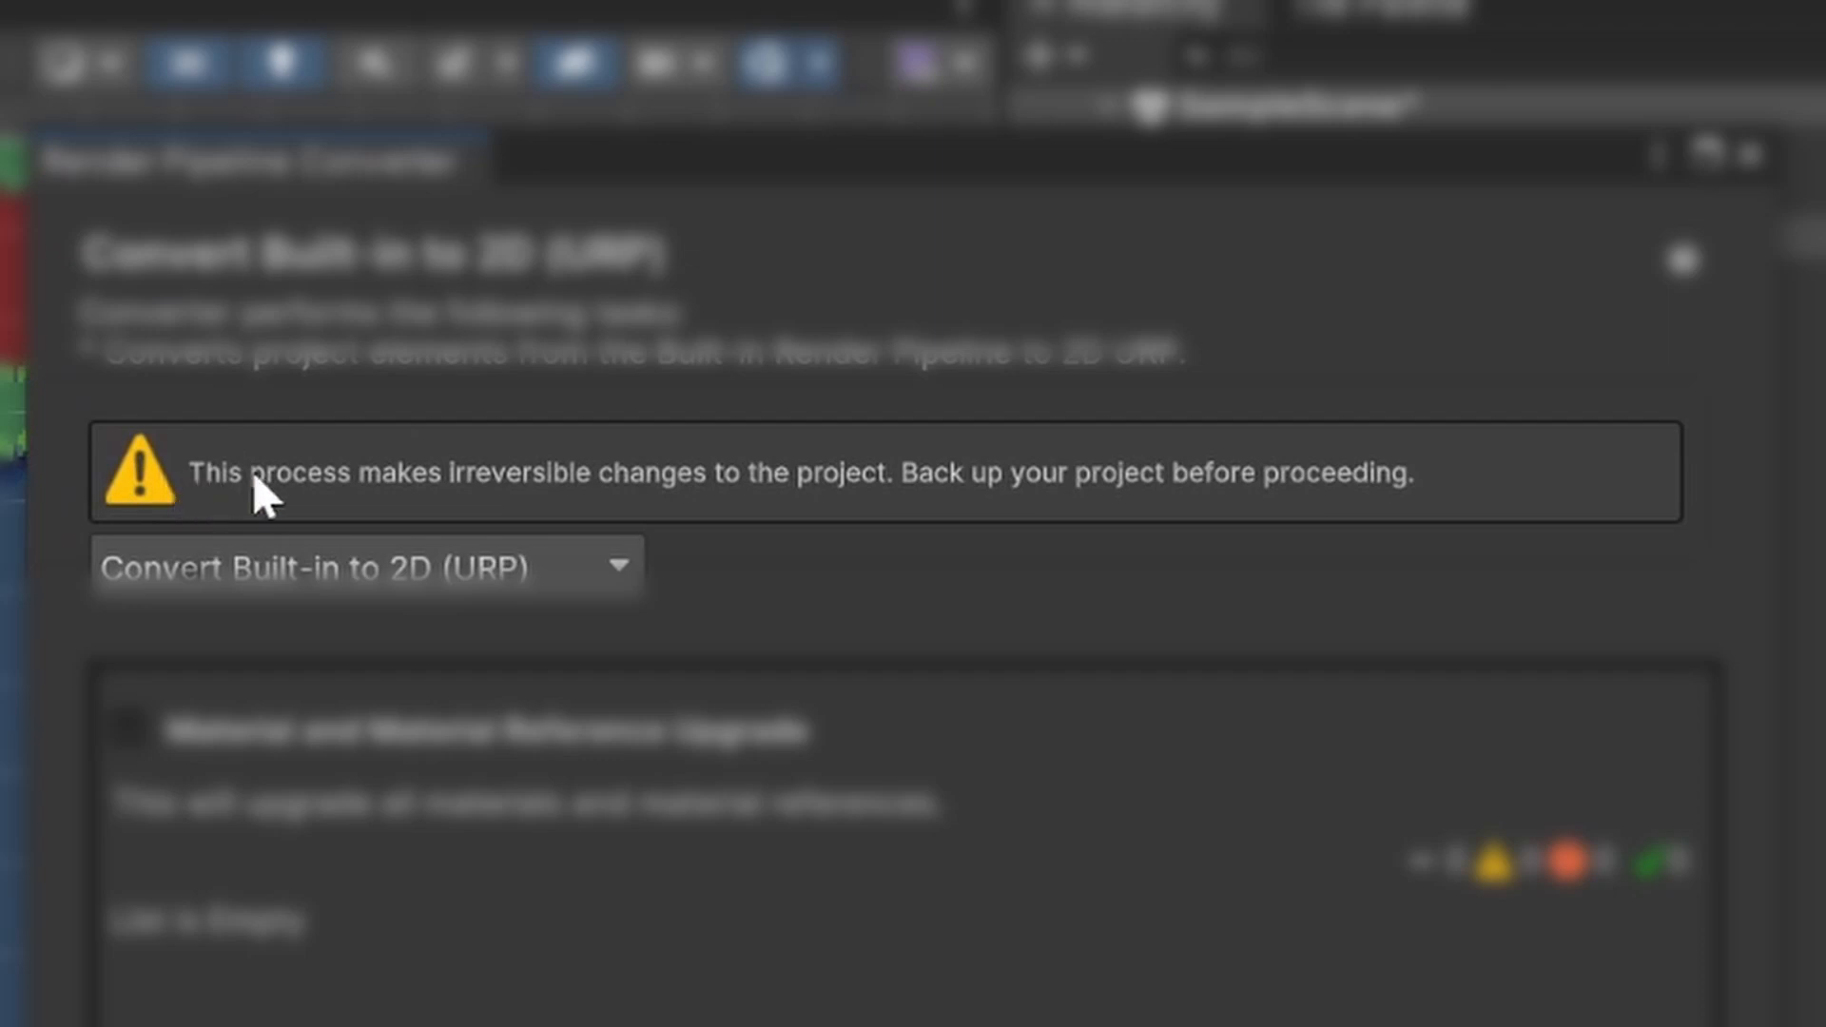
{"action": "mouse_move", "coordinate": [1166, 520]}
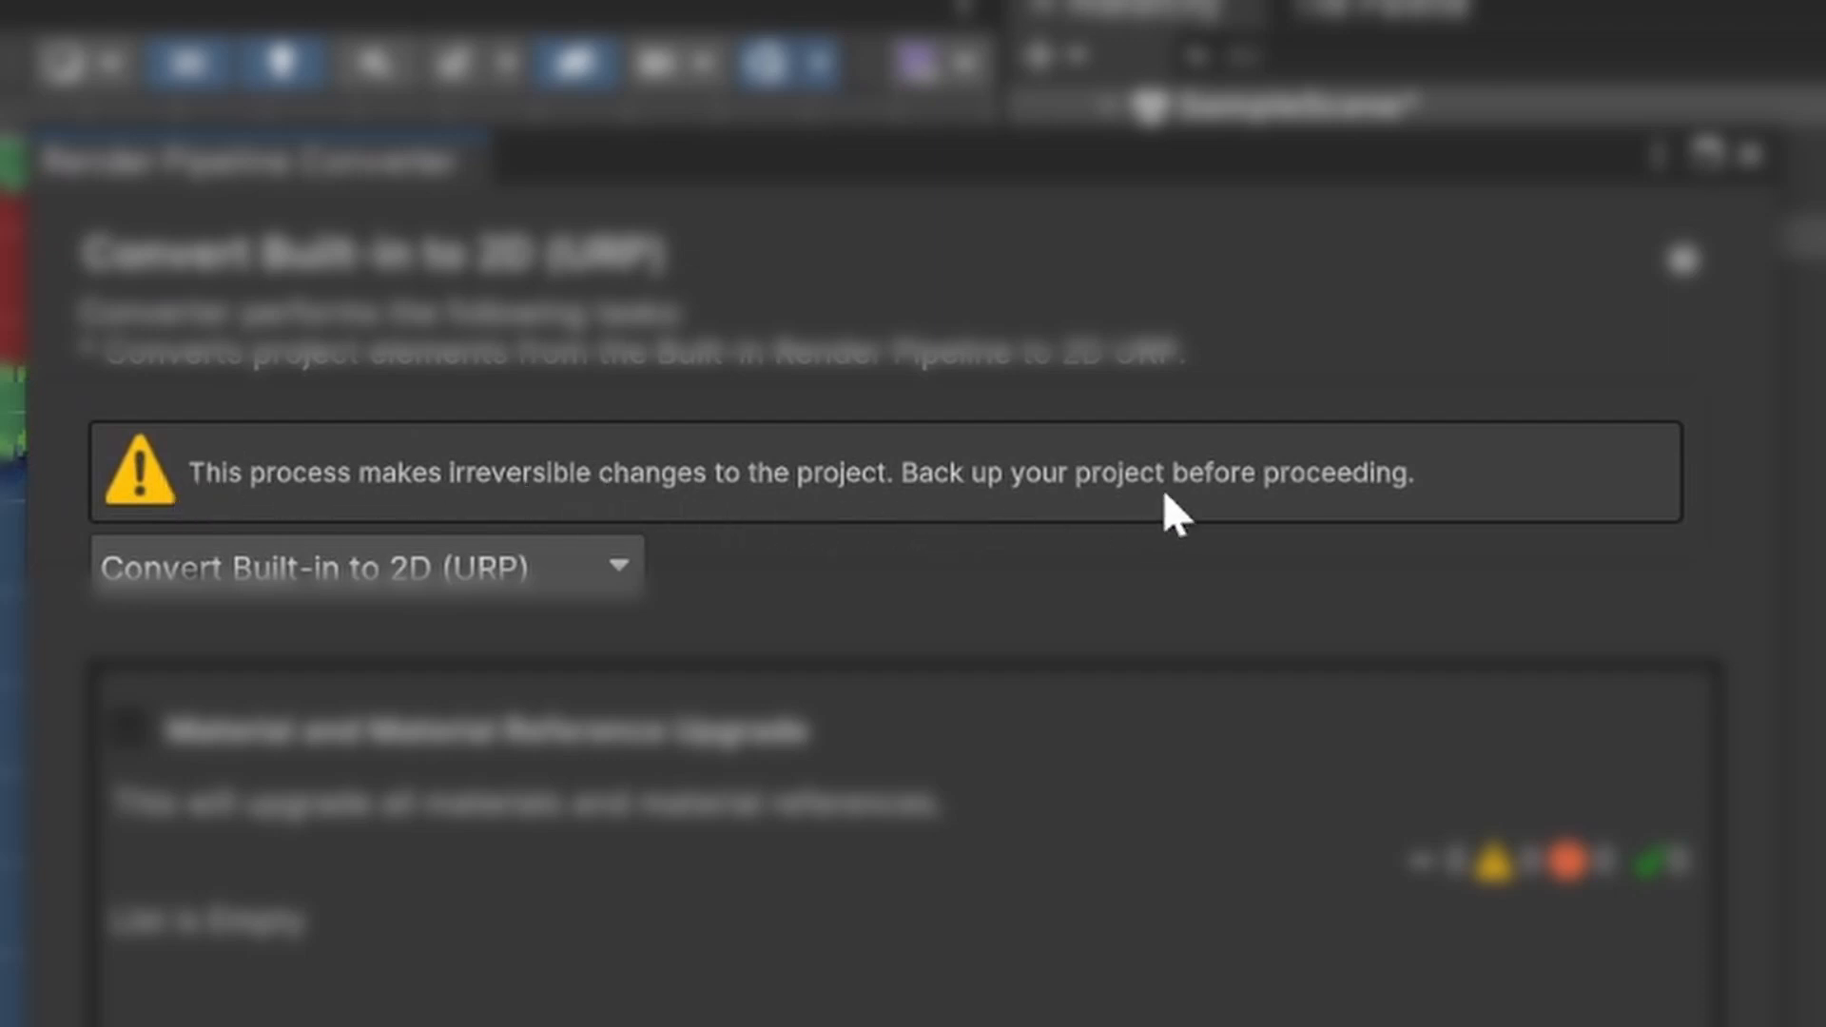
{"action": "left_click", "coordinate": [328, 34]}
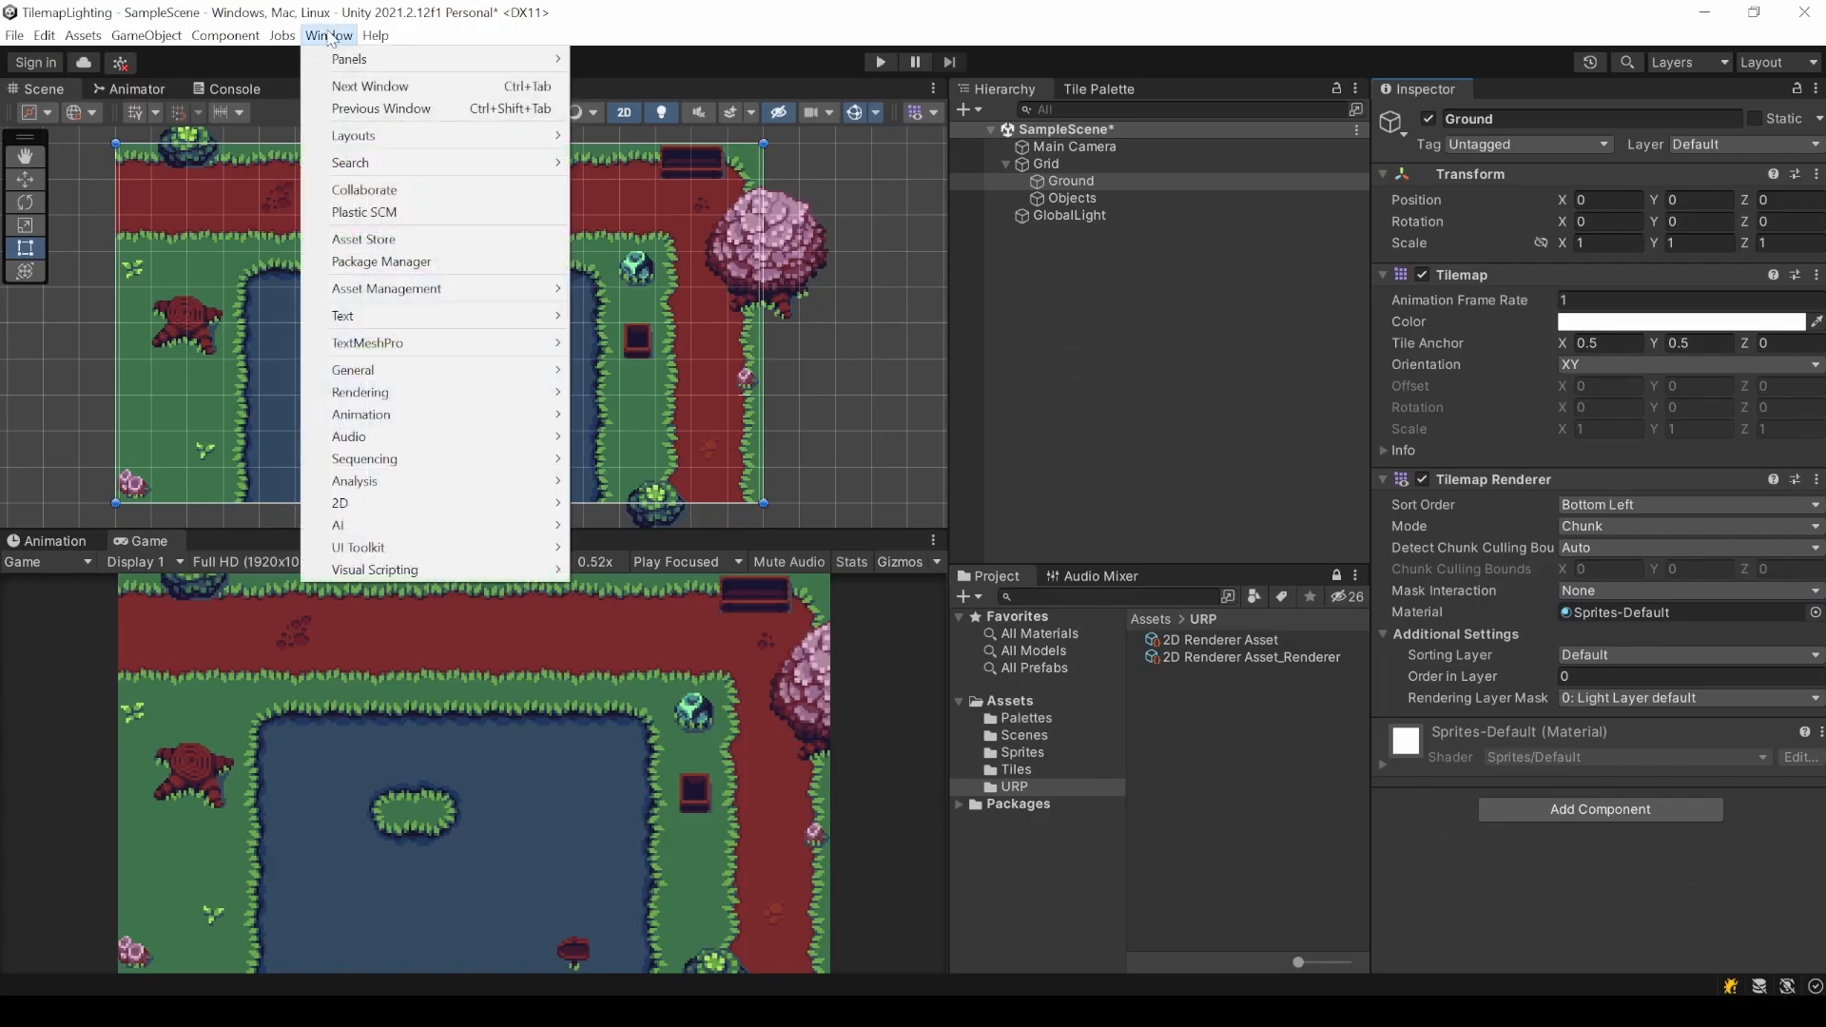
{"action": "mouse_move", "coordinate": [398, 392]}
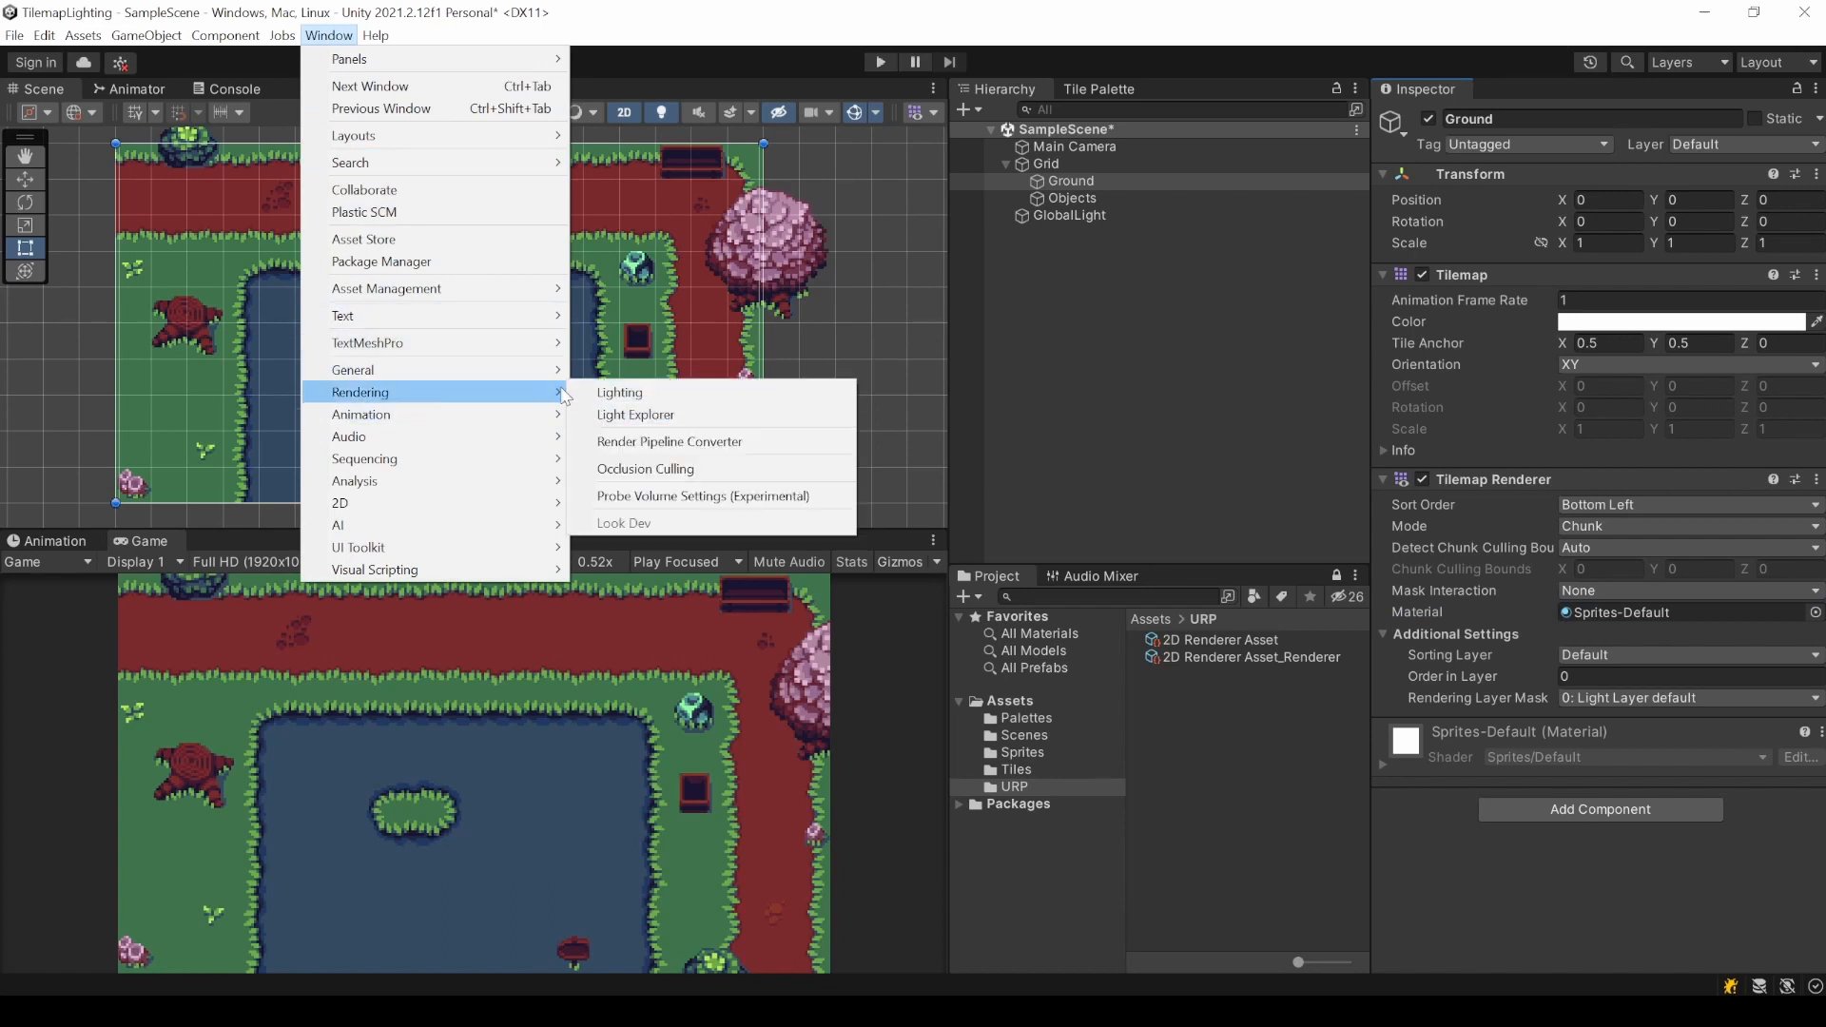
{"action": "mouse_move", "coordinate": [700, 453]}
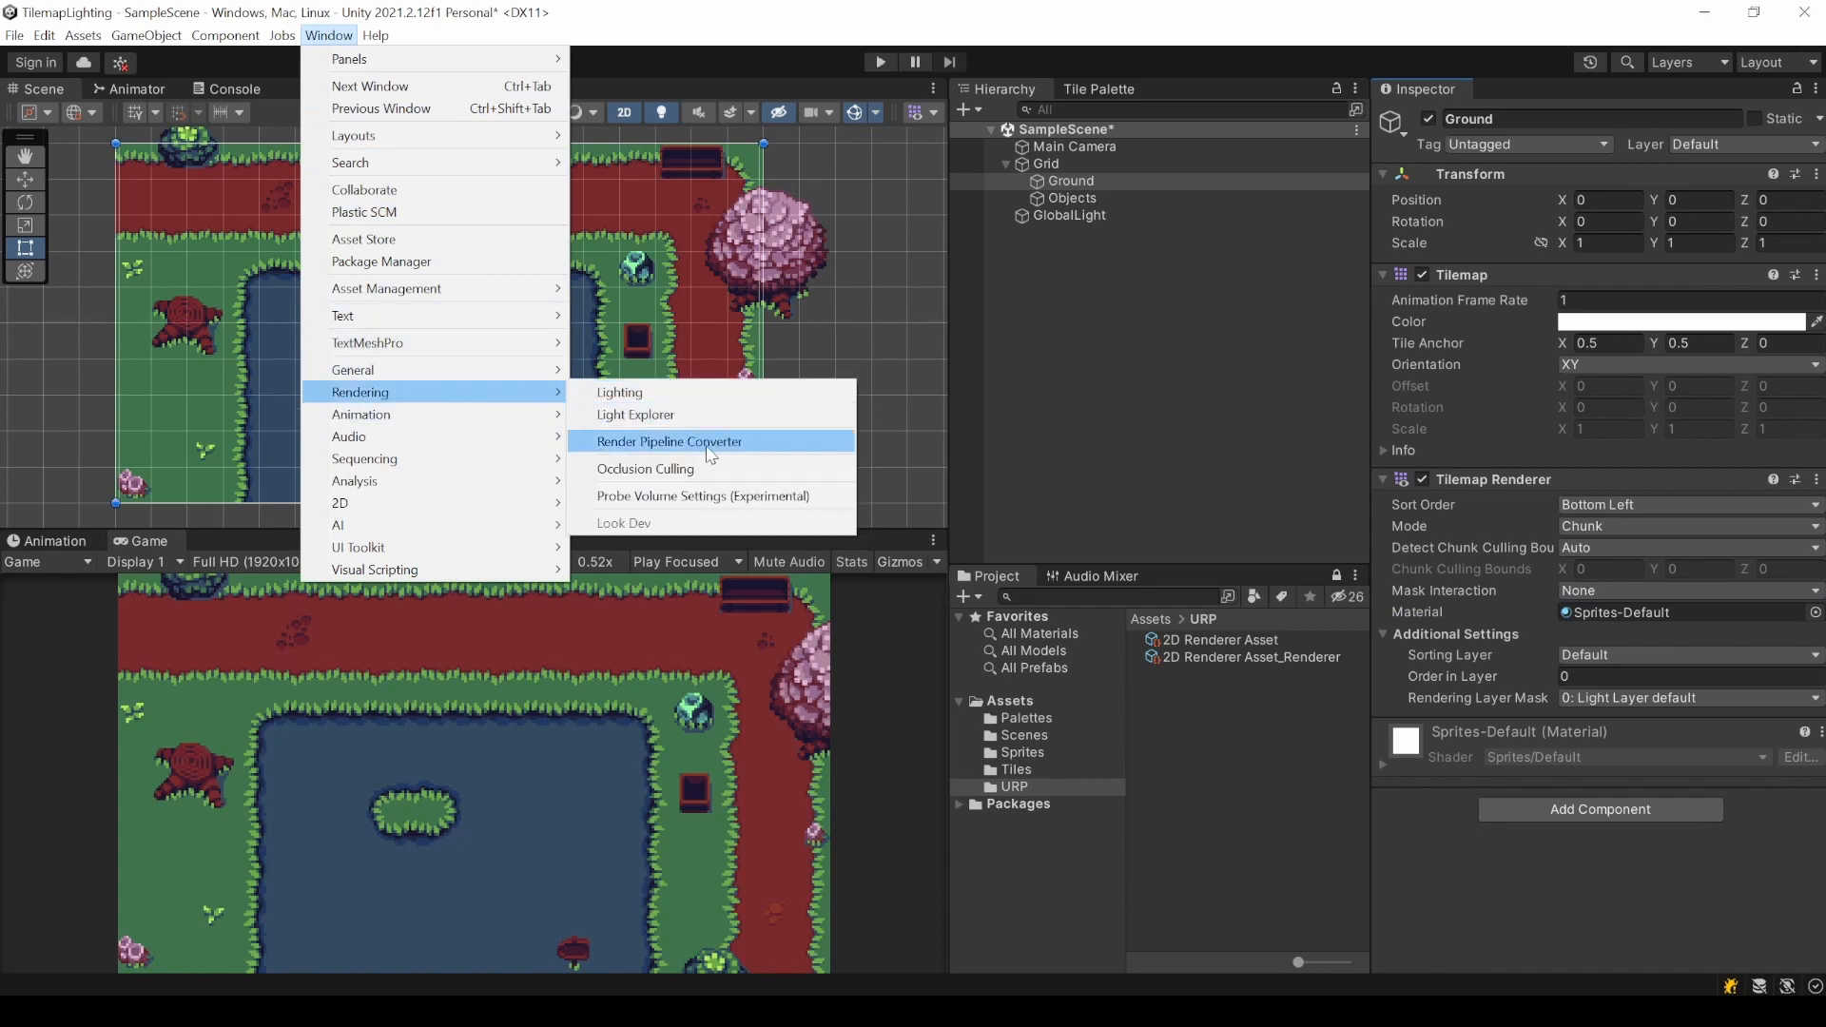
Run the Built-in to 2D (URP) converter with Material and Material Reference Upgrade on the gathered assets.
{"action": "left_click", "coordinate": [670, 442]}
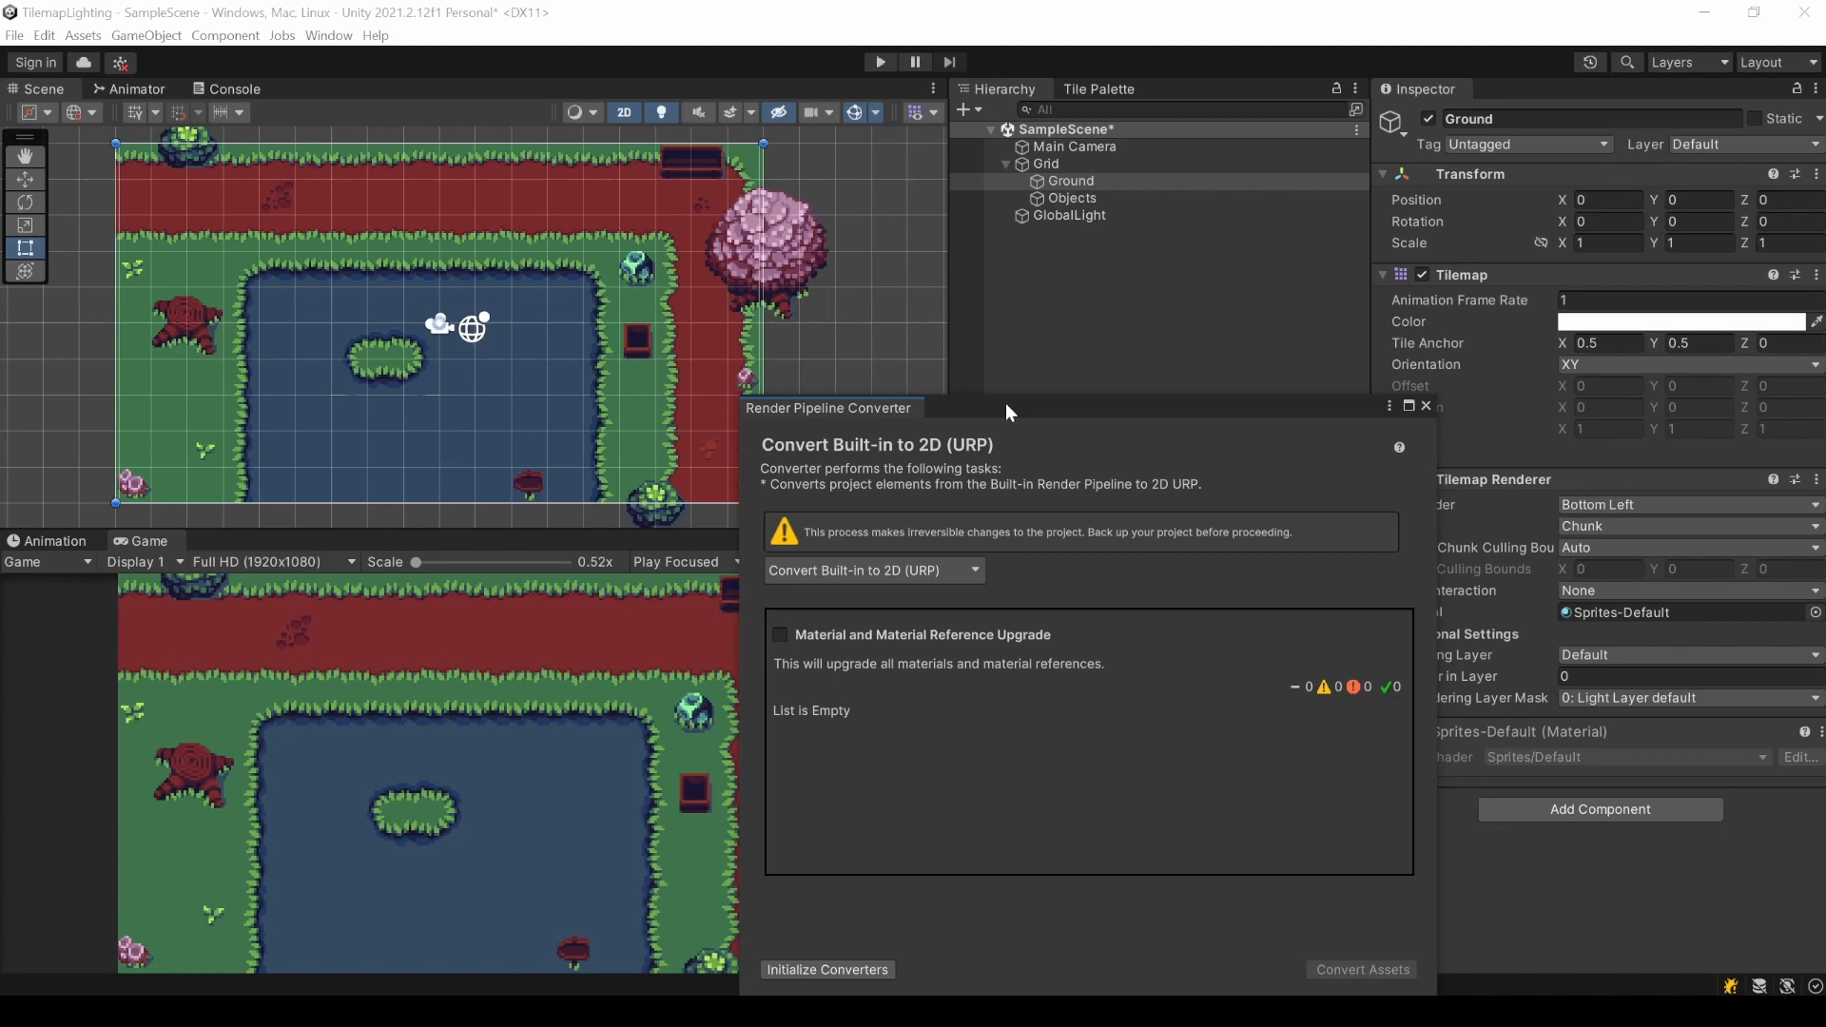
{"action": "left_click", "coordinate": [1240, 312]}
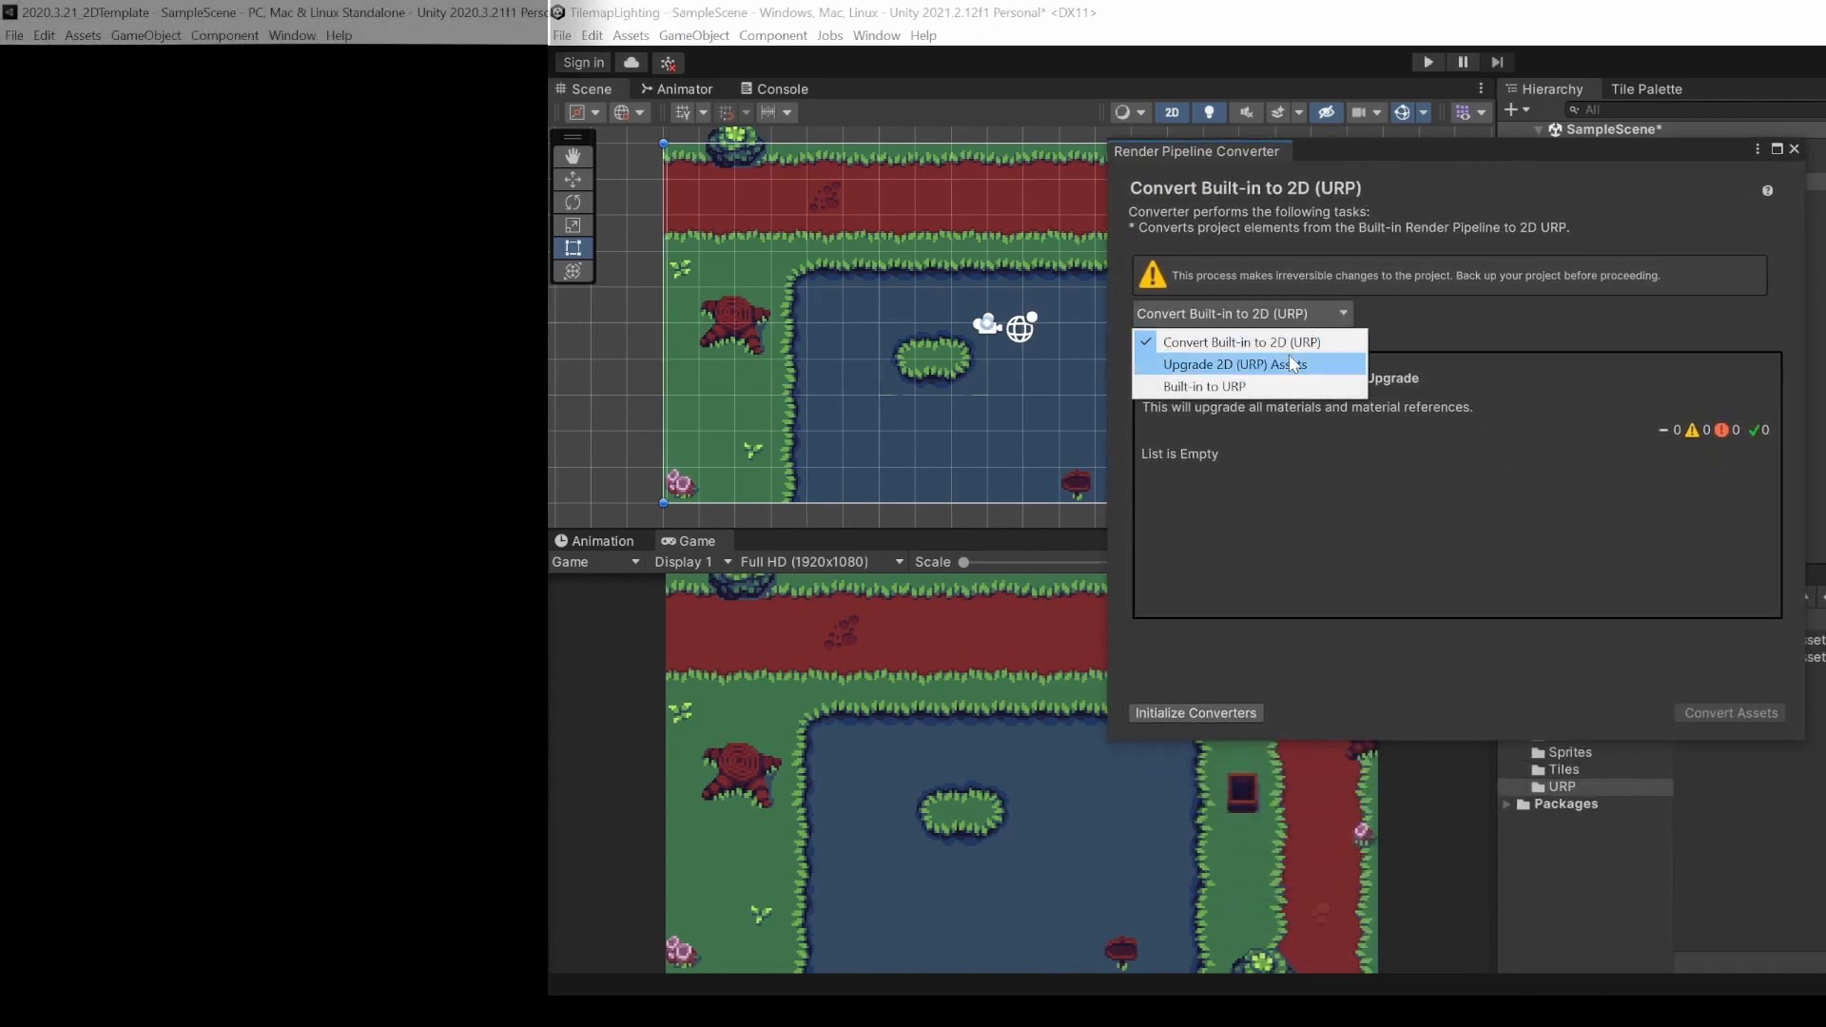
{"action": "left_click", "coordinate": [42, 35]}
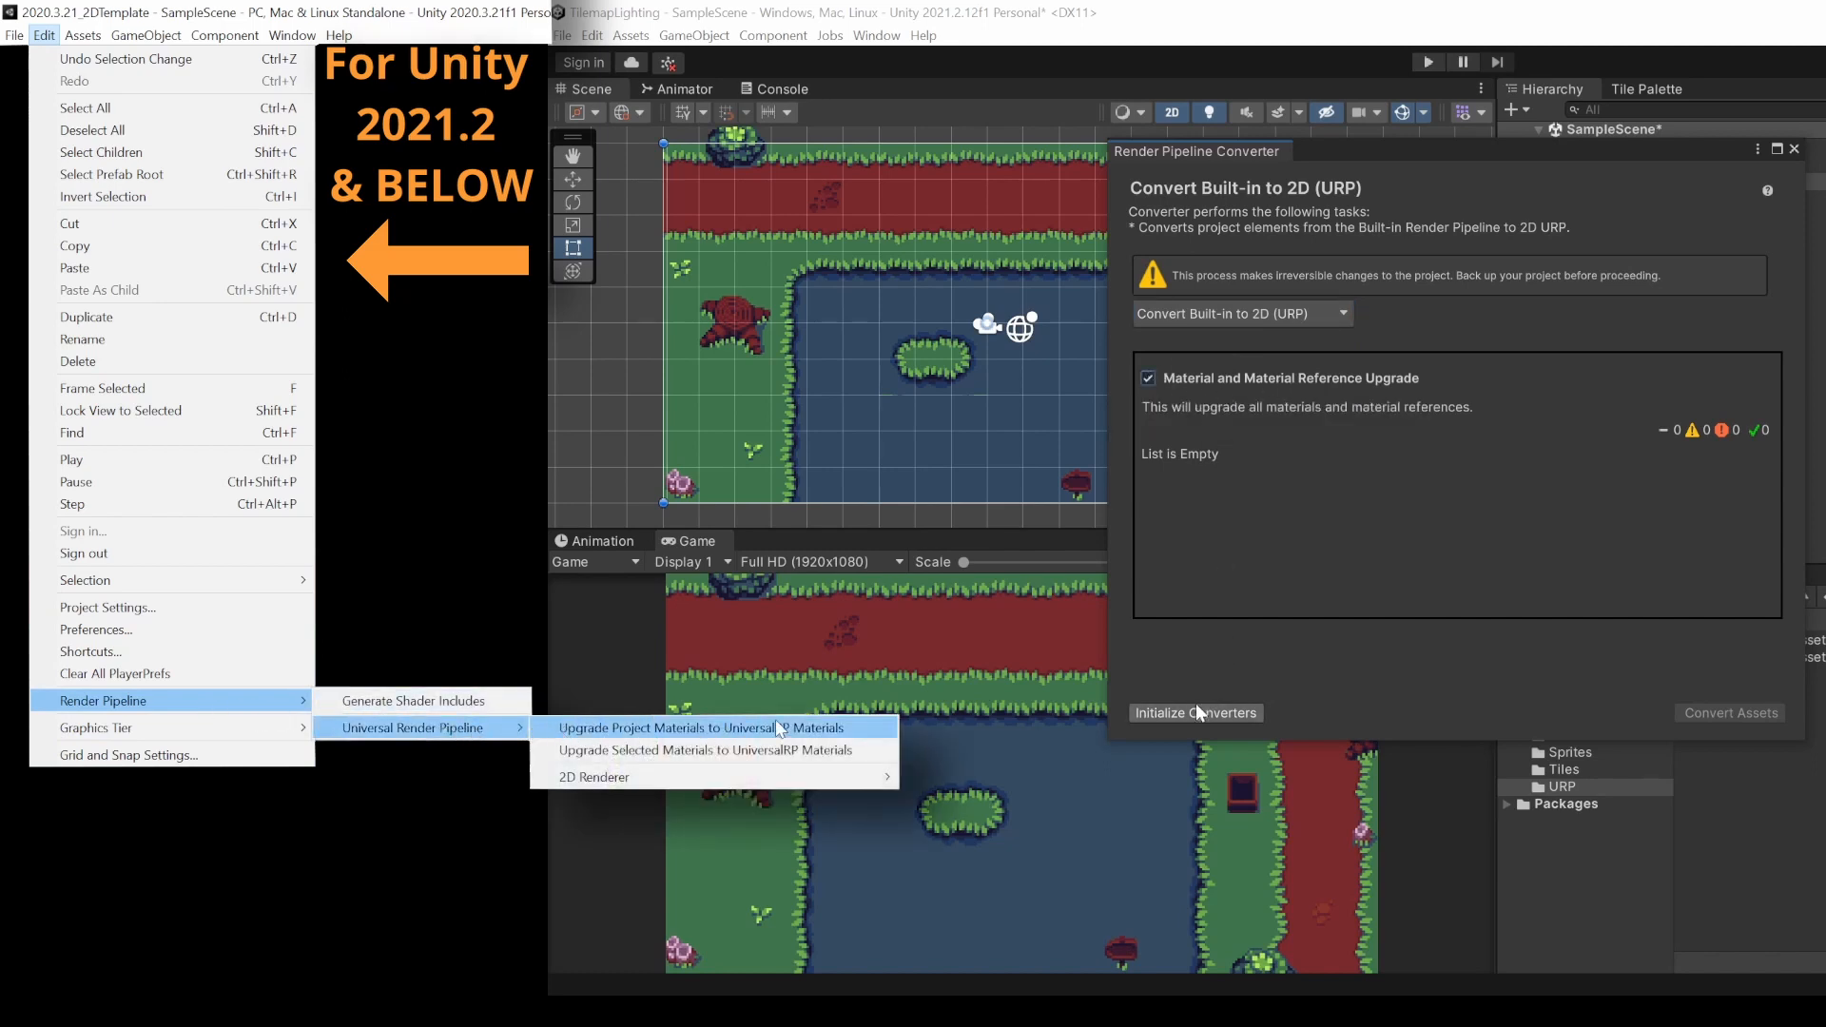
{"action": "left_click", "coordinate": [1194, 712]}
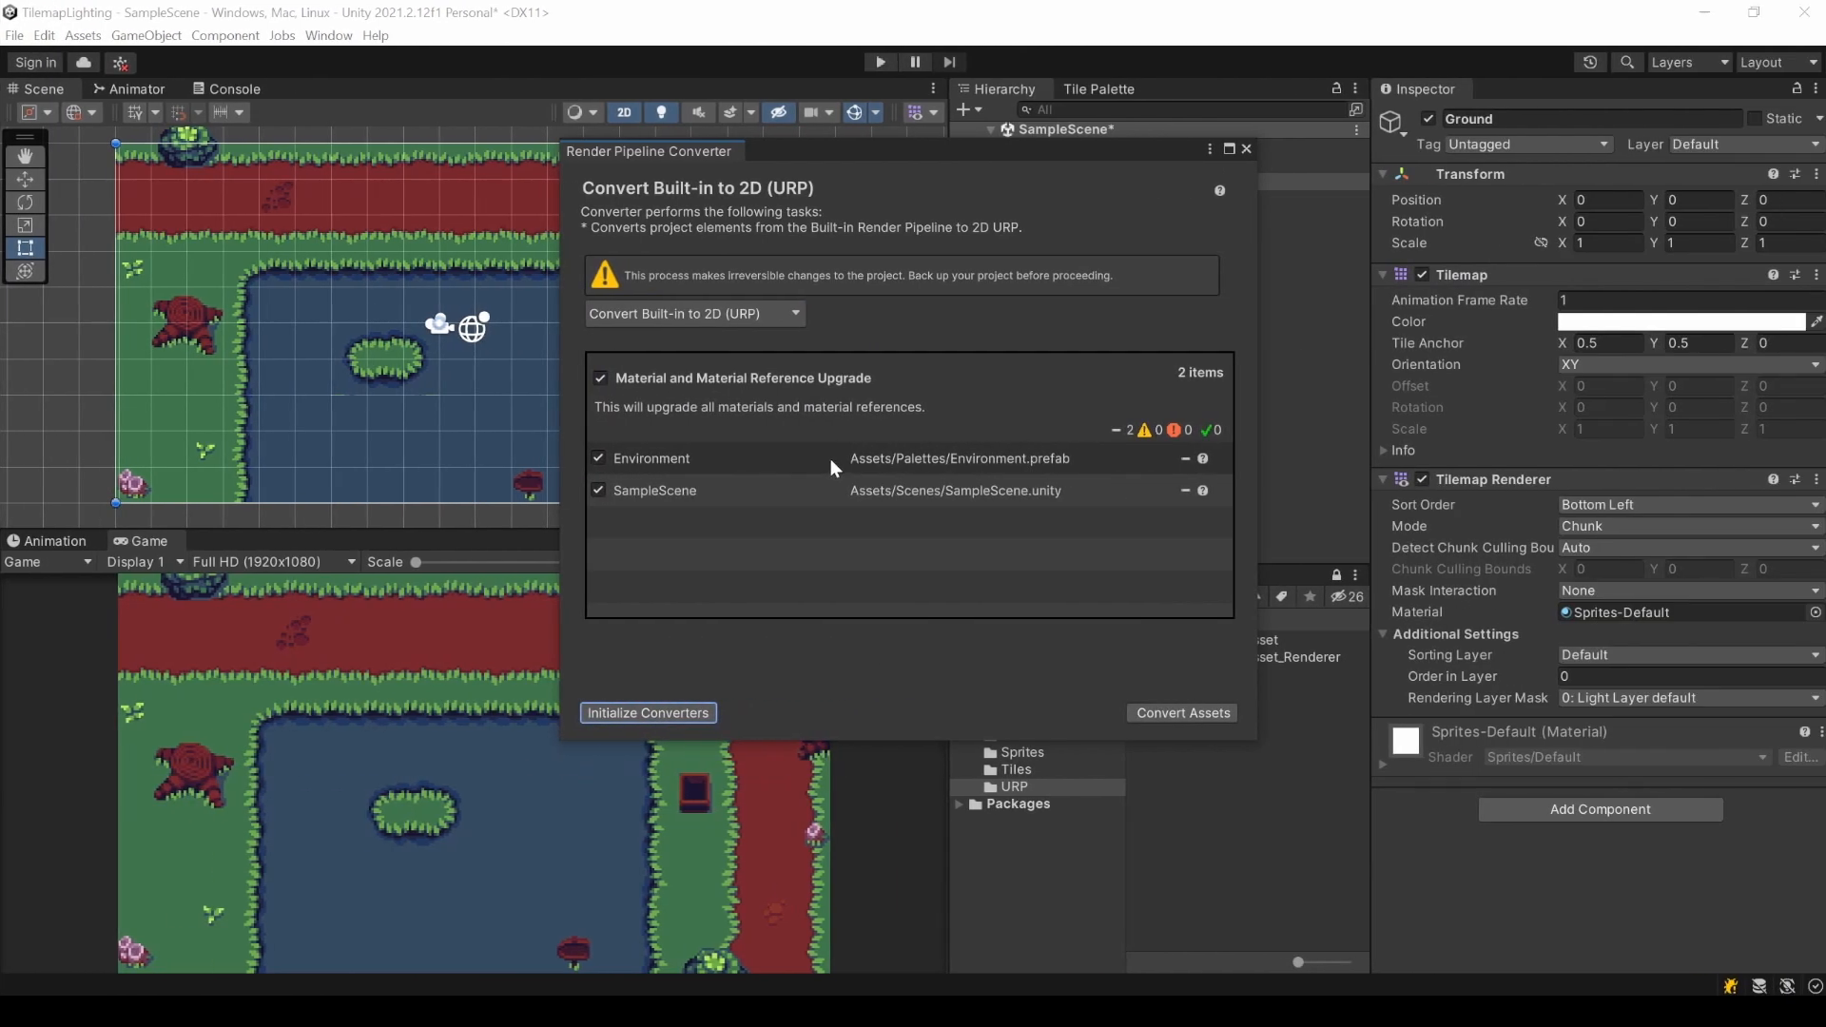
{"action": "mouse_move", "coordinate": [1024, 513]}
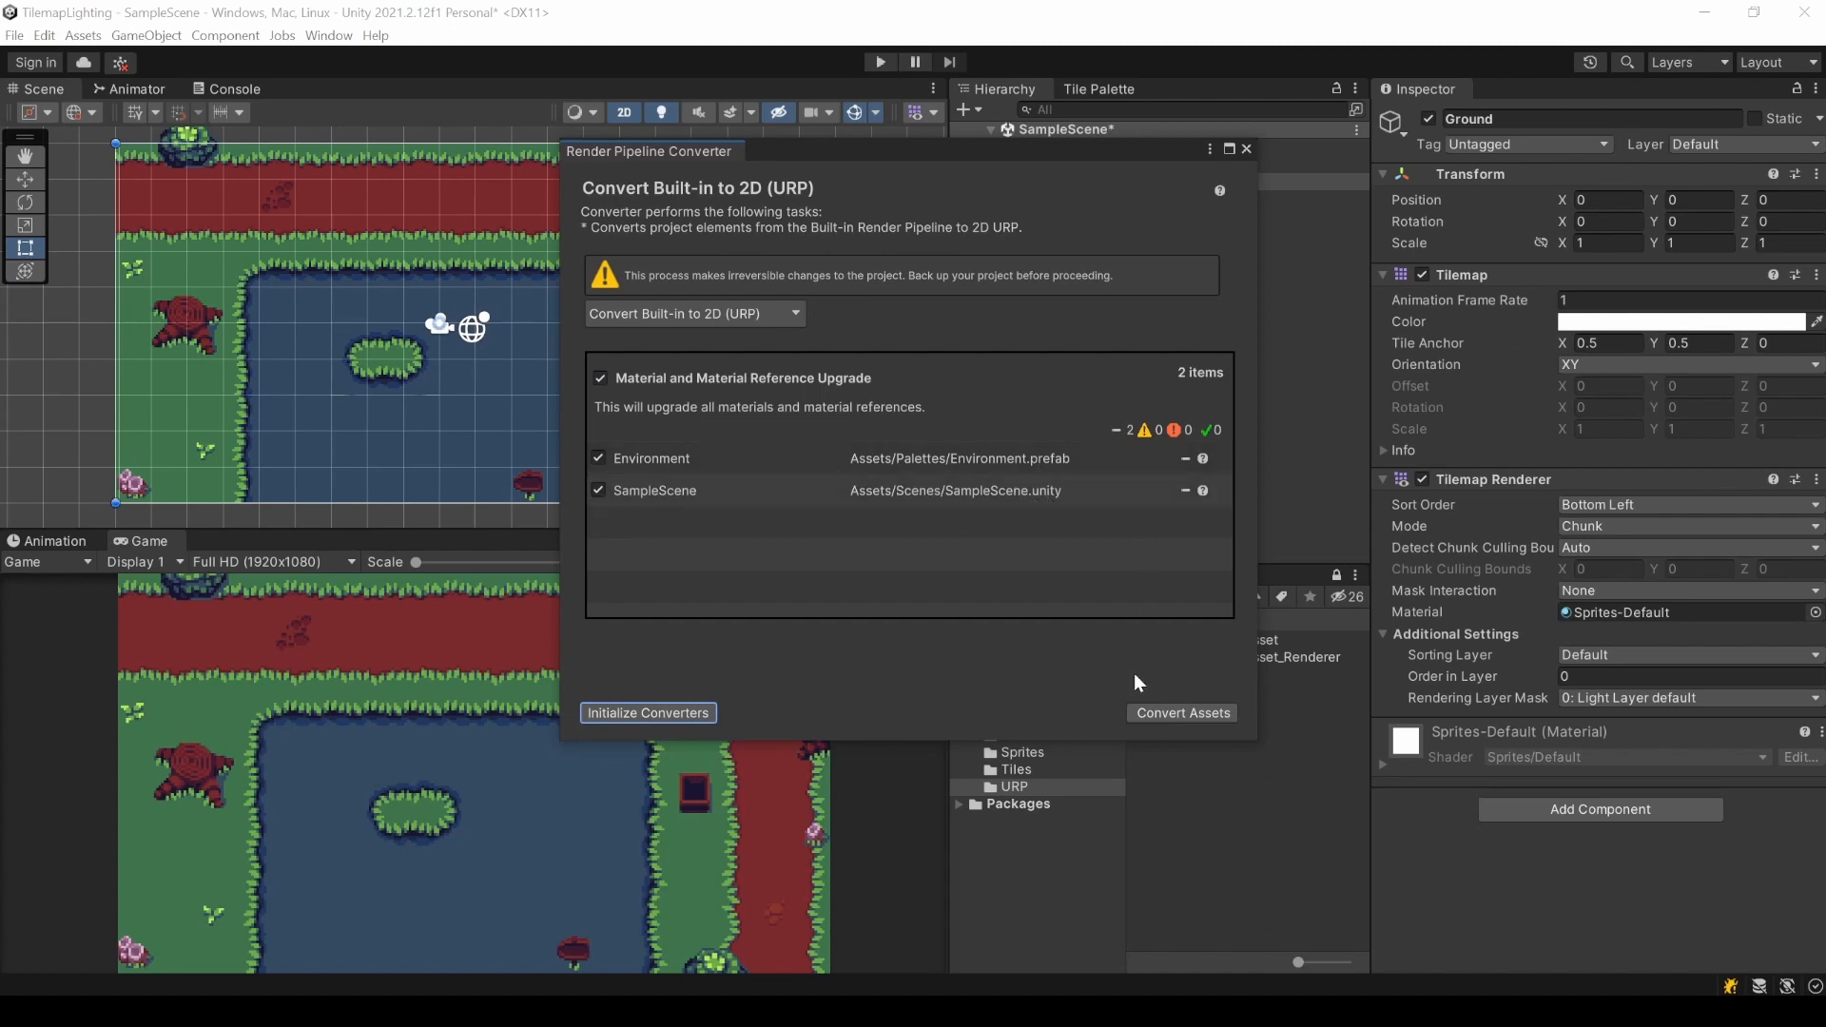
{"action": "mouse_move", "coordinate": [1145, 685]}
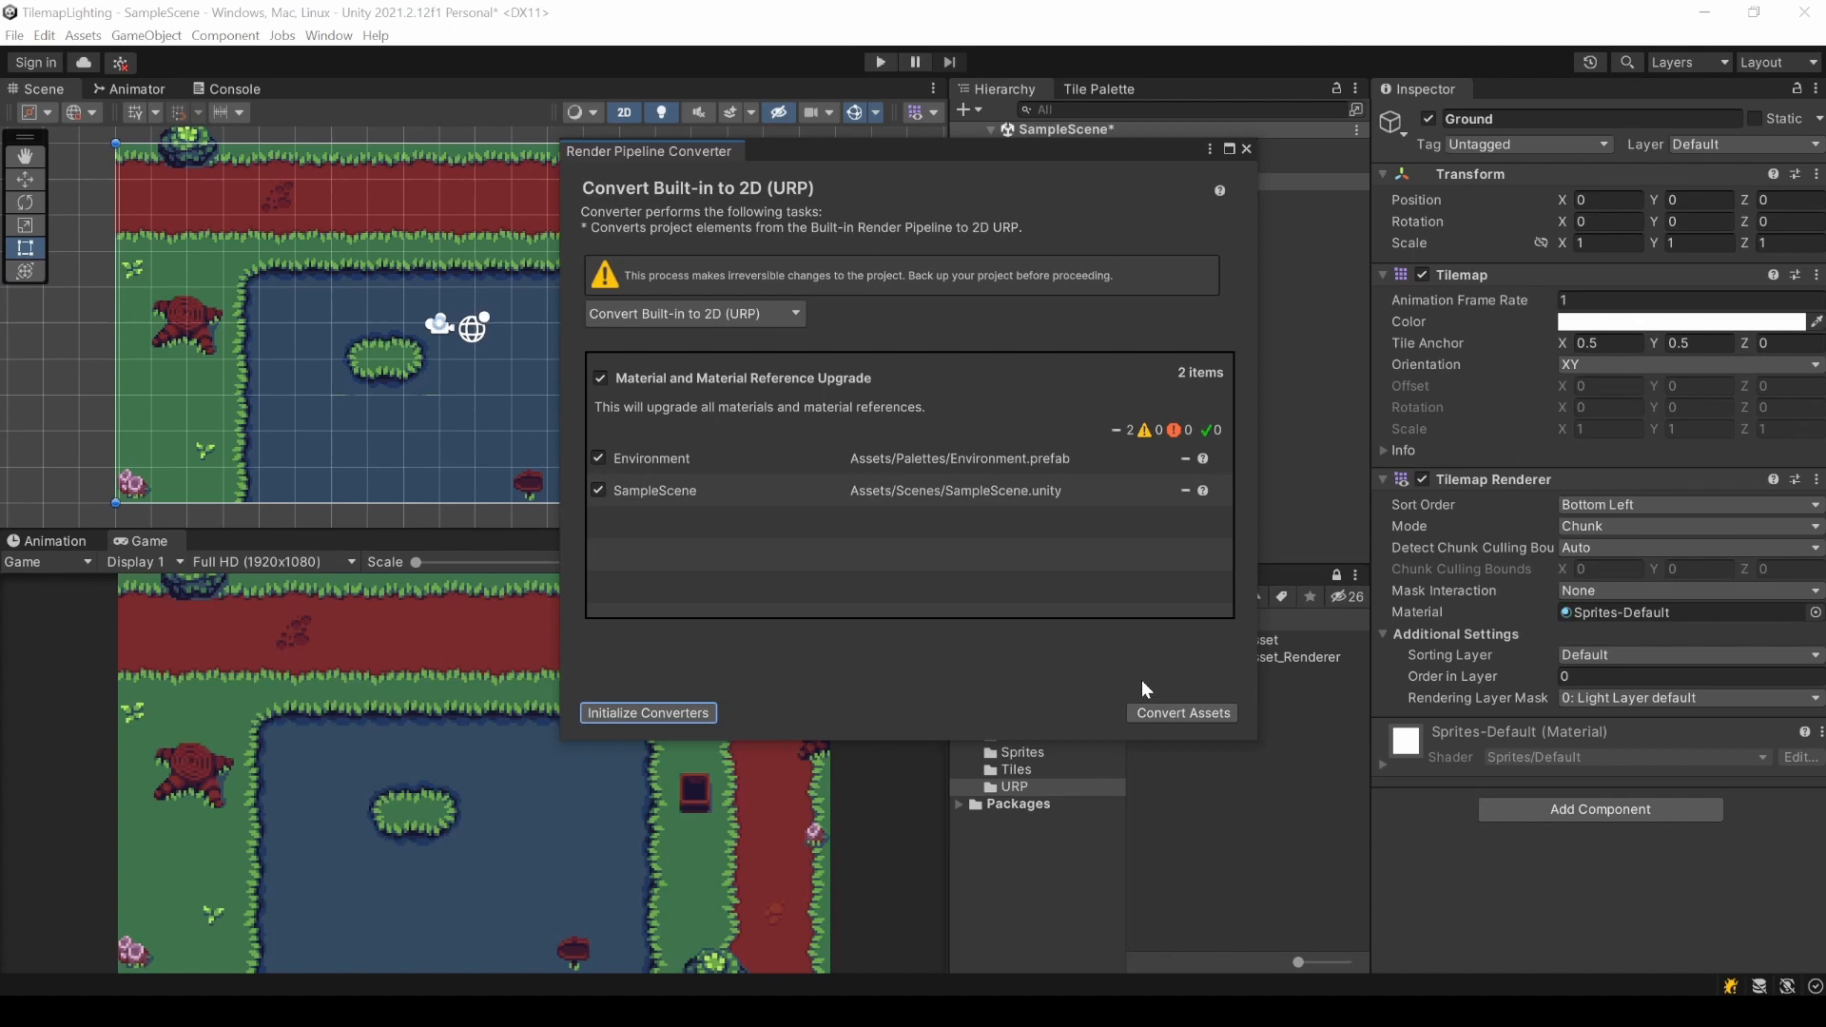
{"action": "left_click", "coordinate": [1181, 711]}
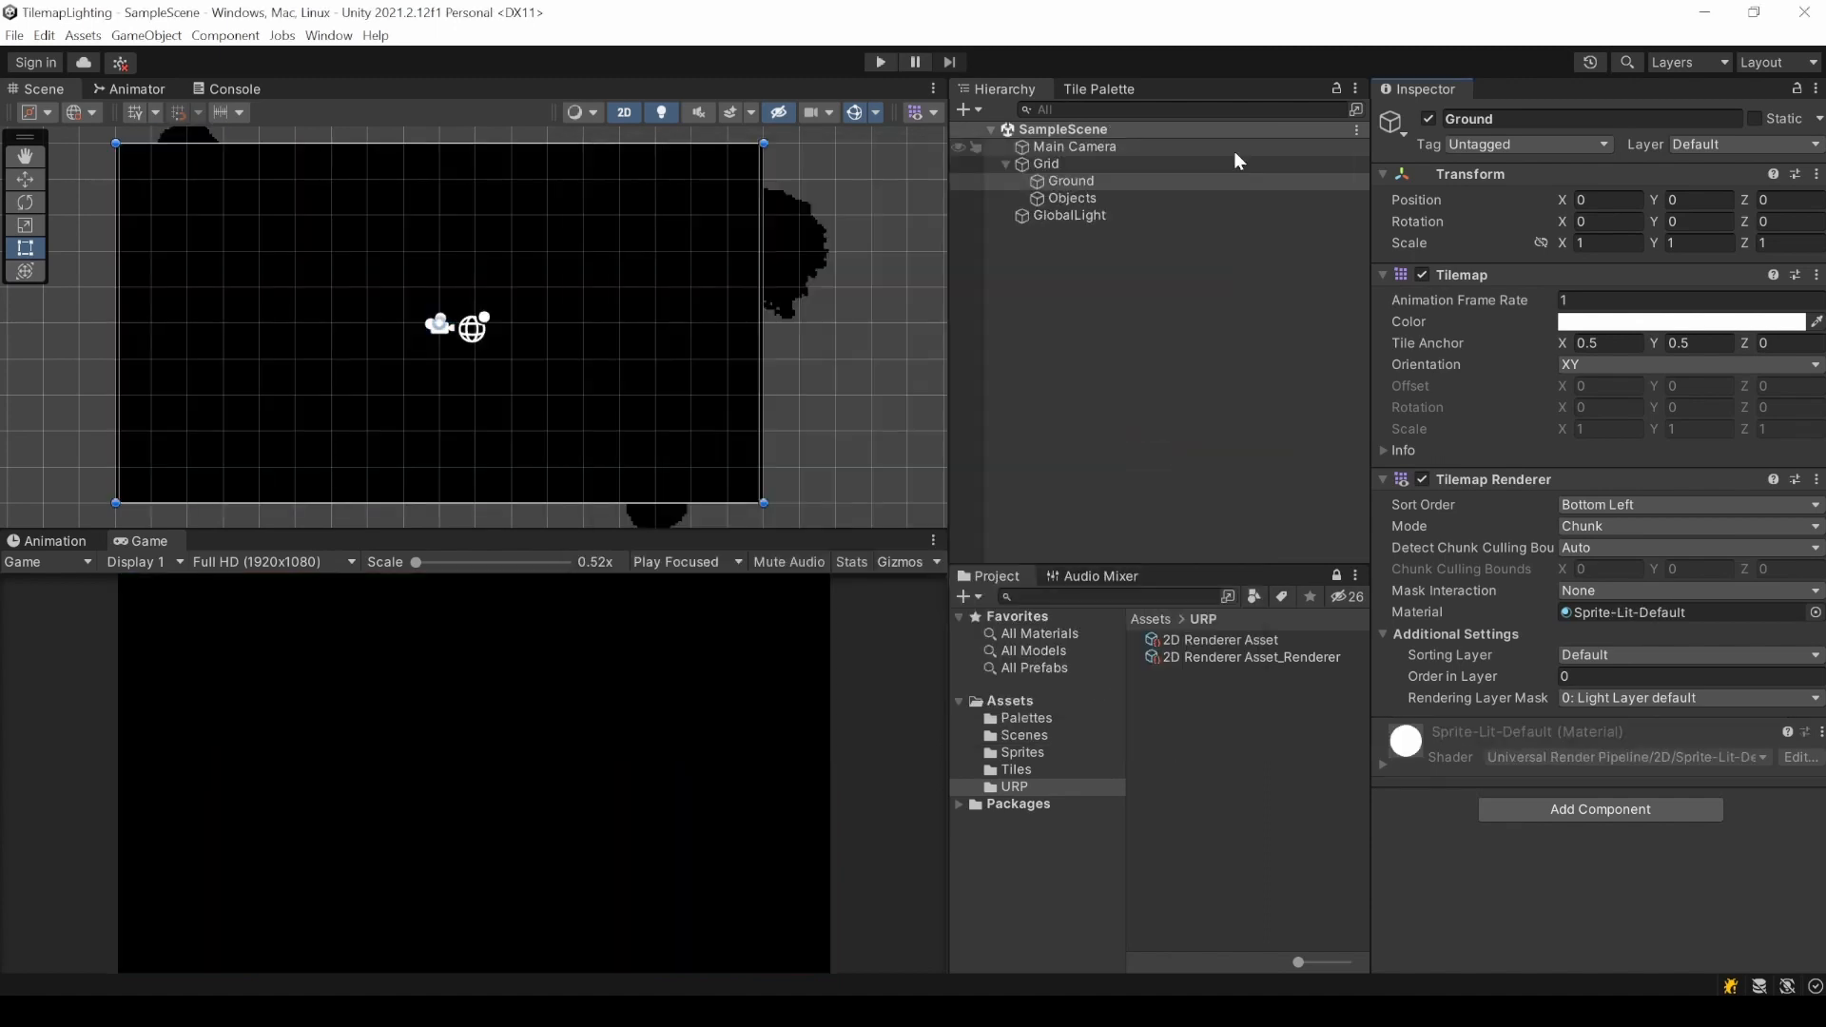
{"action": "mouse_move", "coordinate": [459, 272]}
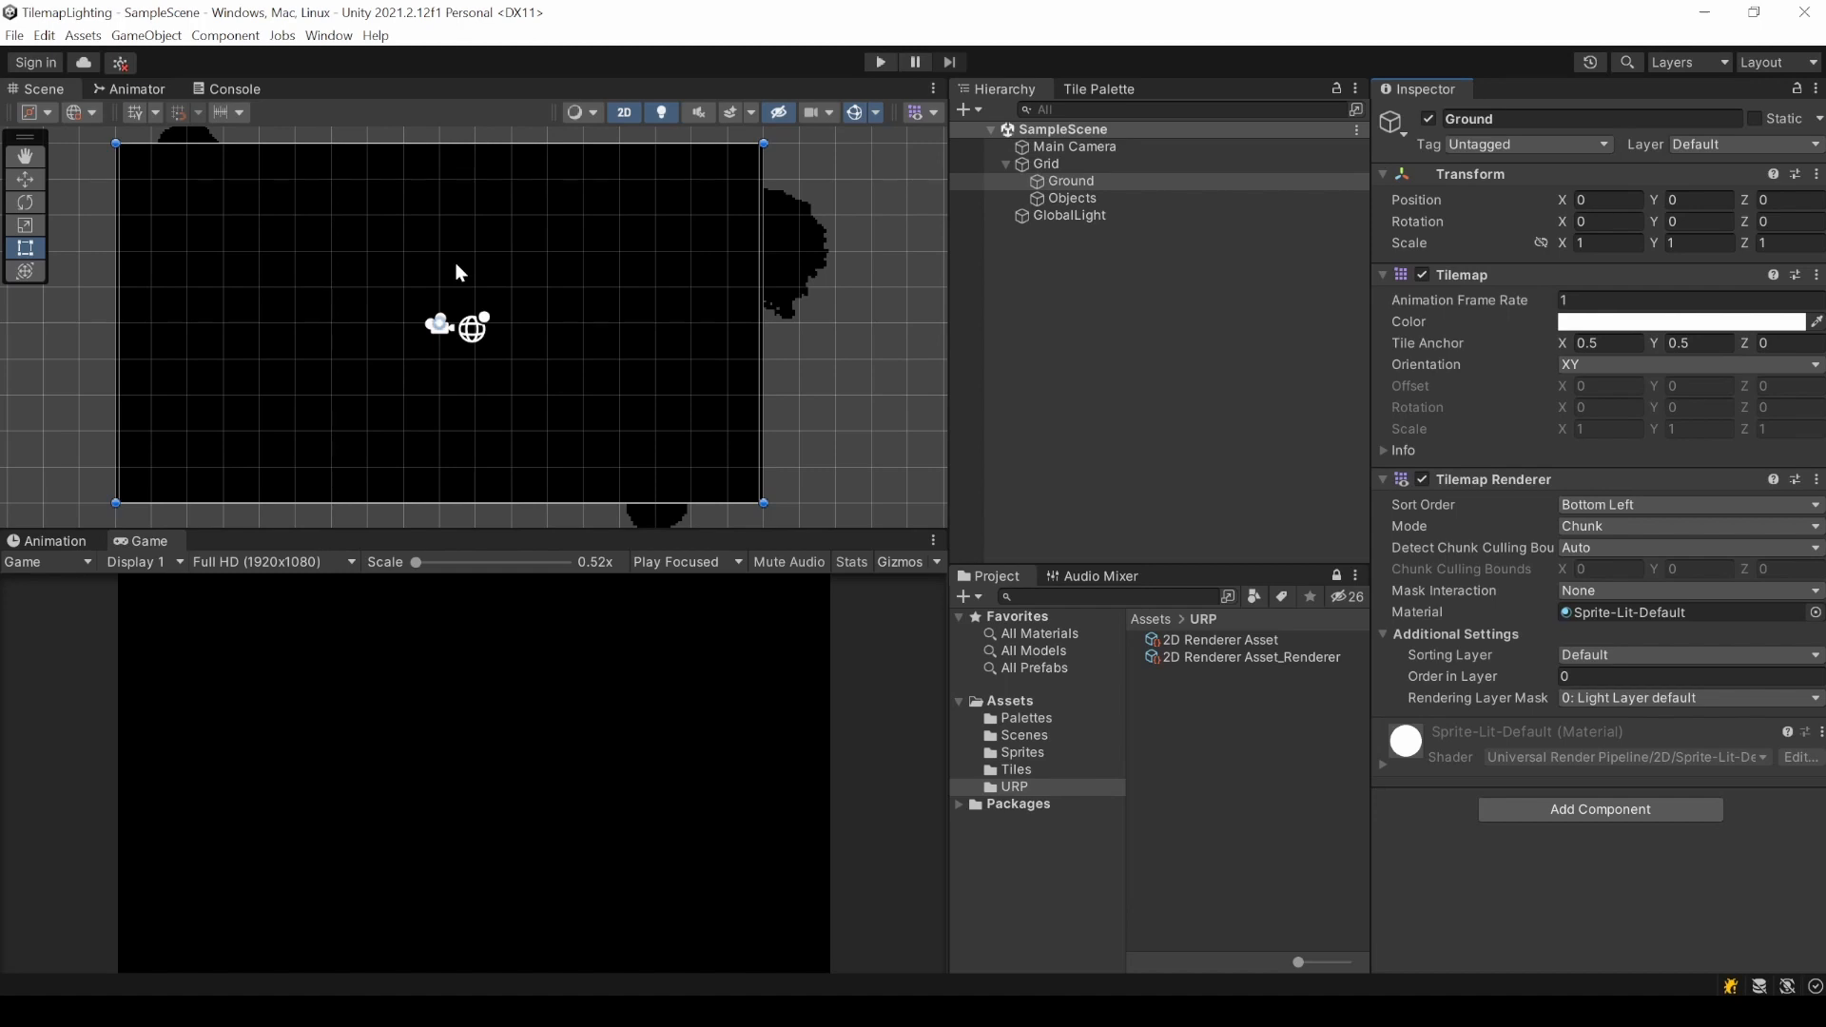
Raise GlobalLight's Light 2D intensity so the darkened tilemap shows again.
{"action": "left_click", "coordinate": [1069, 215]}
{"action": "type", "text": "2.22"}
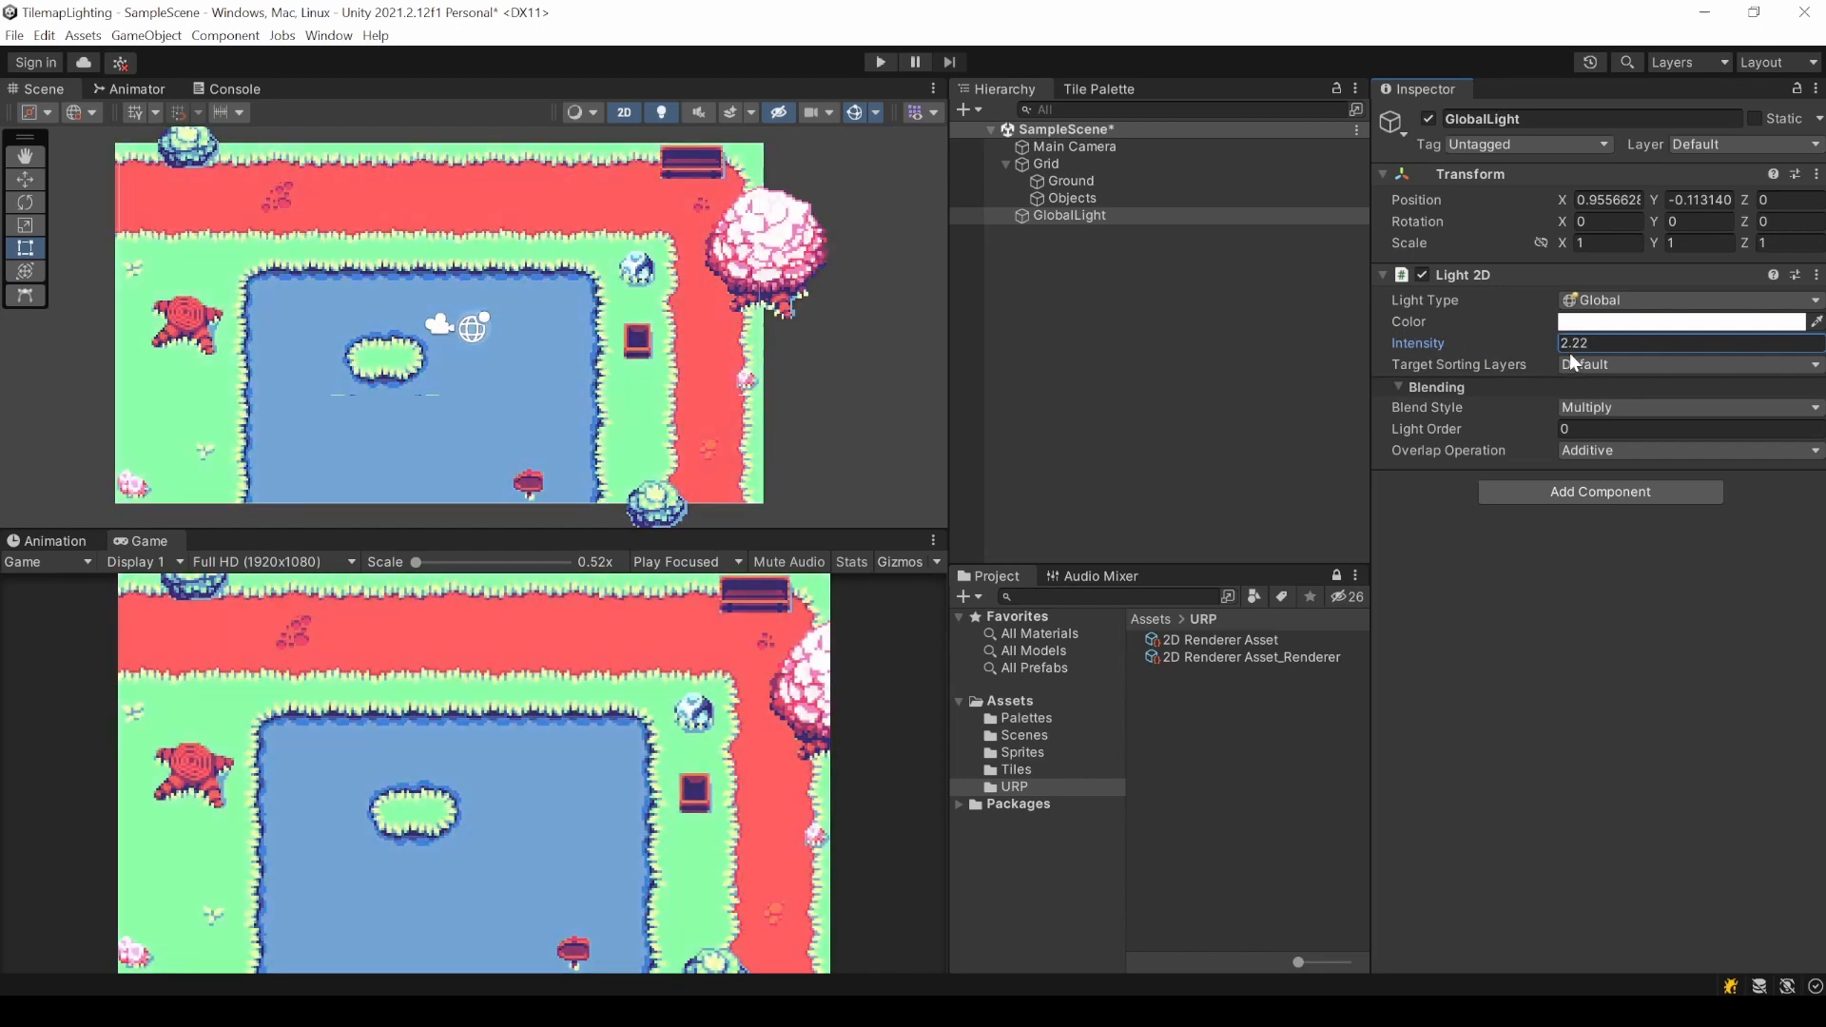
{"action": "type", "text": "1"}
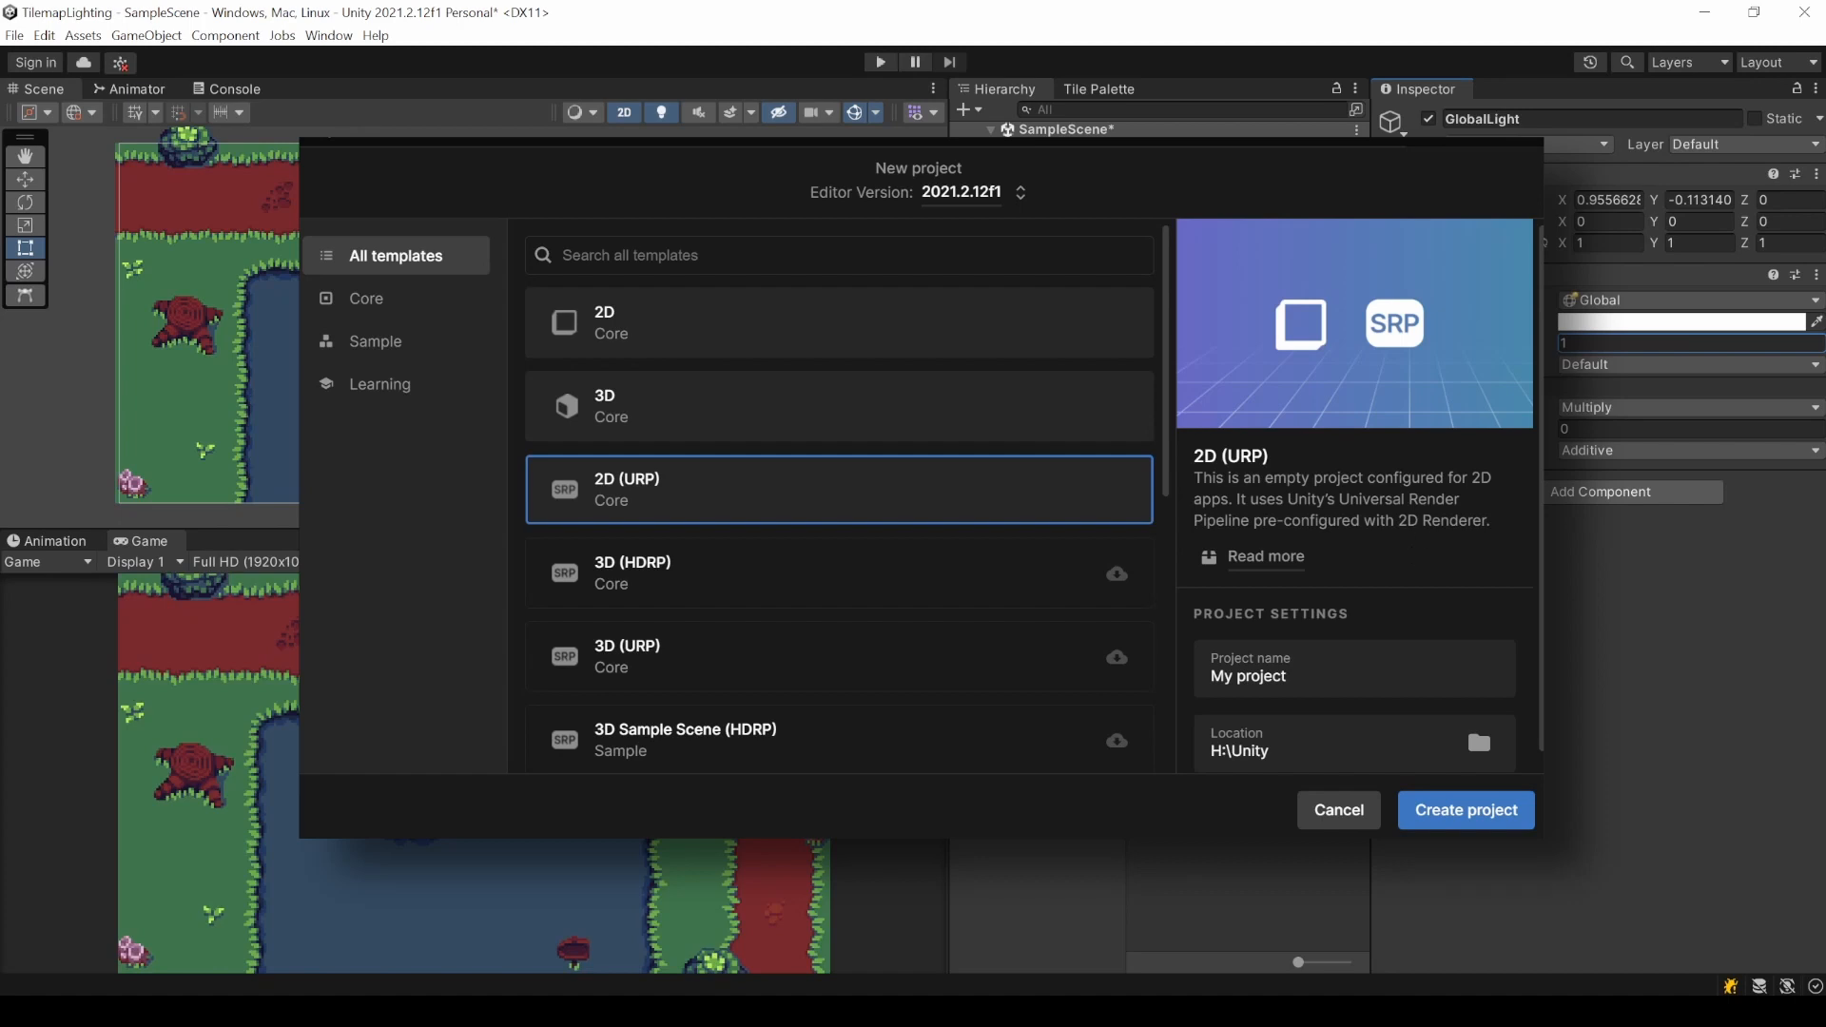
{"action": "left_click", "coordinate": [1339, 811]}
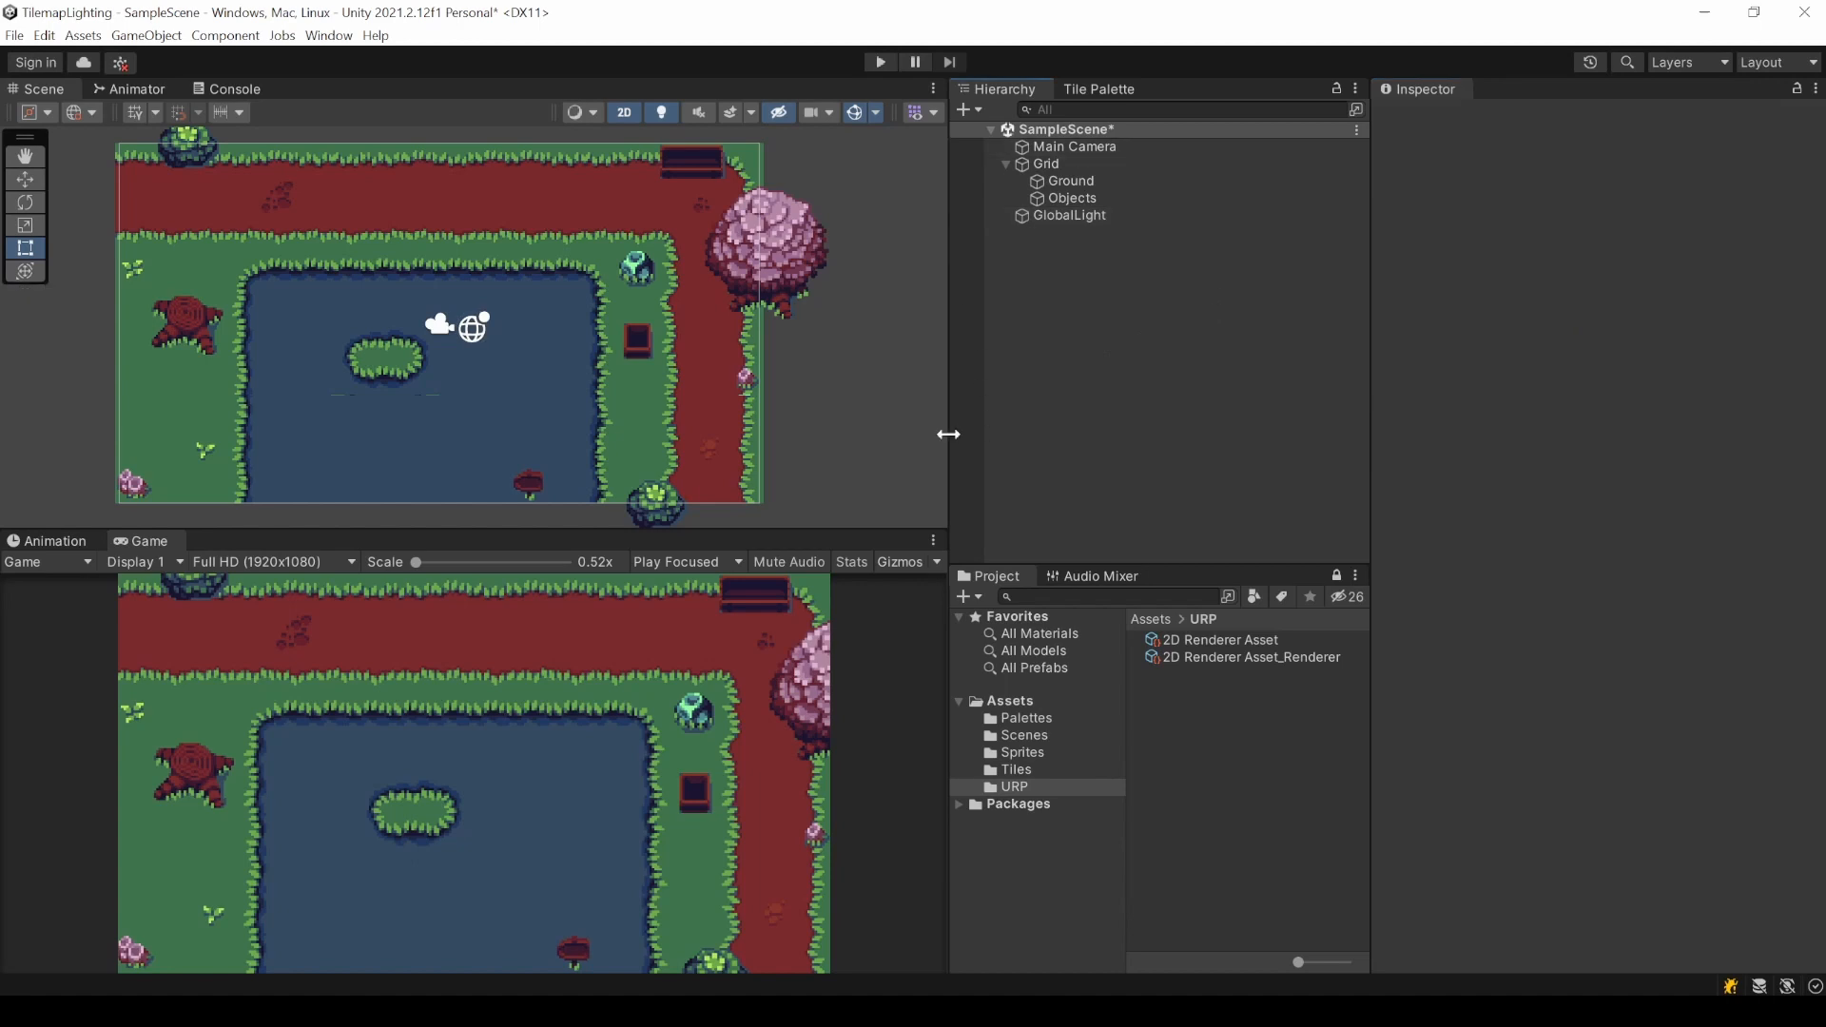
{"action": "left_click", "coordinate": [1075, 290]}
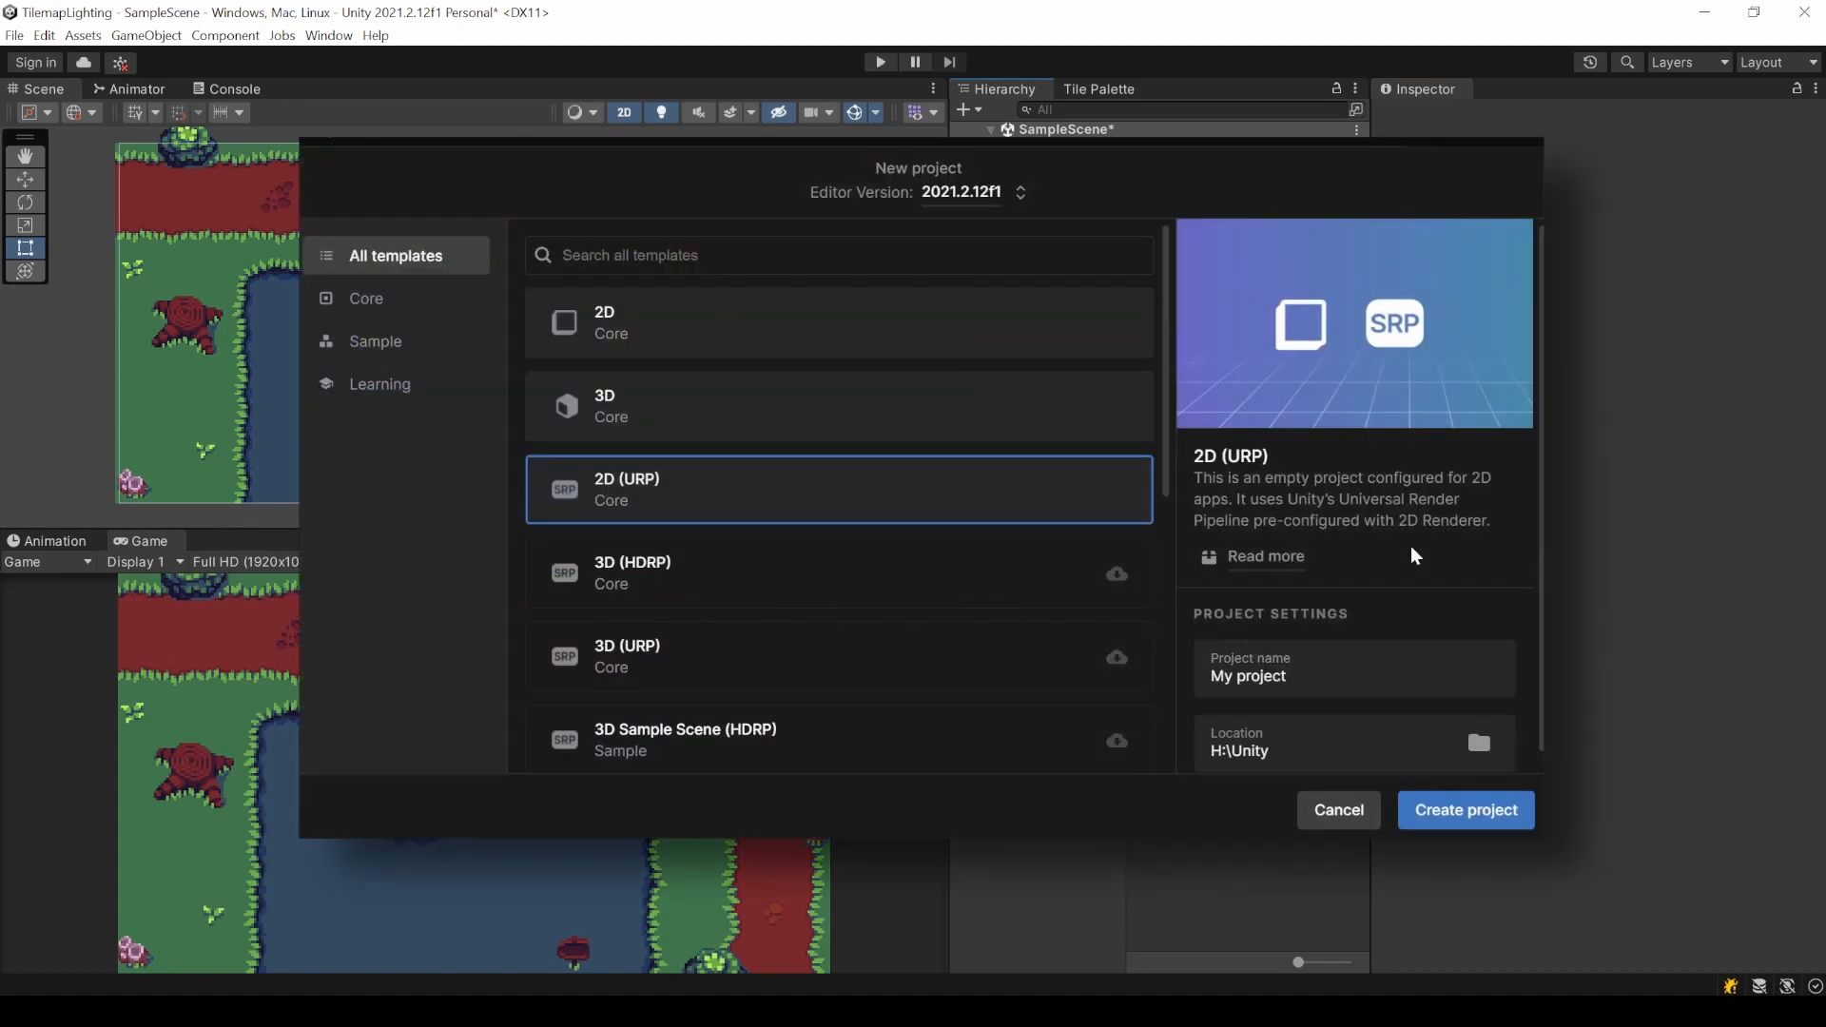
{"action": "left_click", "coordinate": [1339, 811]}
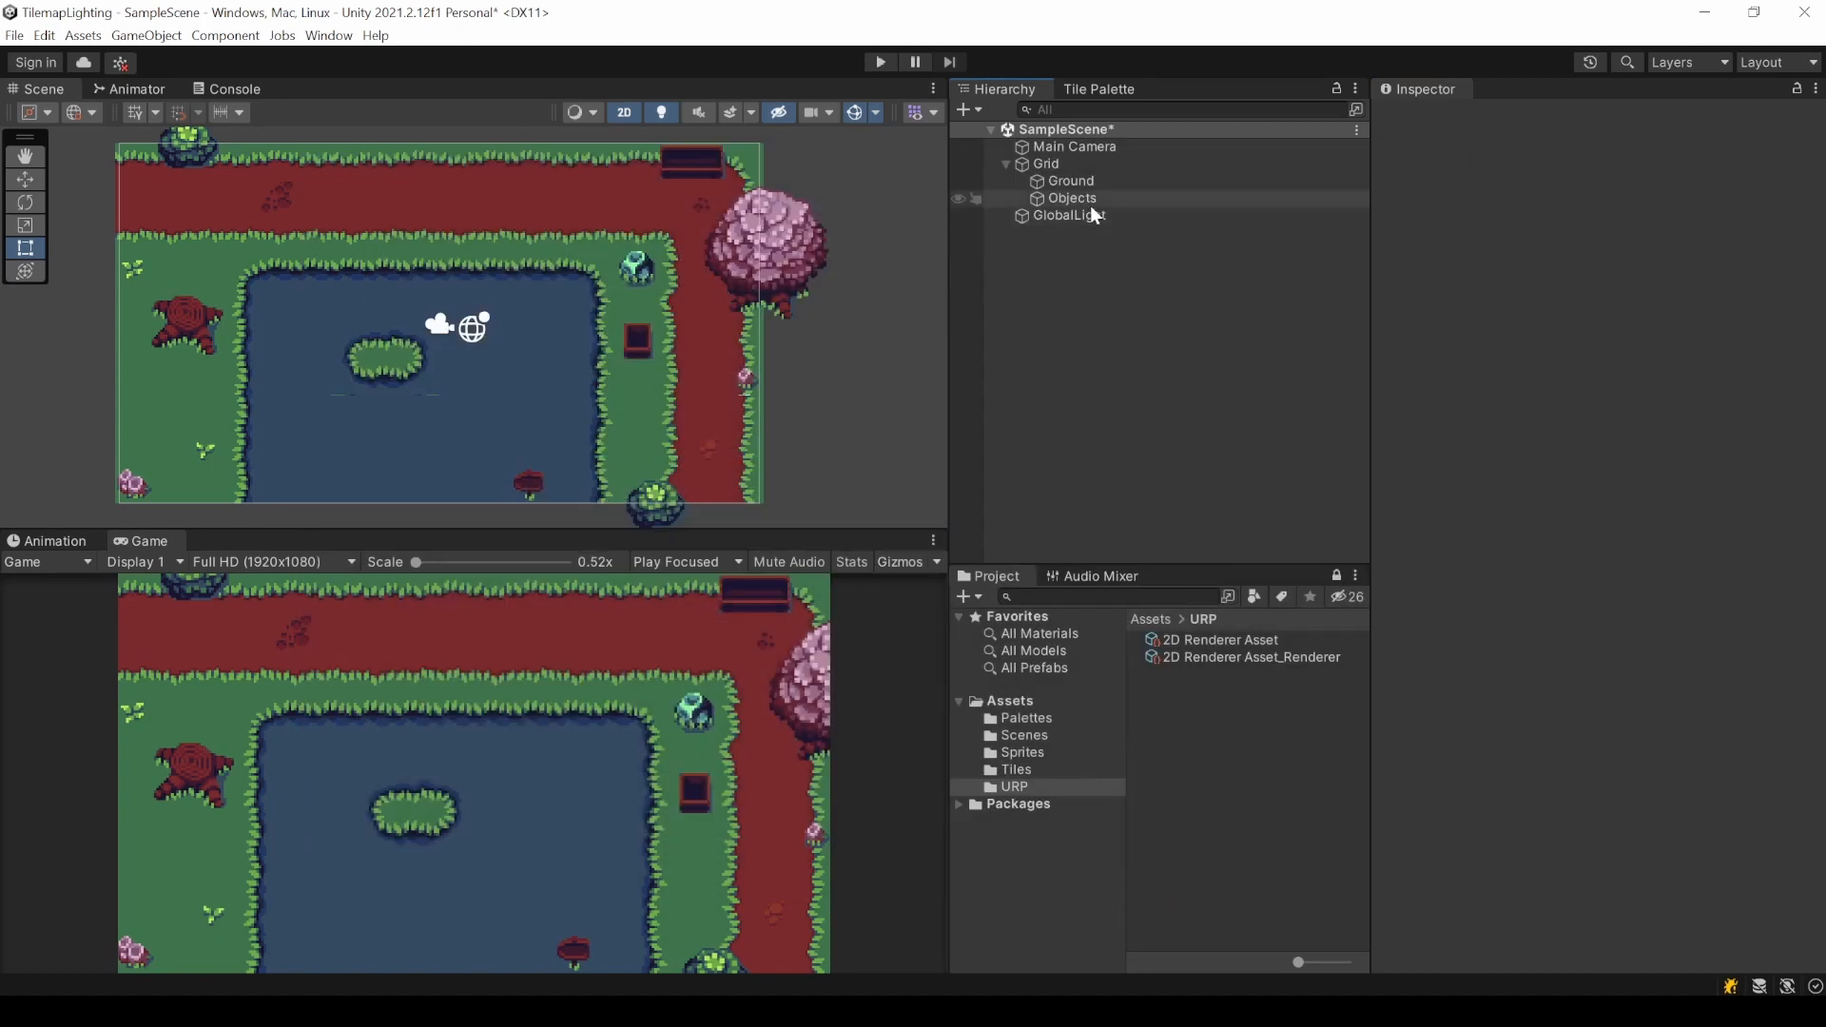
{"action": "left_click", "coordinate": [1069, 215]}
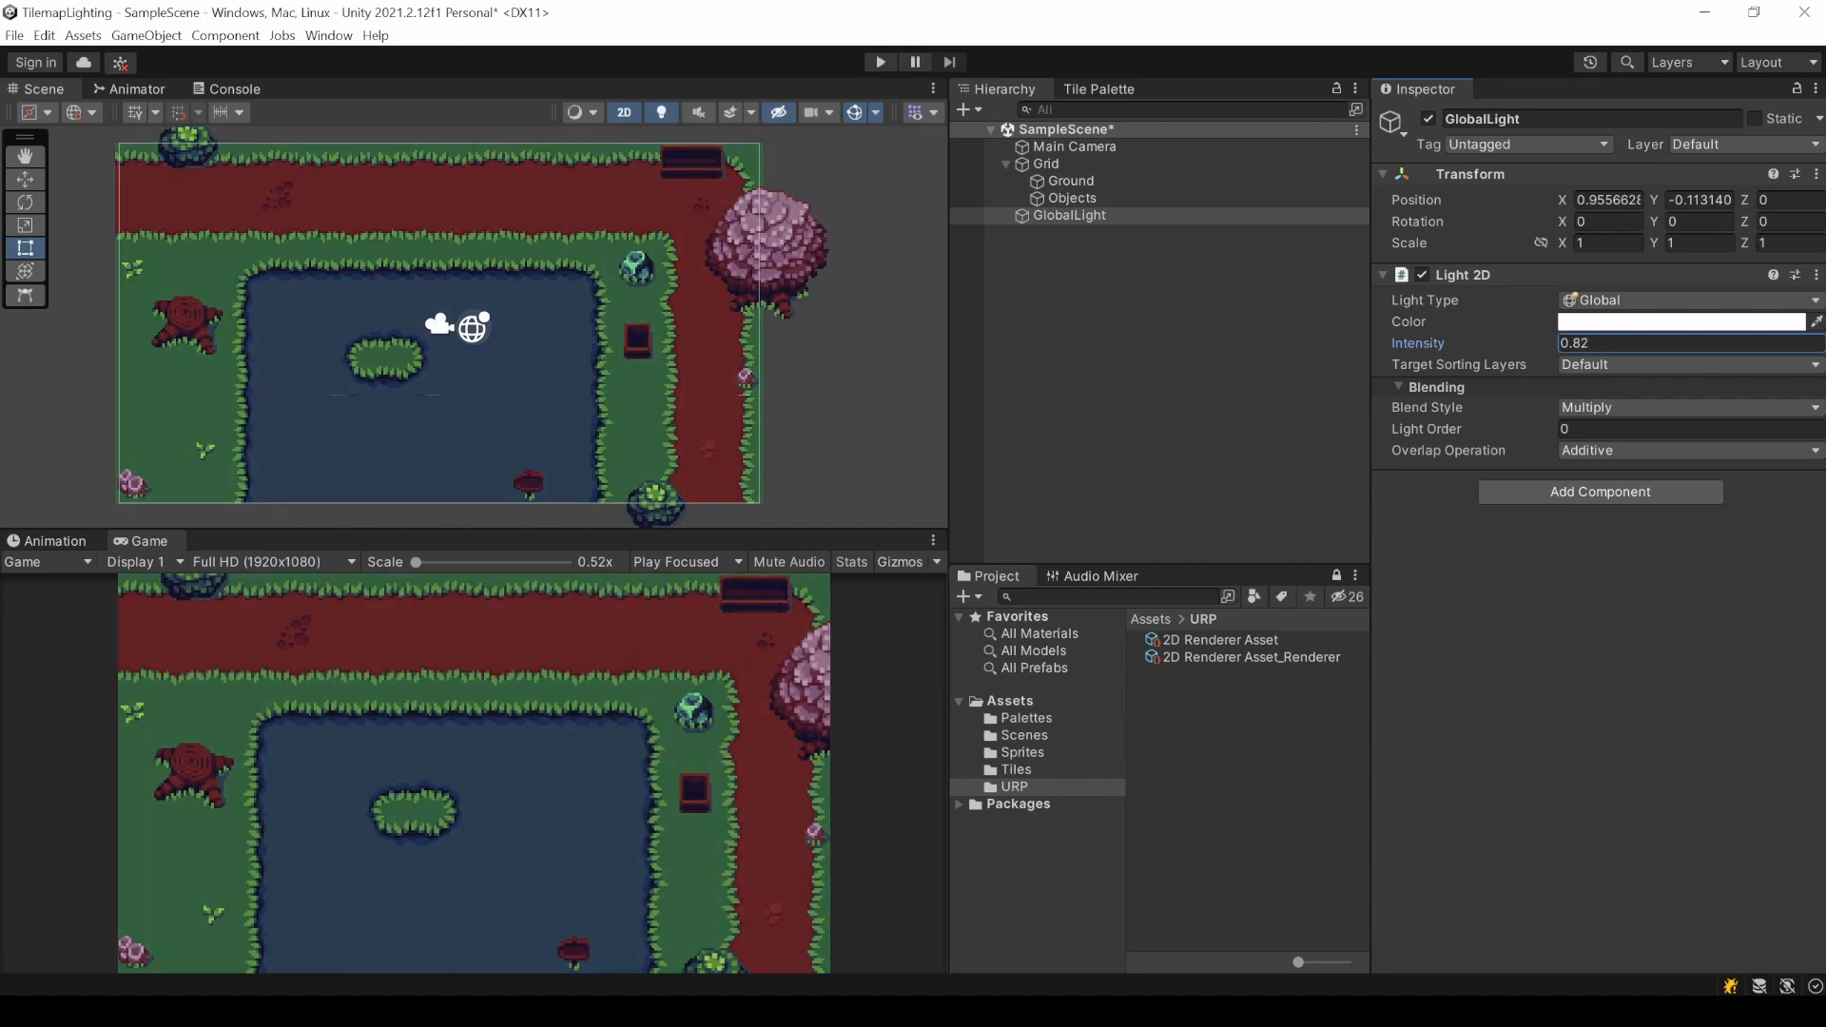
{"action": "mouse_move", "coordinate": [1153, 358]}
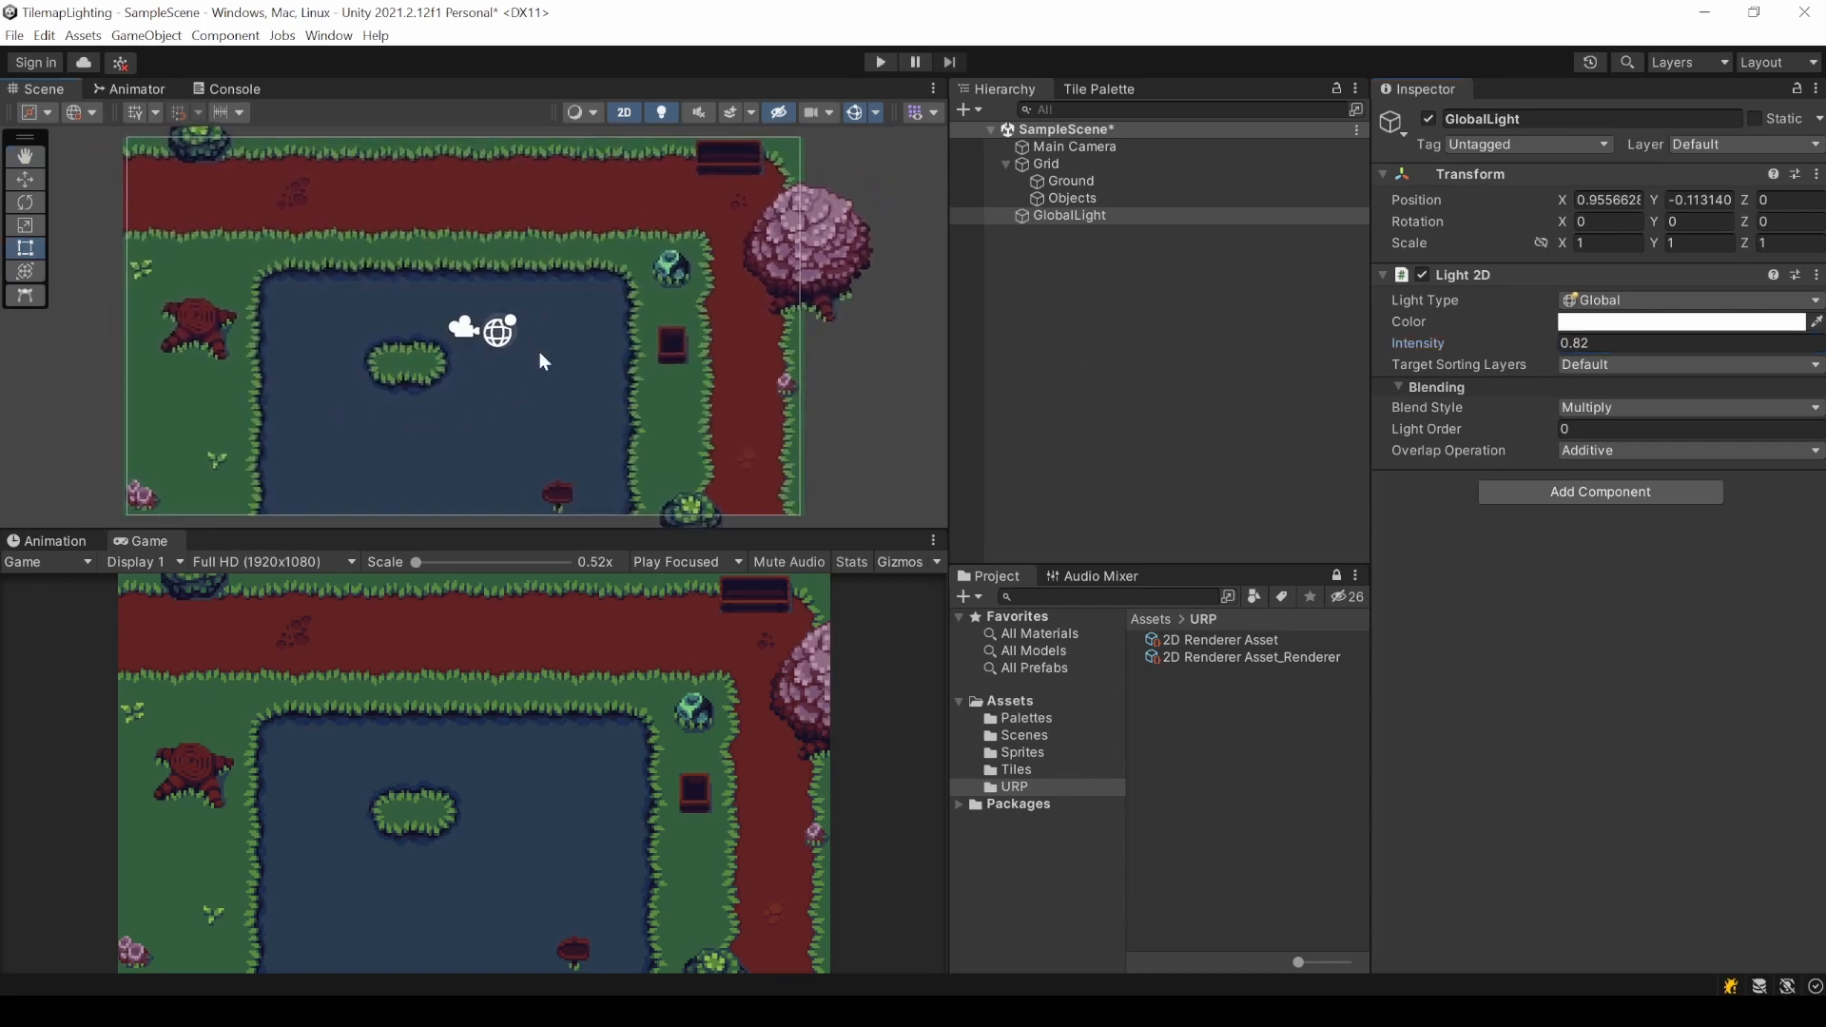
{"action": "mouse_move", "coordinate": [1078, 400]}
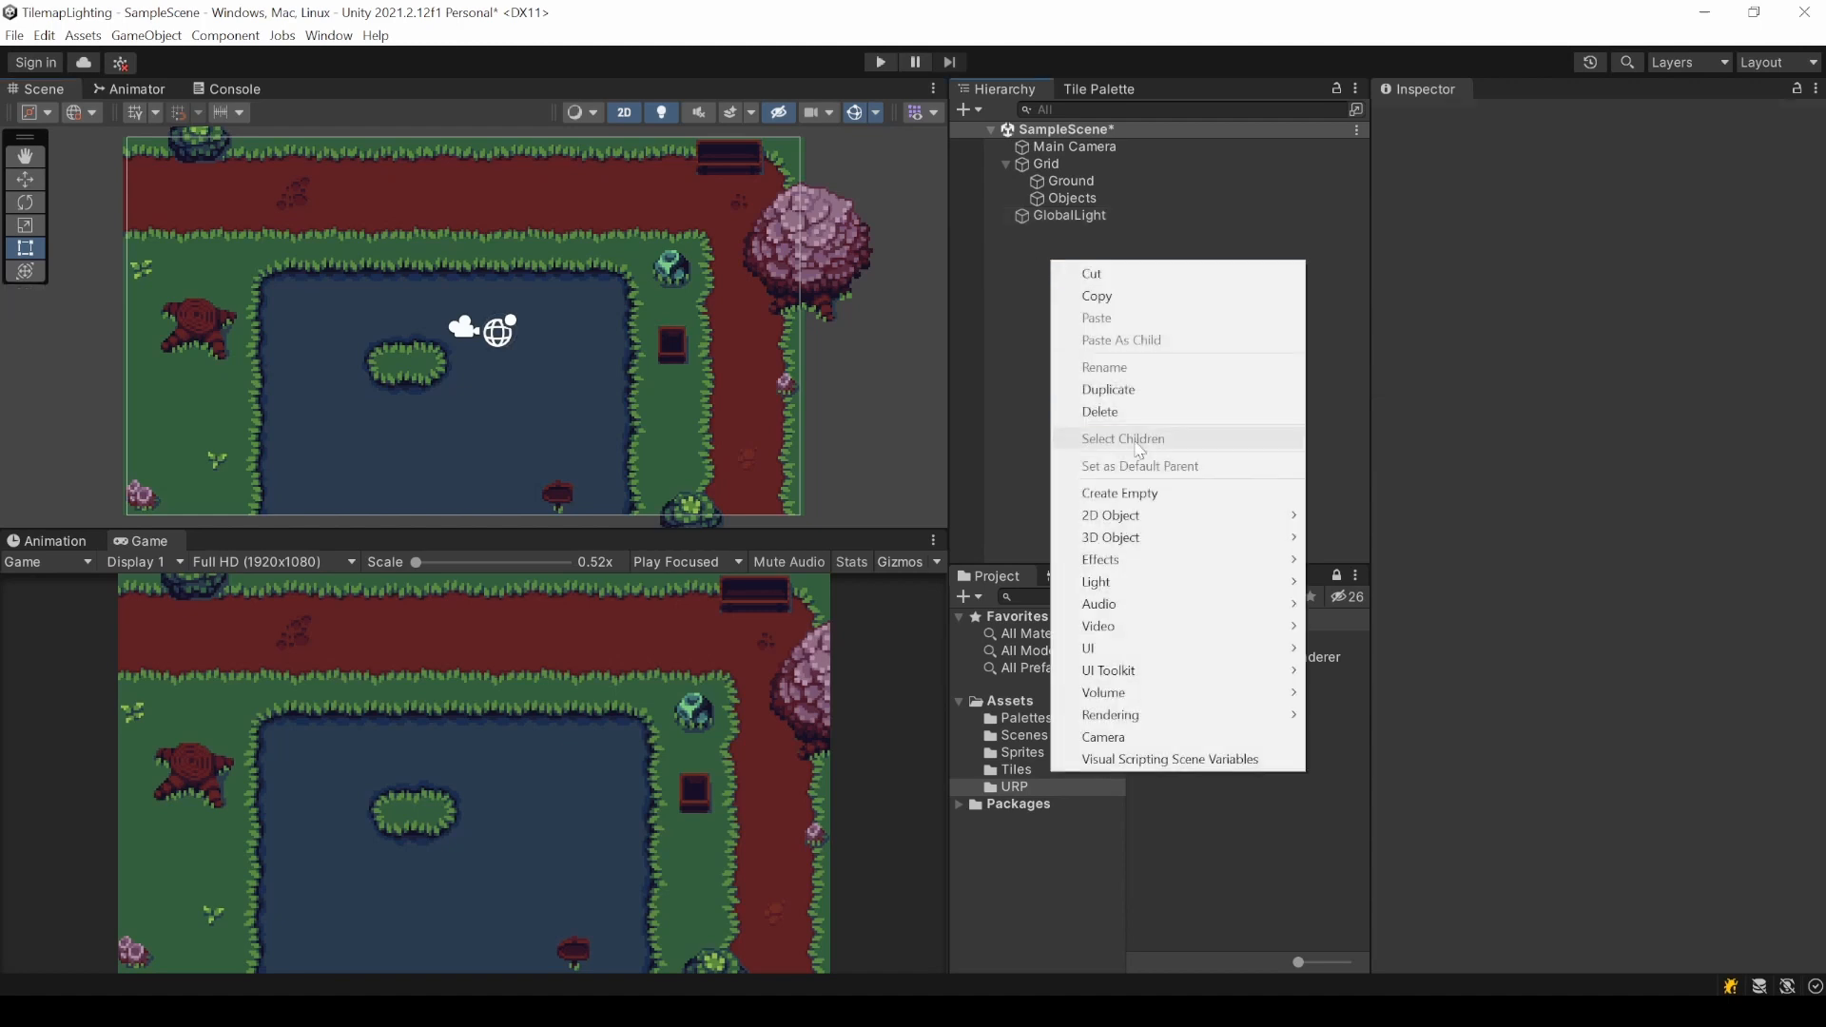
{"action": "mouse_move", "coordinate": [1096, 582]}
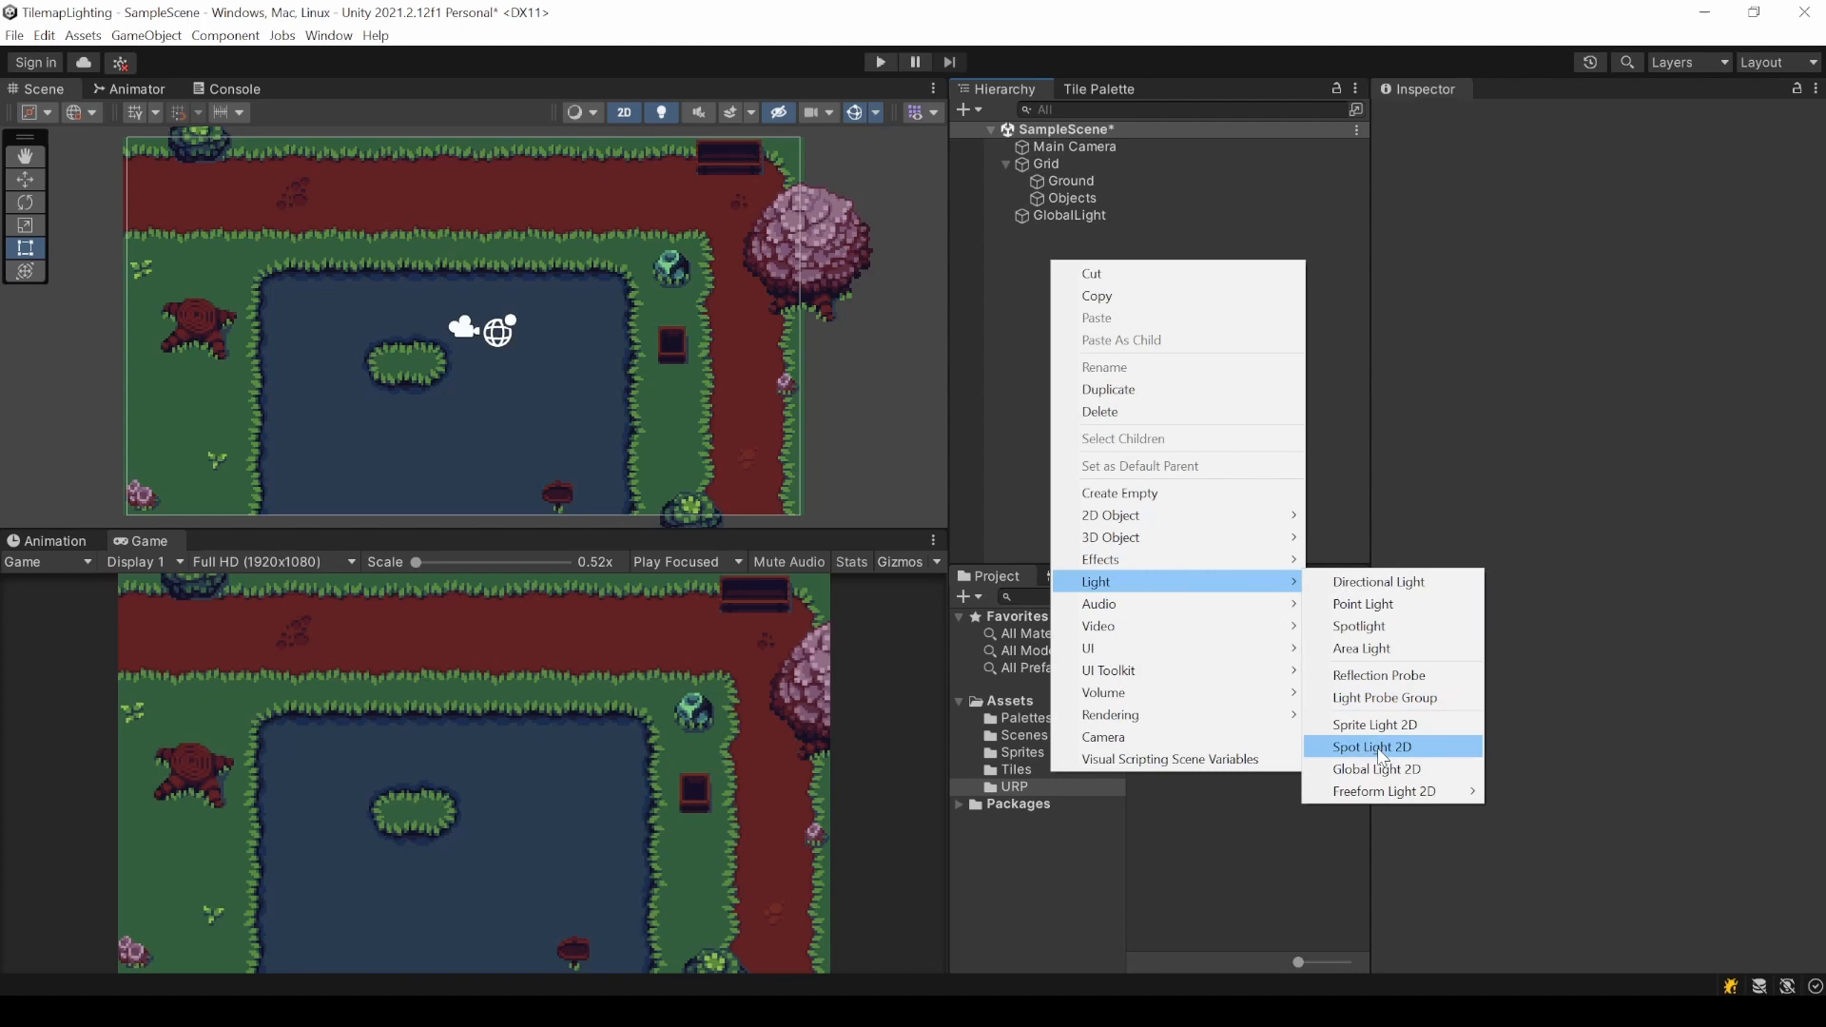
{"action": "mouse_move", "coordinate": [1436, 753]}
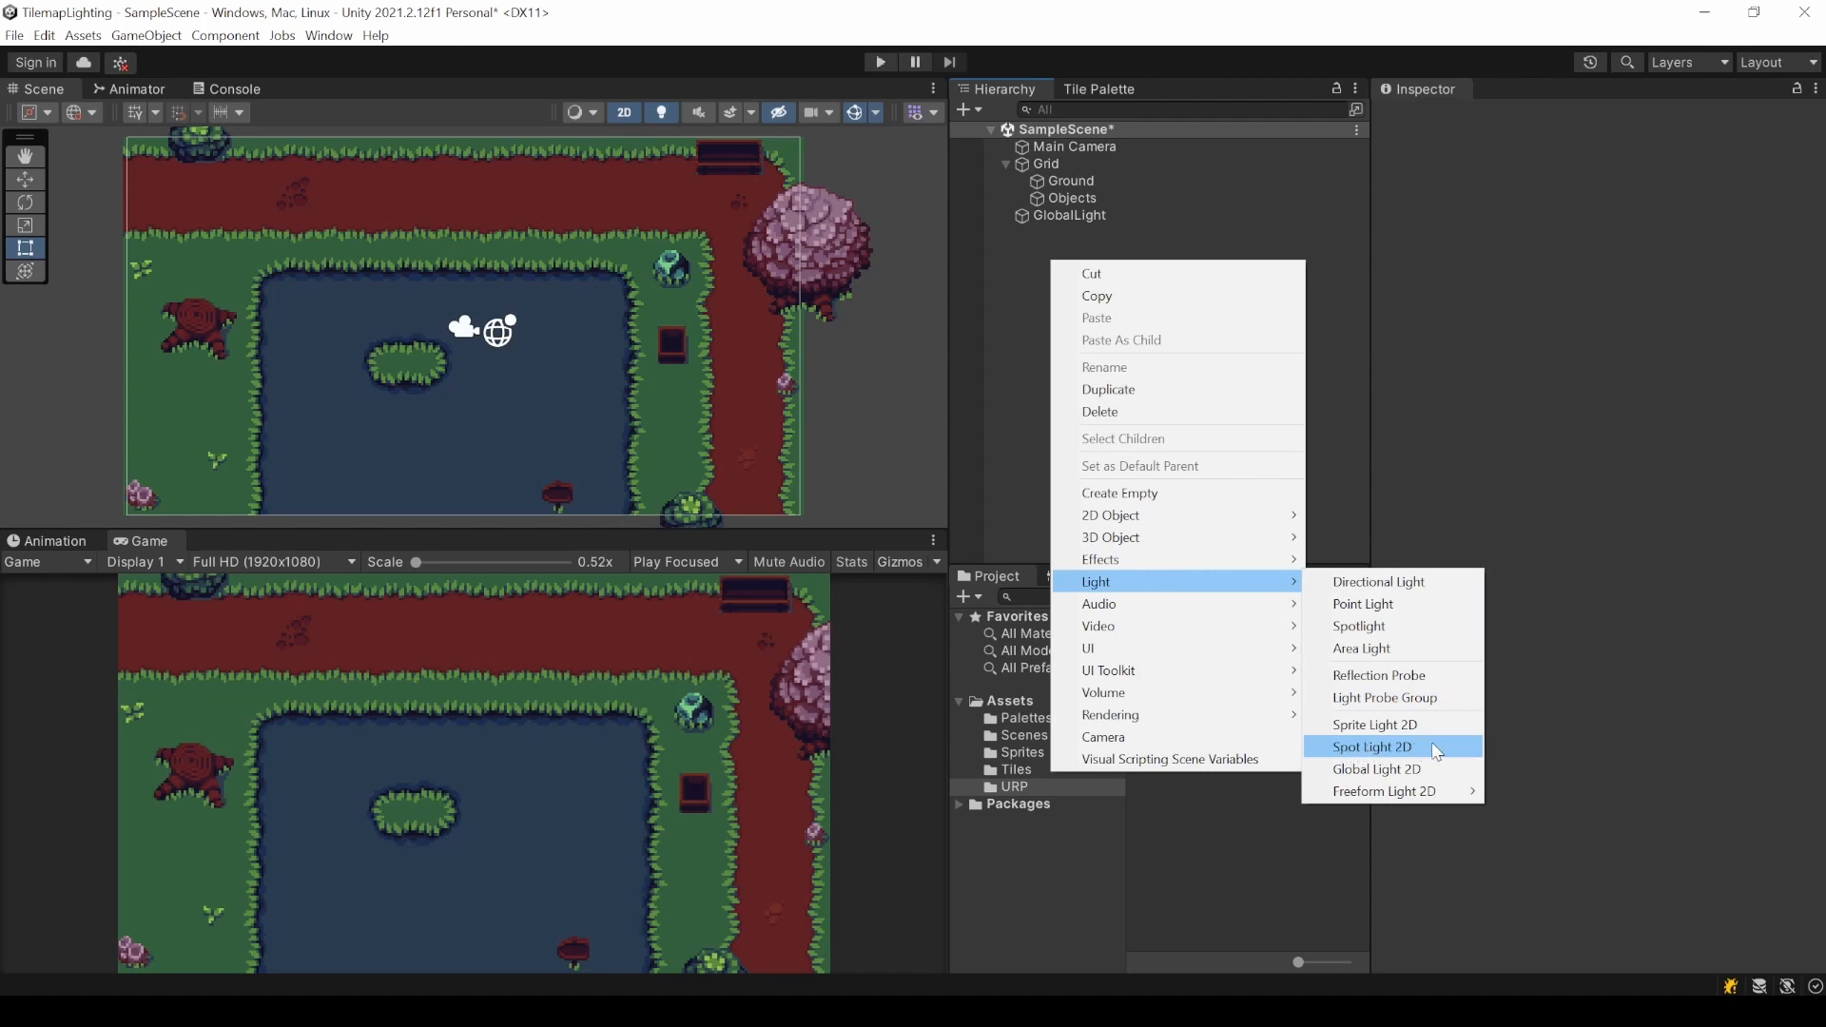
Add a Spot Light 2D with inner radius 2.6 and a widened outer radius around 13.
{"action": "left_click", "coordinate": [1373, 746]}
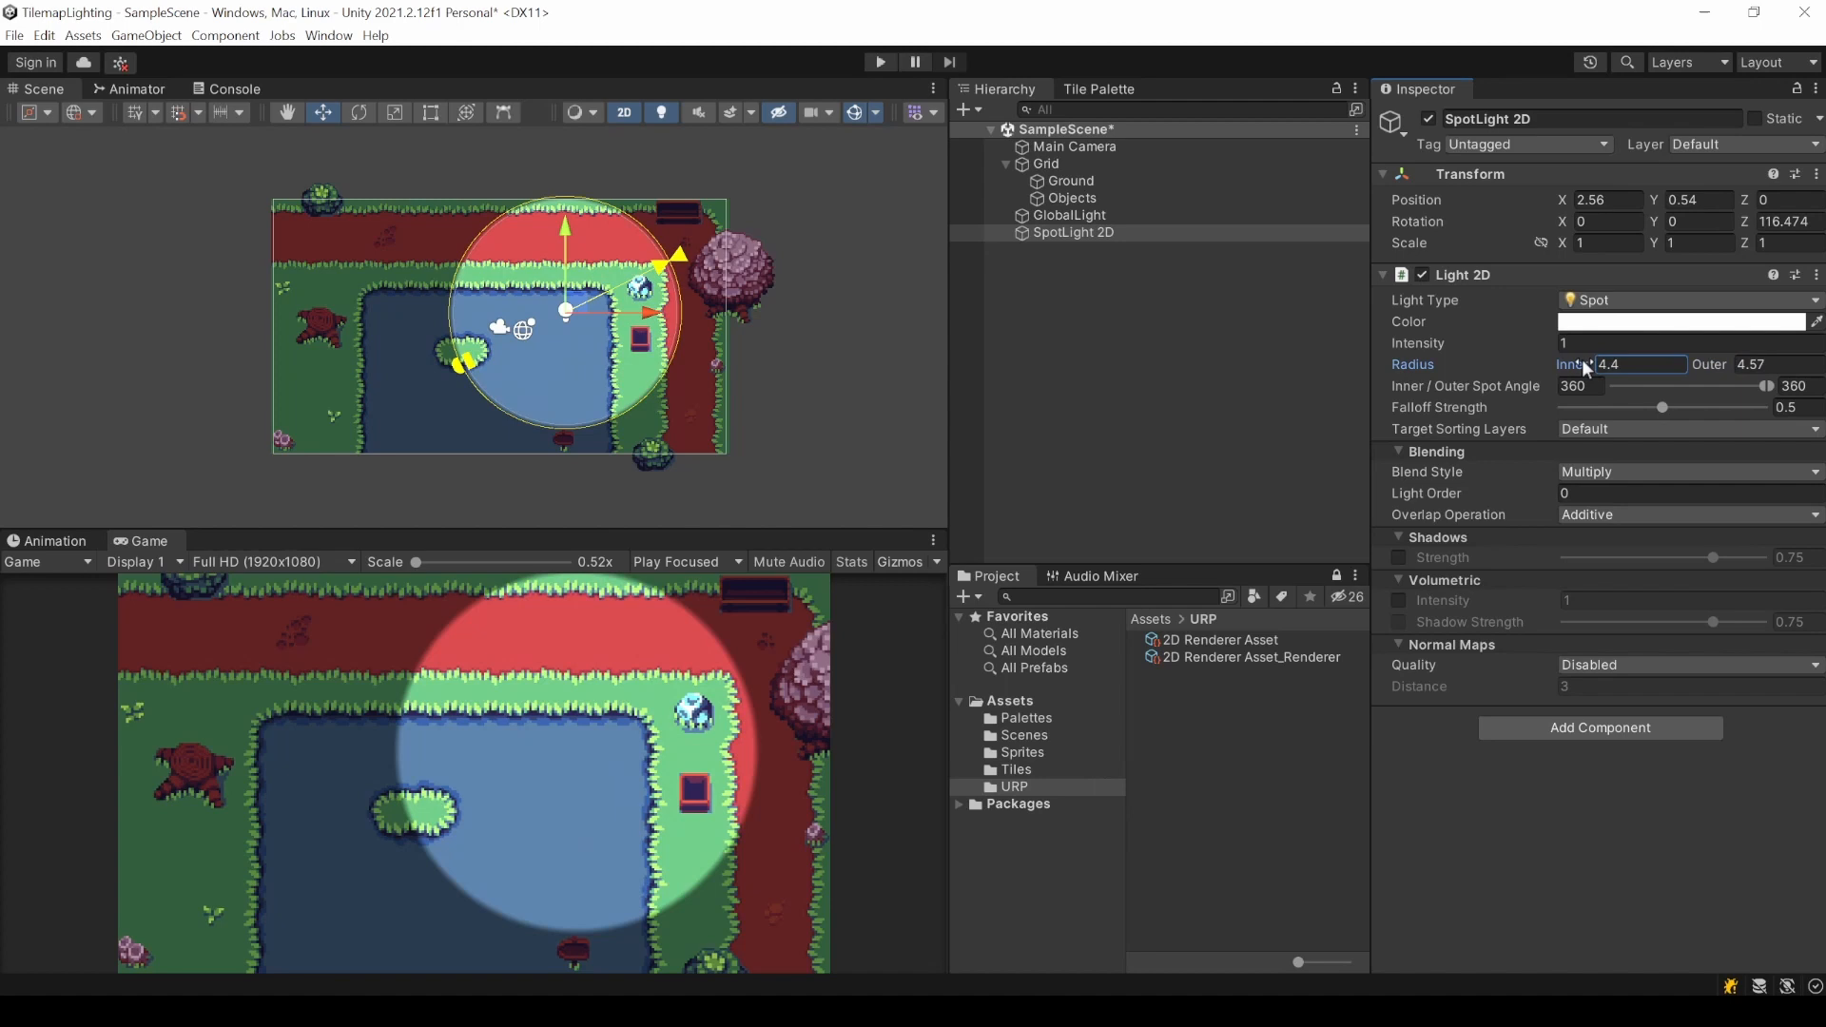
{"action": "type", "text": "2.6"}
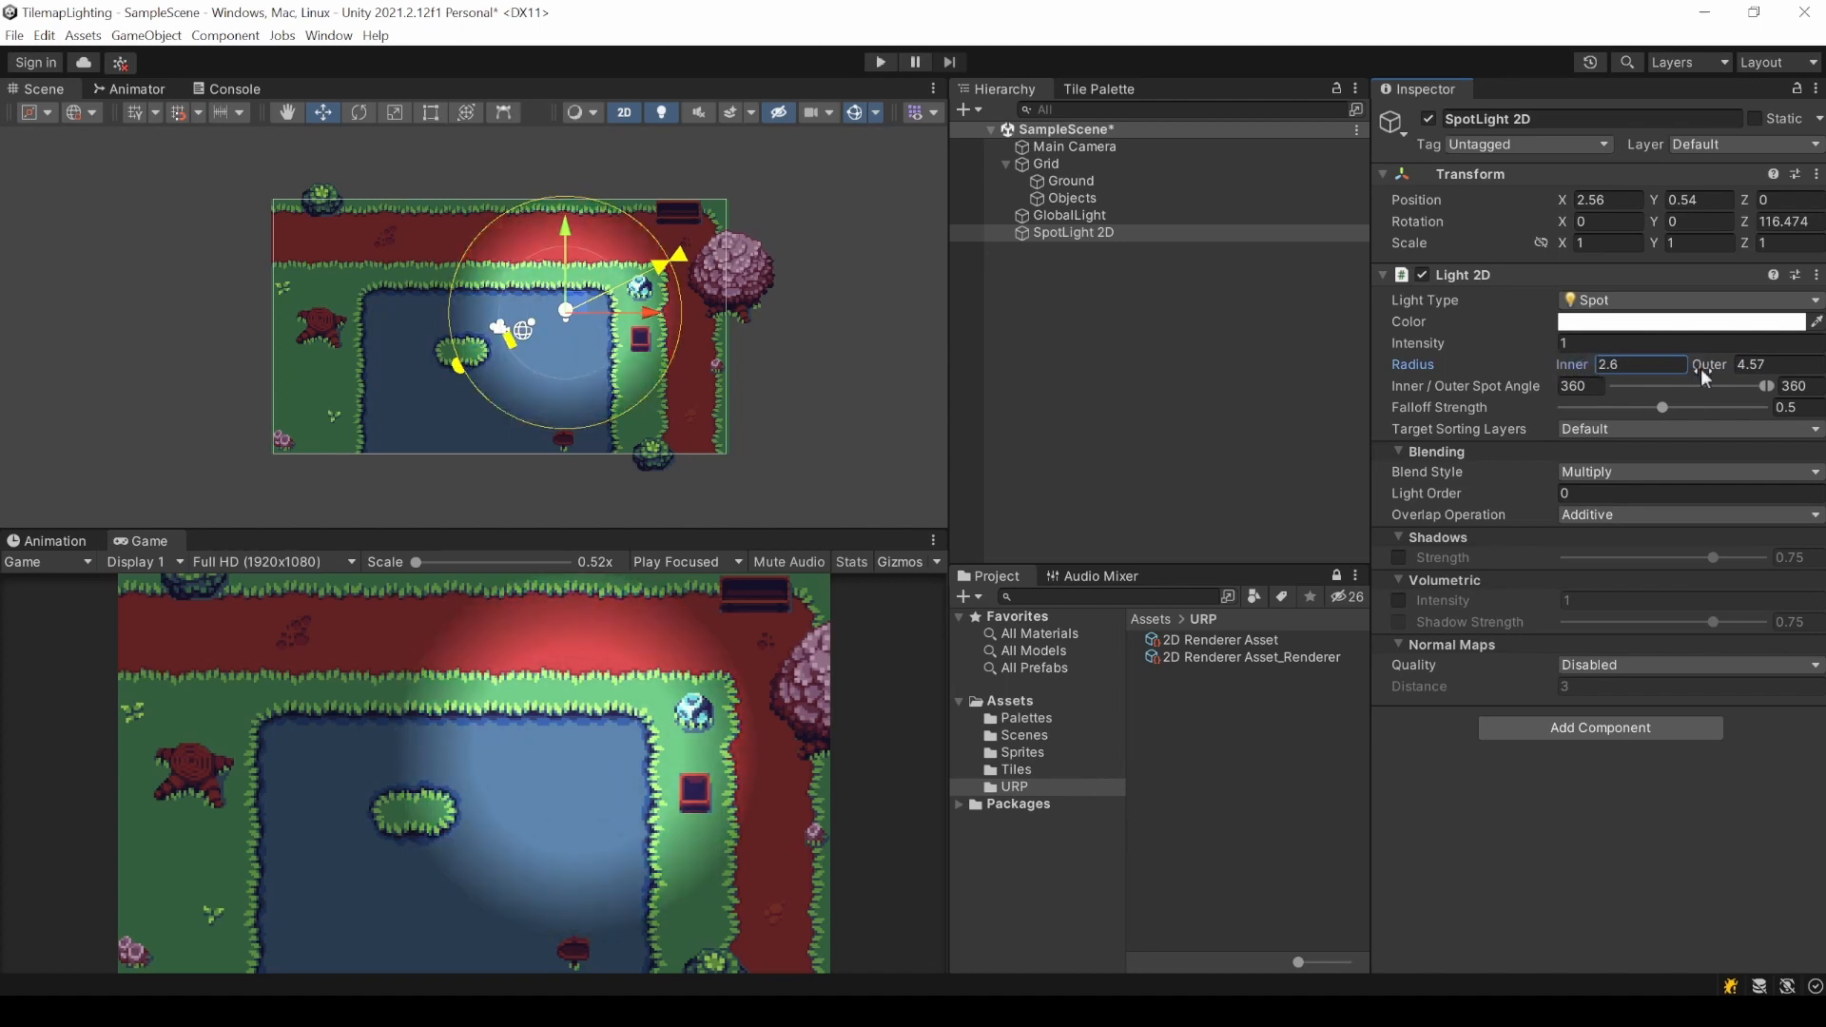
{"action": "left_click_drag", "start_coordinate": [1758, 363], "coordinate": [1794, 363]}
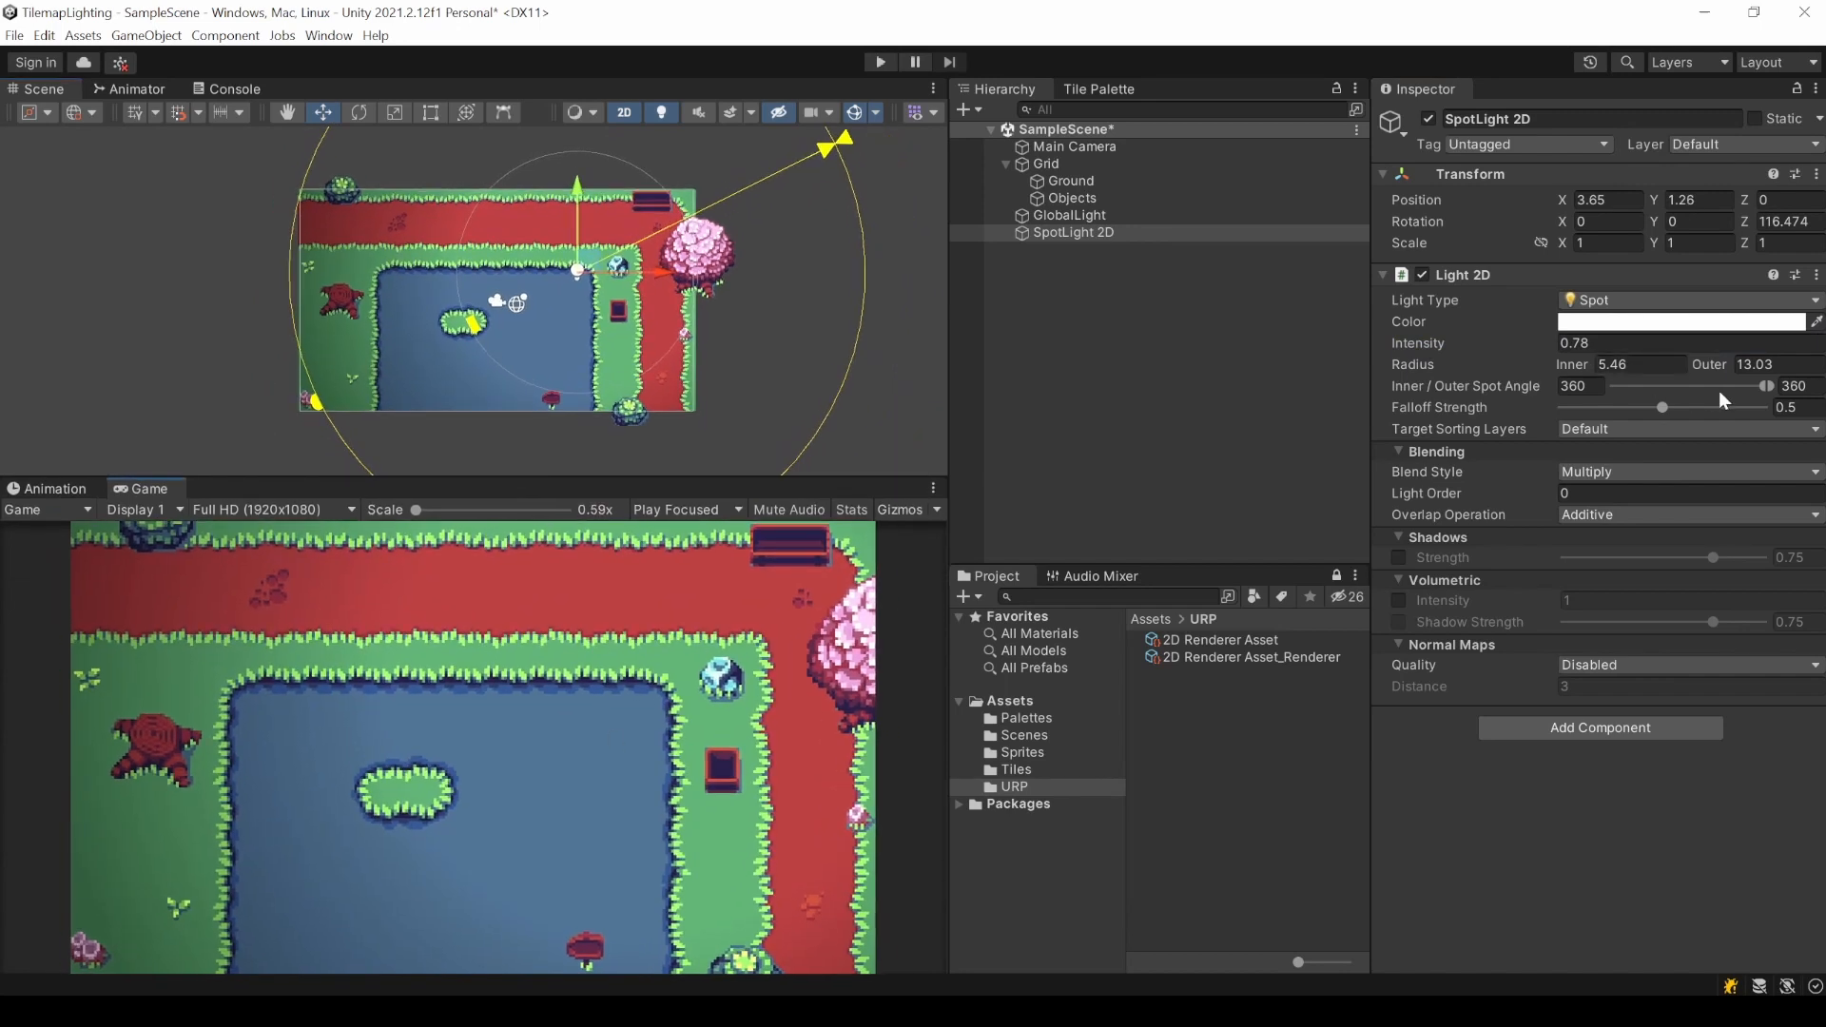
Lower the spotlight's falloff strength to about 0.47 and give it a warm colour tint.
{"action": "left_click_drag", "start_coordinate": [1663, 407], "coordinate": [1677, 407]}
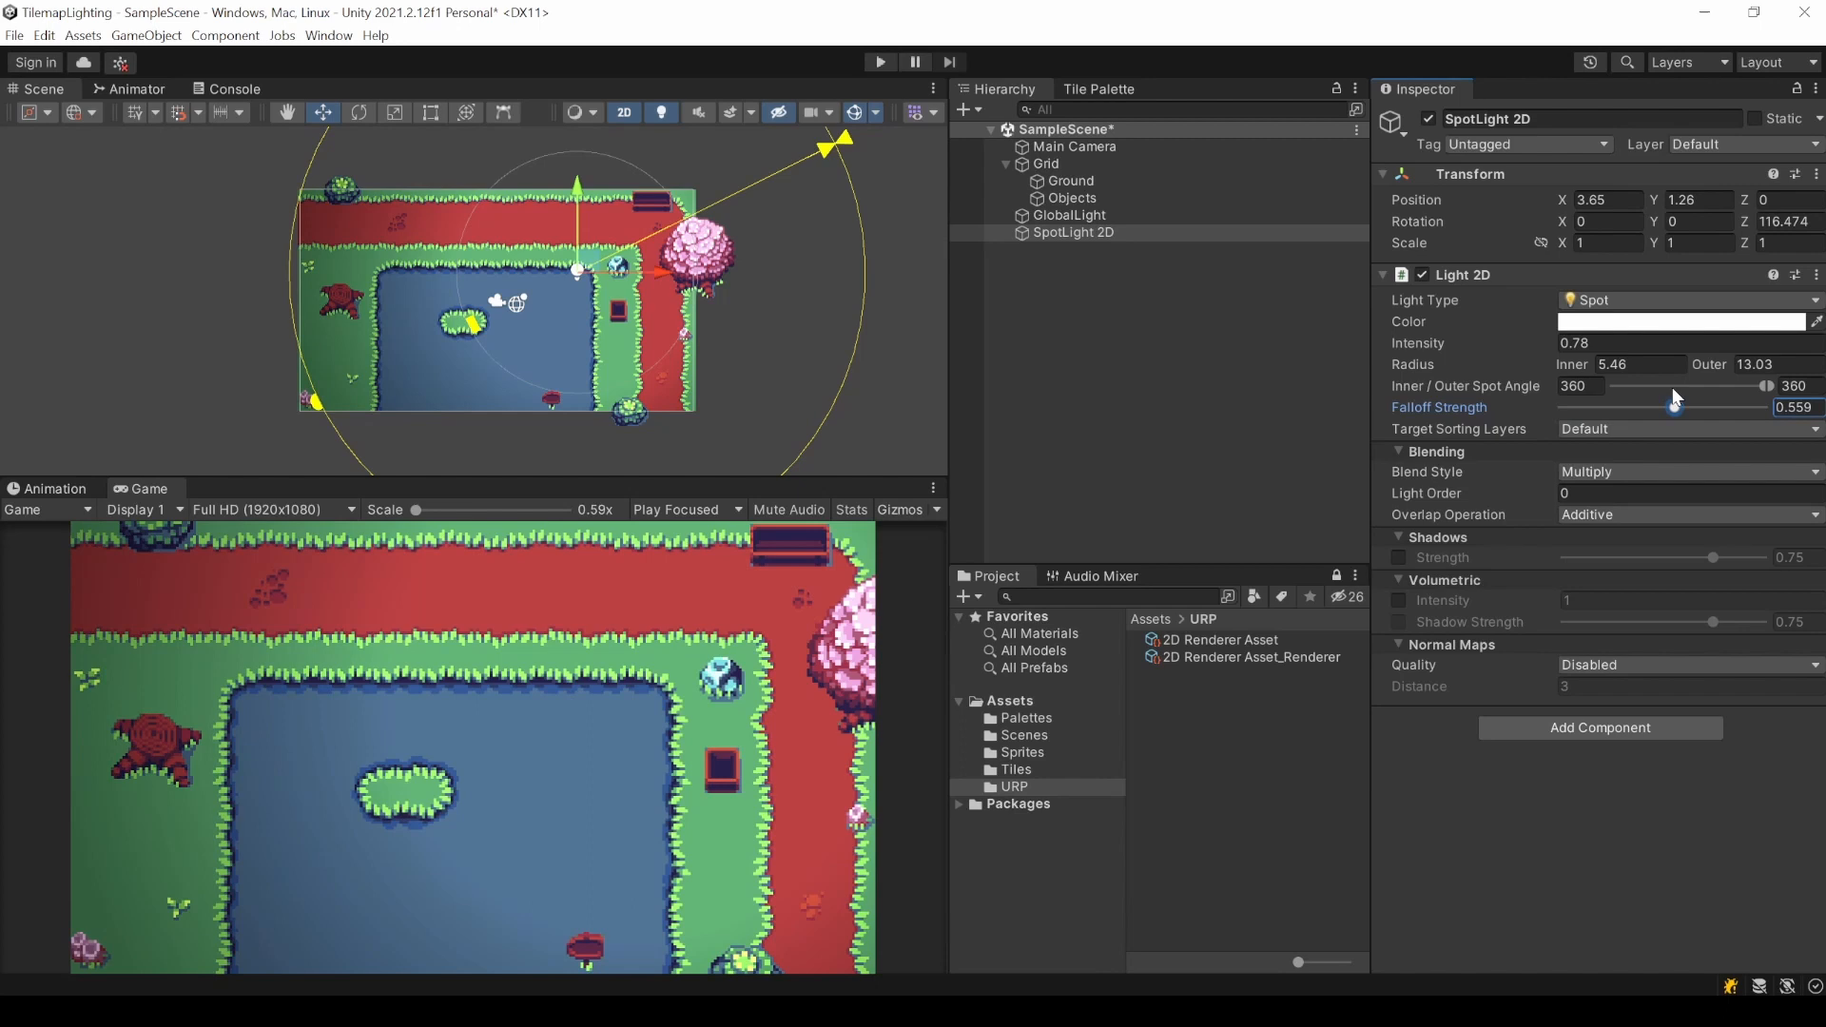
{"action": "left_click_drag", "start_coordinate": [1700, 405], "coordinate": [1653, 405]}
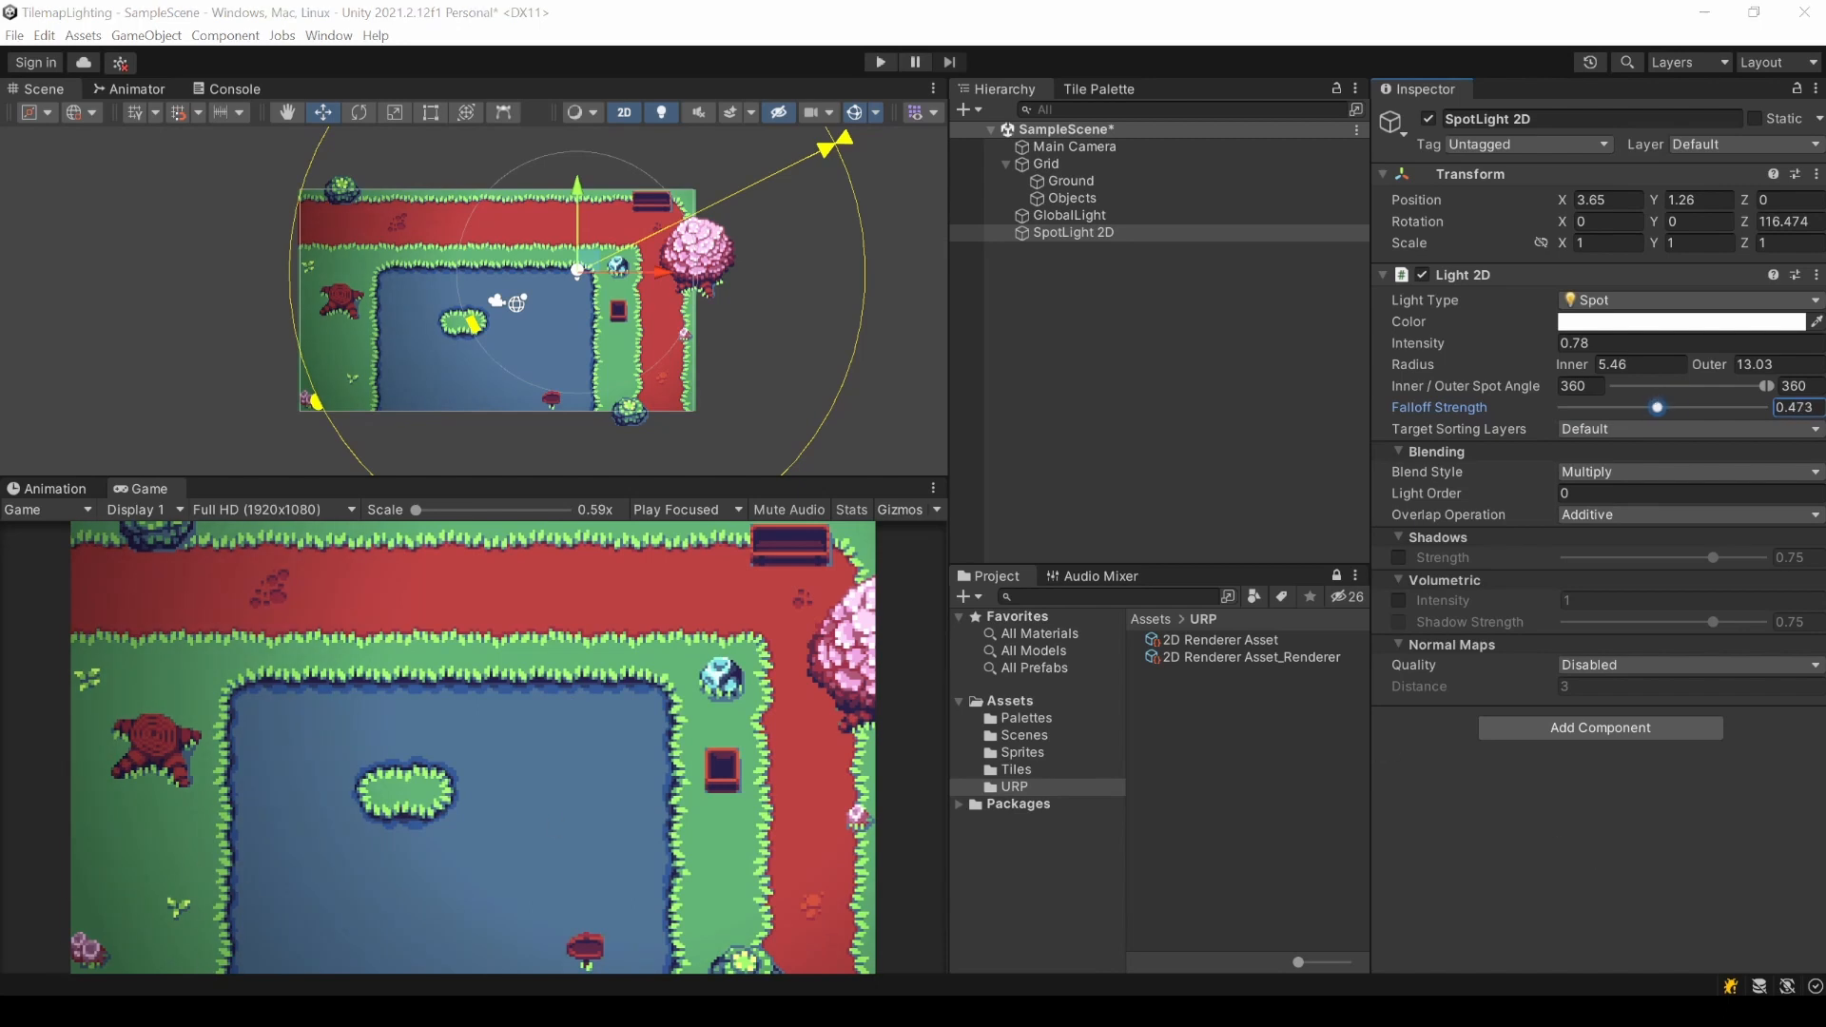
{"action": "left_click", "coordinate": [1686, 322]}
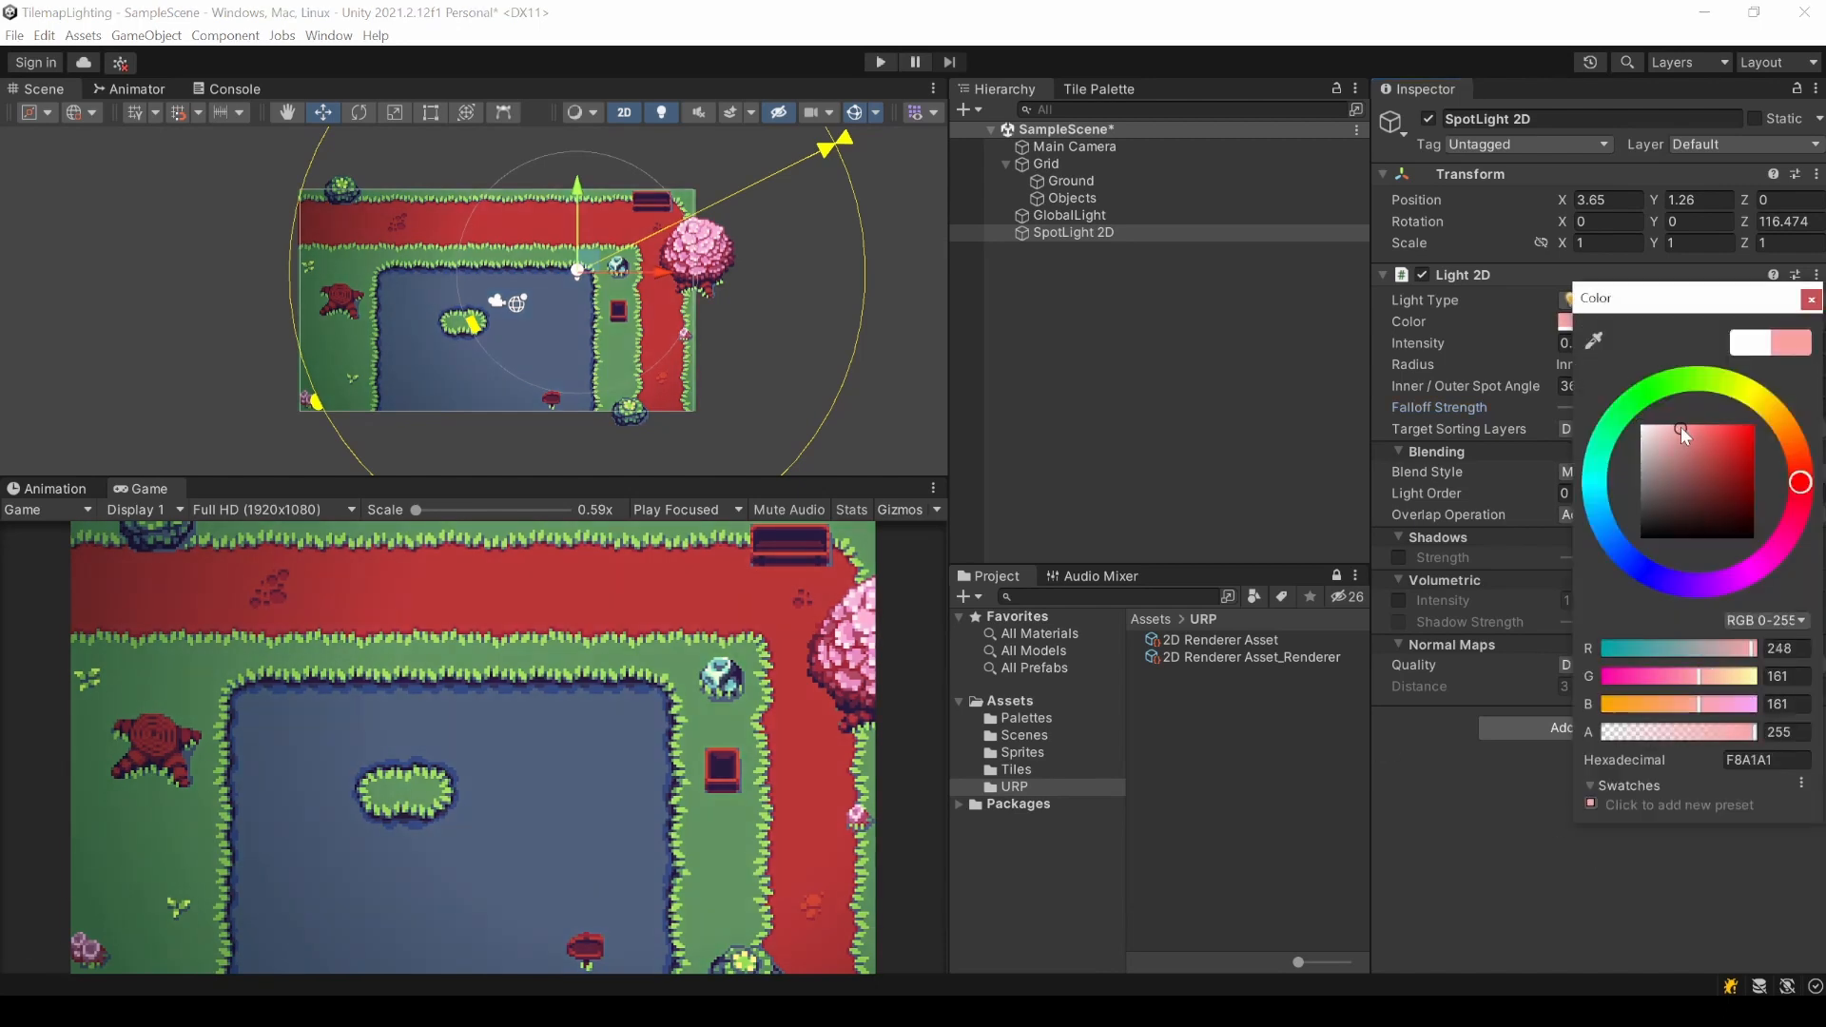
{"action": "left_click_drag", "start_coordinate": [1683, 433], "coordinate": [1663, 579]}
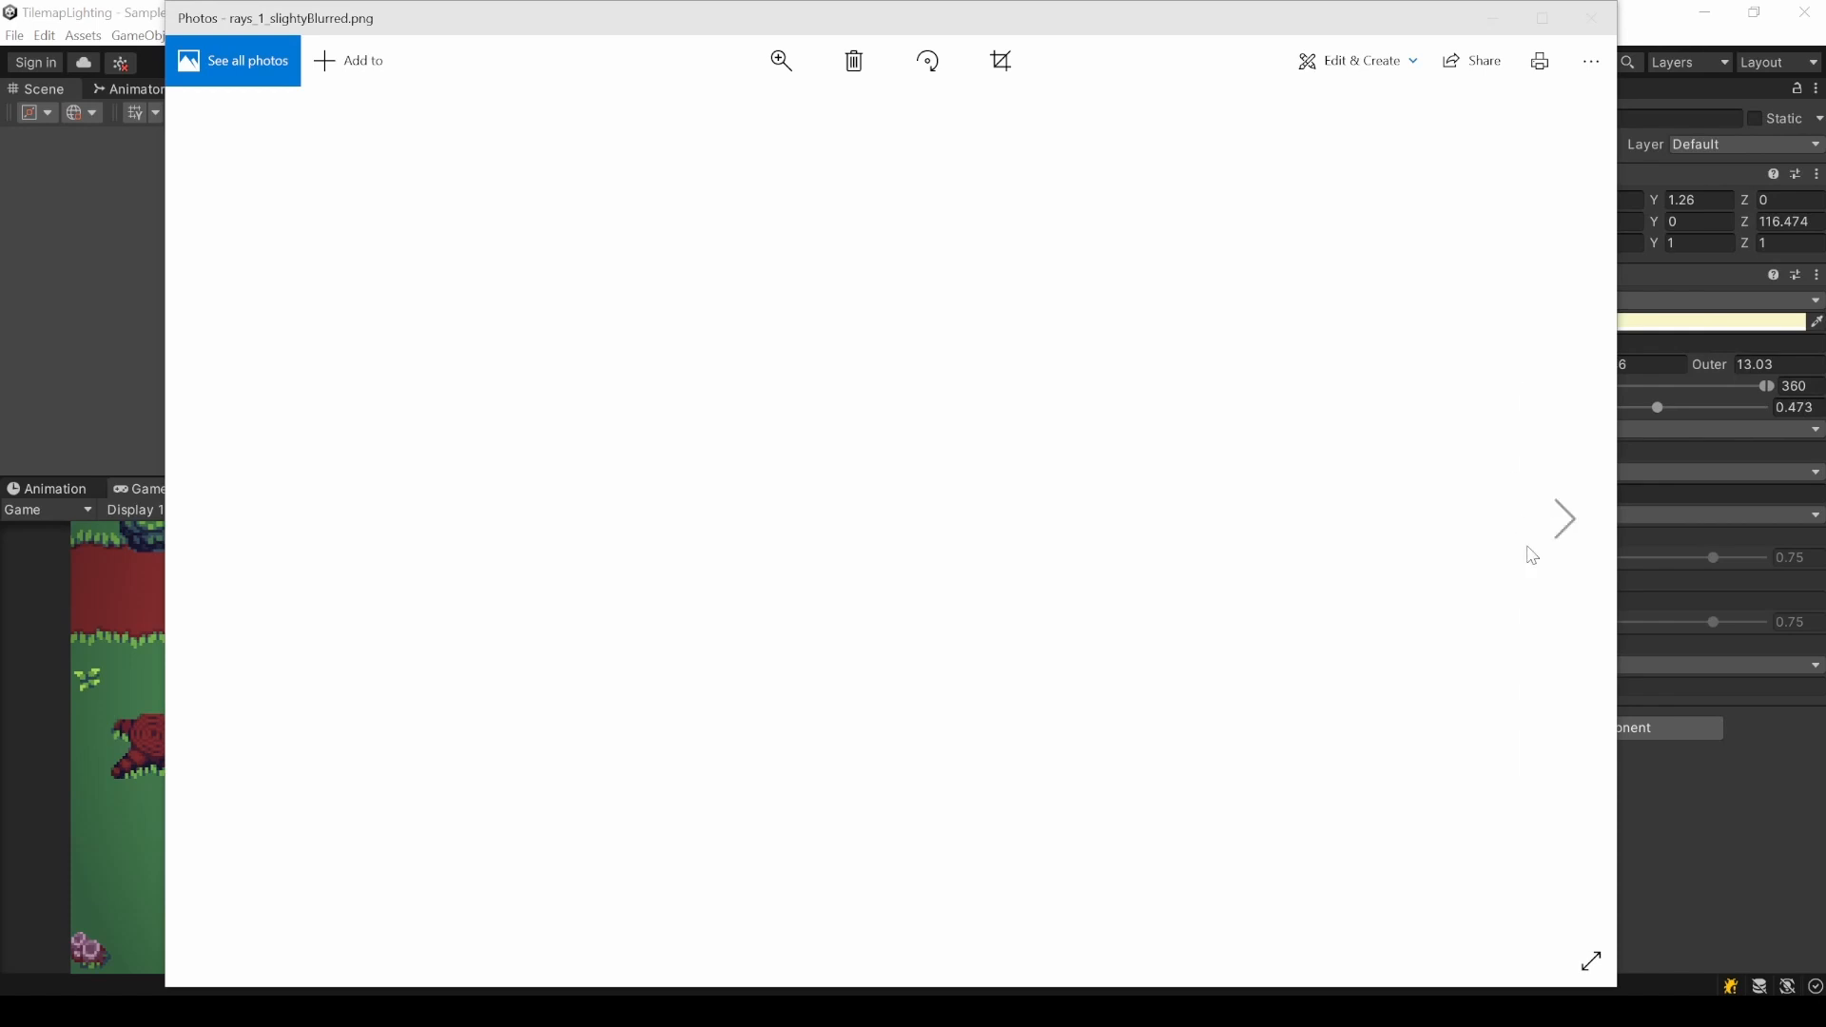
Step through the ray sprites in Photos to inspect the most blurred version.
{"action": "left_click", "coordinate": [1563, 520]}
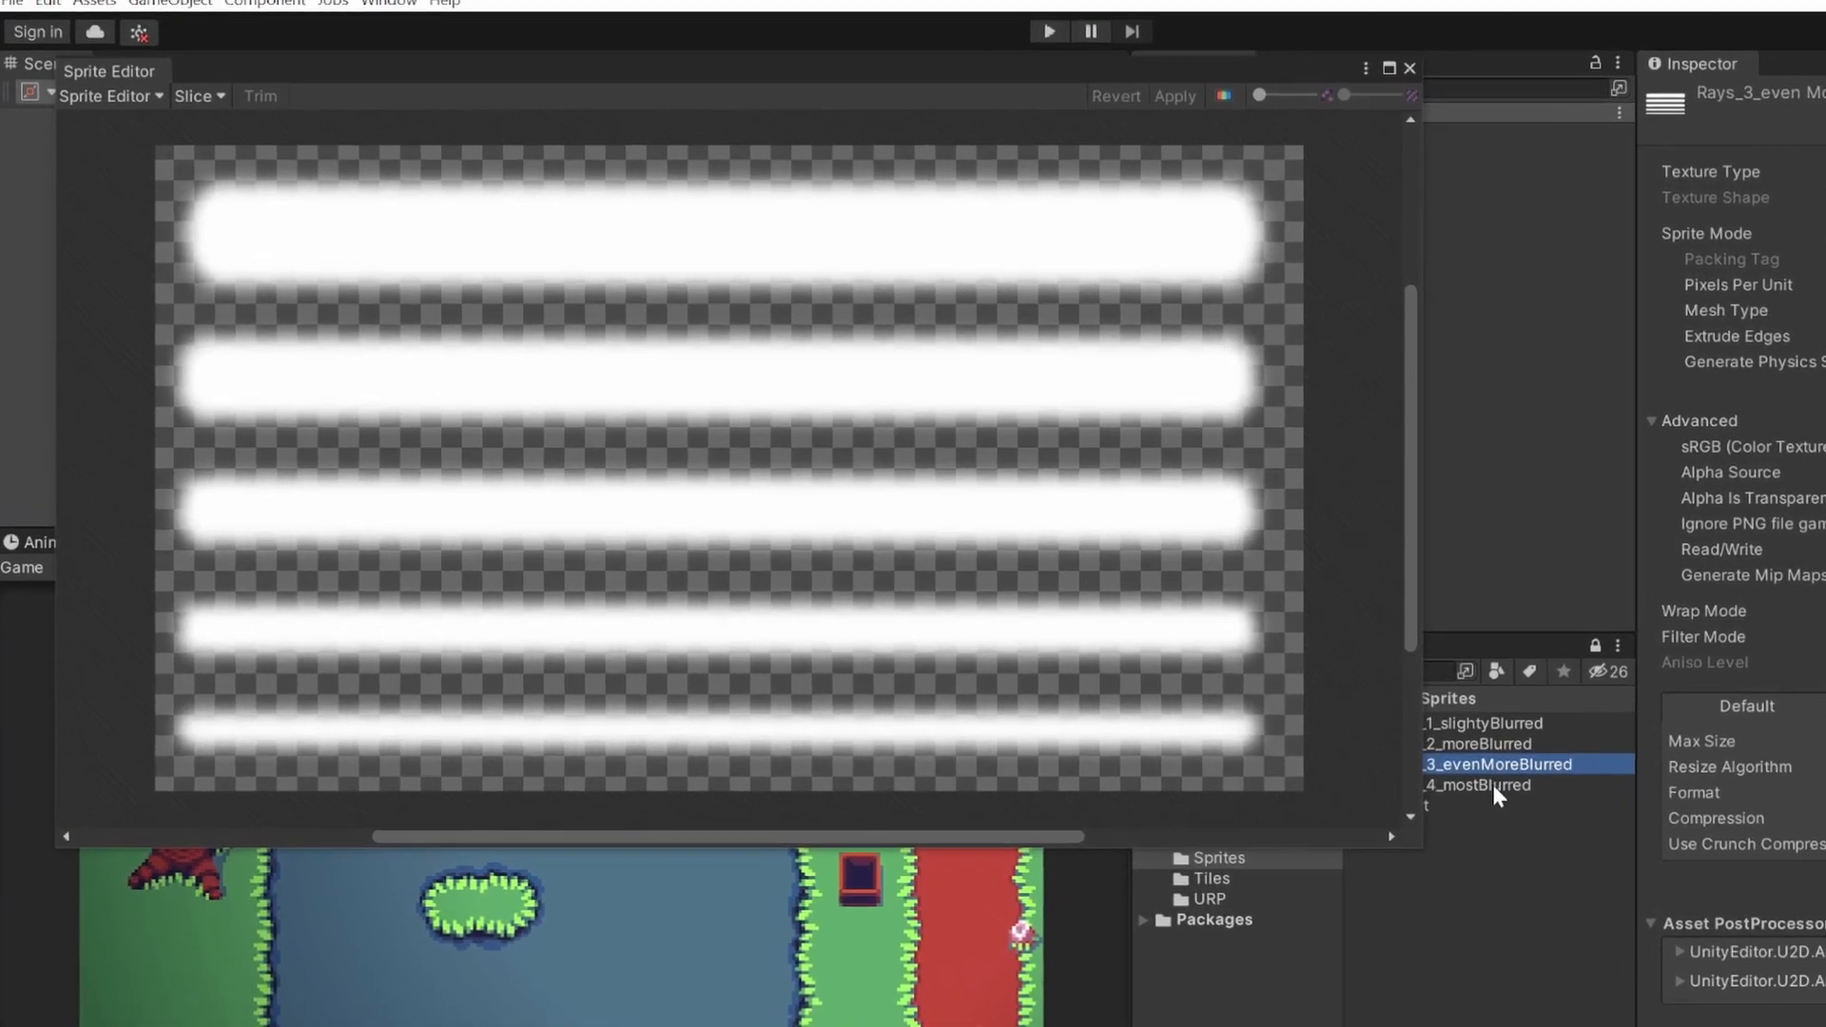
{"action": "left_click", "coordinate": [1602, 784]}
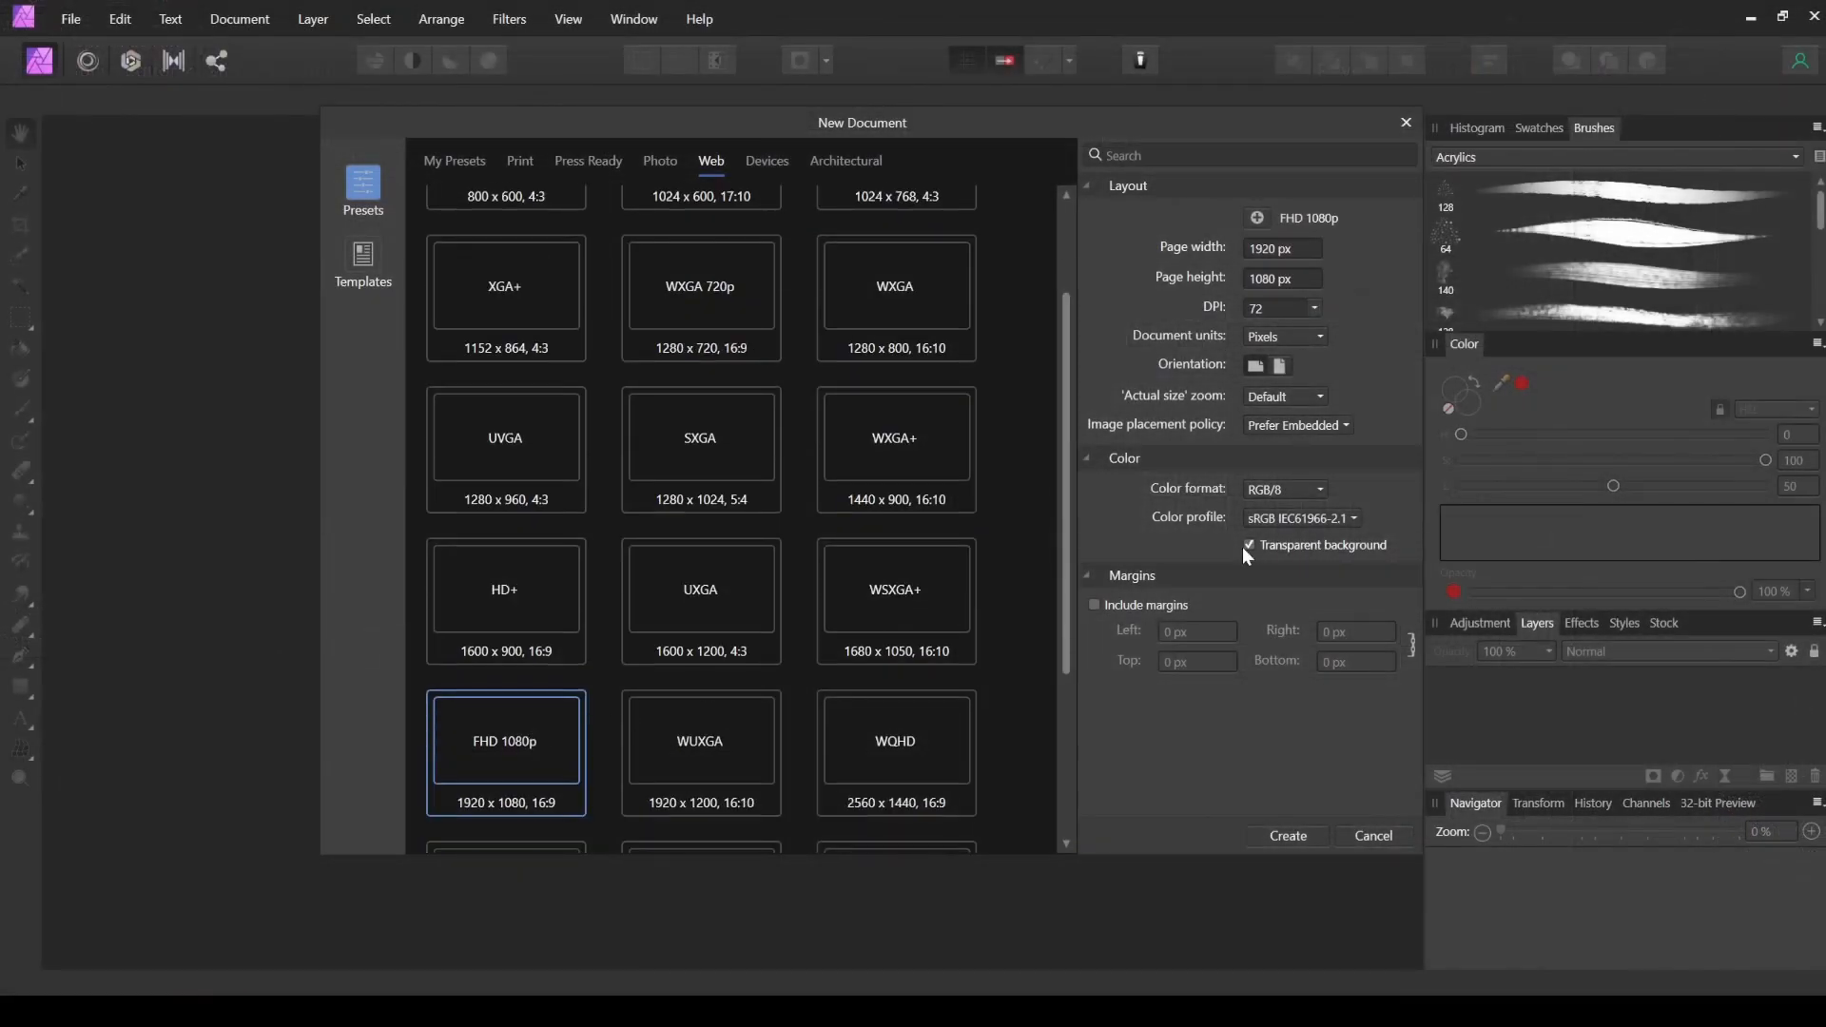
Create the transparent 1920×1080 canvas and paint a thick white horizontal bar.
{"action": "left_click", "coordinate": [1286, 837]}
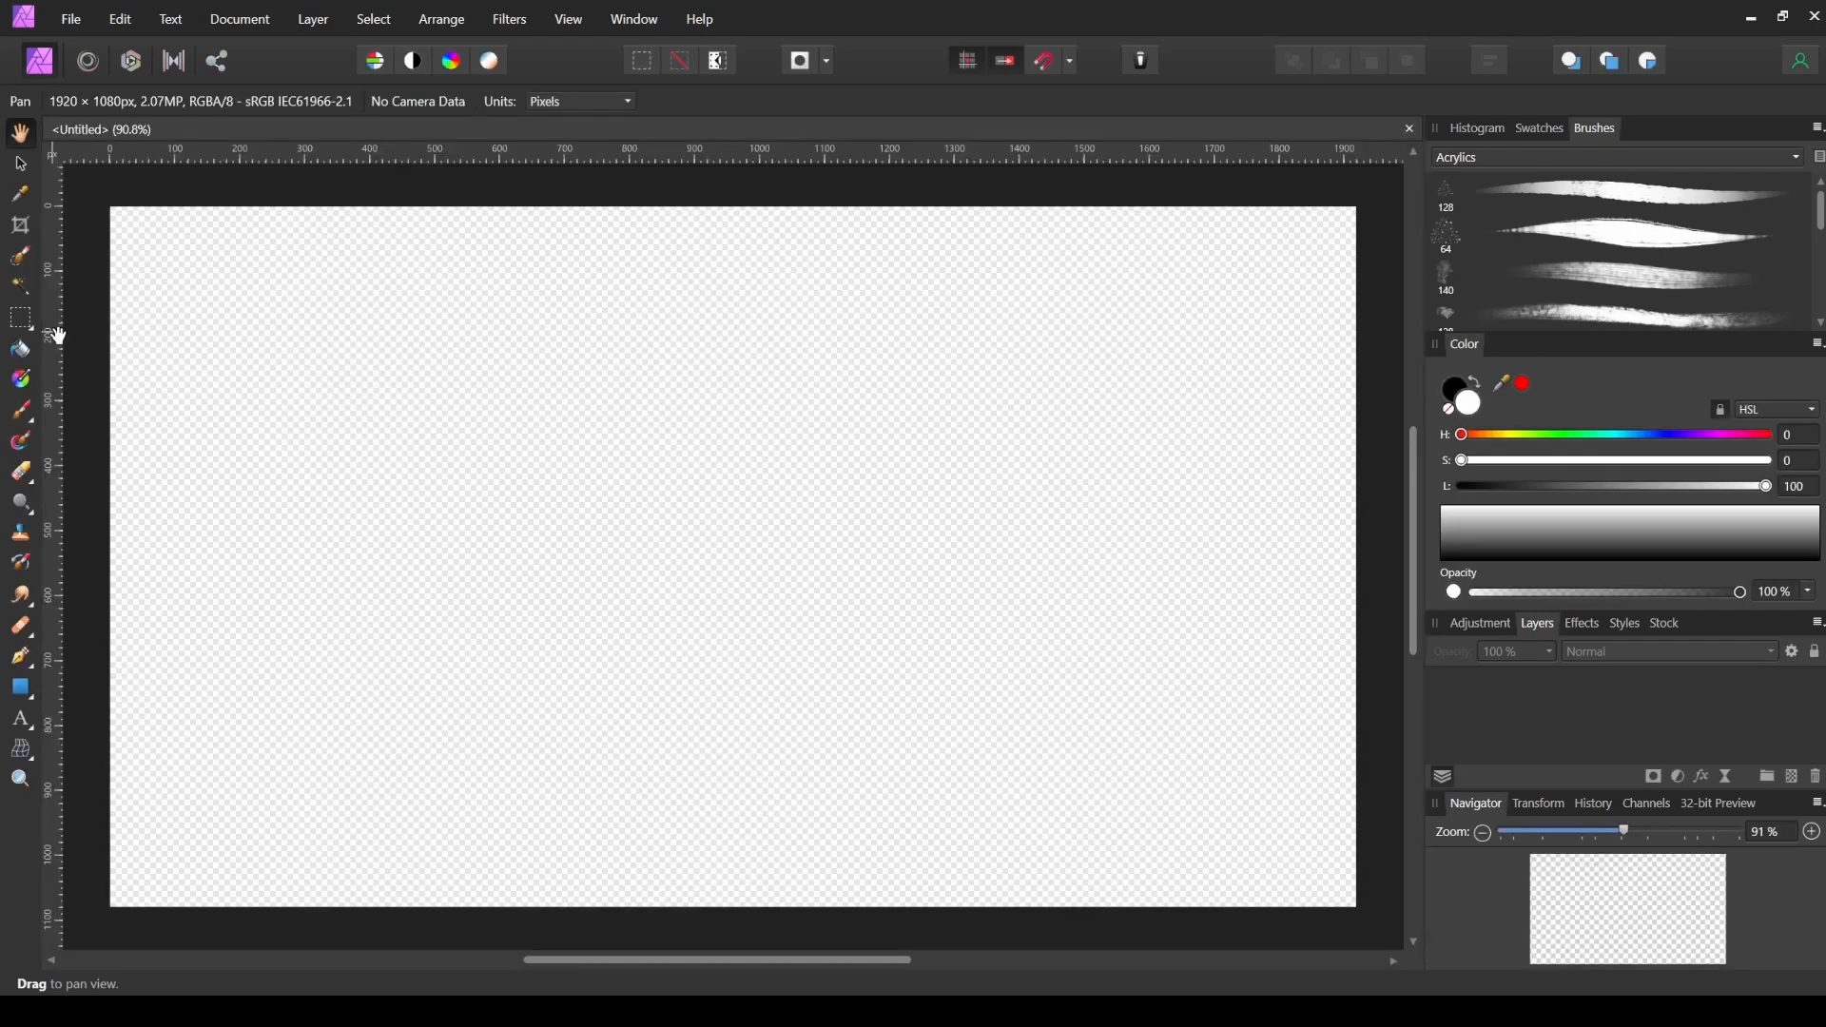
{"action": "mouse_move", "coordinate": [34, 434]}
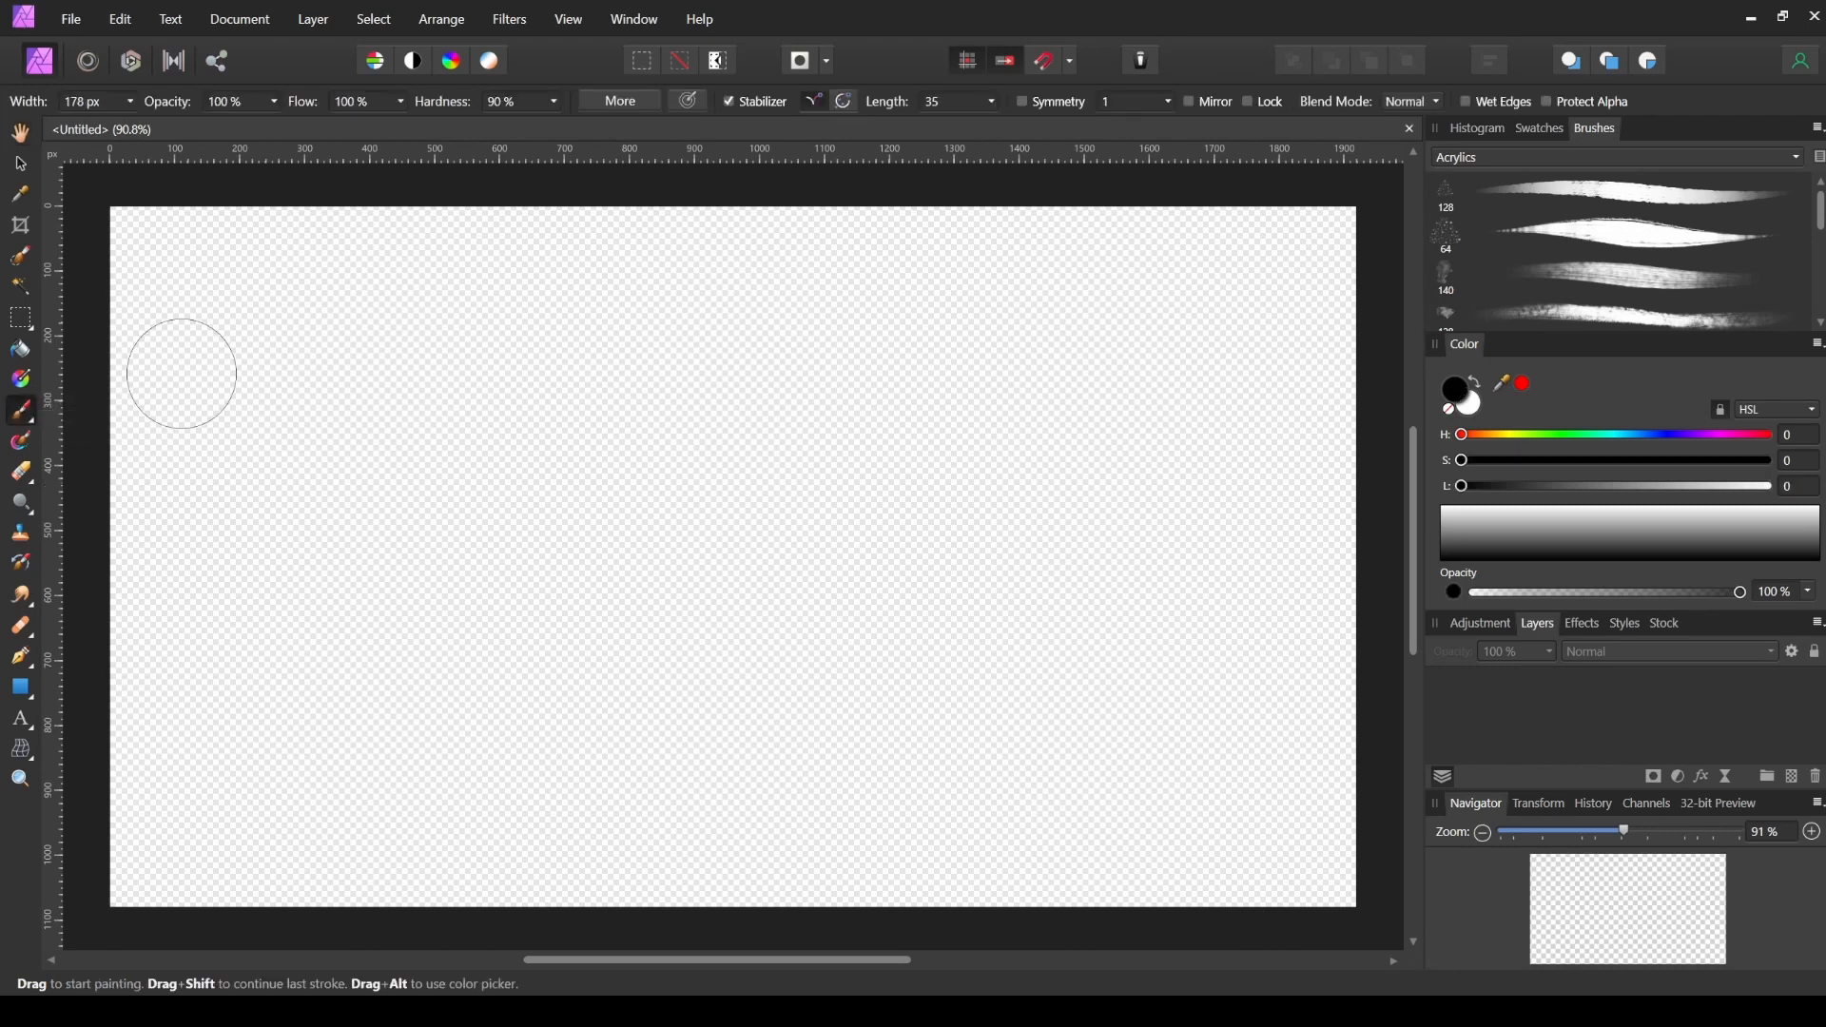
{"action": "left_click_drag", "start_coordinate": [181, 402], "coordinate": [455, 402]}
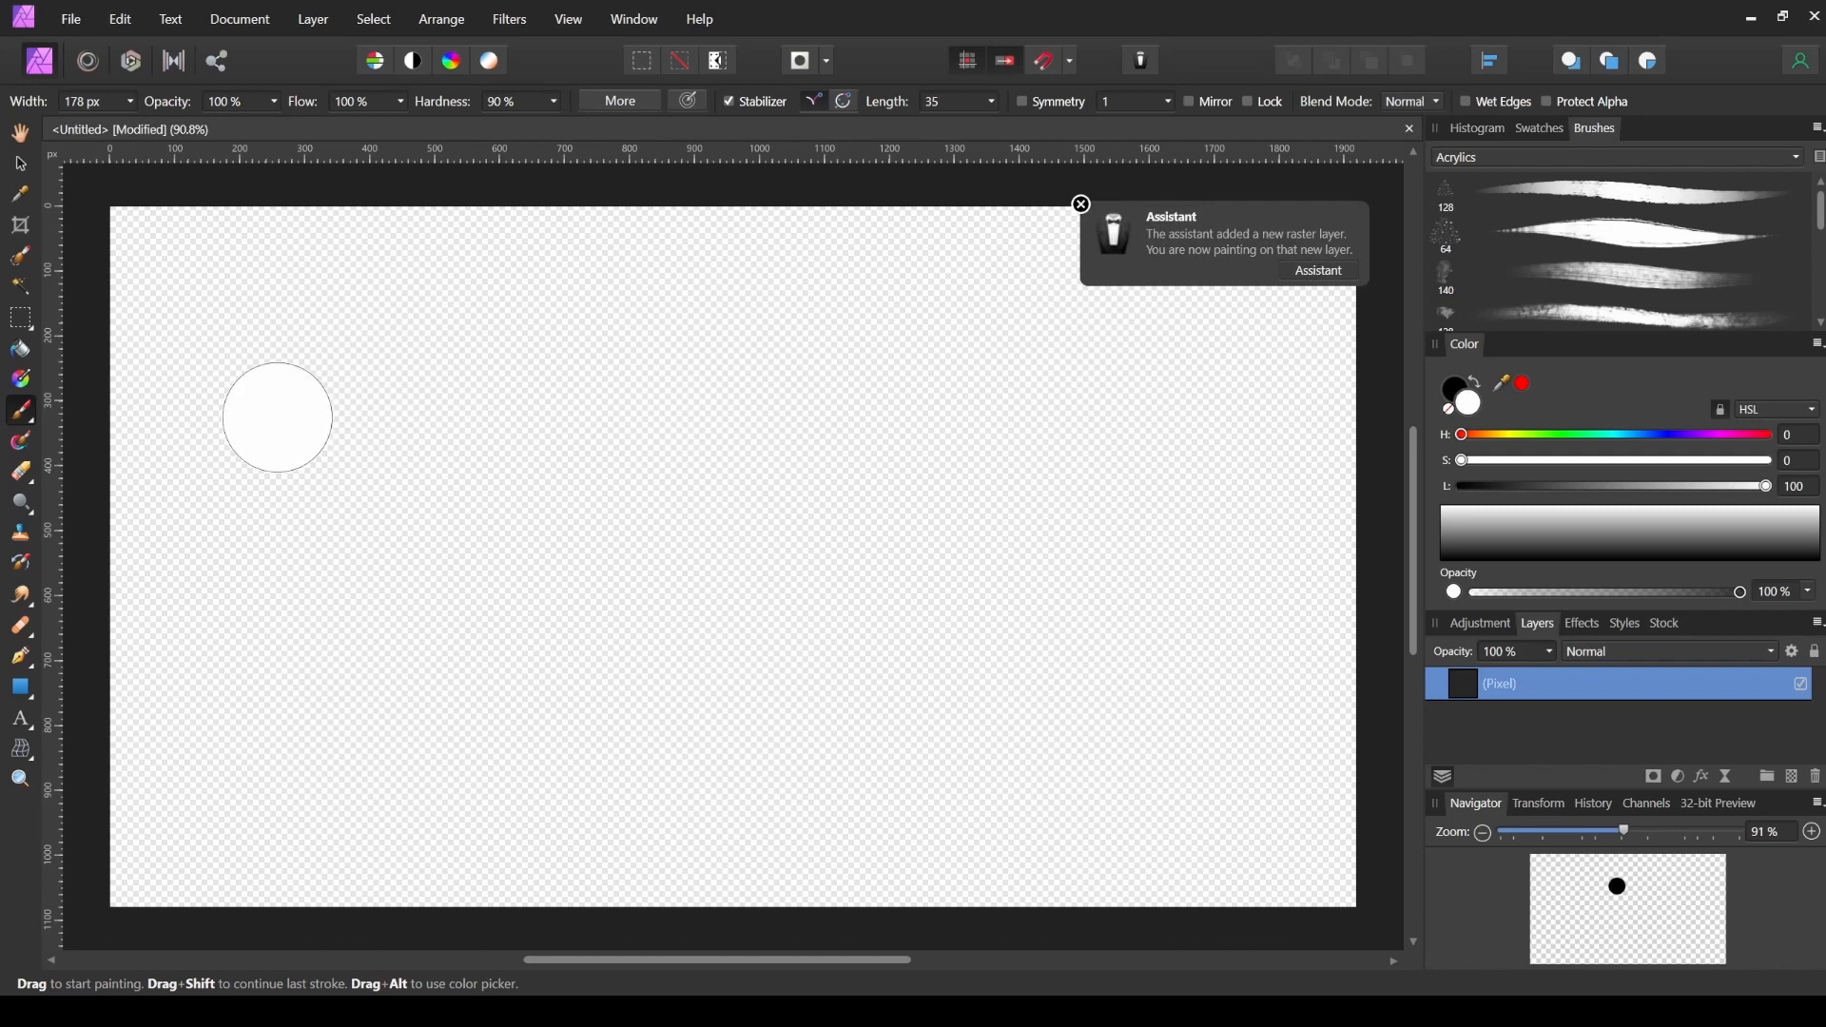
{"action": "left_click_drag", "start_coordinate": [280, 417], "coordinate": [1212, 417]}
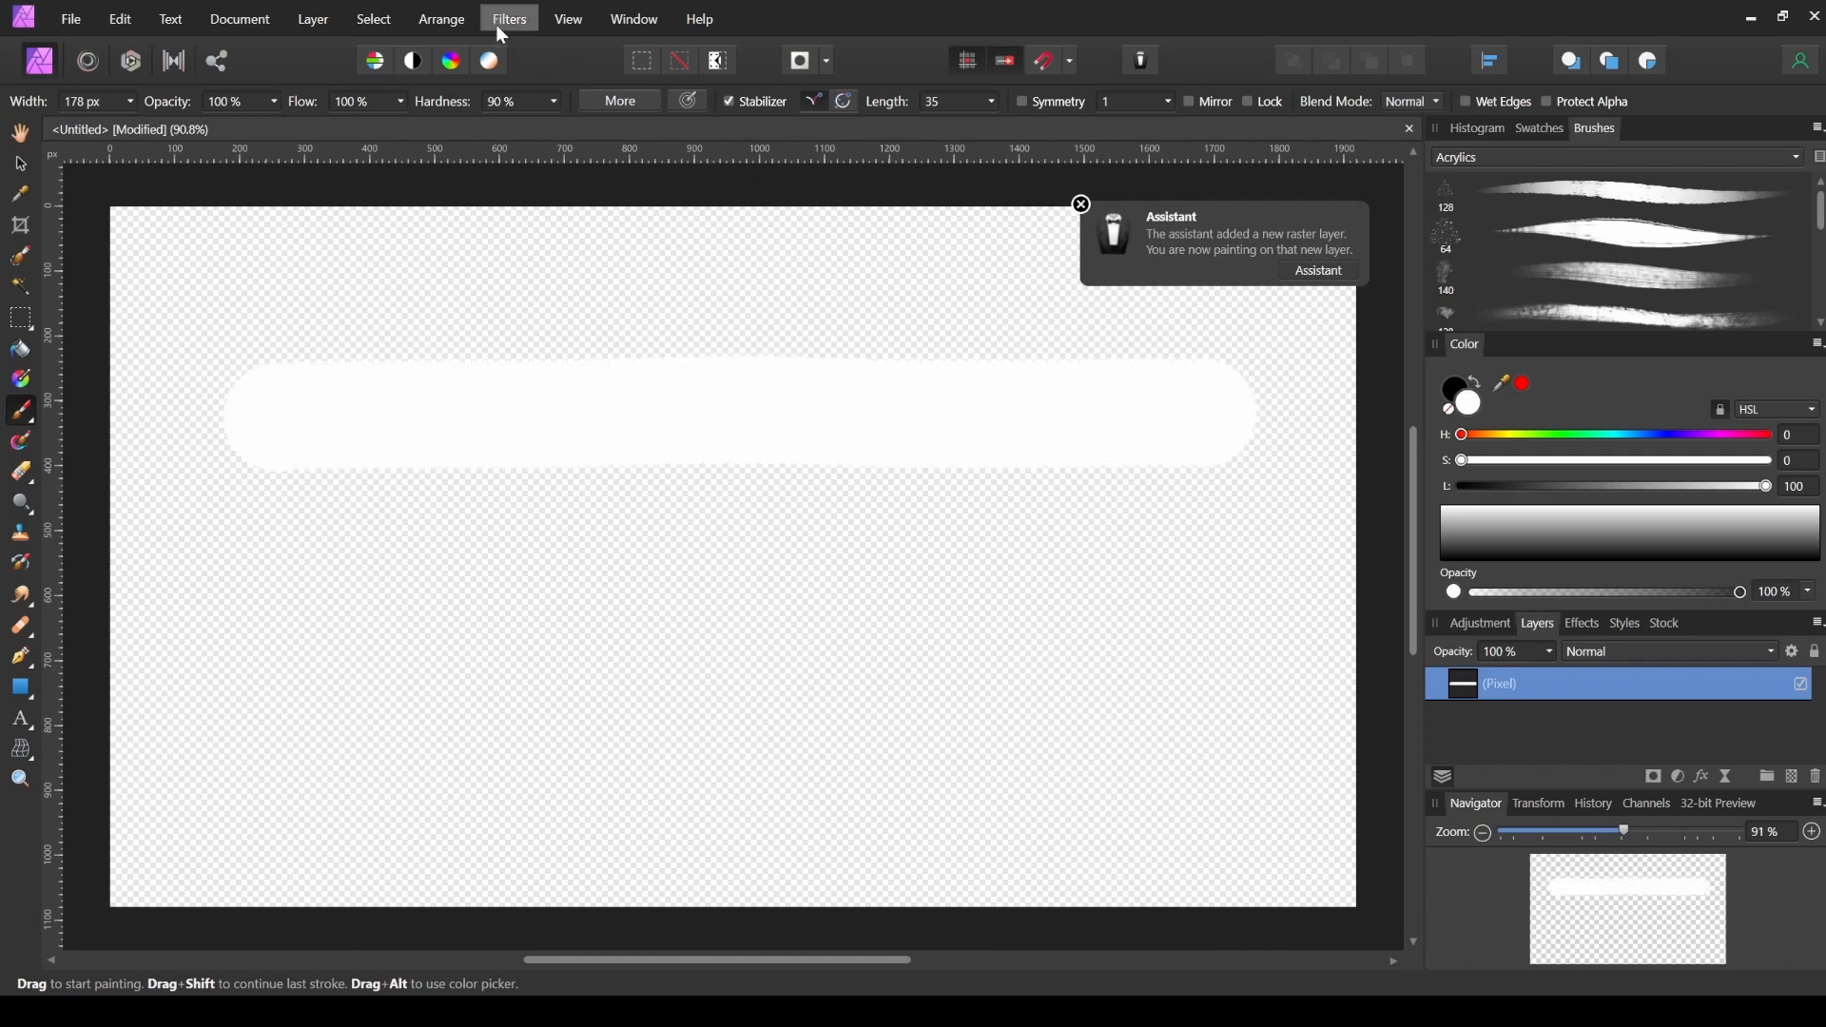
Soften the bar with a Gaussian Blur of about 8 px radius.
{"action": "left_click", "coordinate": [510, 17]}
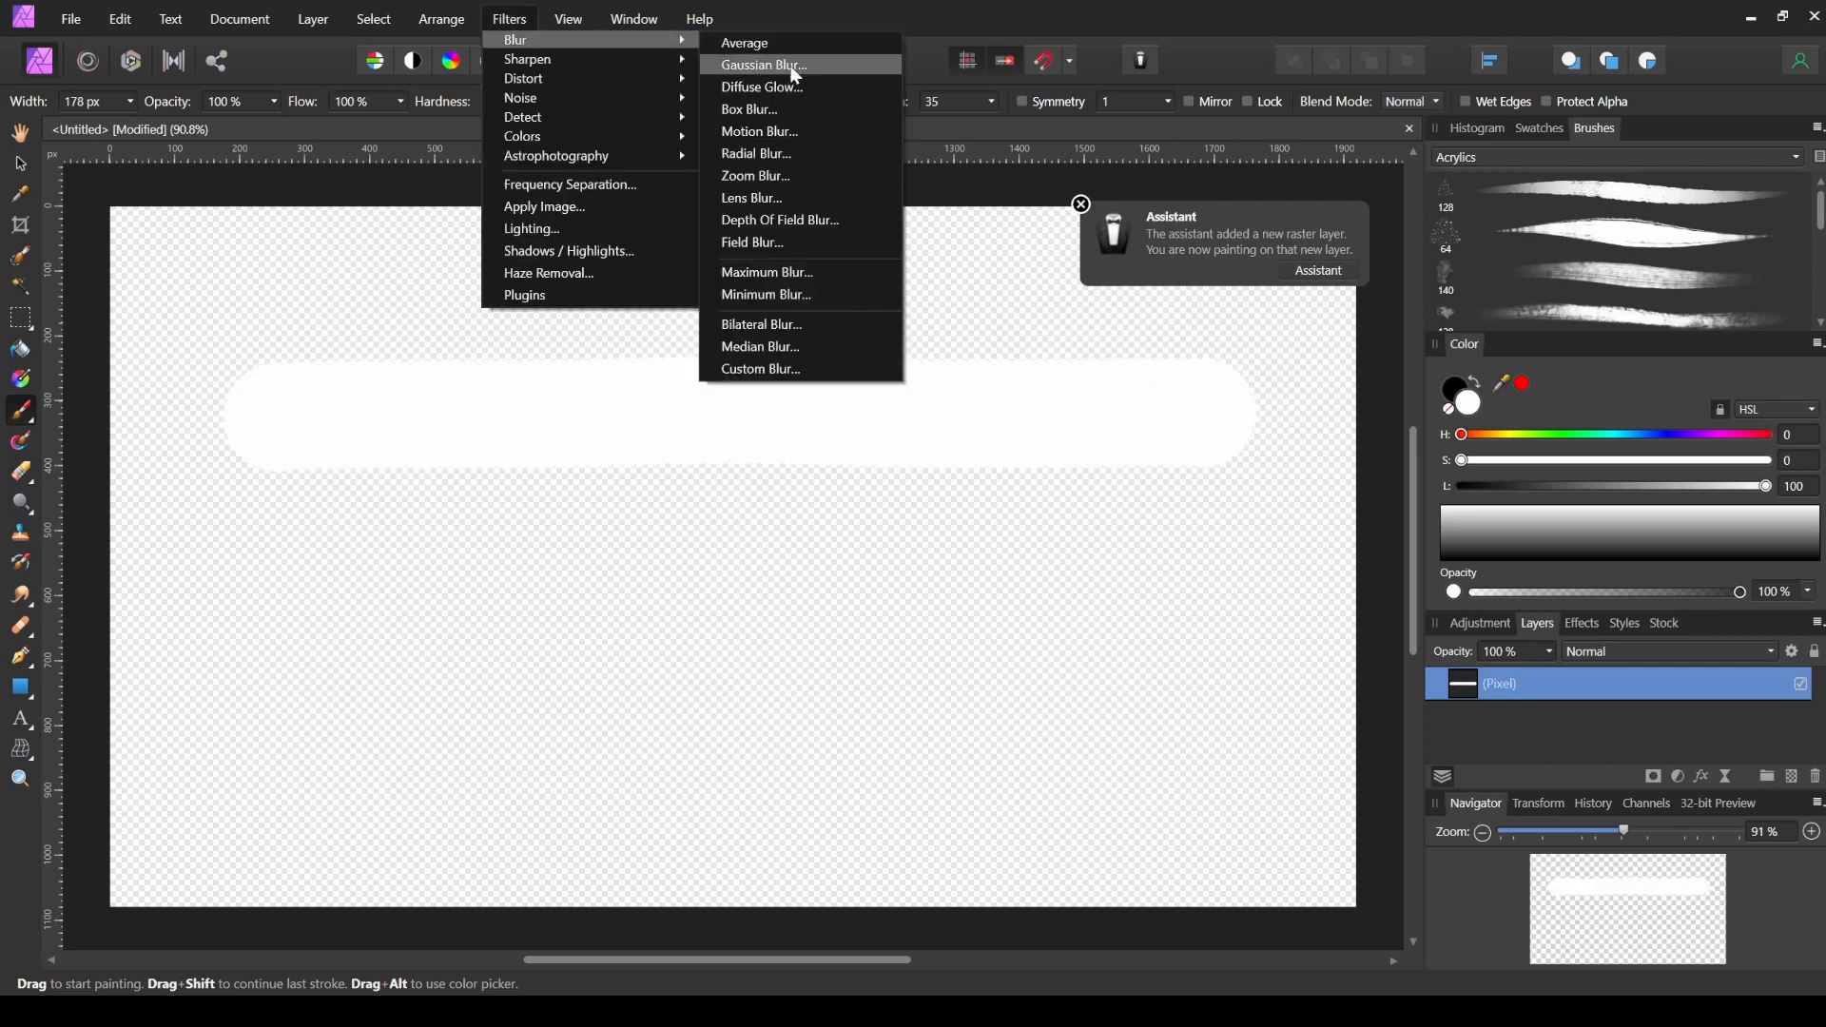
{"action": "left_click", "coordinate": [763, 65]}
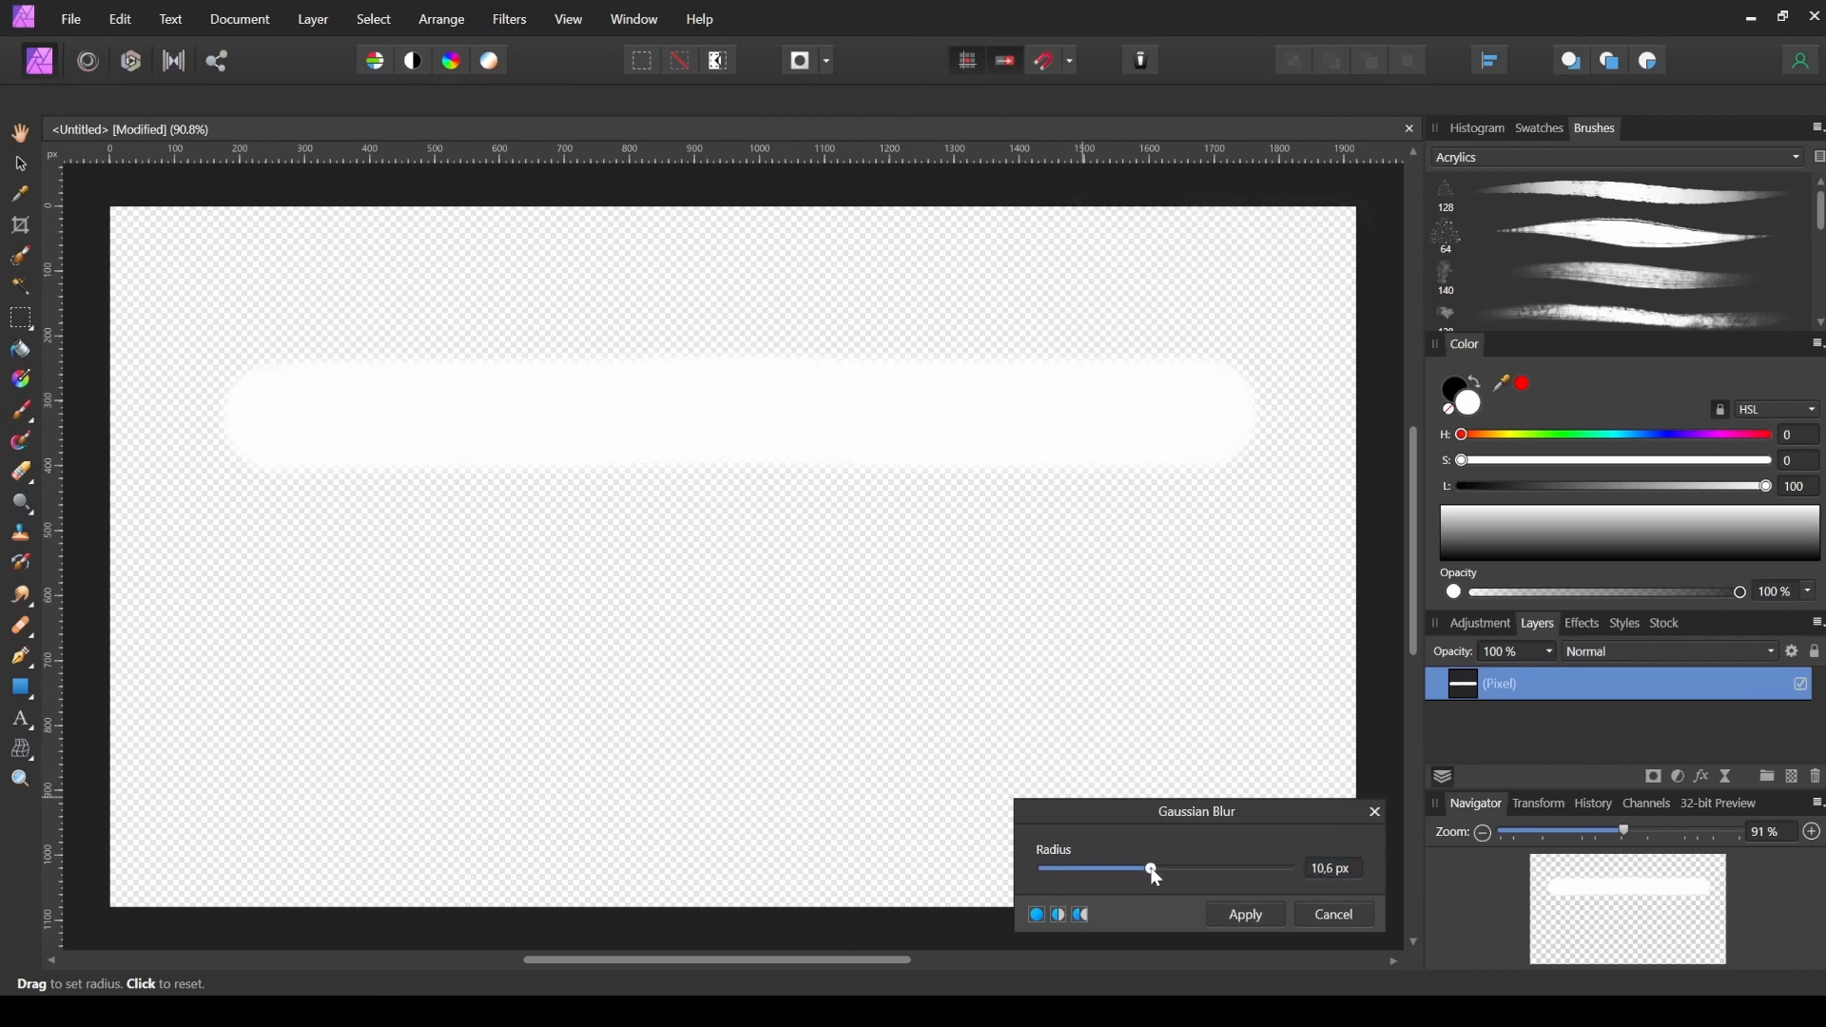
{"action": "left_click_drag", "start_coordinate": [1149, 870], "coordinate": [1139, 869]}
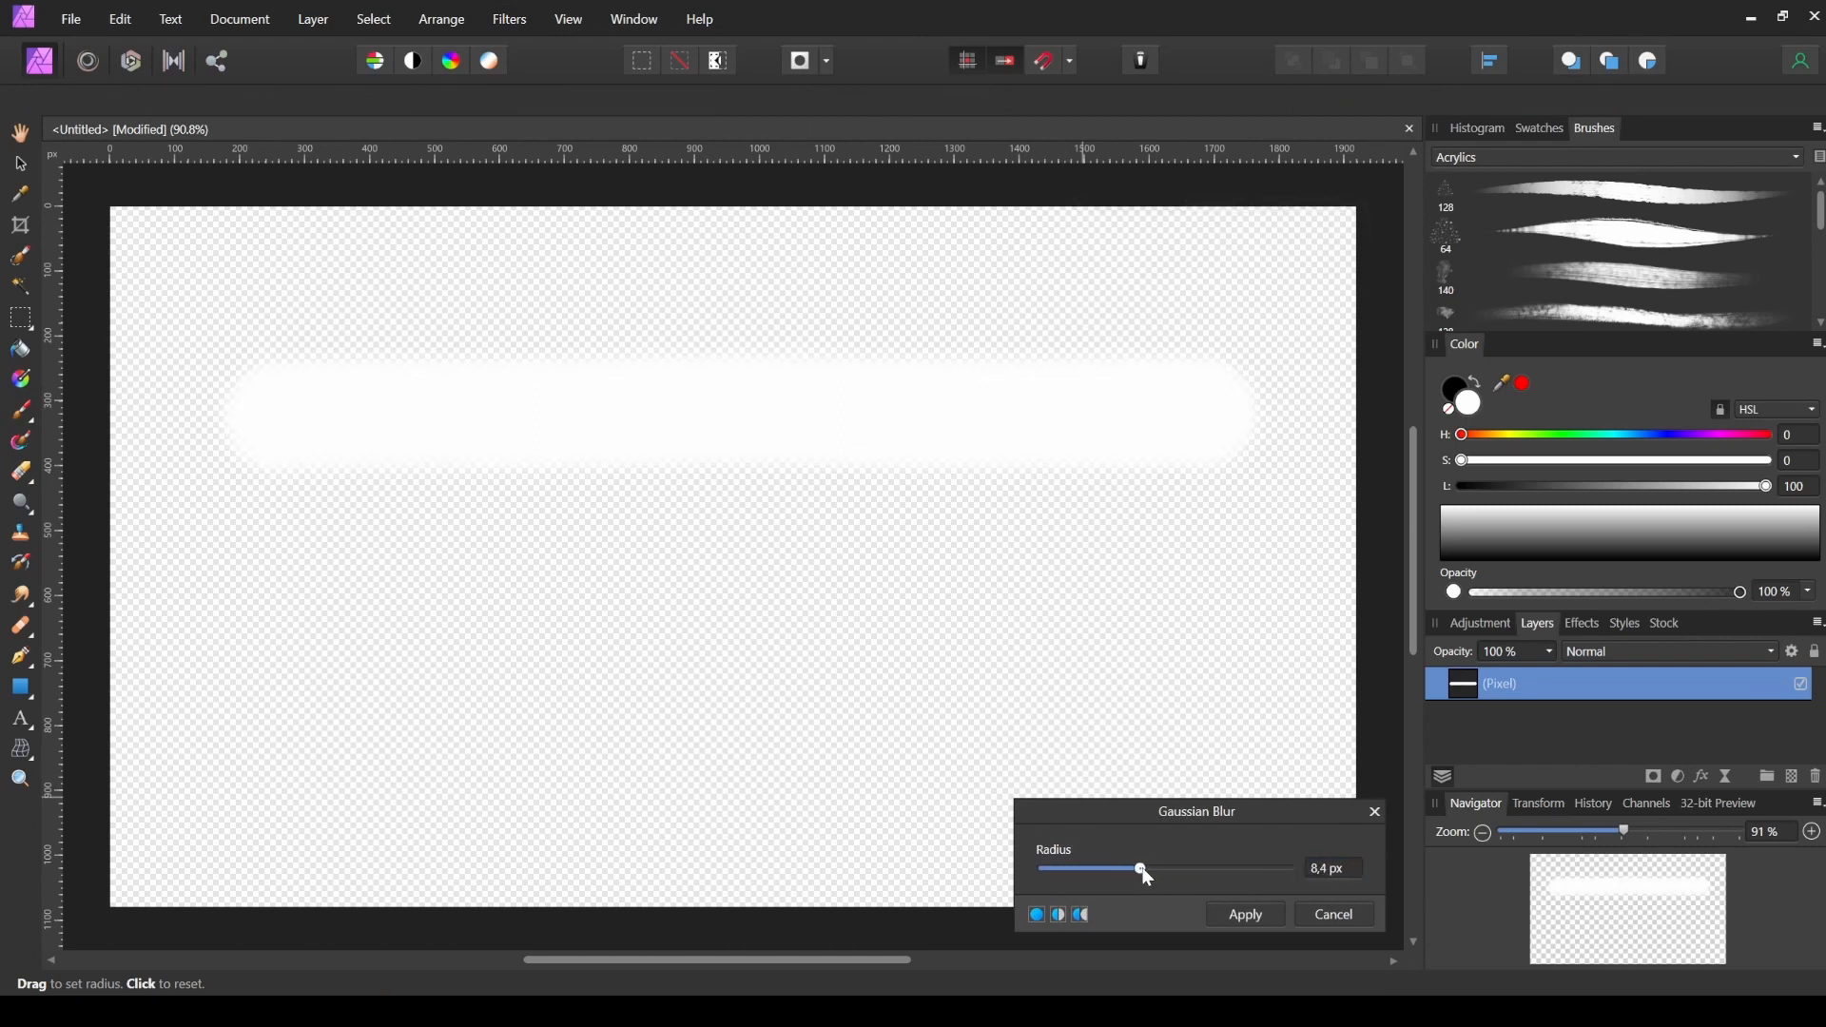
{"action": "left_click_drag", "start_coordinate": [1139, 870], "coordinate": [1153, 869]}
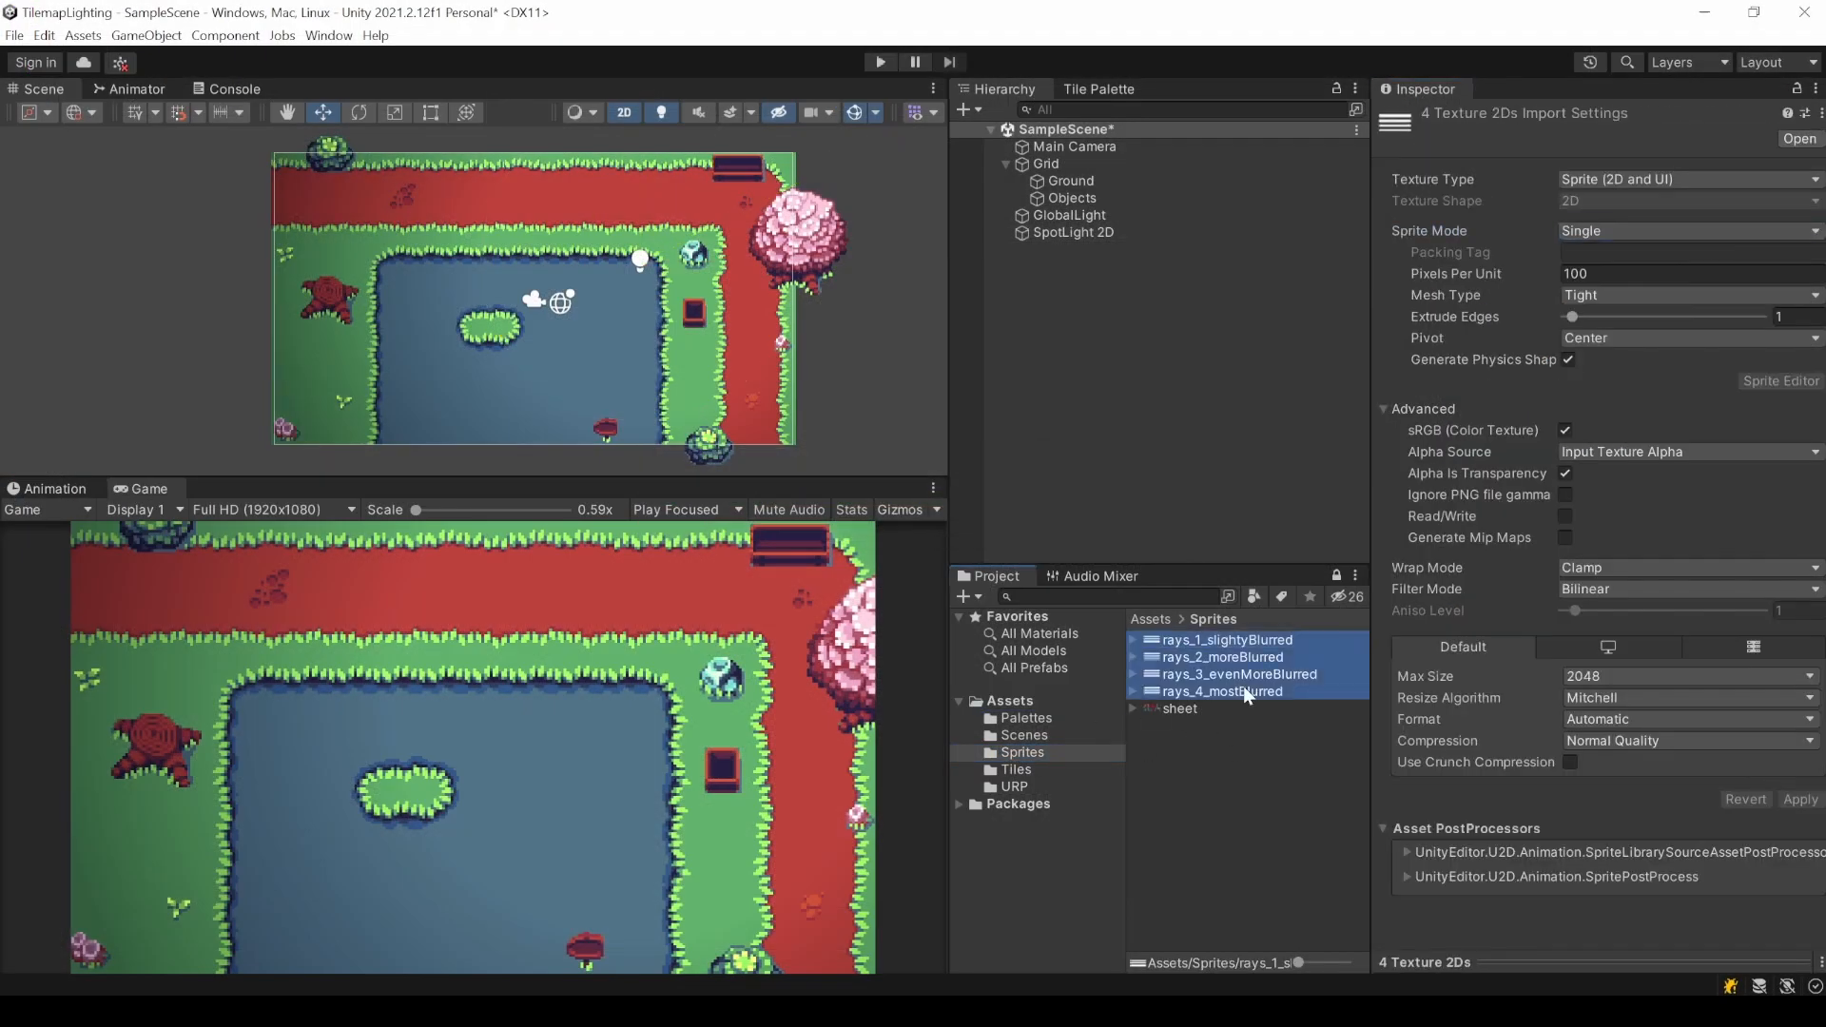
{"action": "left_click", "coordinate": [1689, 230]}
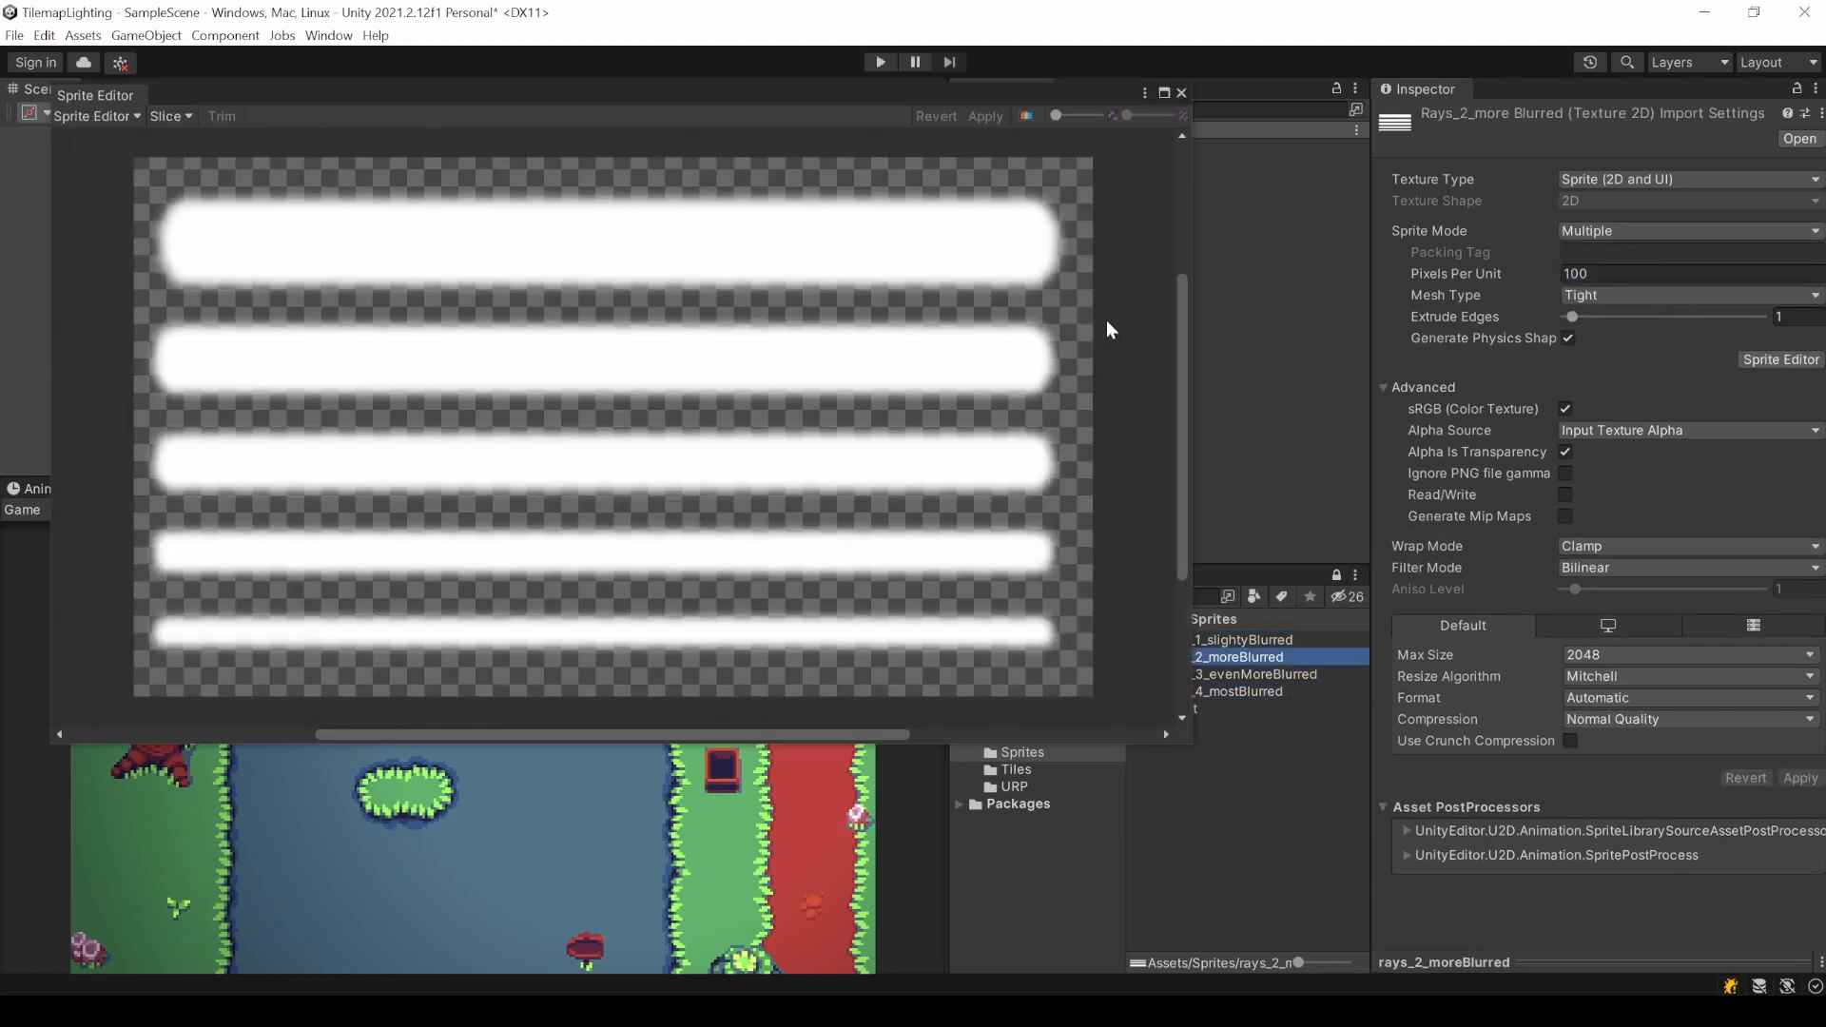
{"action": "left_click", "coordinate": [596, 358]}
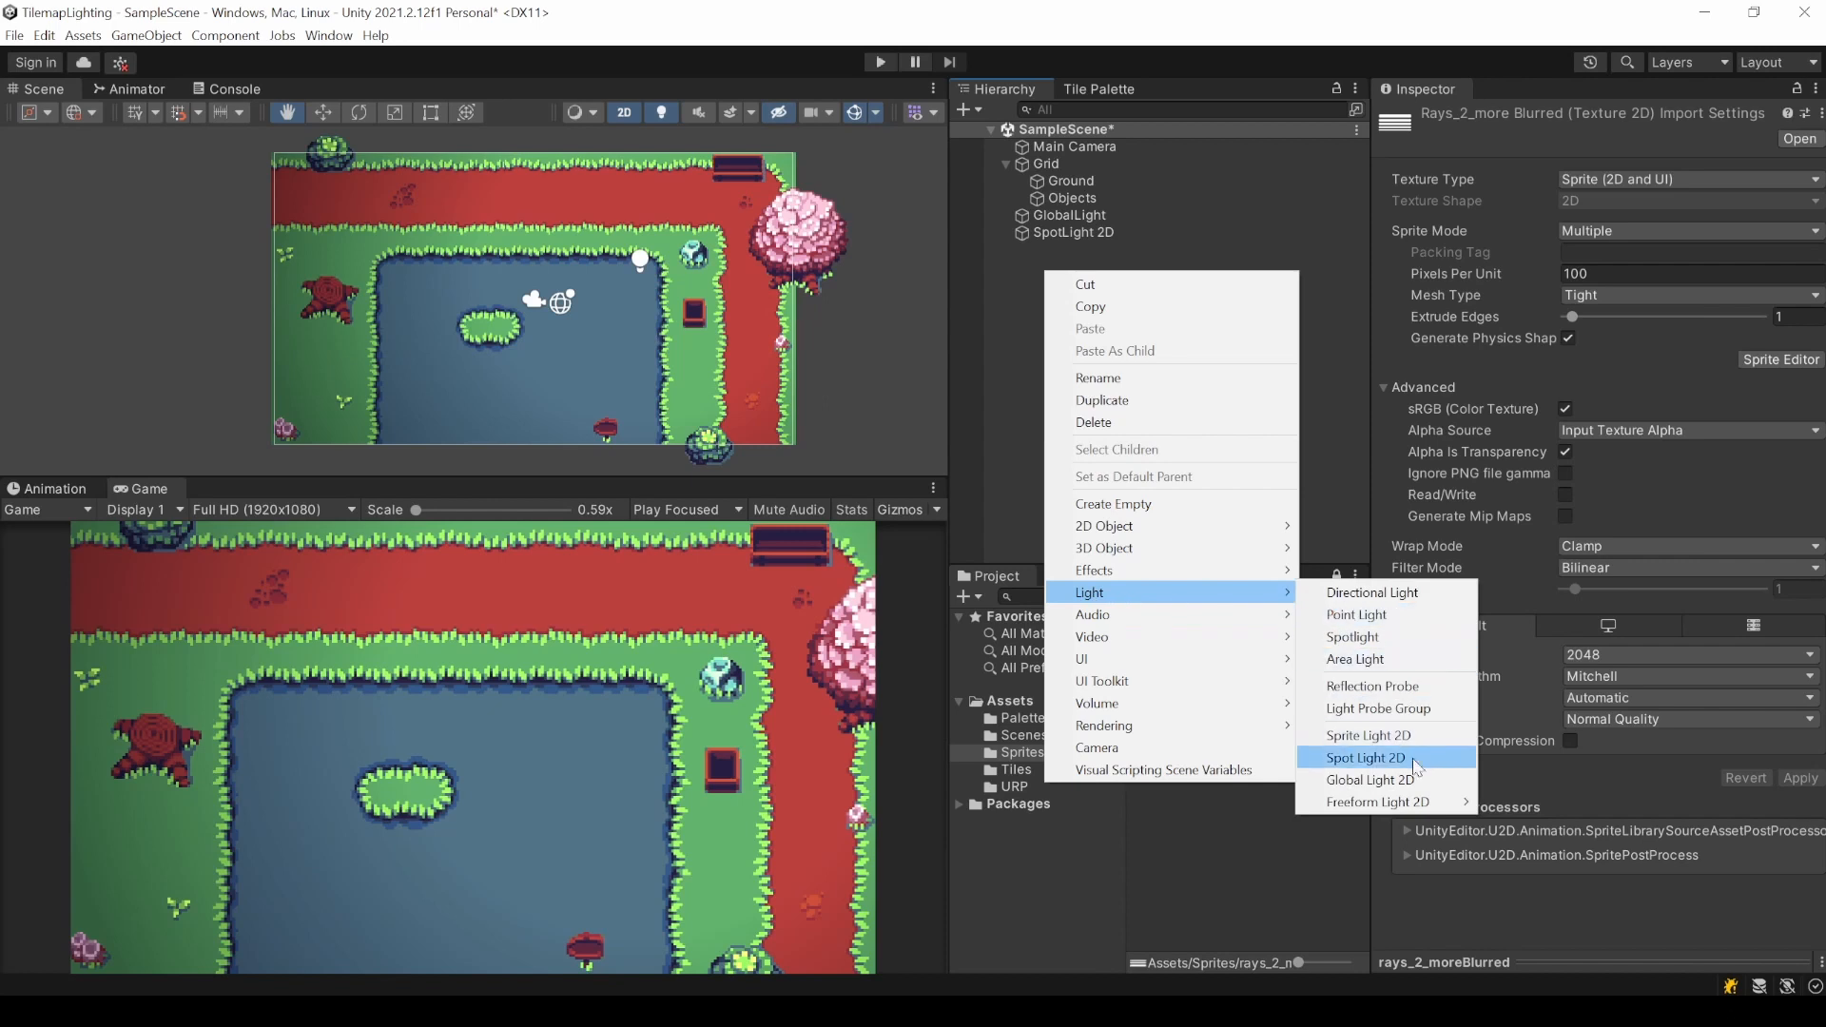
{"action": "mouse_move", "coordinate": [1370, 735]}
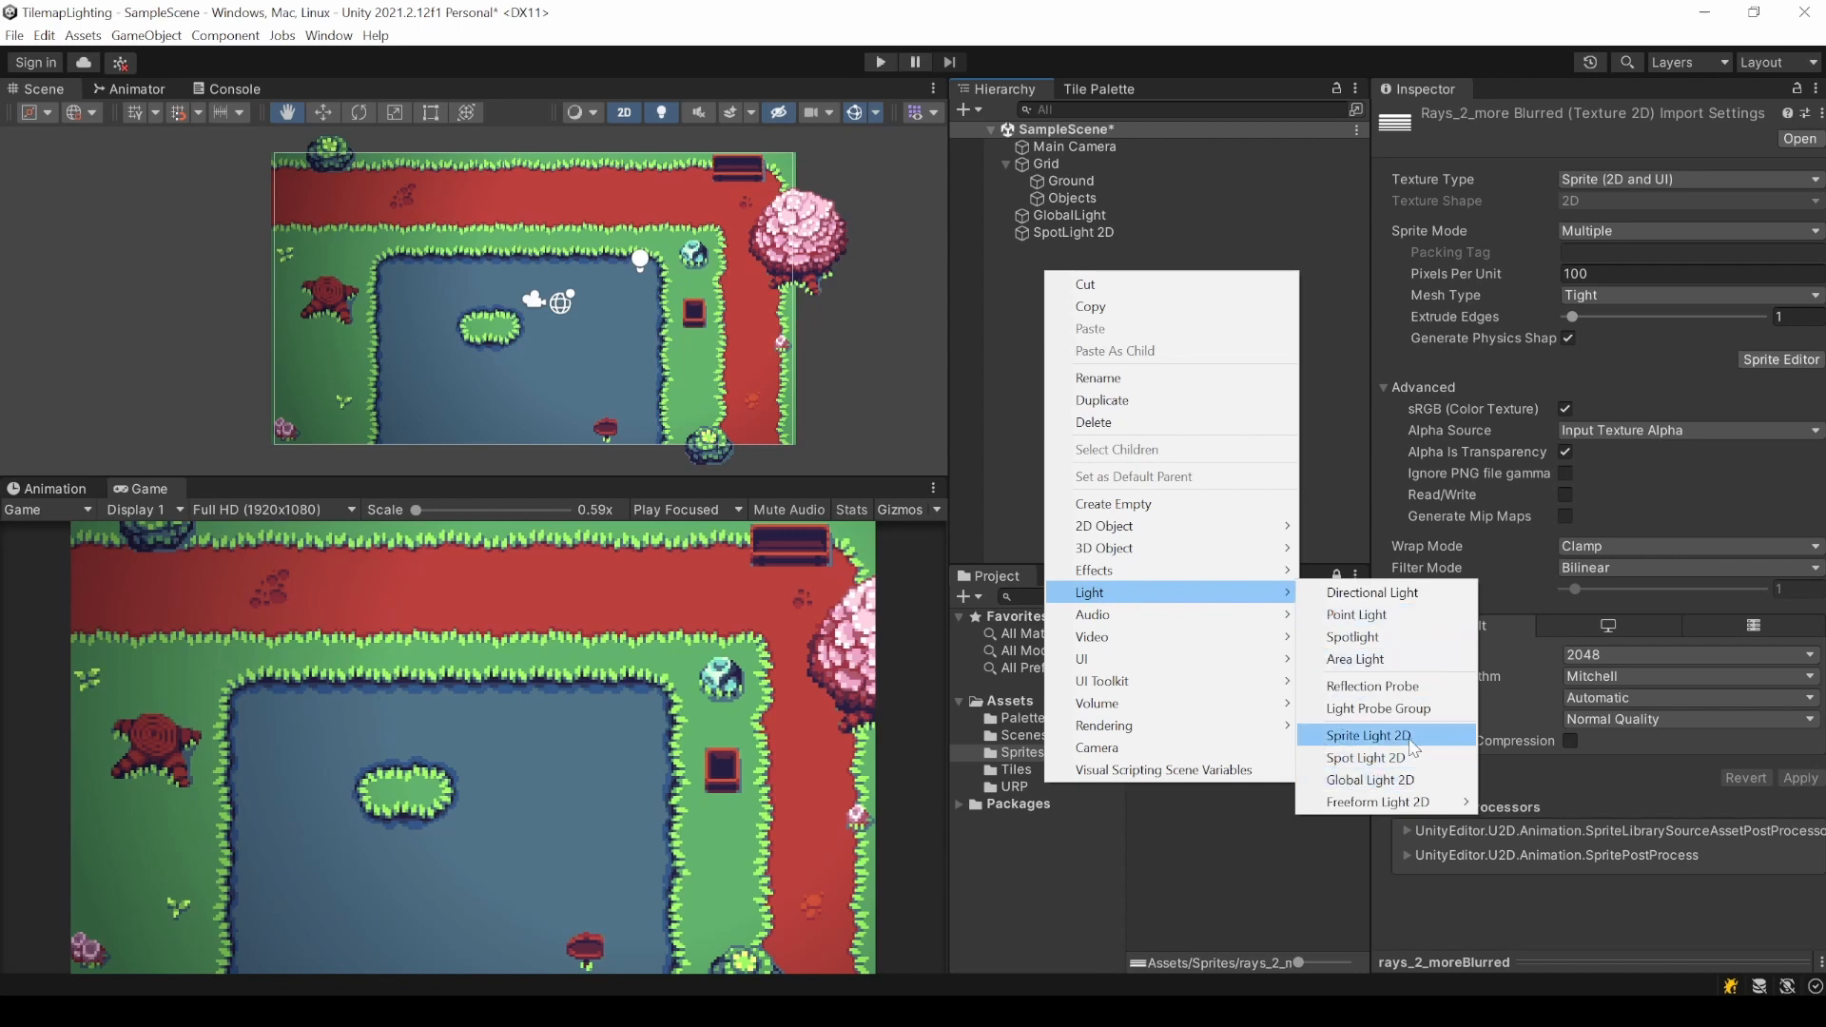
Add a Sprite Light 2D using the rays_2_moreBlurred_2 sprite at 0.54 intensity over the pond.
{"action": "left_click", "coordinate": [1368, 734]}
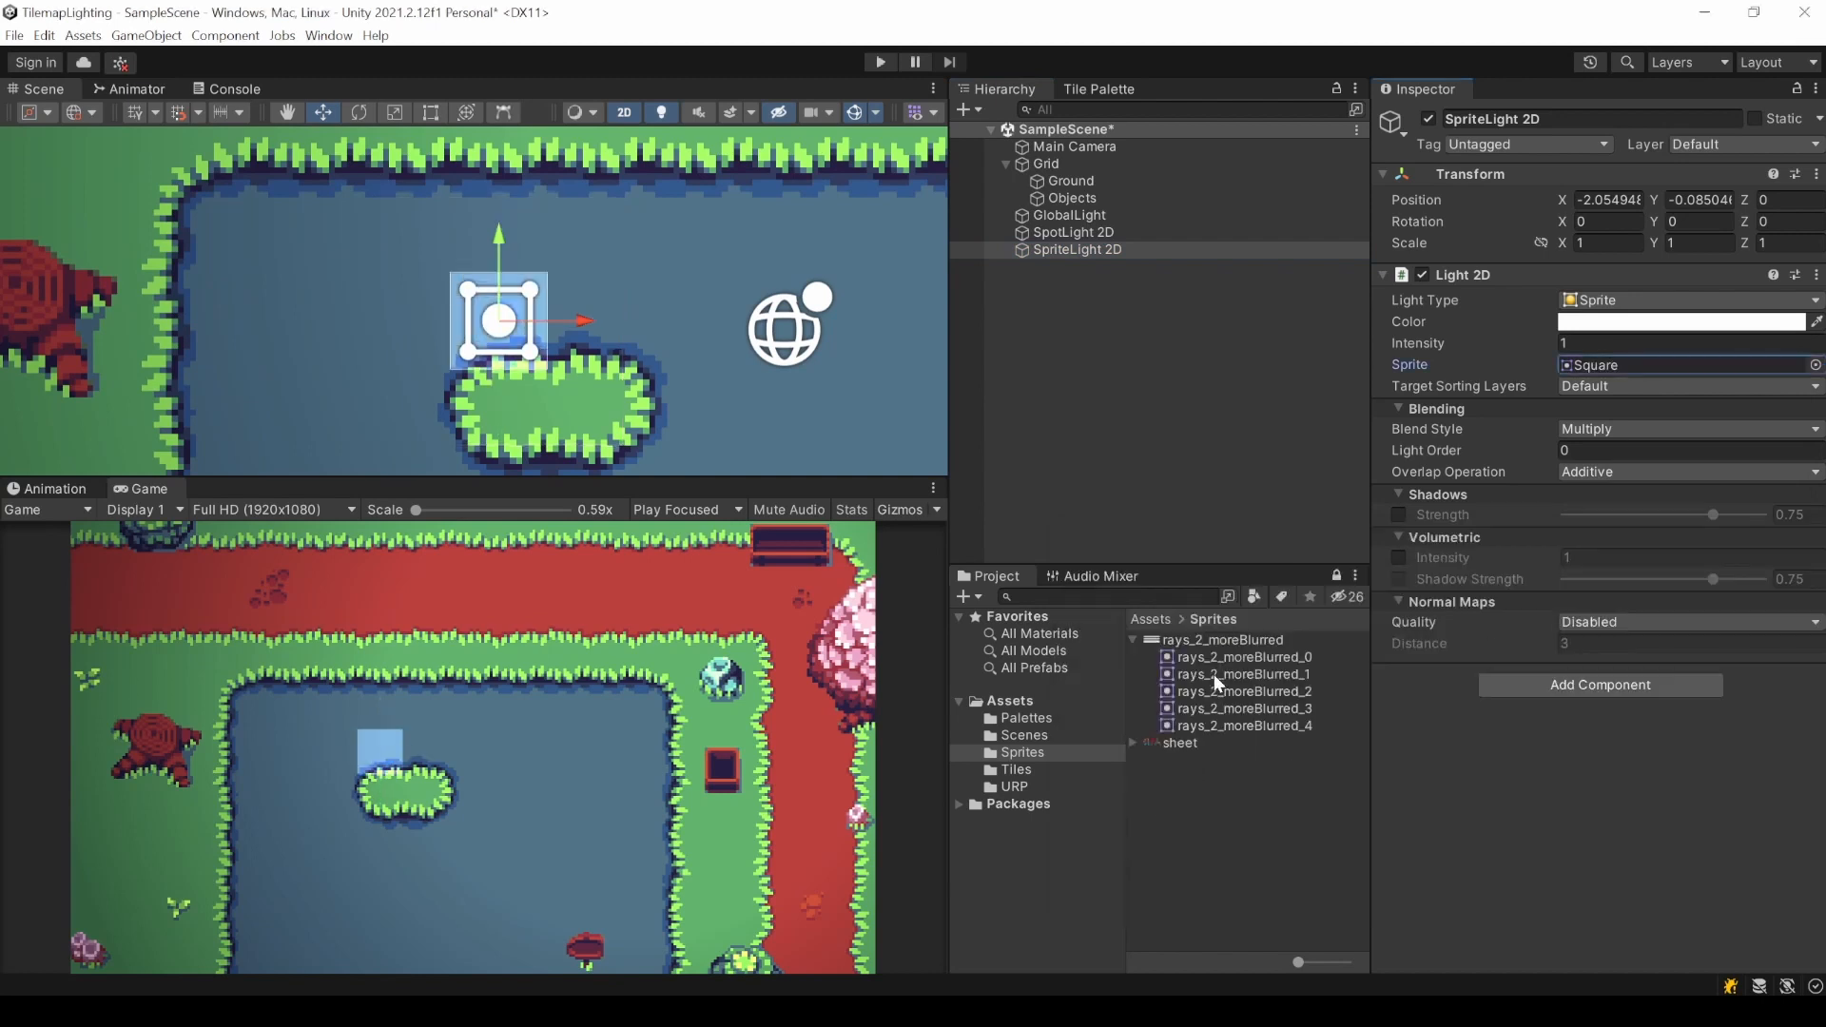
{"action": "left_click", "coordinate": [1246, 673]}
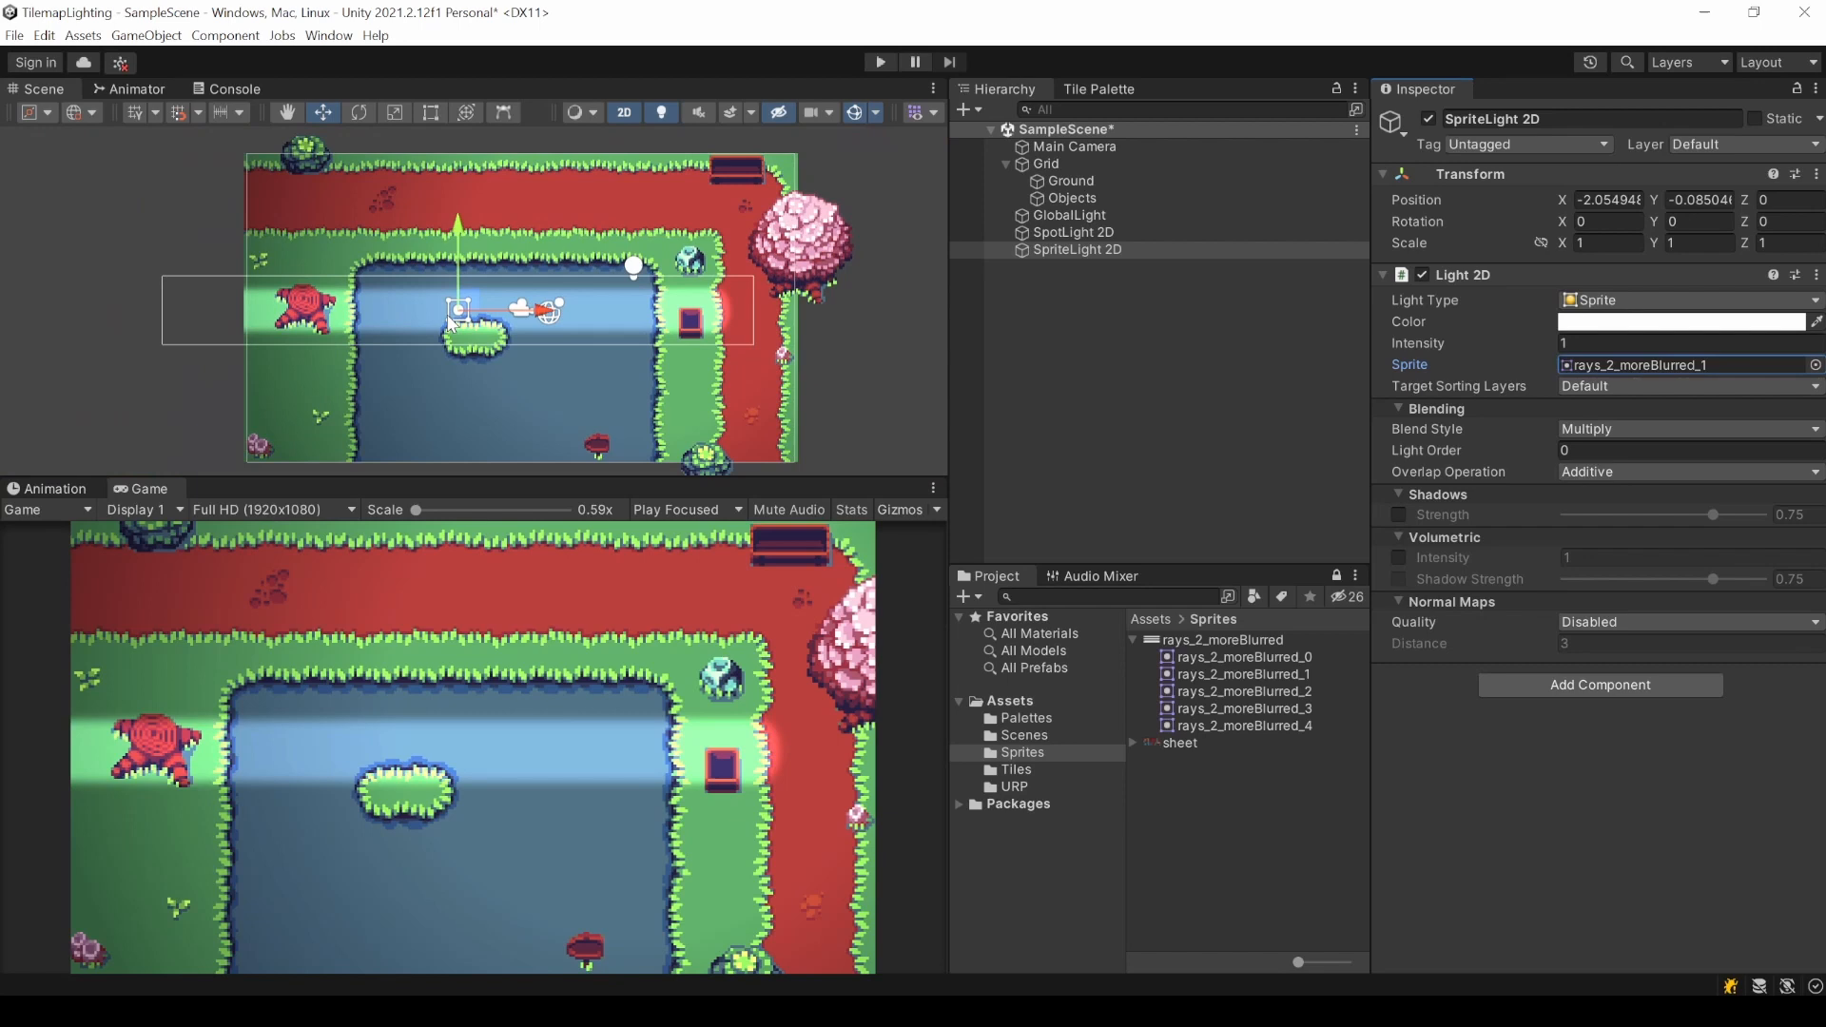
{"action": "left_click", "coordinate": [1240, 726]}
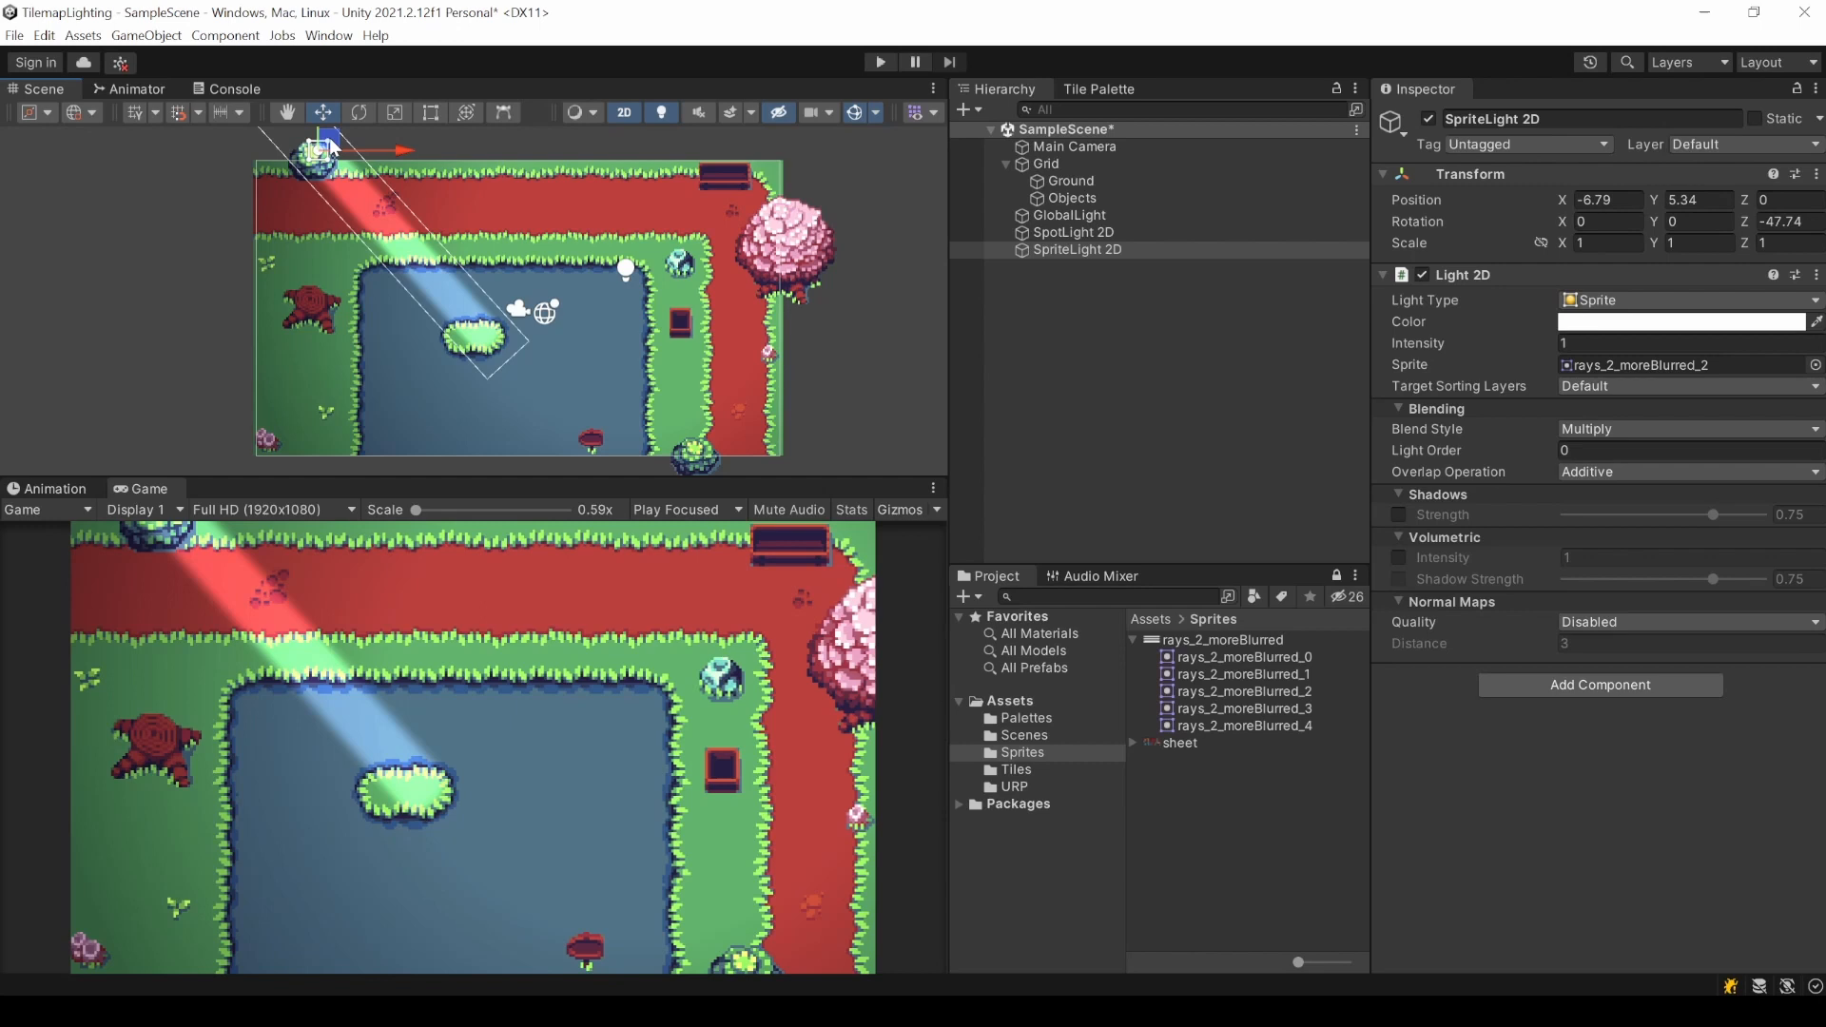
{"action": "left_click", "coordinate": [1689, 342]}
{"action": "type", "text": "0.54"}
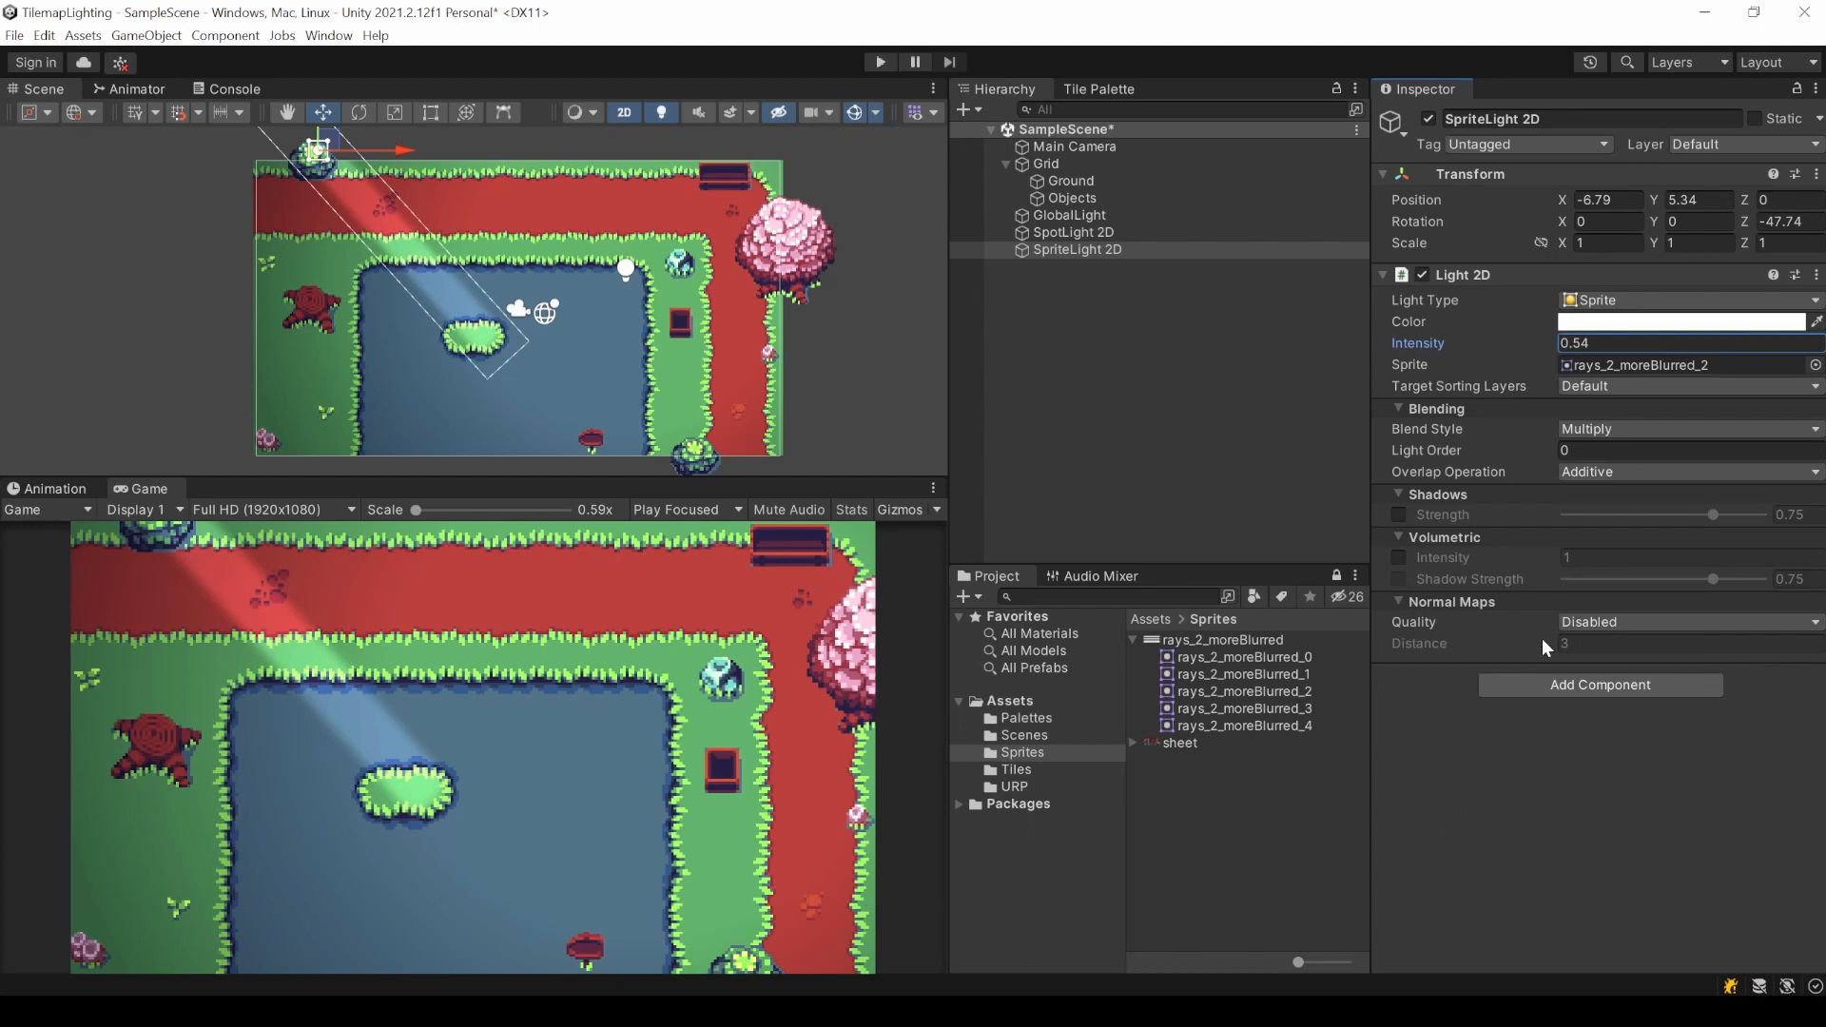
Set Normal Maps Quality to Fast and give the duplicated ray light the rays_2_moreBlurred_4 sprite.
{"action": "left_click", "coordinate": [1689, 622]}
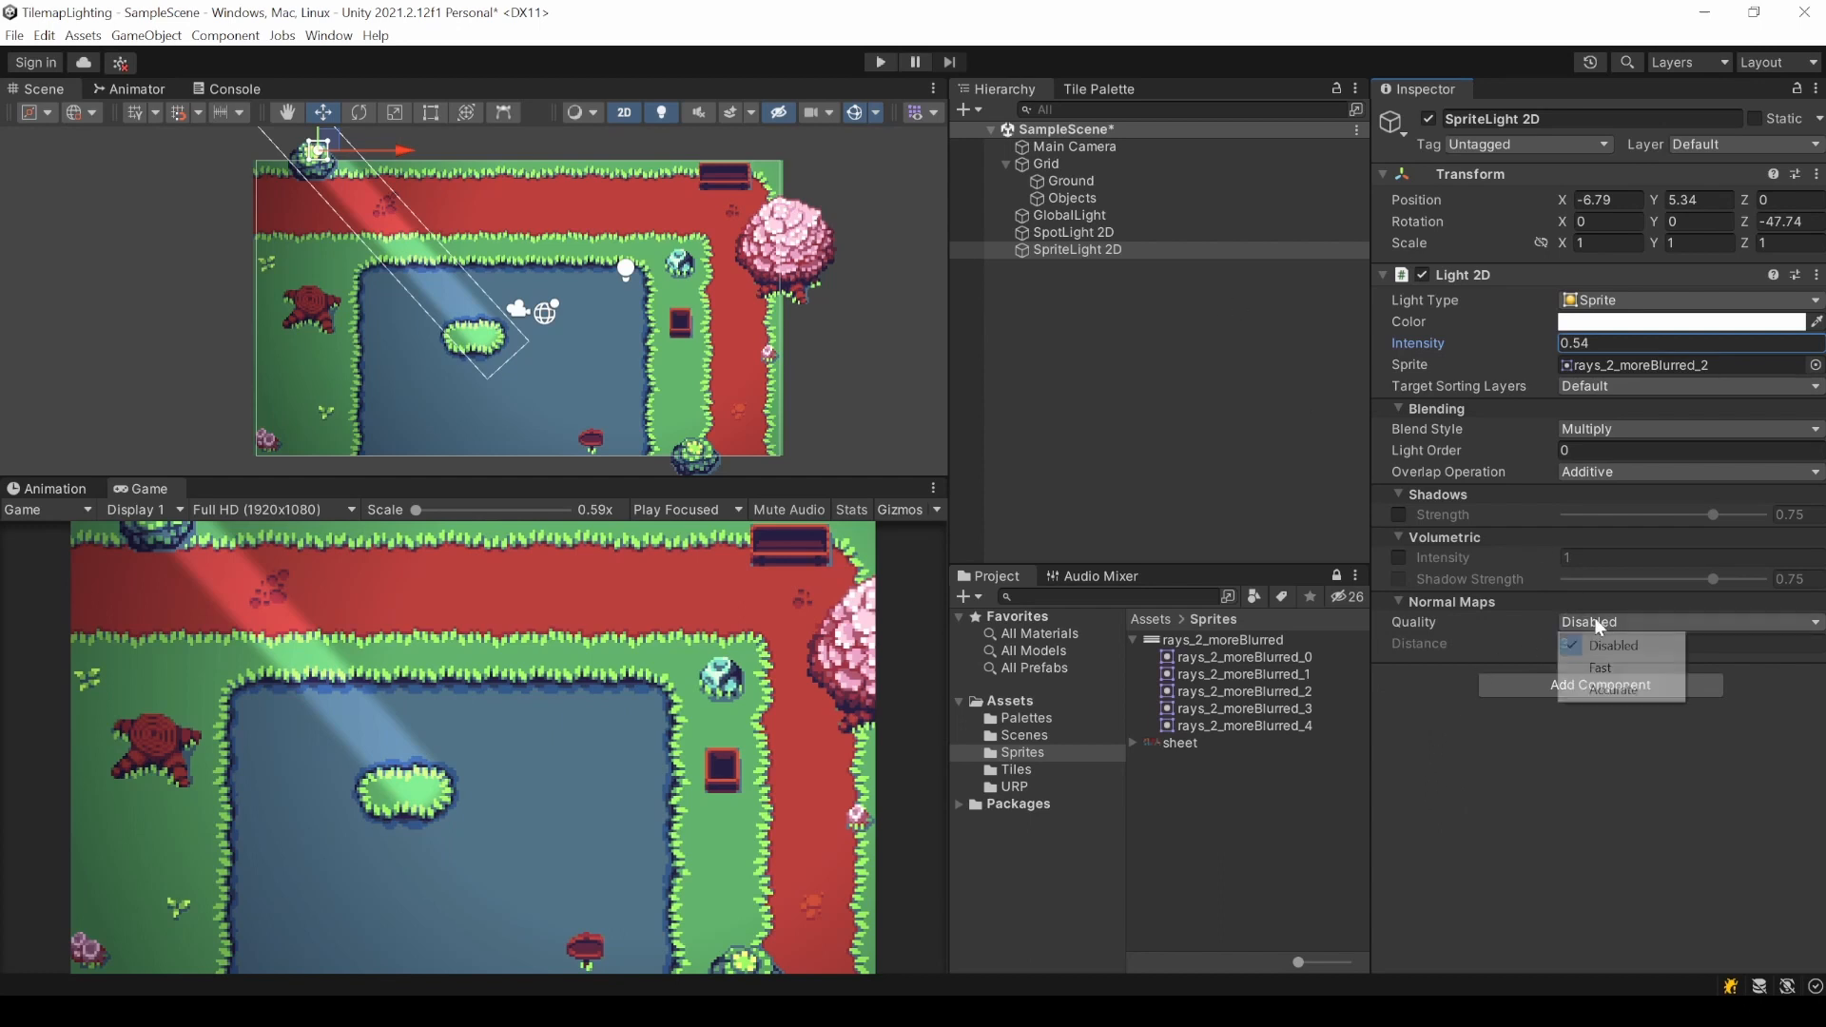
{"action": "left_click", "coordinate": [1598, 668]}
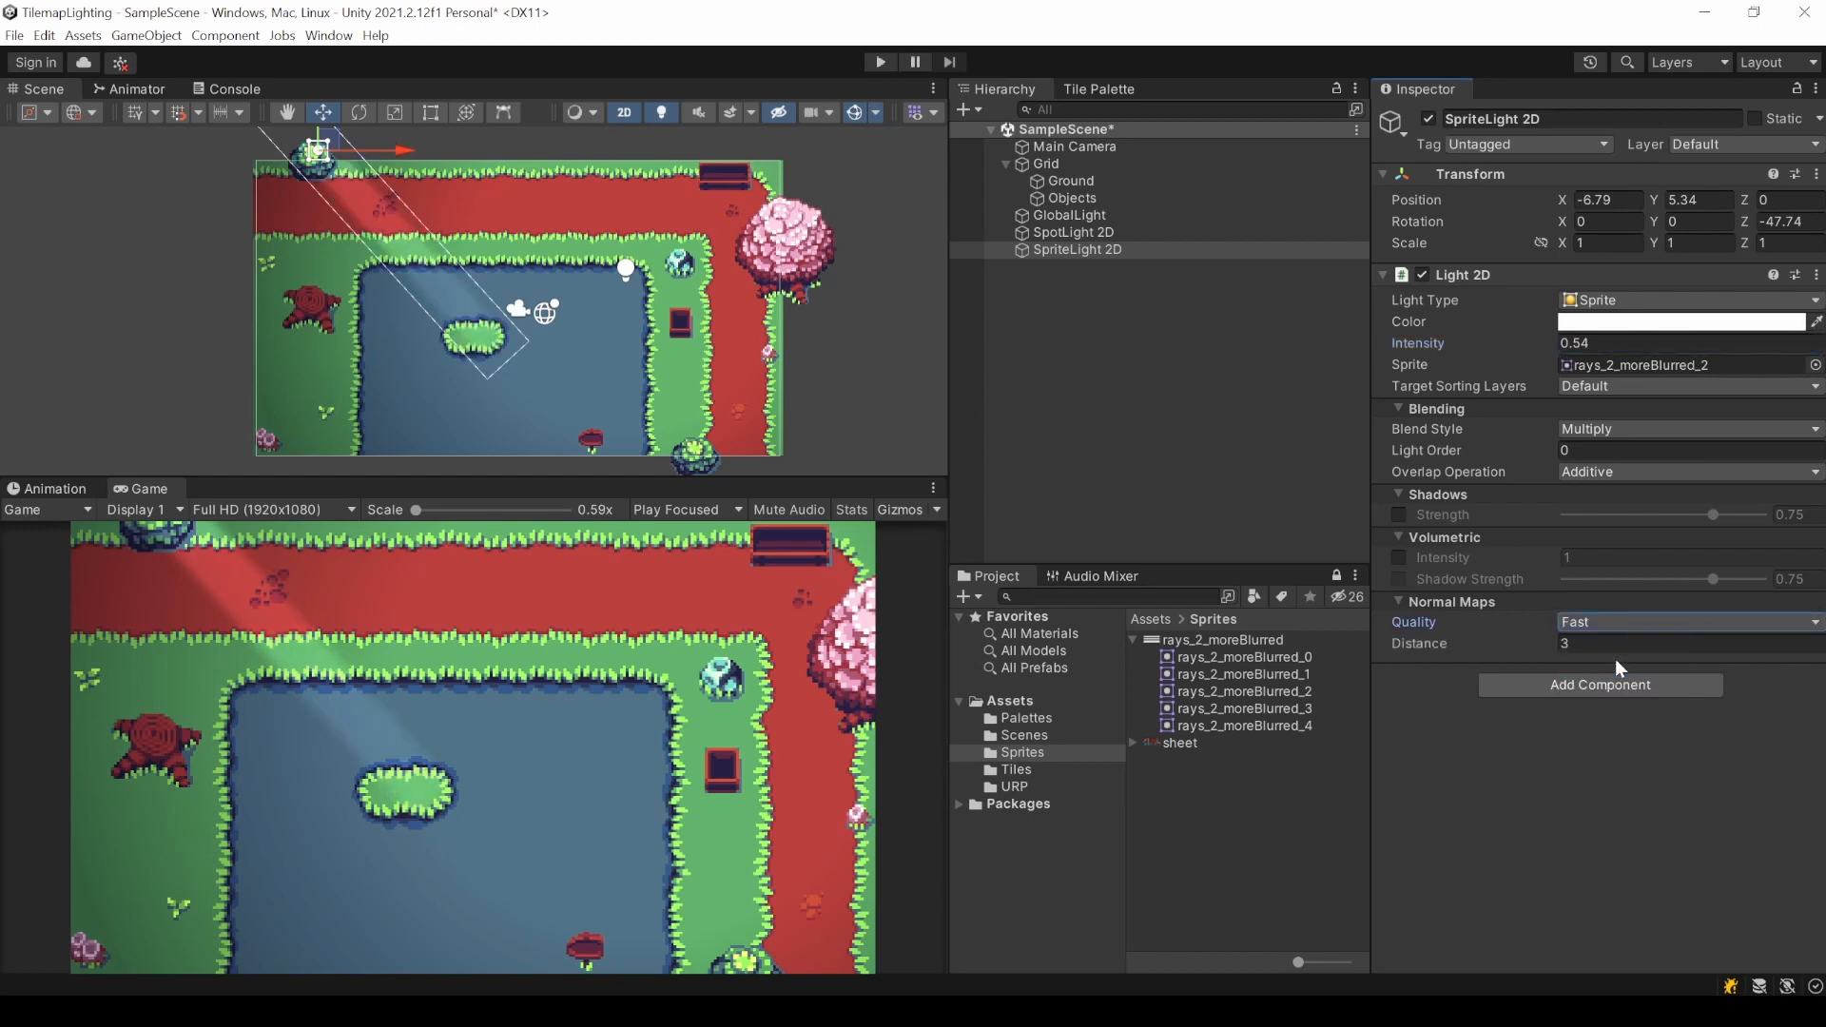
{"action": "mouse_move", "coordinate": [1294, 676]}
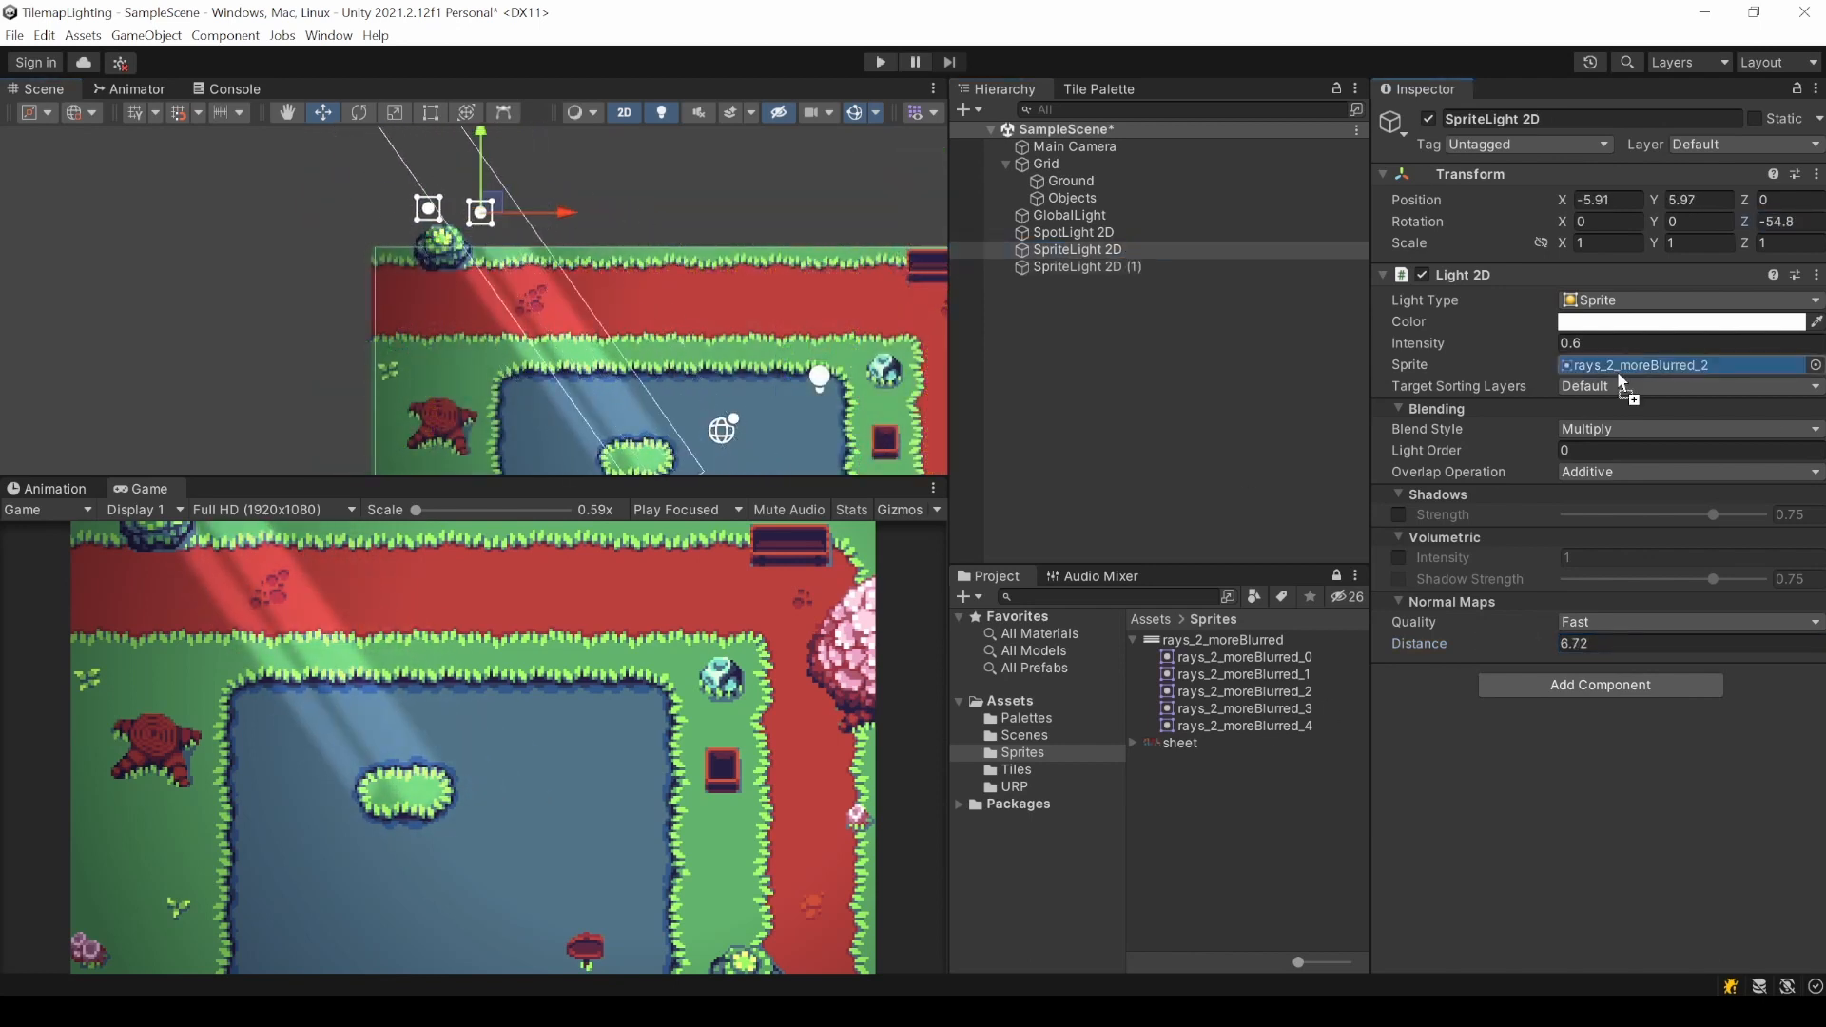
{"action": "left_click", "coordinate": [1086, 266]}
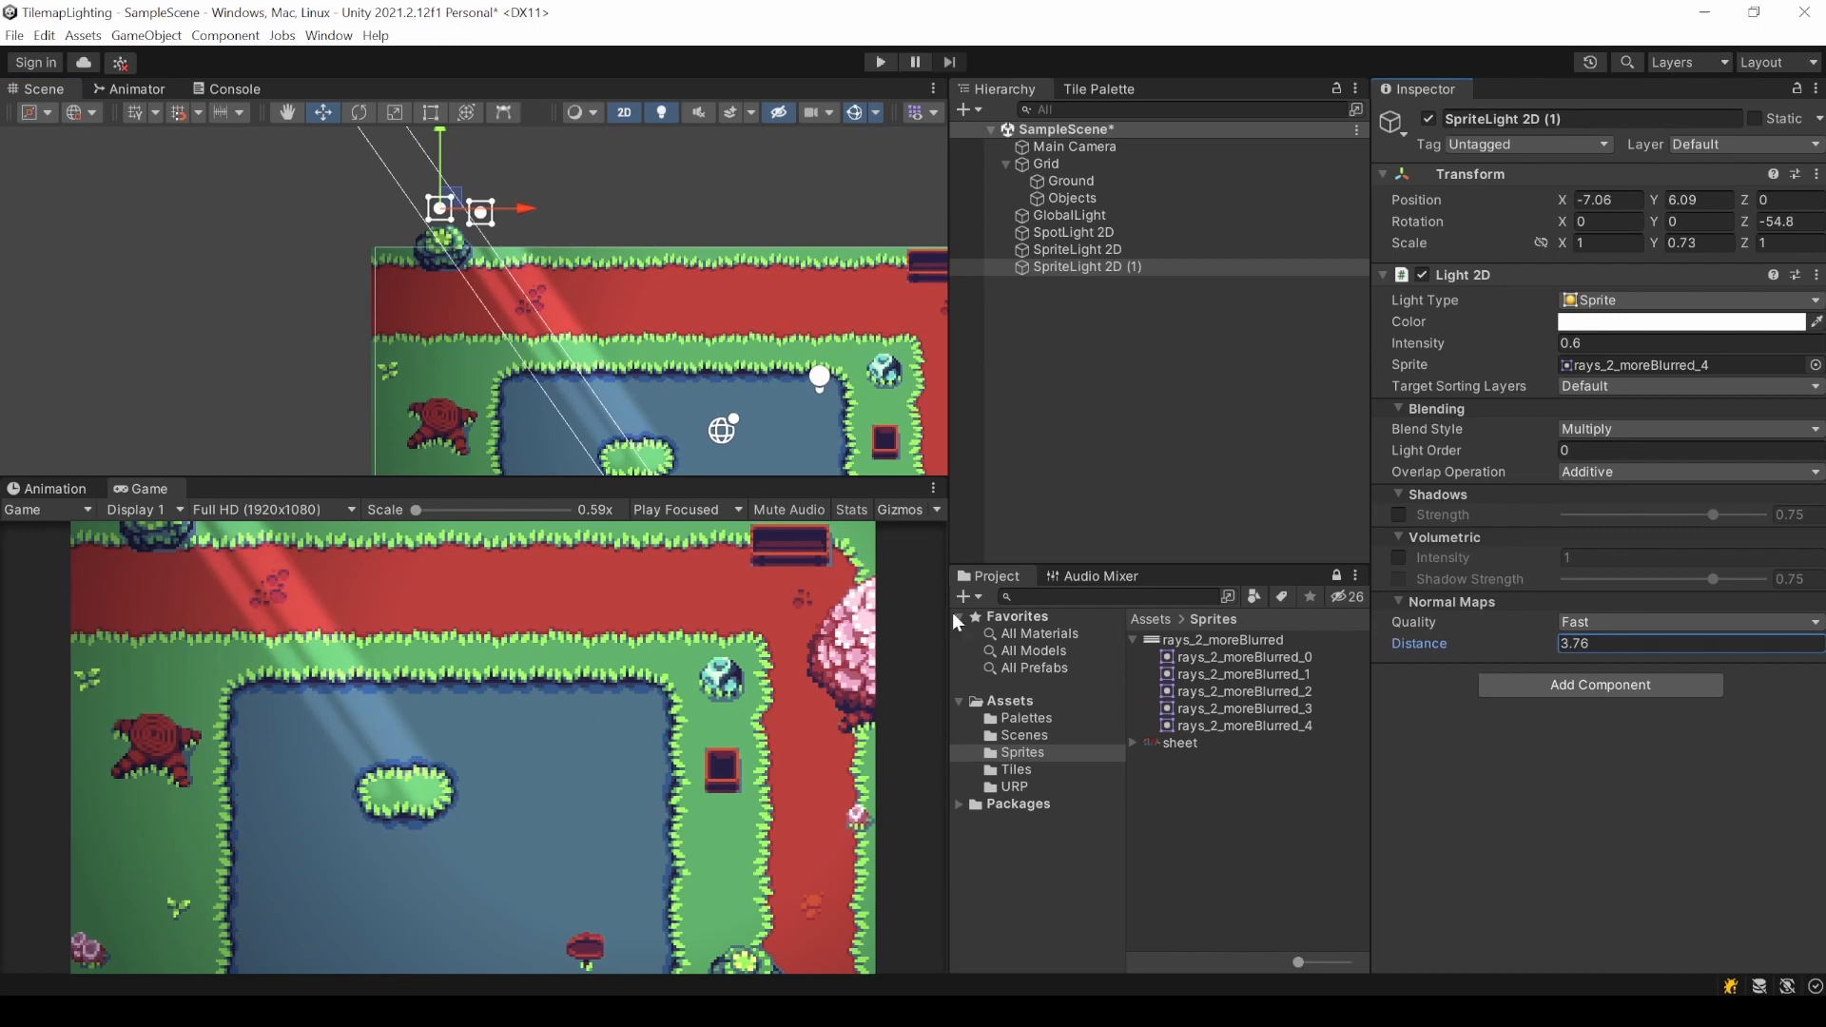
Check GlobalLight's target sorting layers, then go to the project's Tags & Layers settings.
{"action": "left_click", "coordinate": [1069, 215]}
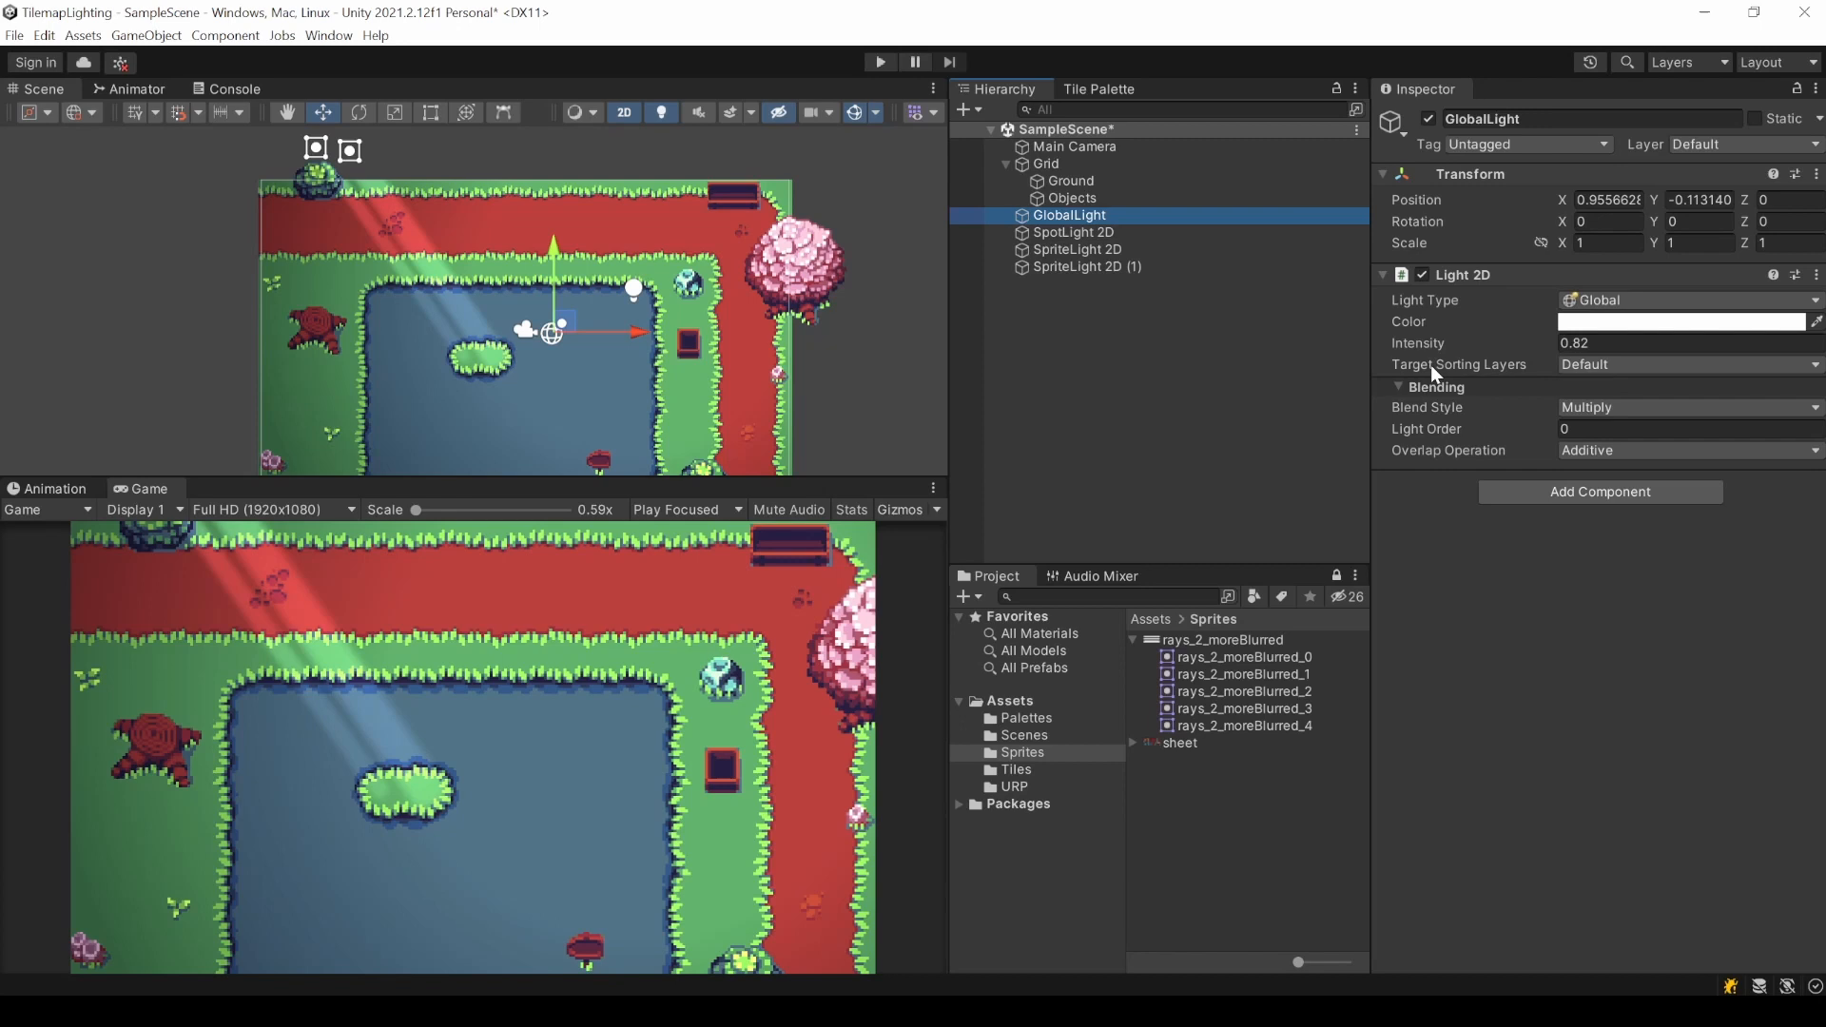
{"action": "left_click", "coordinate": [1693, 363]}
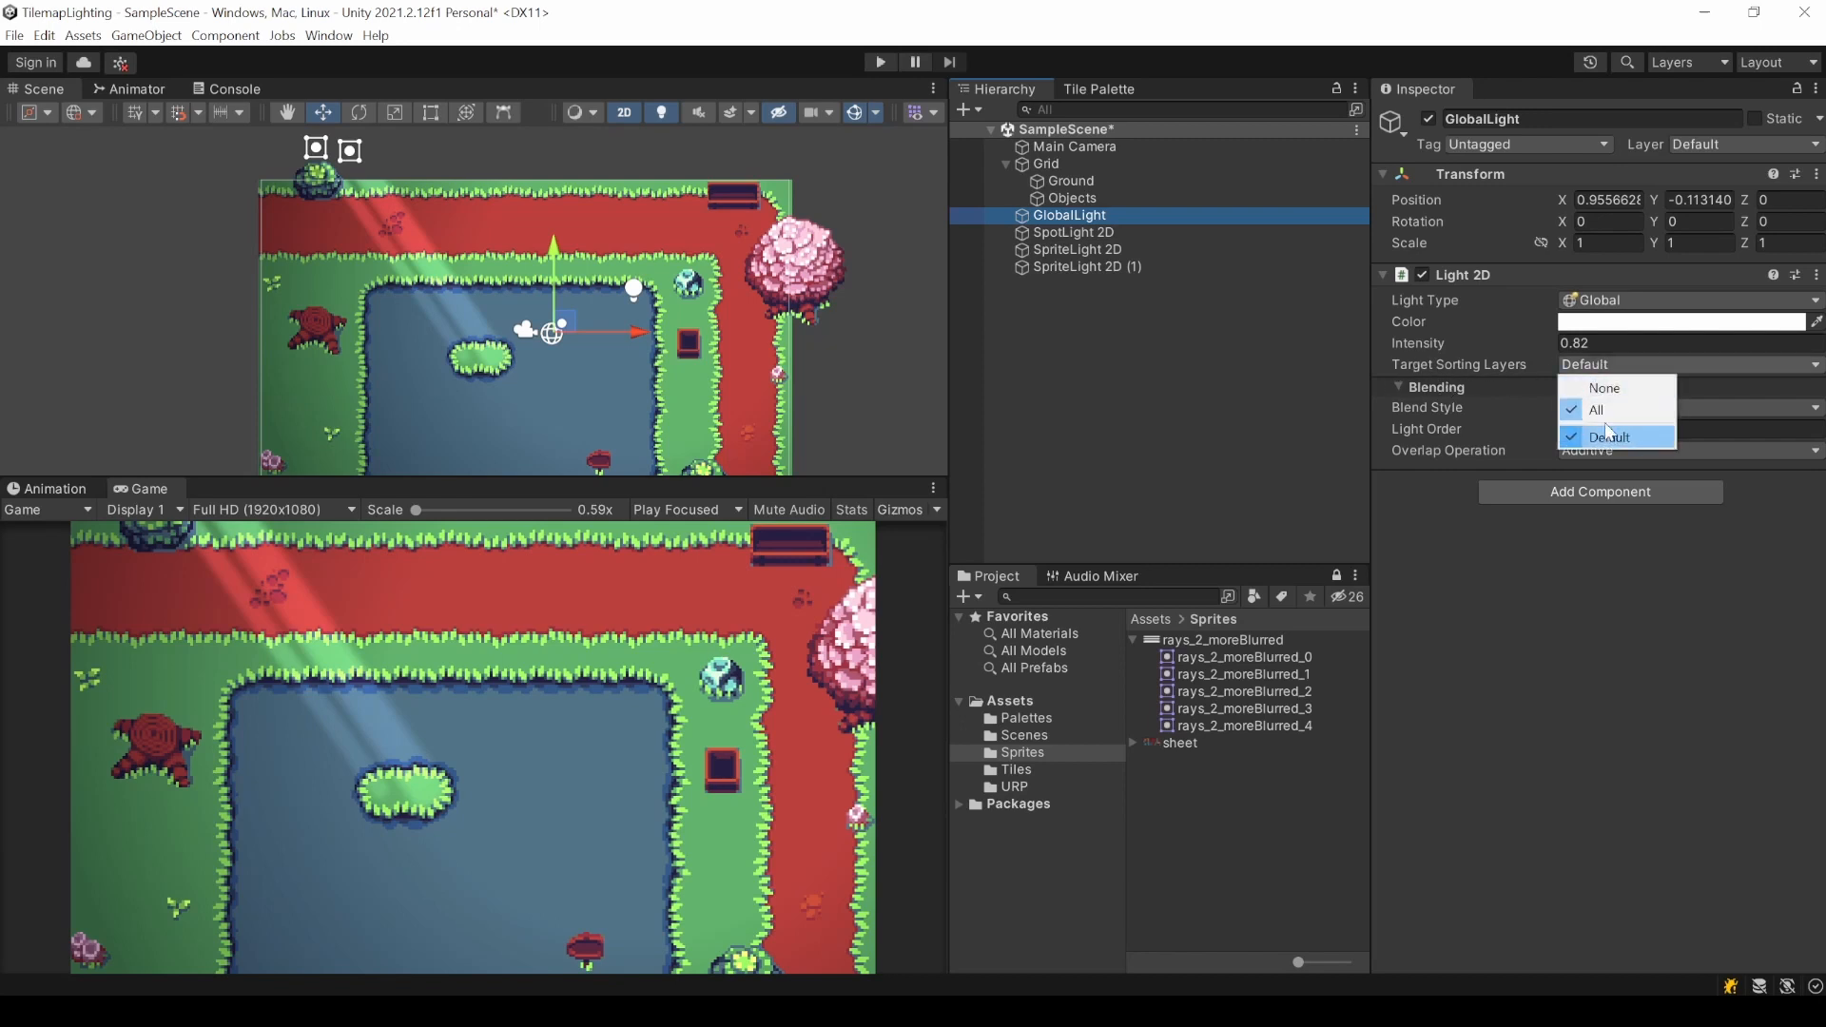
{"action": "left_click", "coordinate": [1609, 438]}
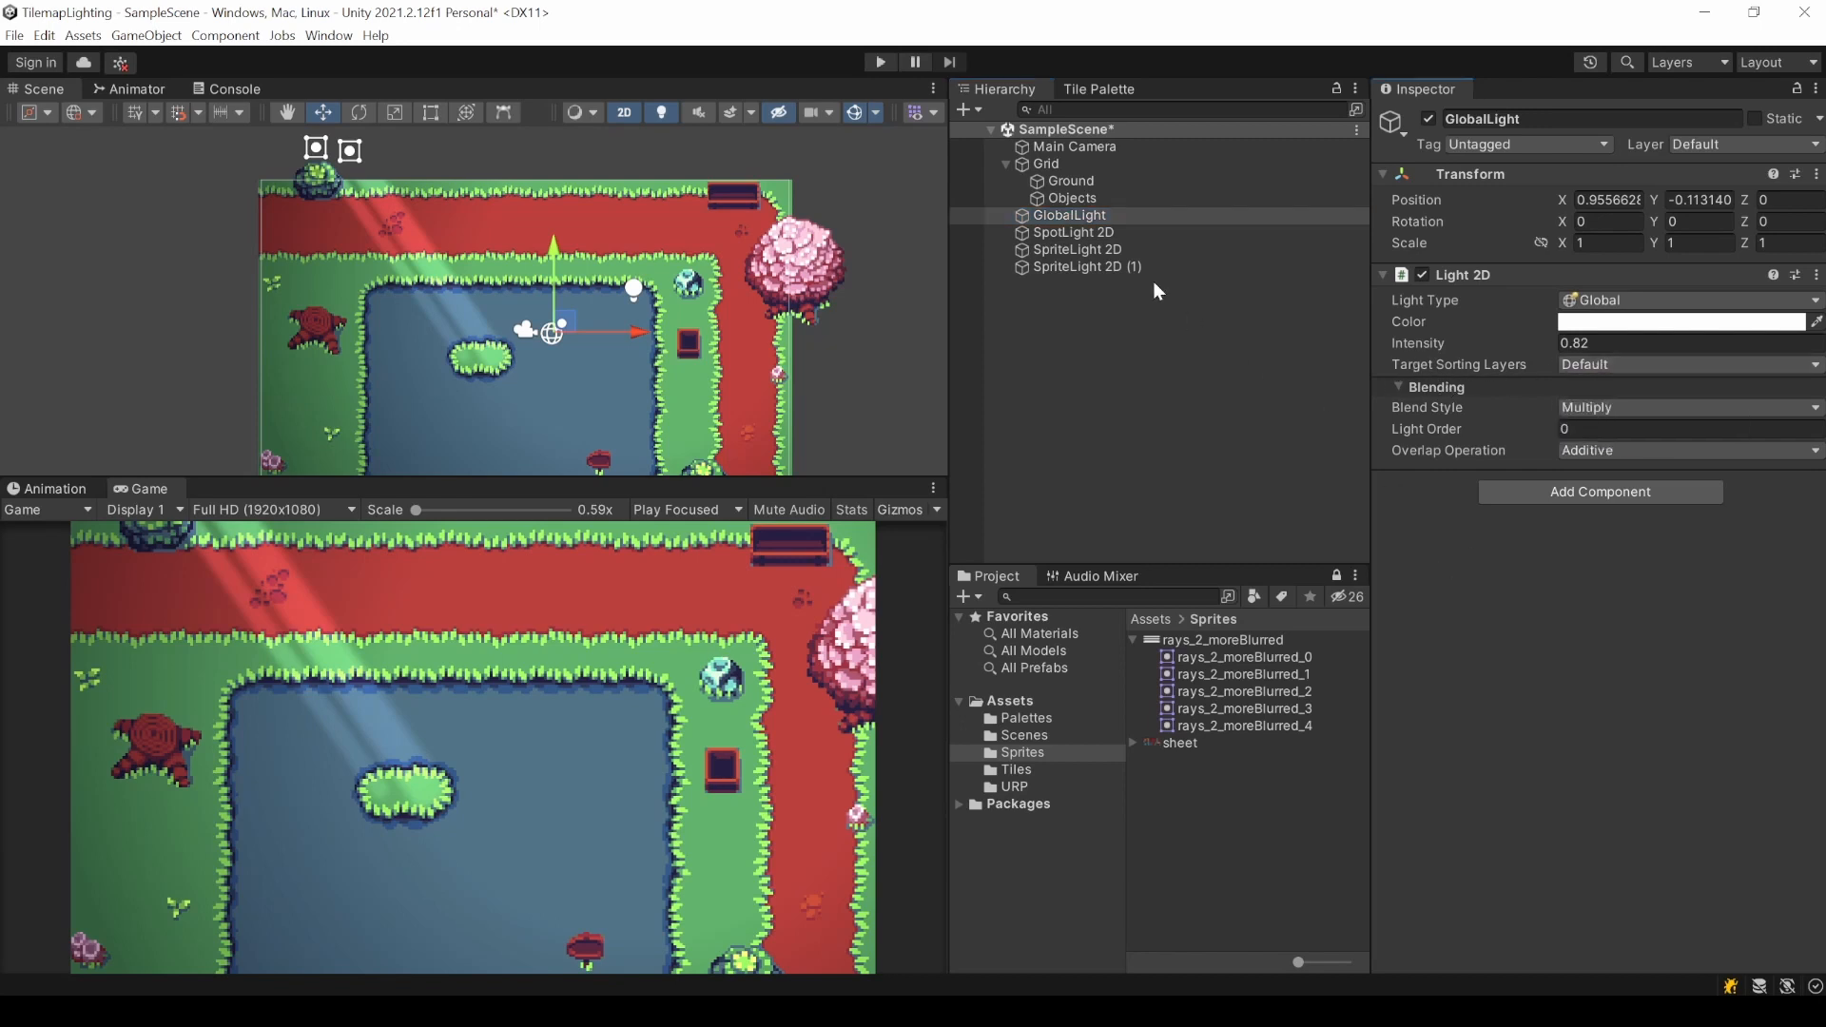
{"action": "left_click", "coordinate": [1073, 198]}
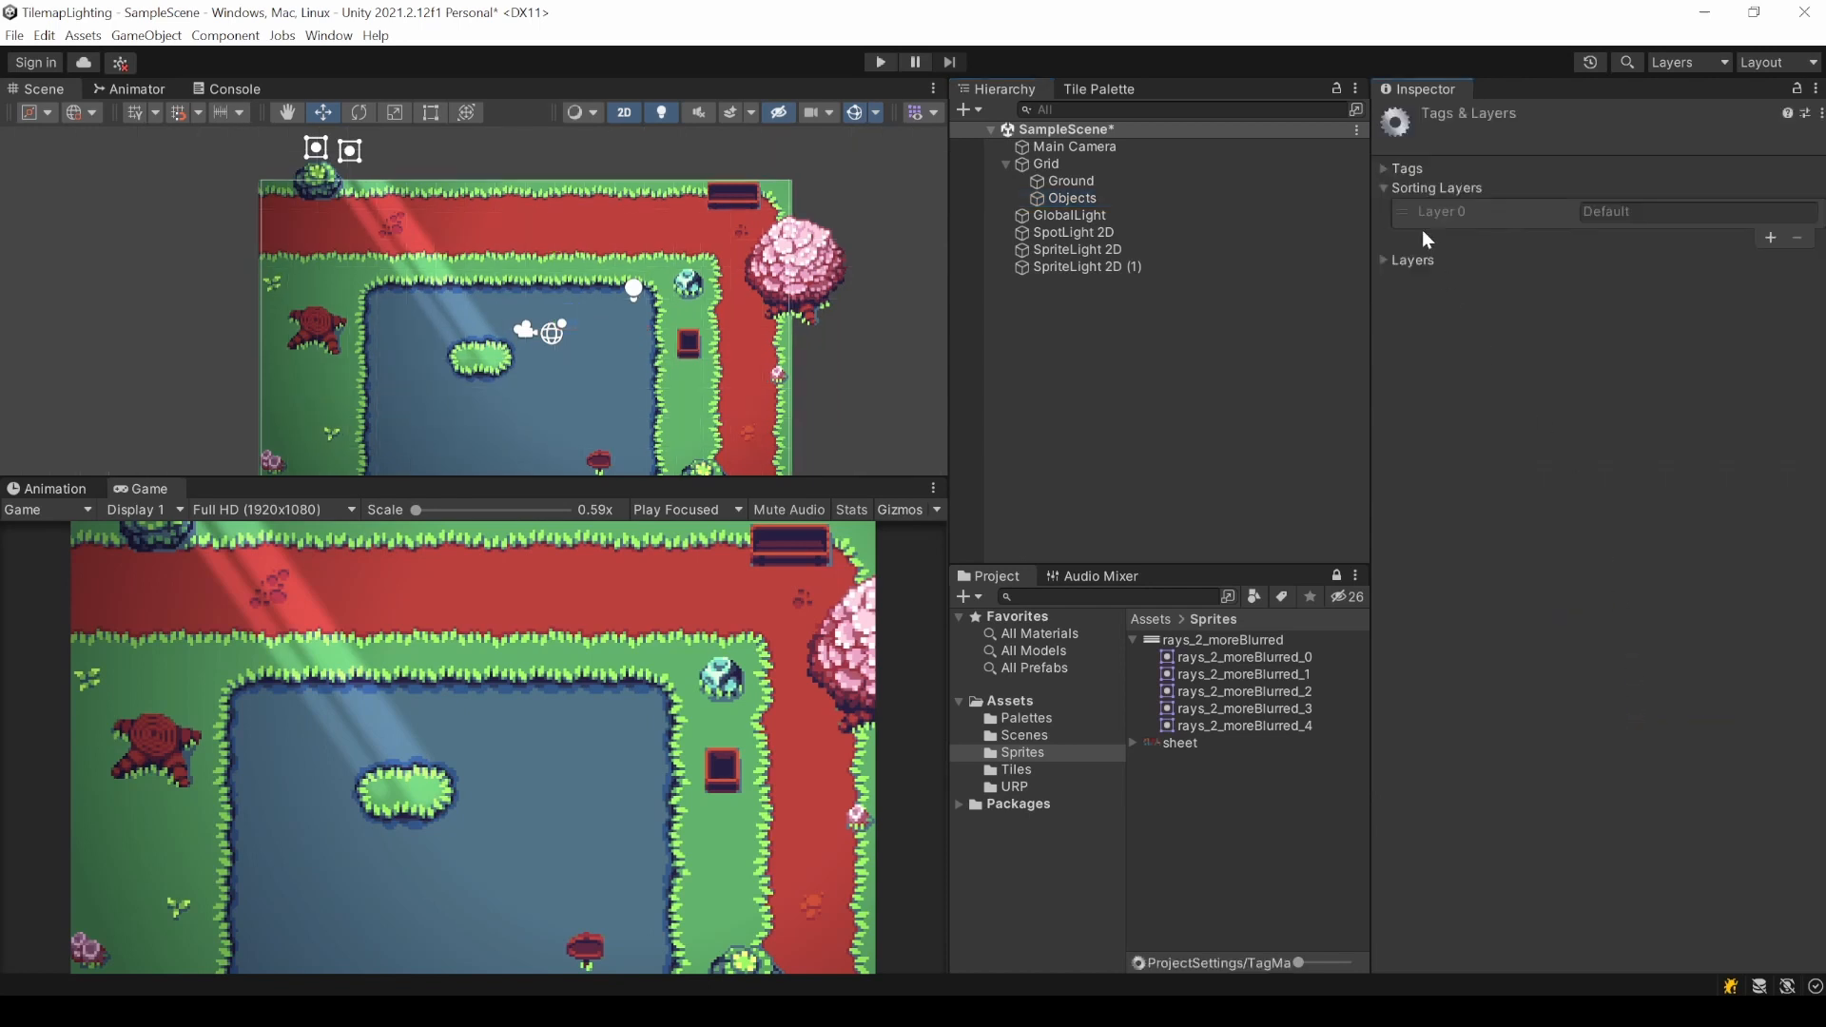
Add a new sorting layer named Test and select the Objects tilemap.
{"action": "left_click", "coordinate": [1411, 259]}
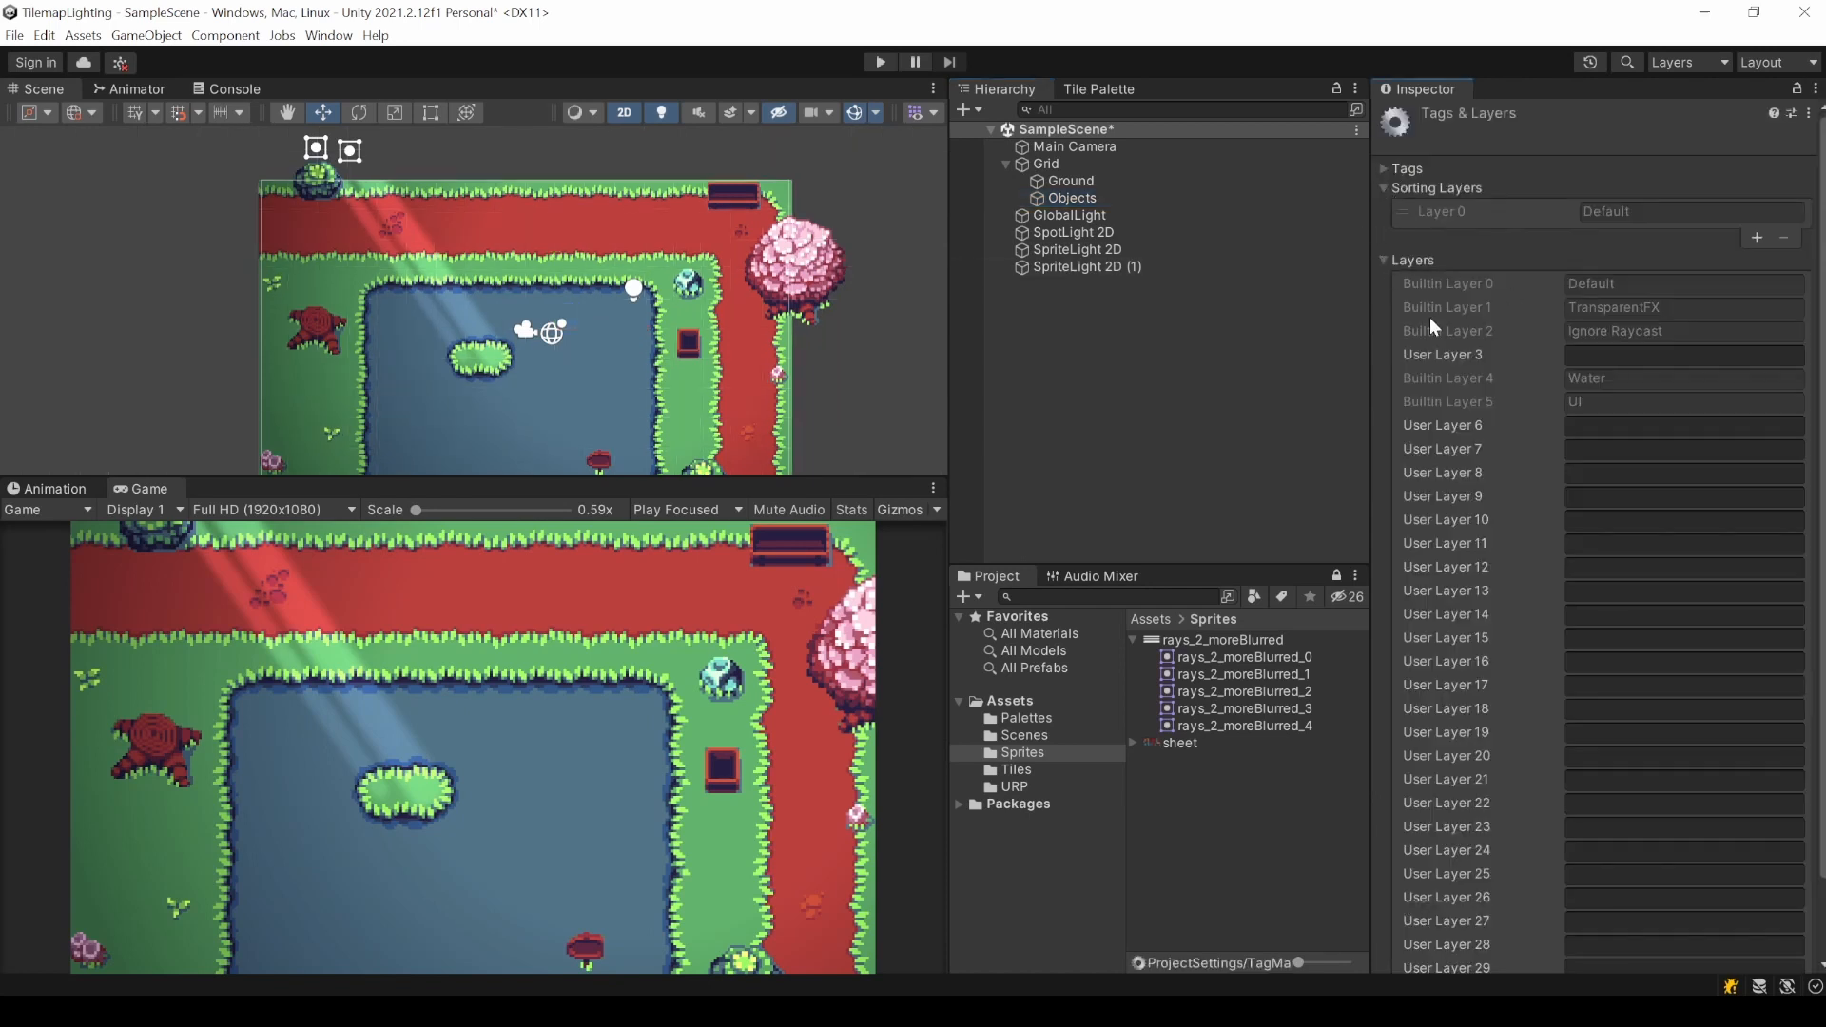
{"action": "left_click", "coordinate": [1385, 259]}
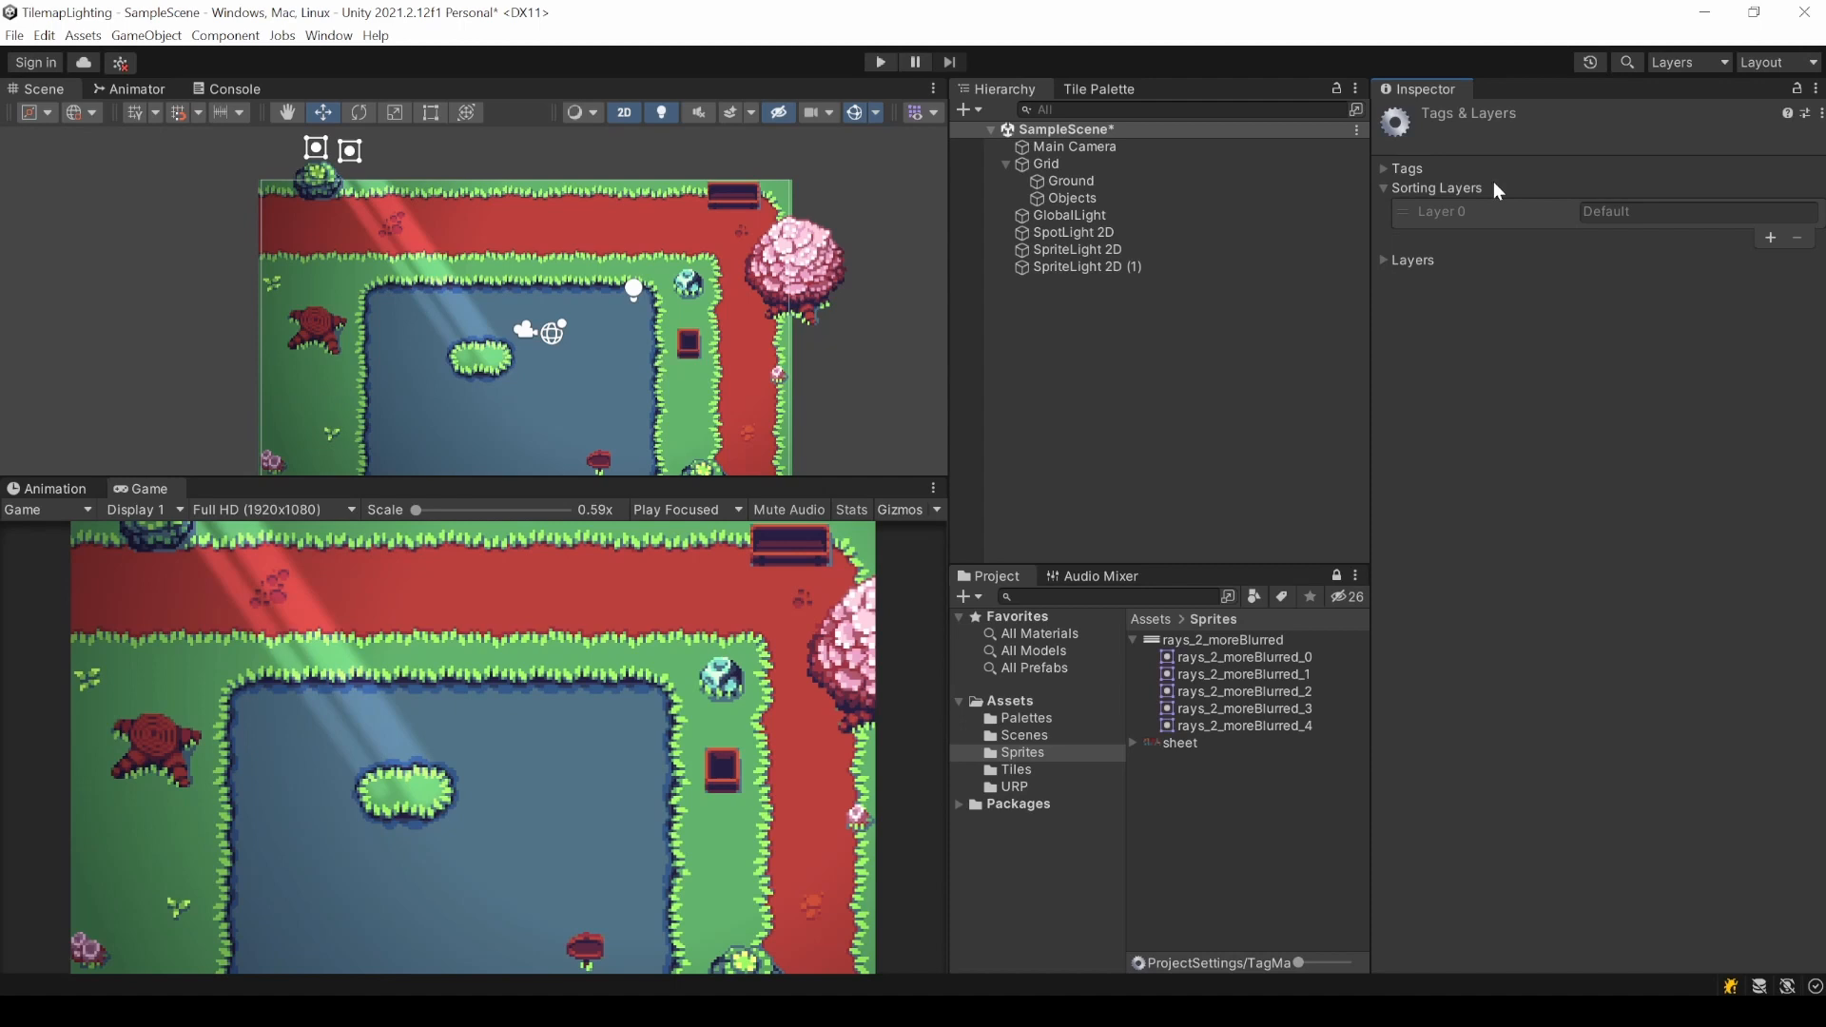
{"action": "left_click", "coordinate": [1799, 236]}
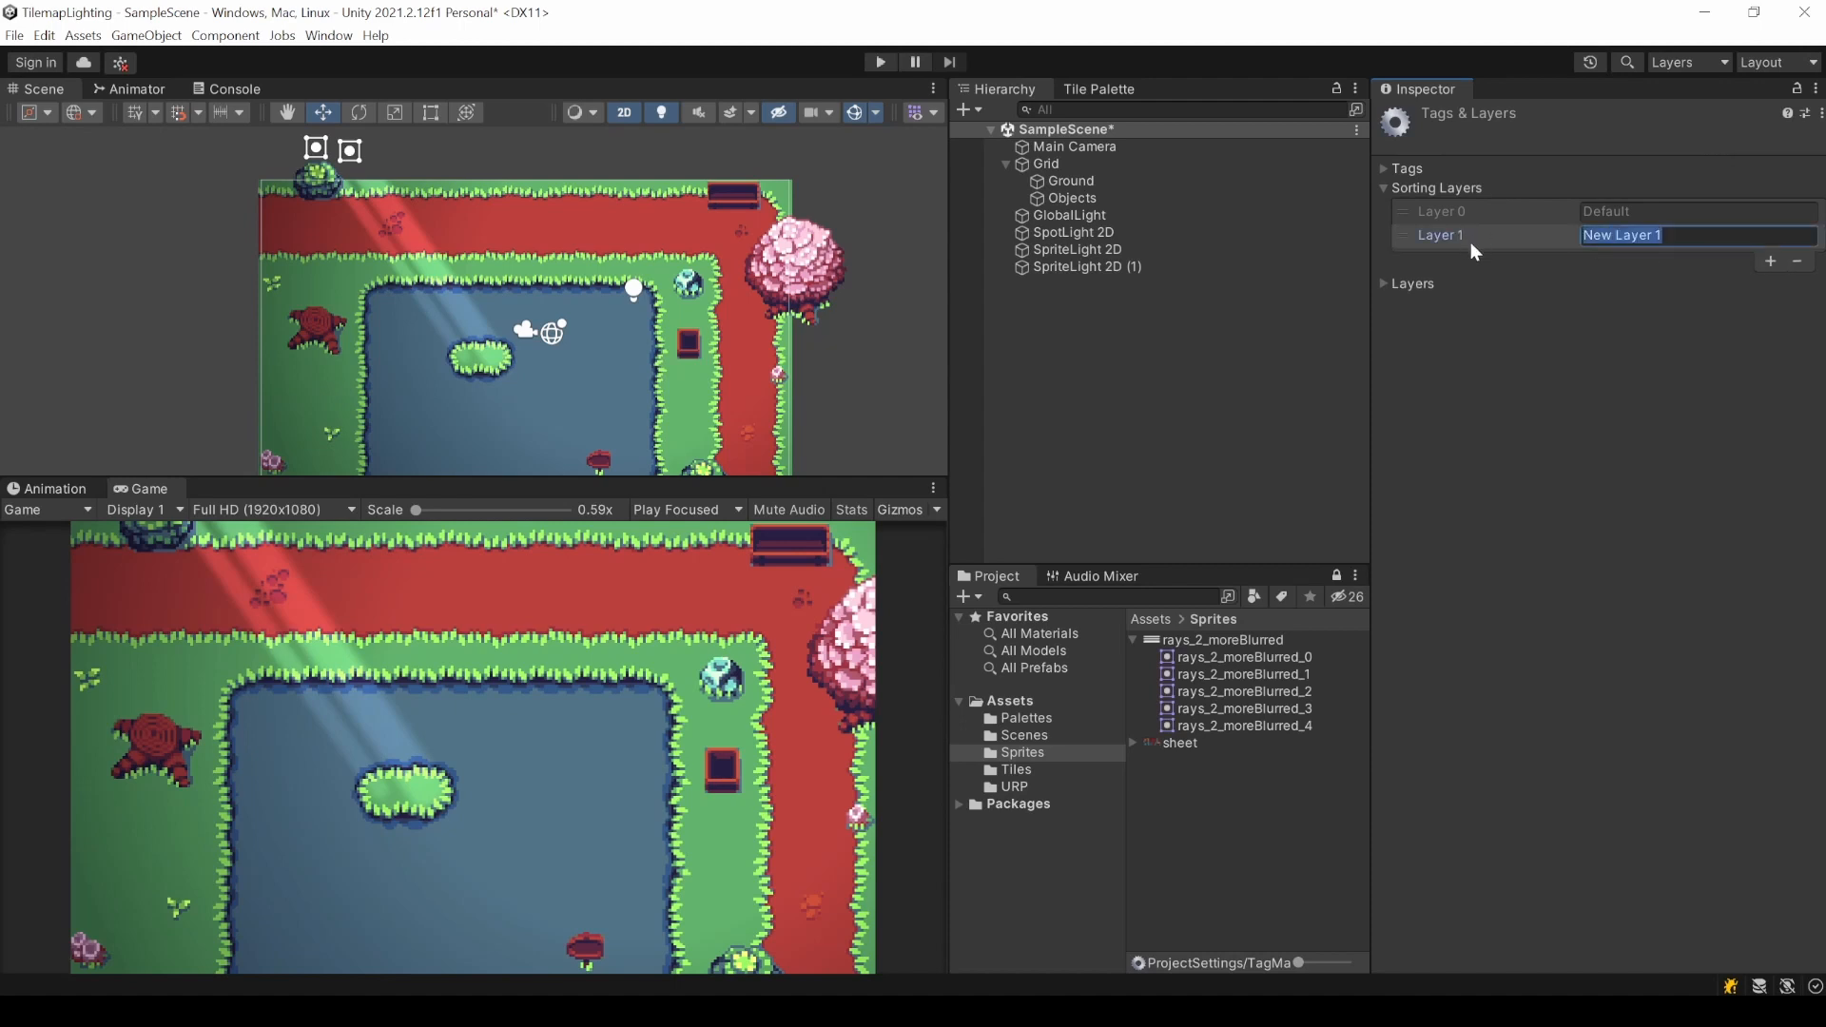
{"action": "type", "text": "Test"}
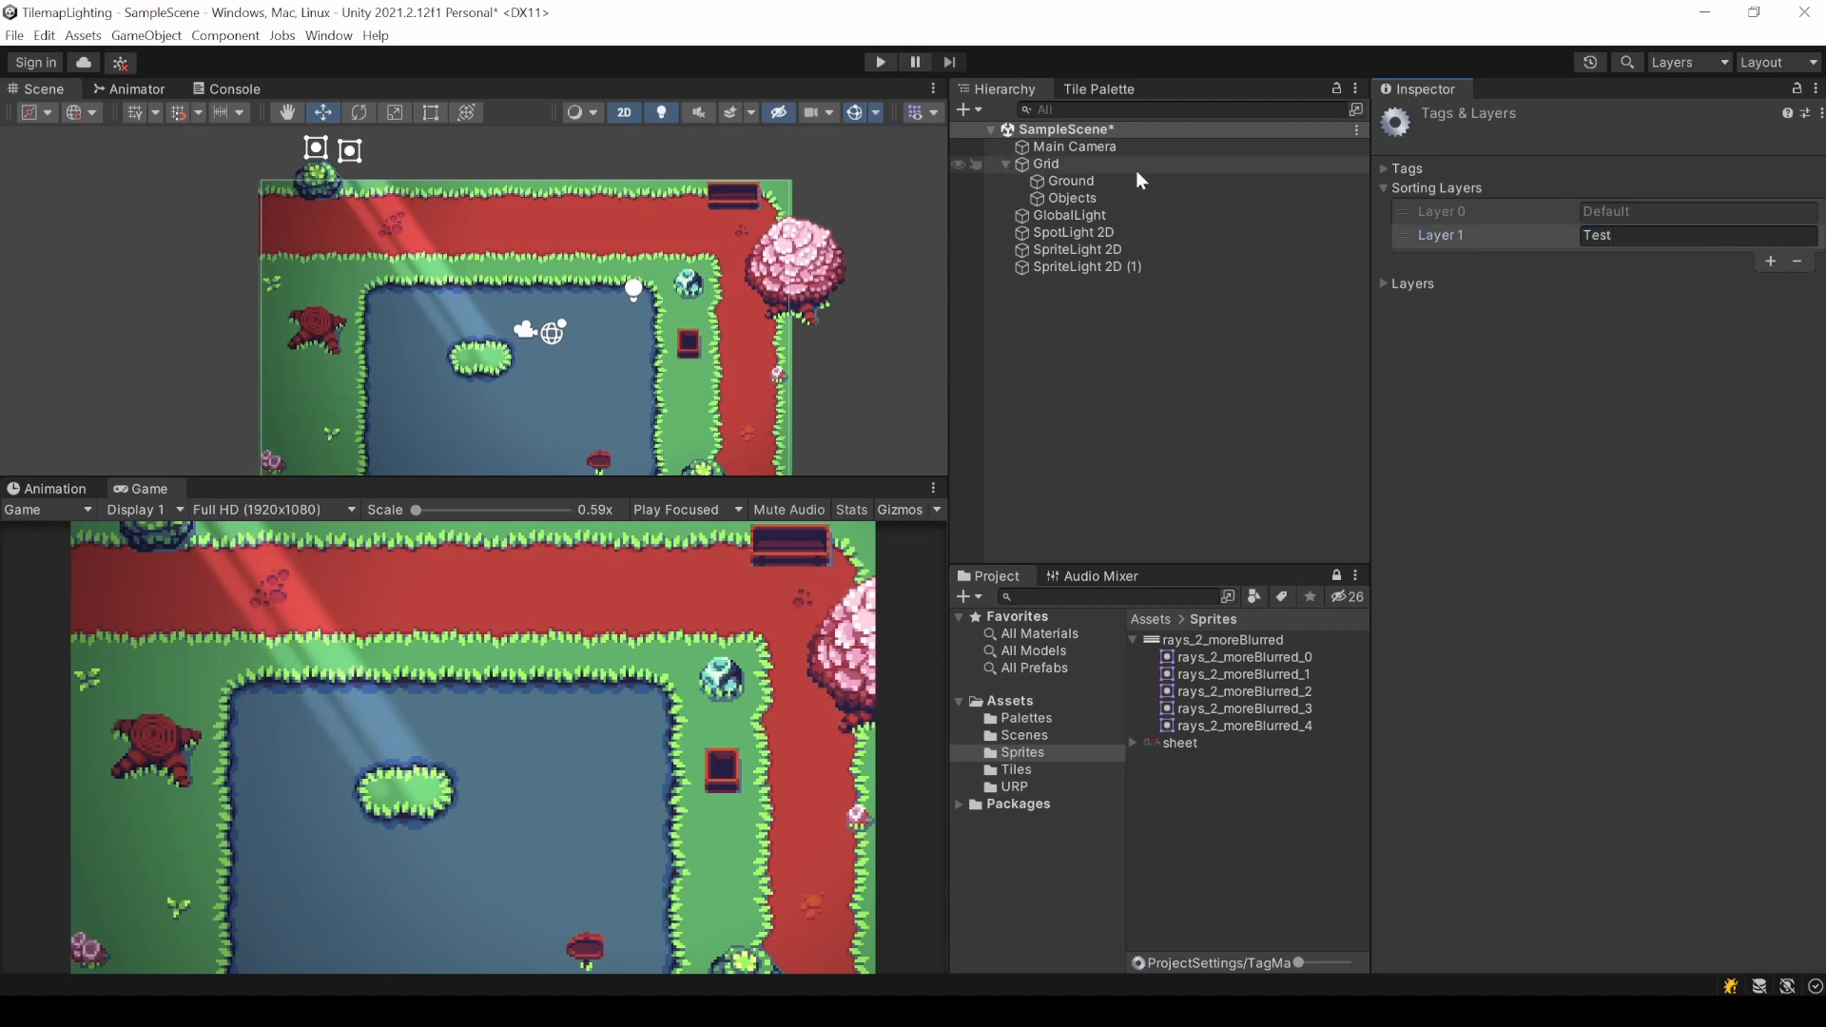
{"action": "left_click", "coordinate": [1073, 198]}
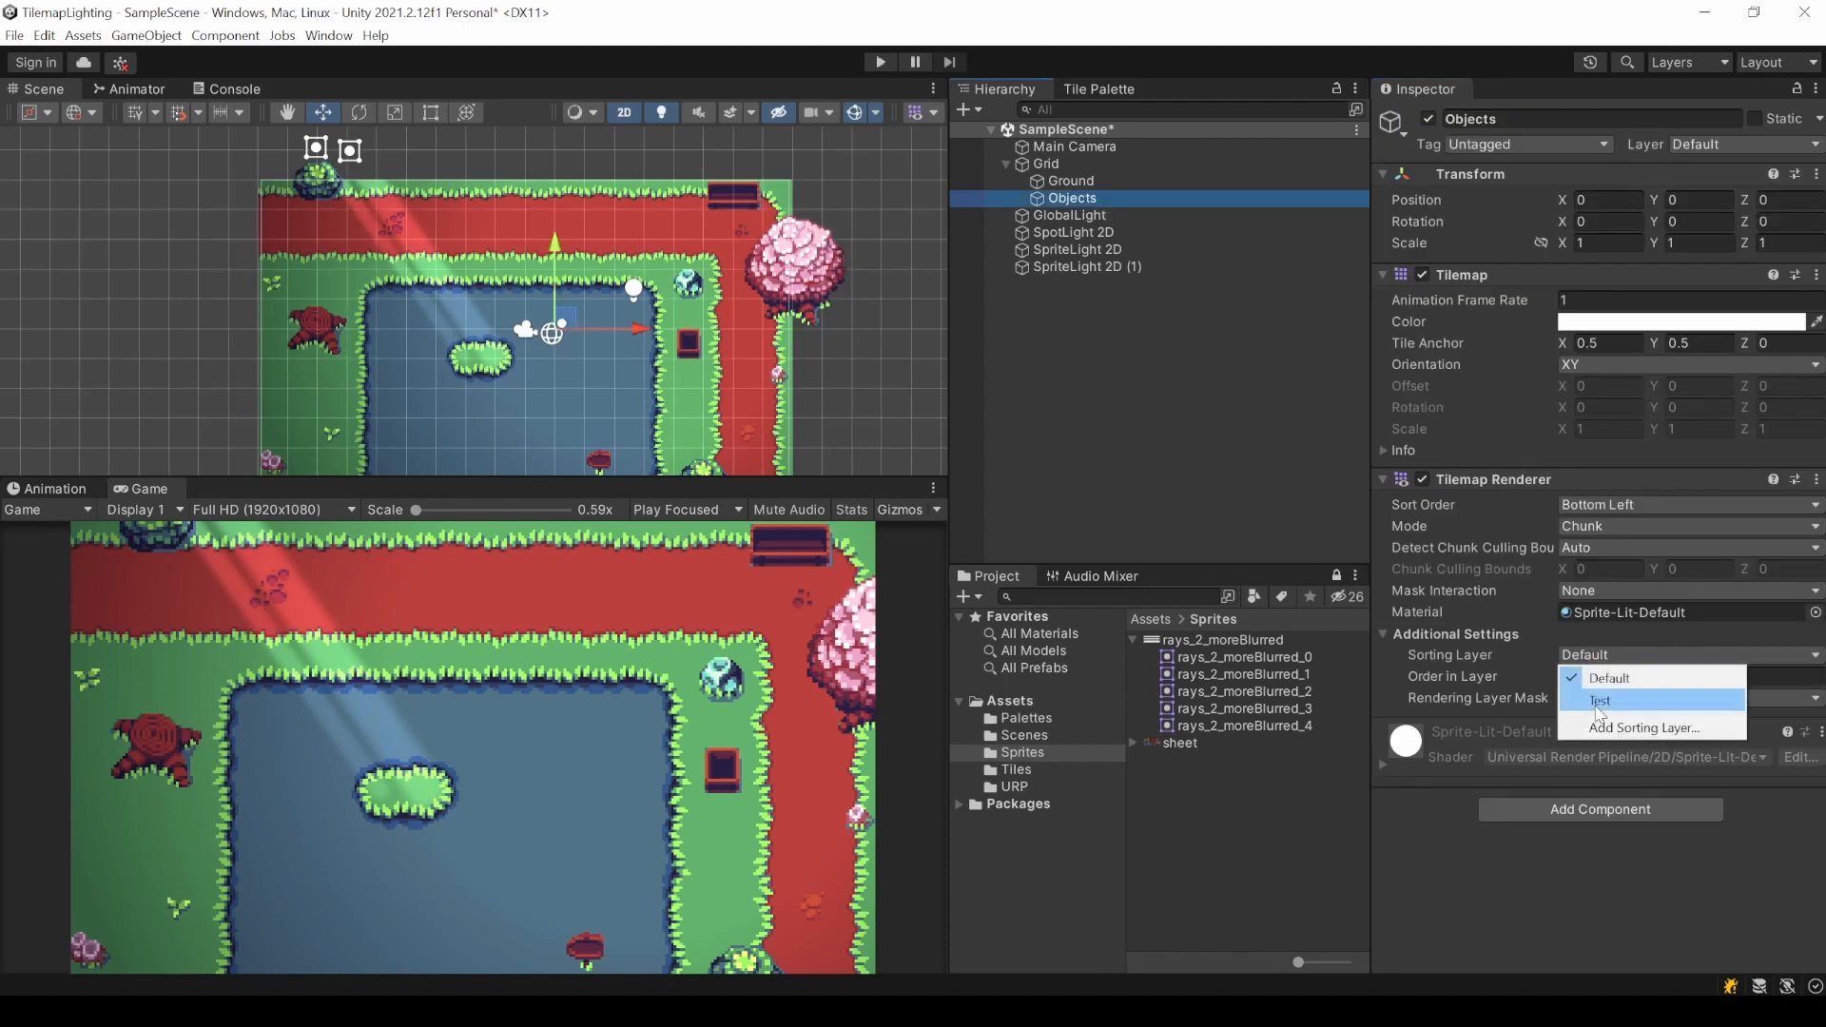
Put the Objects tilemap on the Test sorting layer and create a new Global Light 2D.
{"action": "left_click", "coordinate": [1596, 700]}
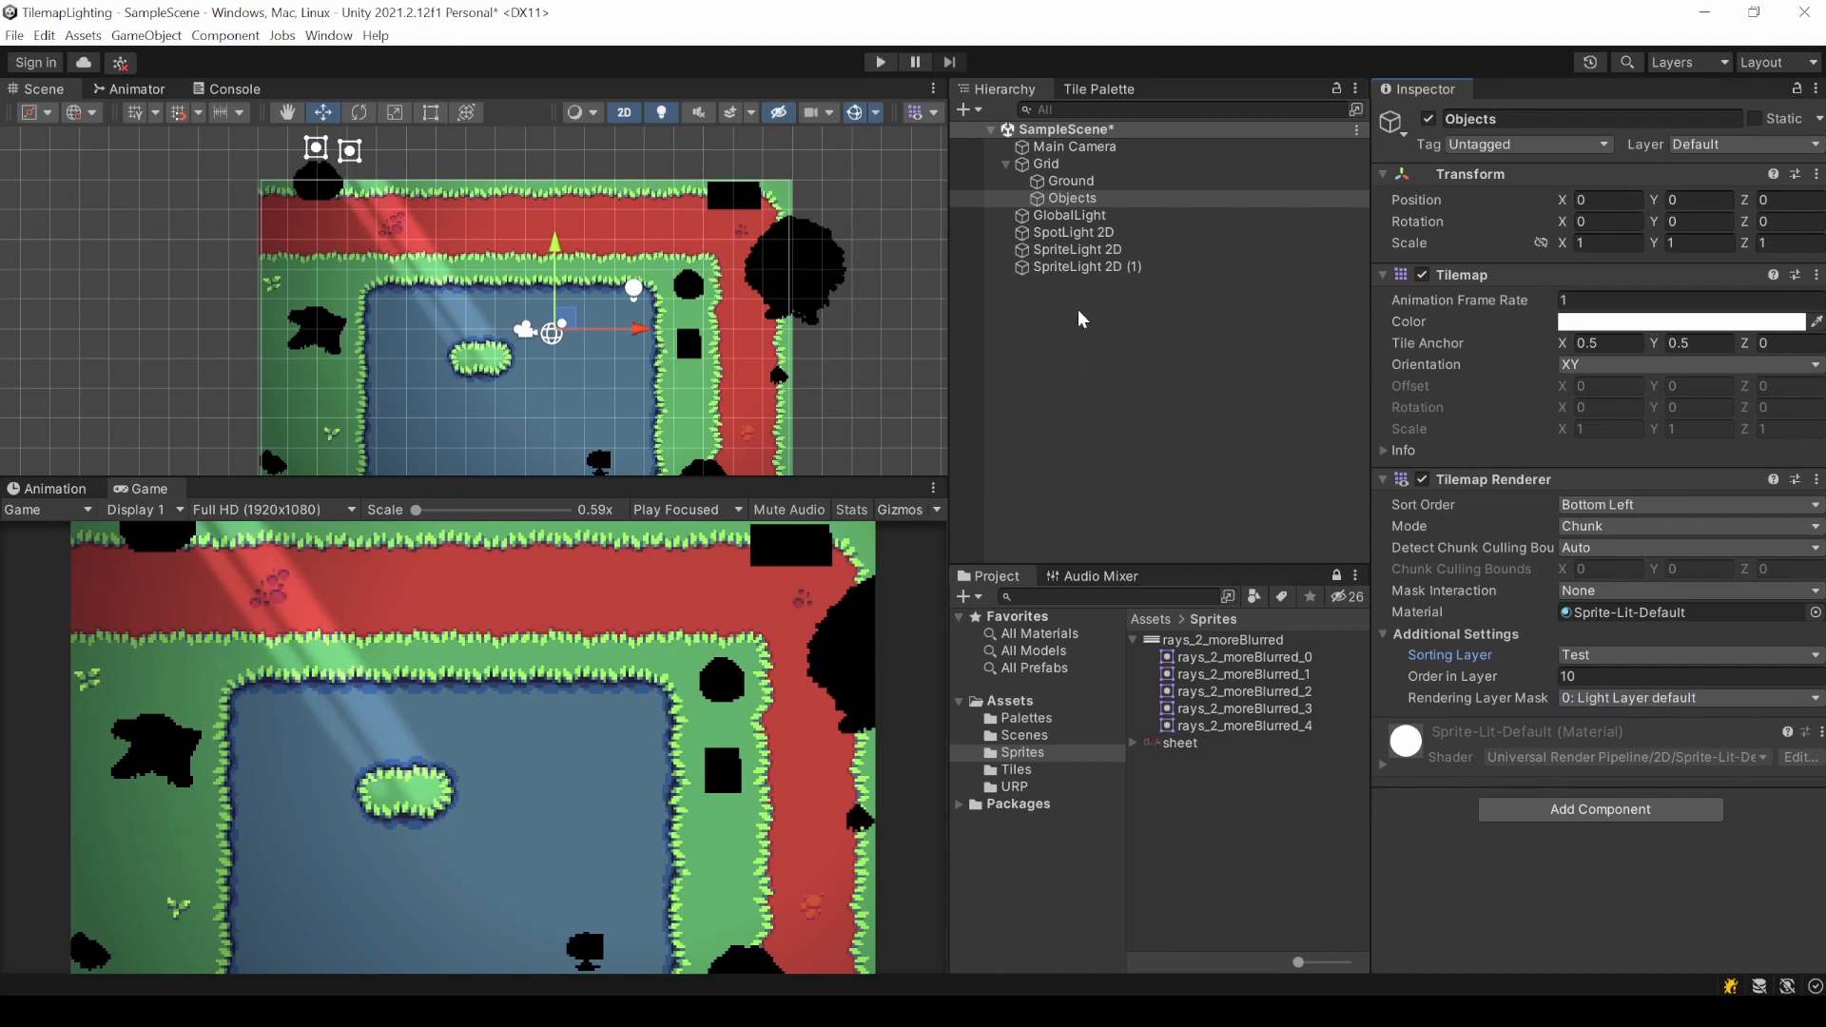
{"action": "right_click", "coordinate": [1073, 198]}
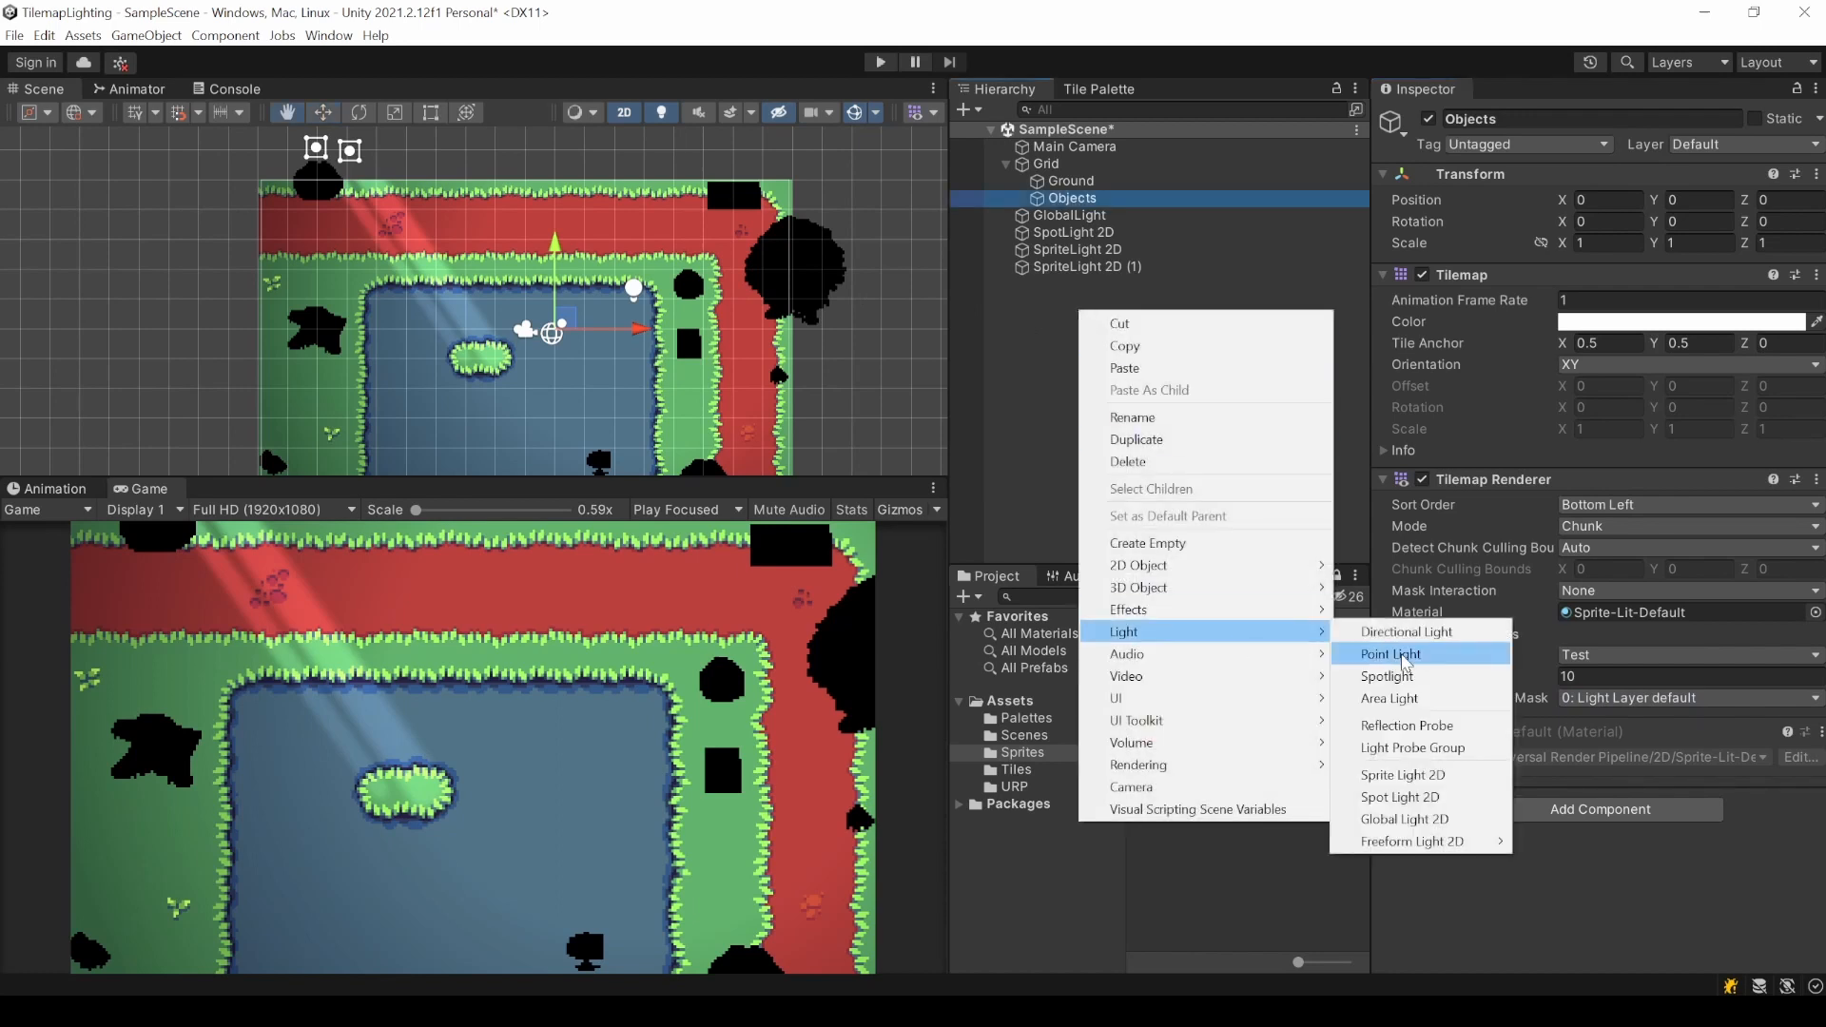
{"action": "left_click", "coordinate": [1390, 654]}
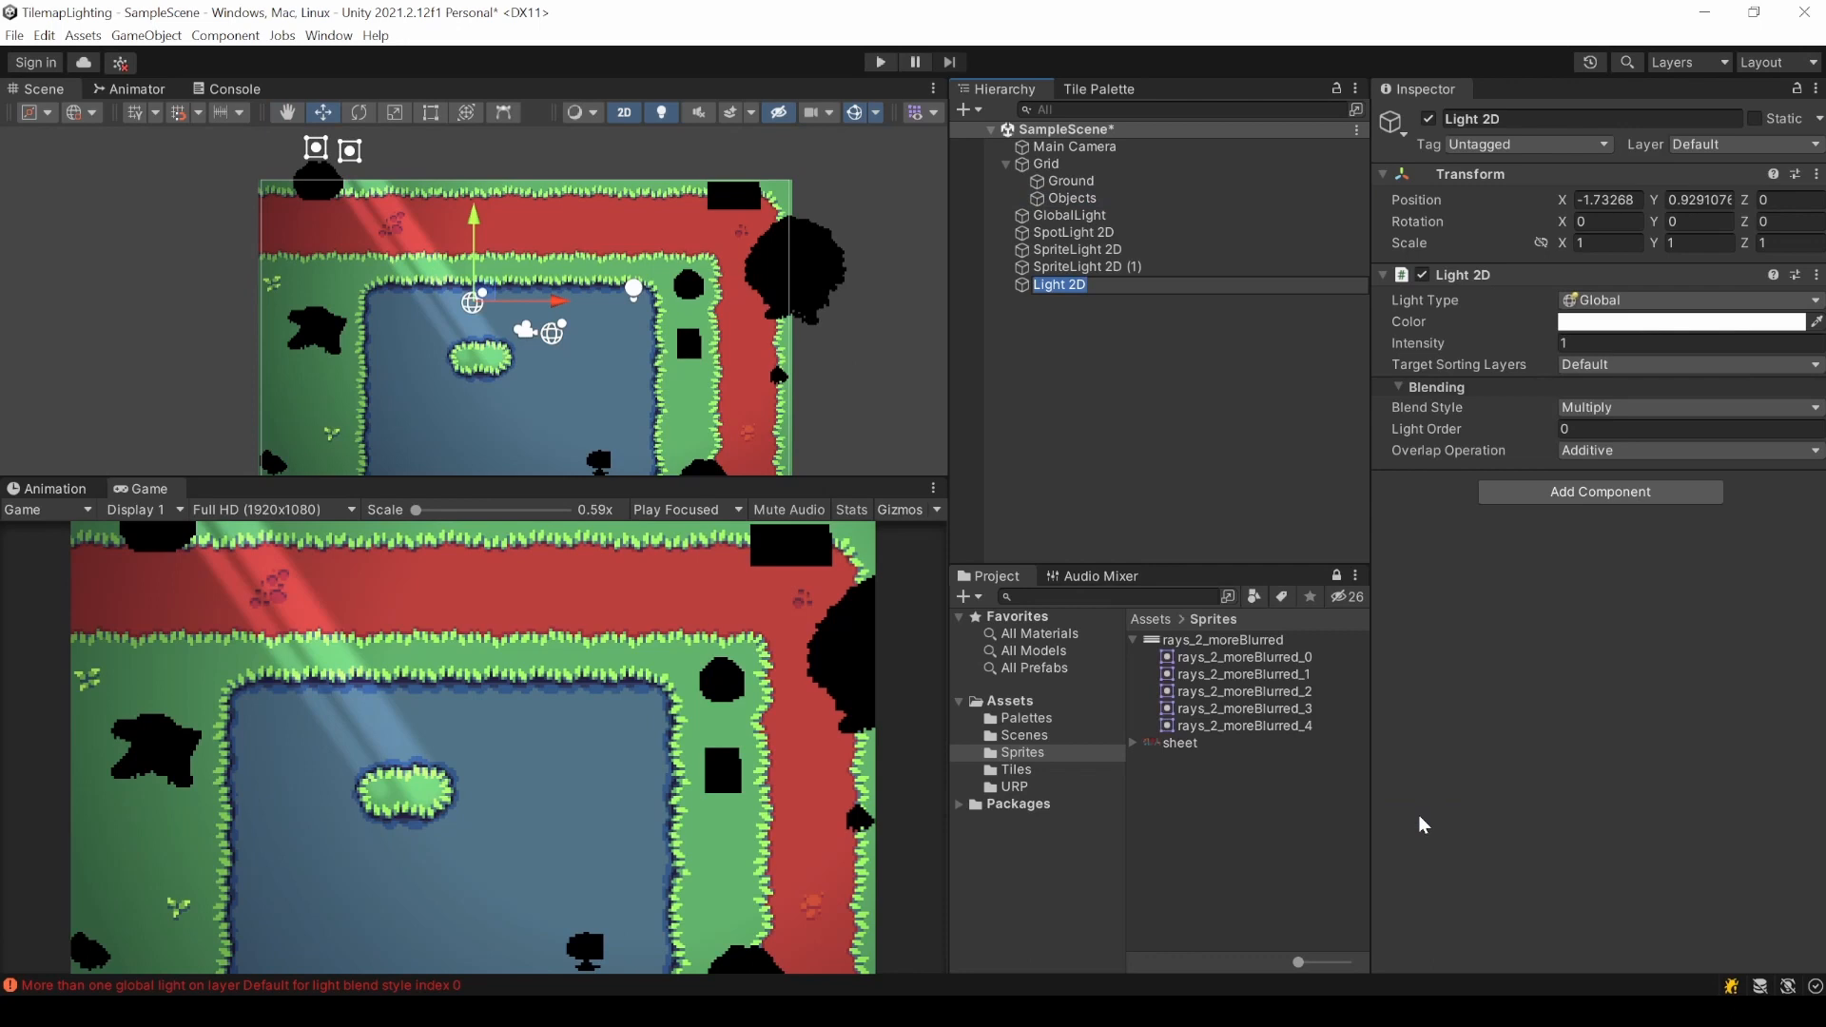
Restrict the extra global light's Target Sorting Layers to Test only.
{"action": "left_click", "coordinate": [1697, 364]}
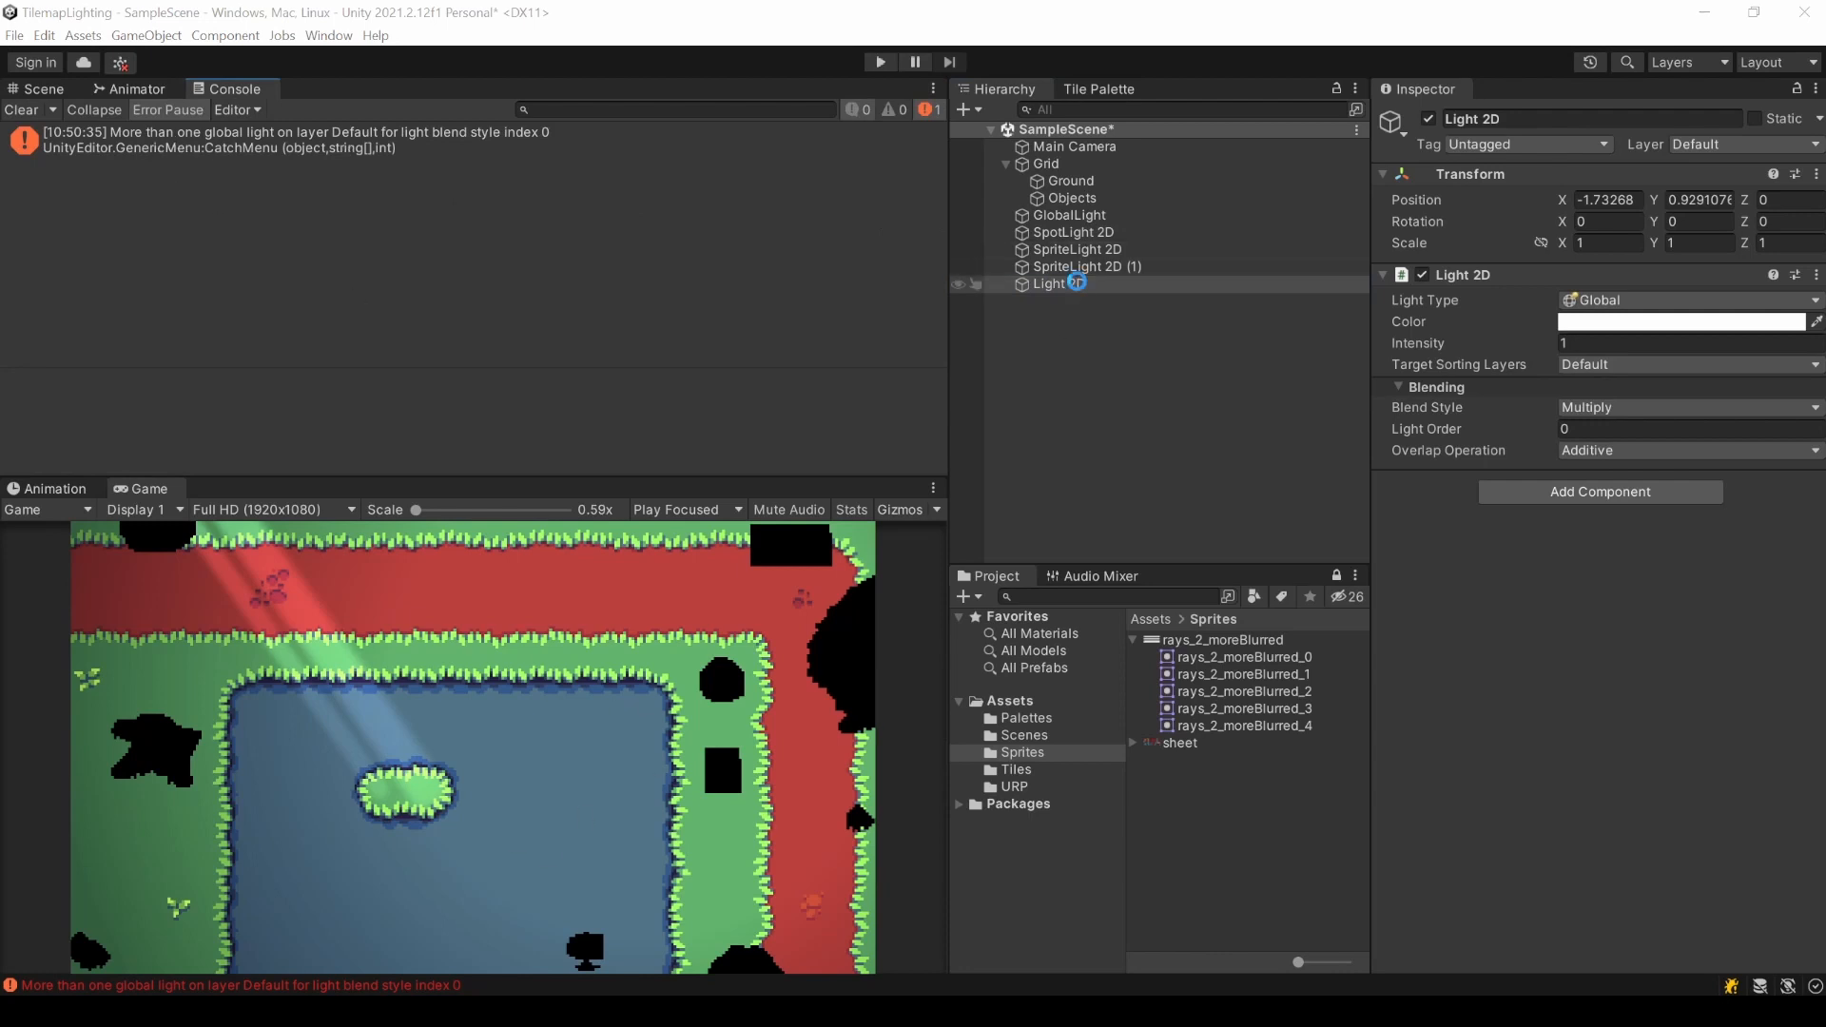
{"action": "left_click", "coordinate": [1689, 364]}
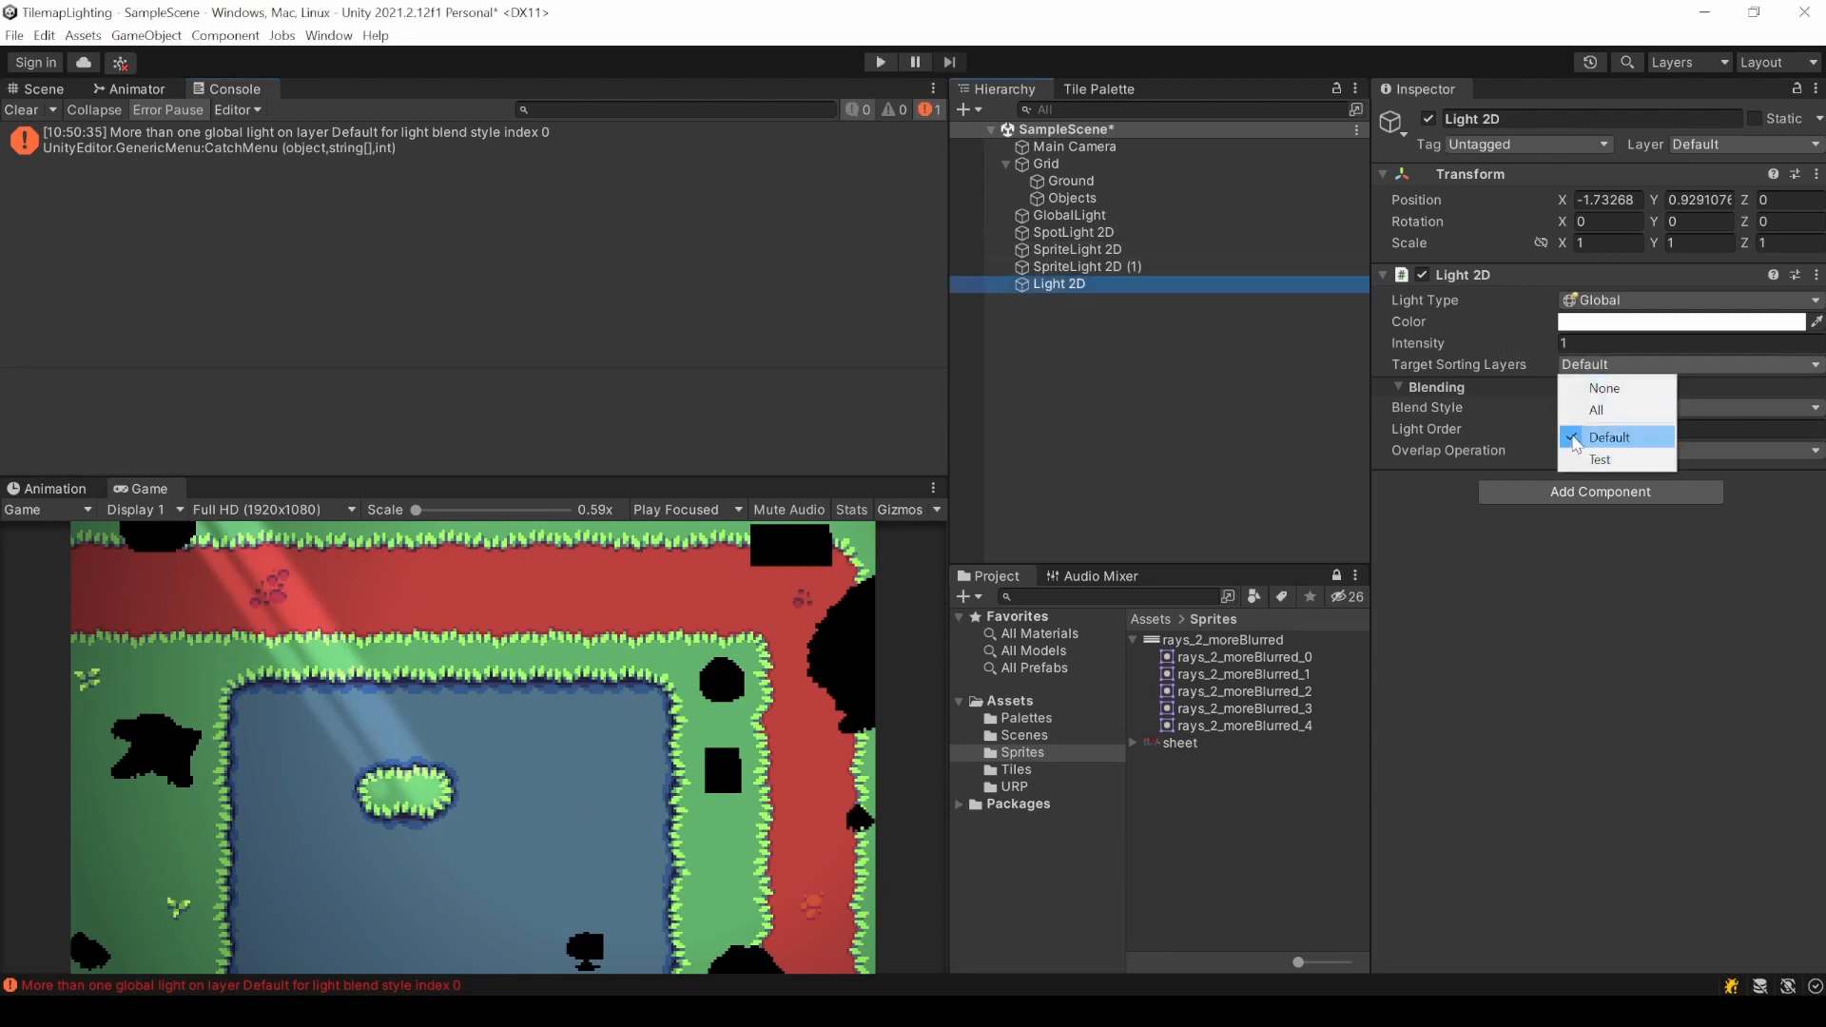
{"action": "left_click", "coordinate": [1604, 388]}
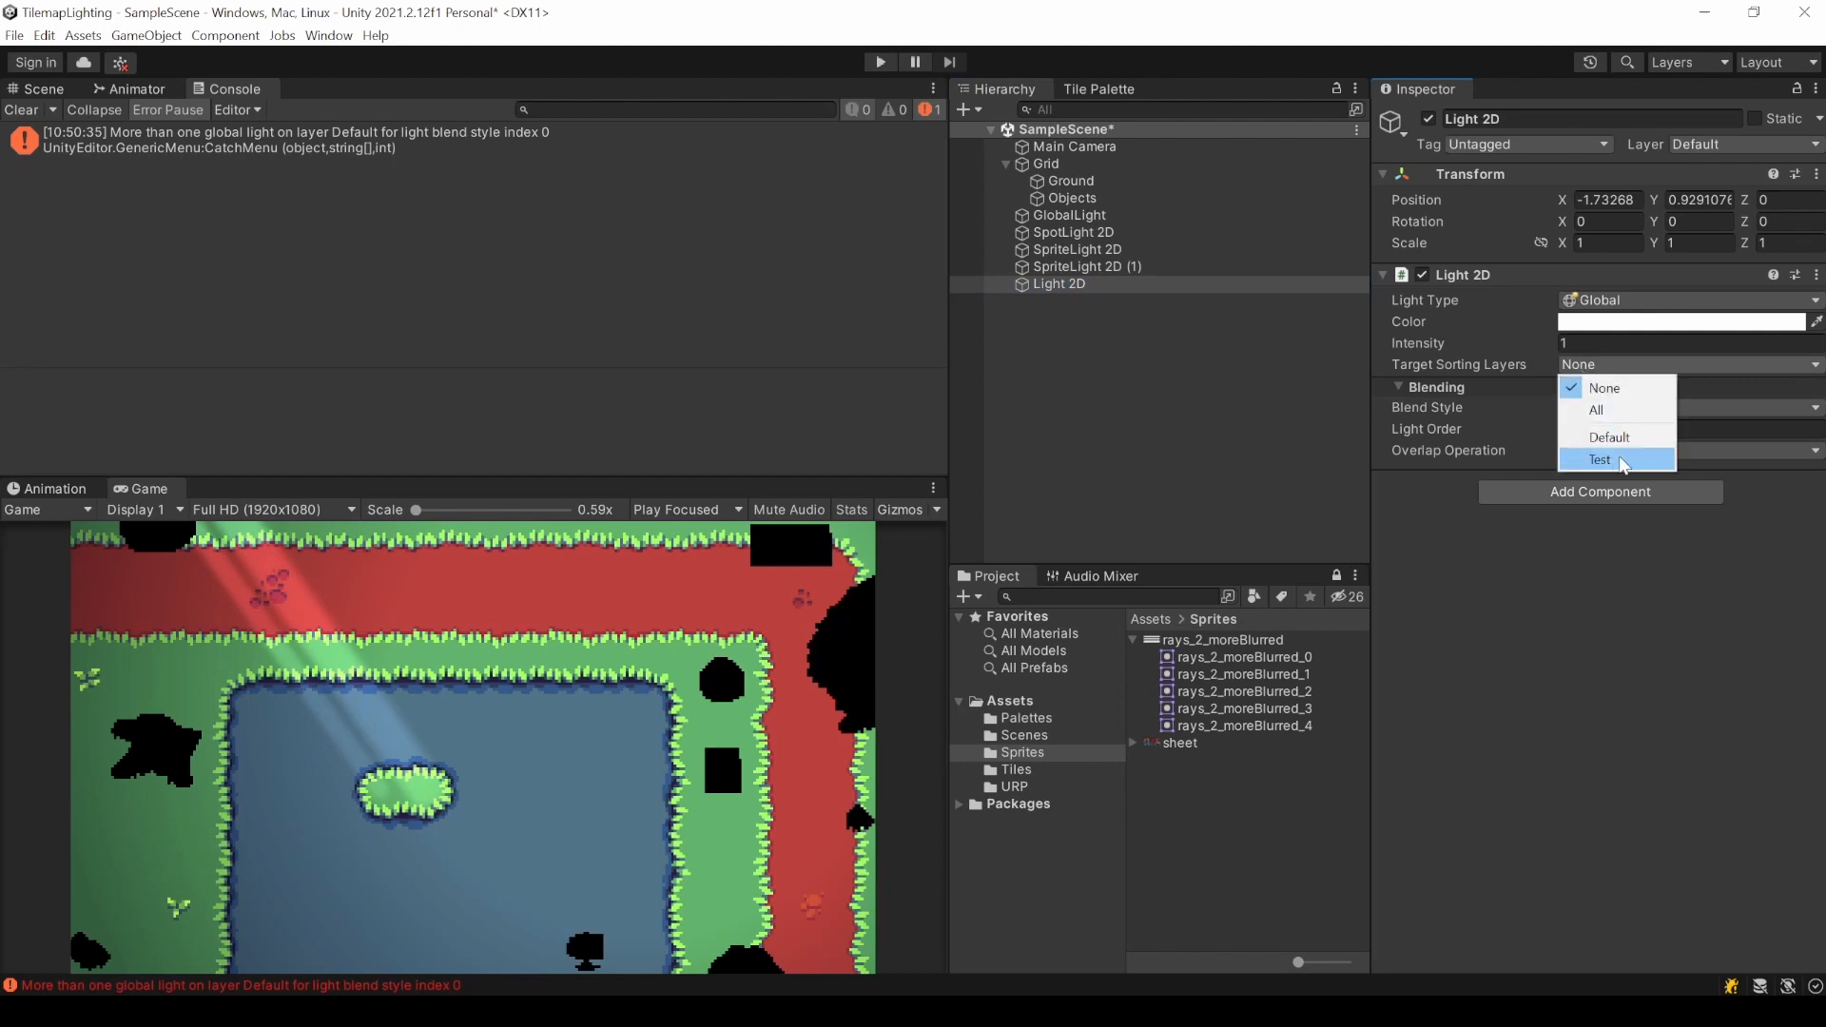
{"action": "left_click", "coordinate": [1600, 459]}
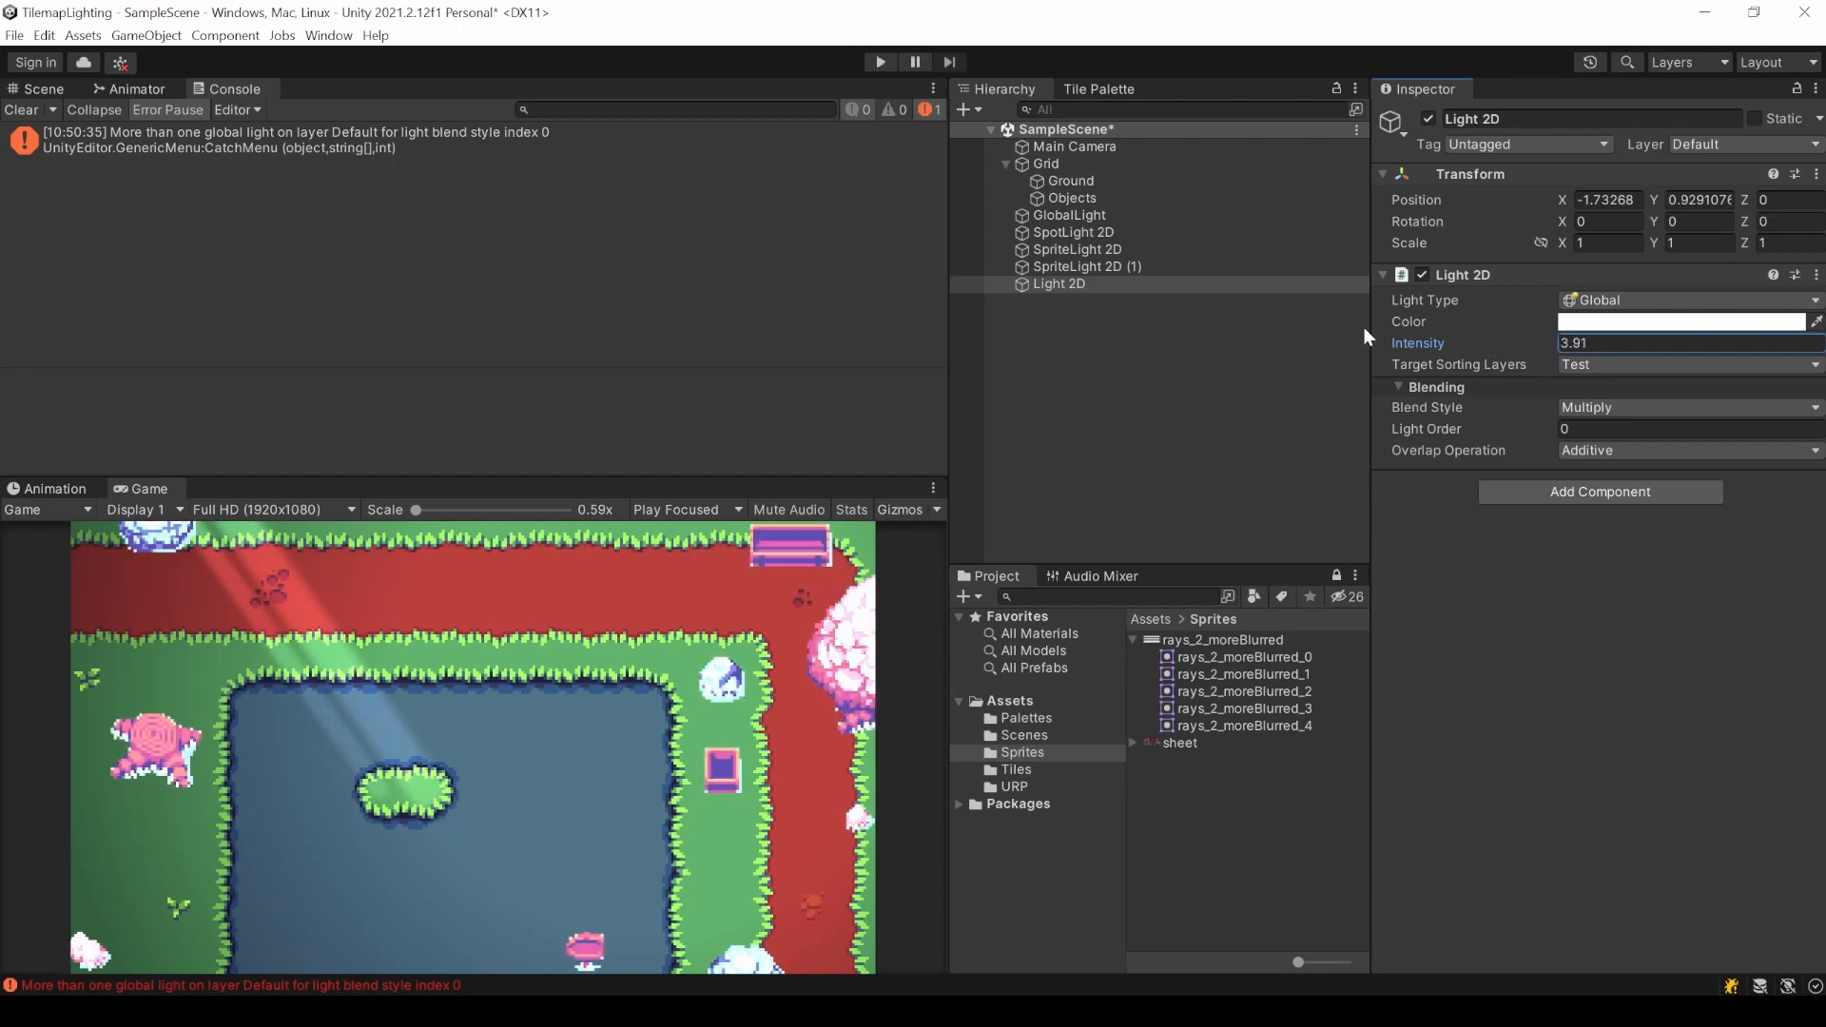
Adjust the light's intensity to test the Test-layer objects, then delete the extra Light 2D.
{"action": "type", "text": "0.24"}
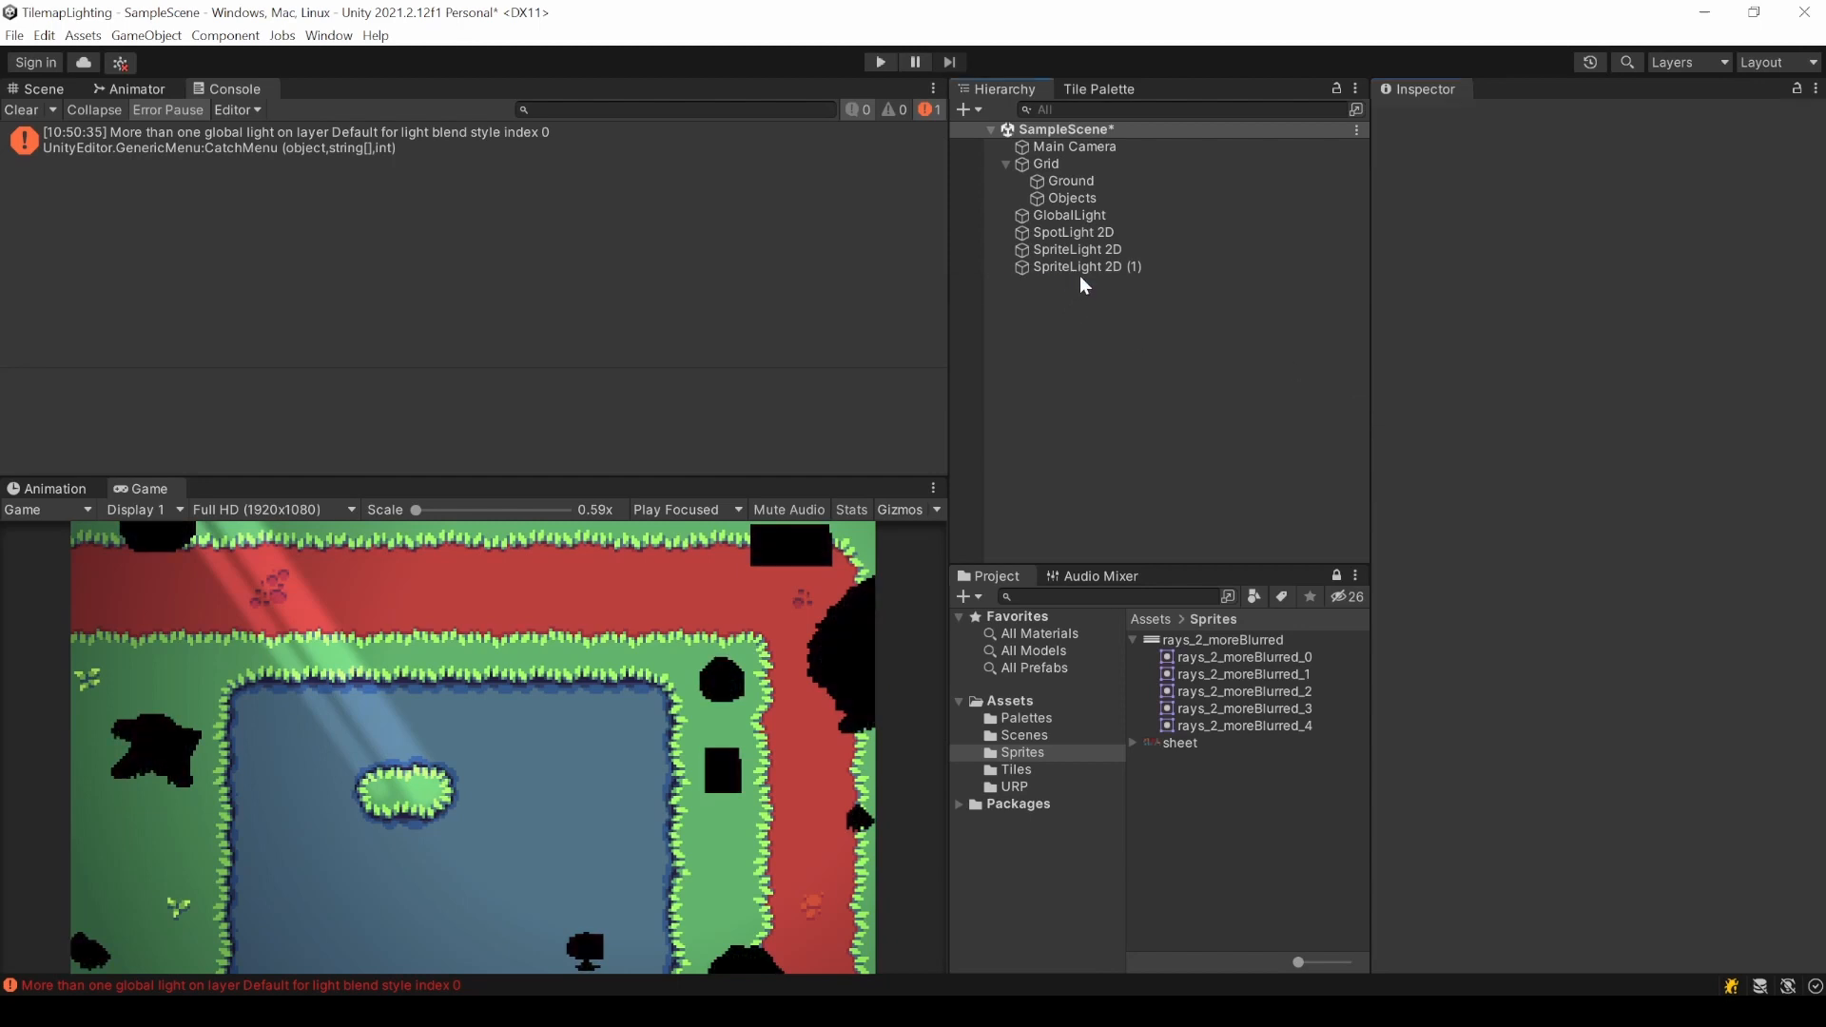
{"action": "left_click", "coordinate": [879, 61]}
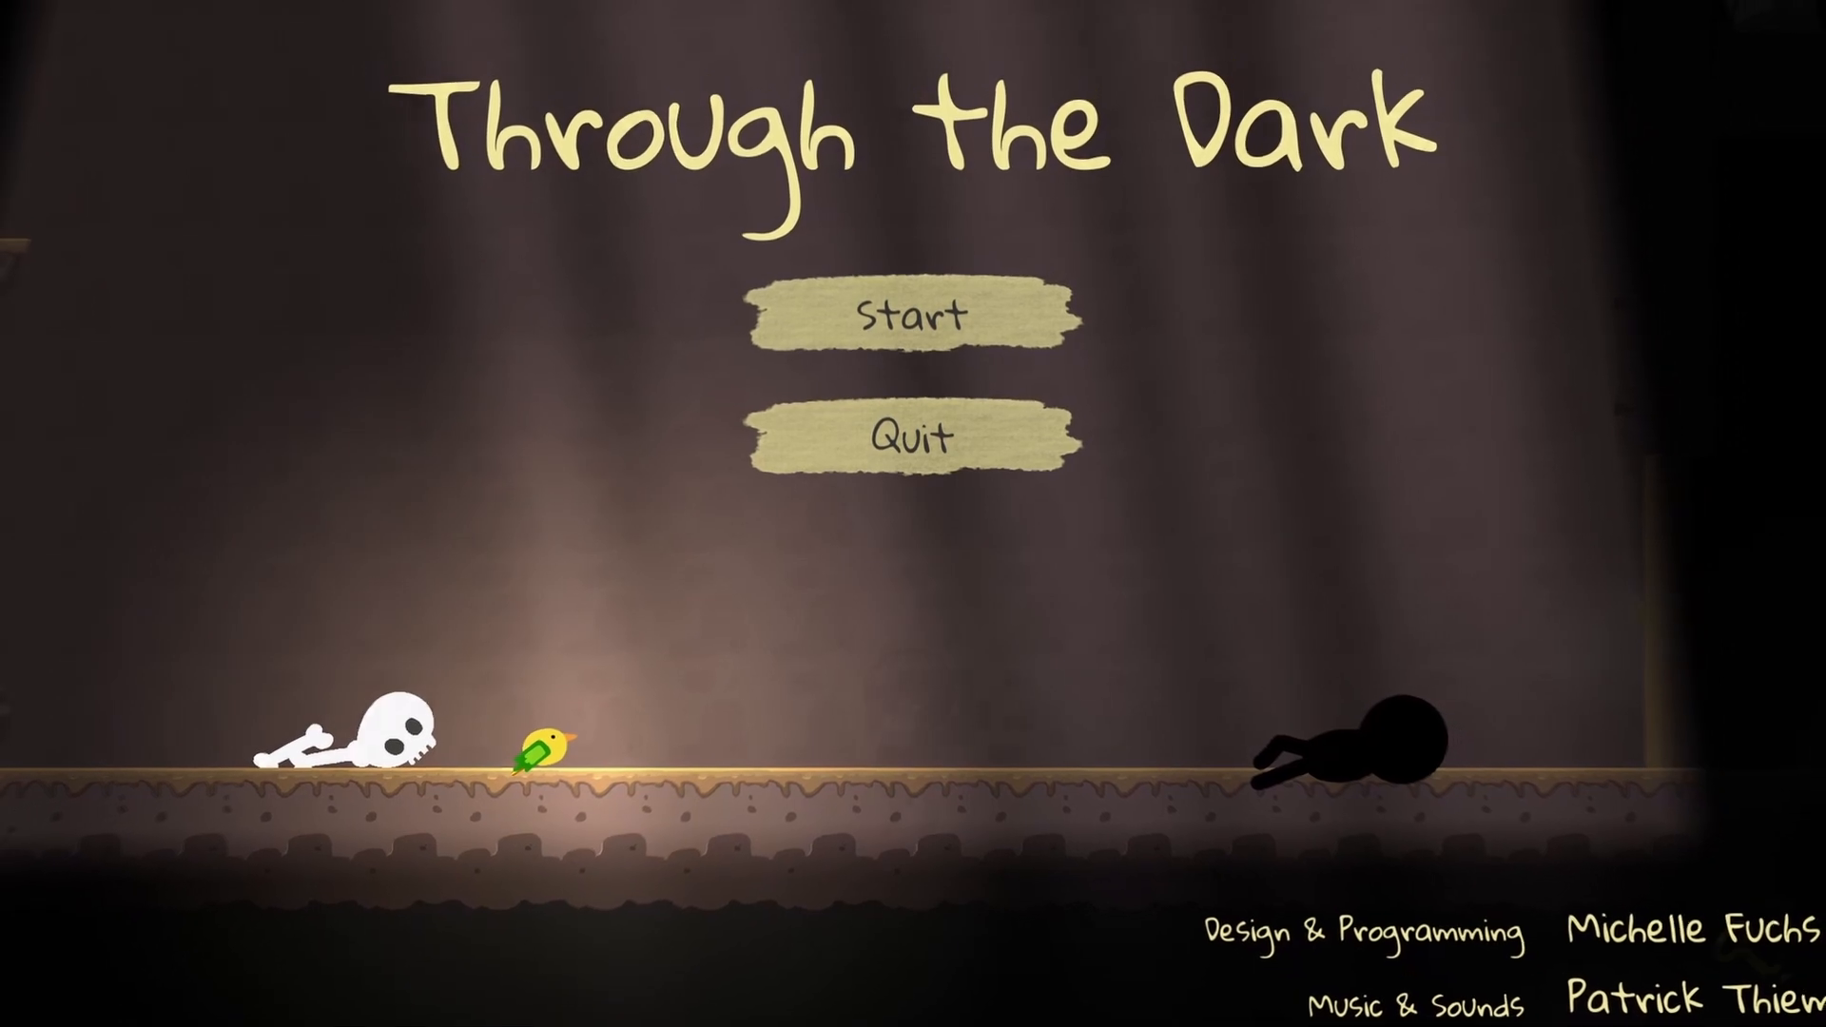
Select the crystal's Light 2D and change its Color from cyan to green.
{"action": "left_click", "coordinate": [911, 313]}
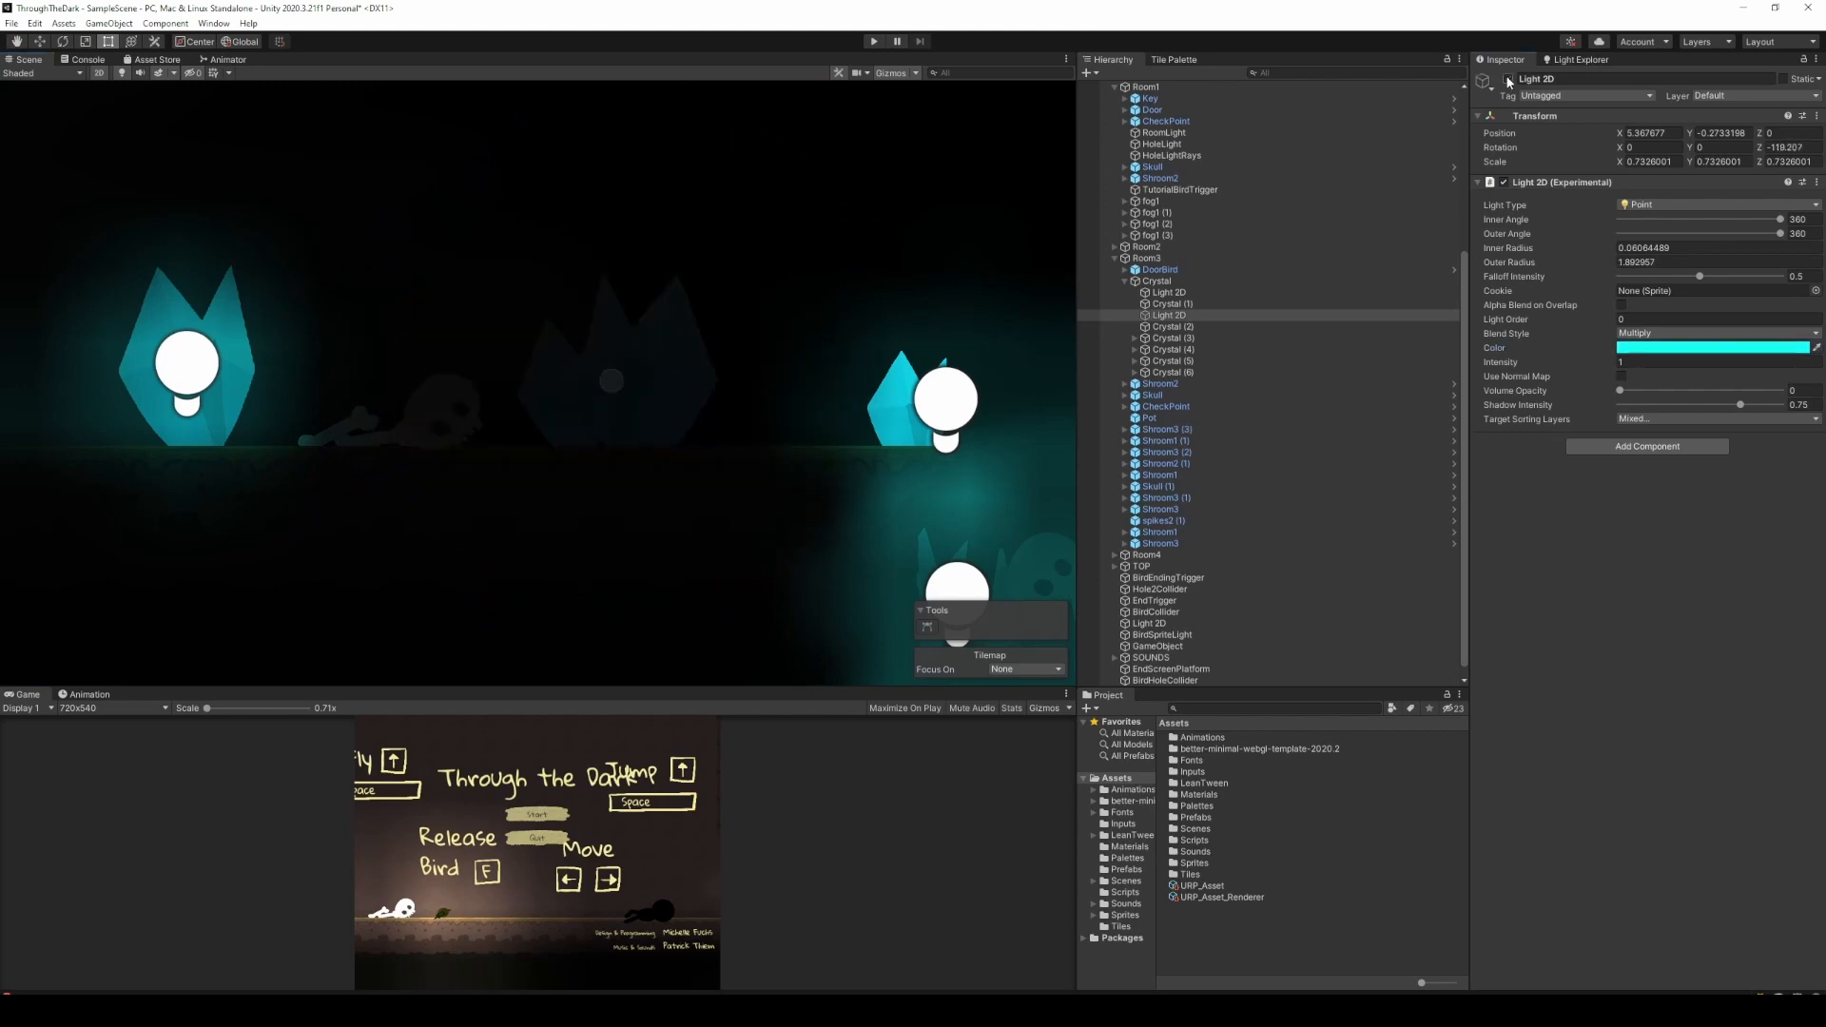
{"action": "left_click", "coordinate": [1712, 346]}
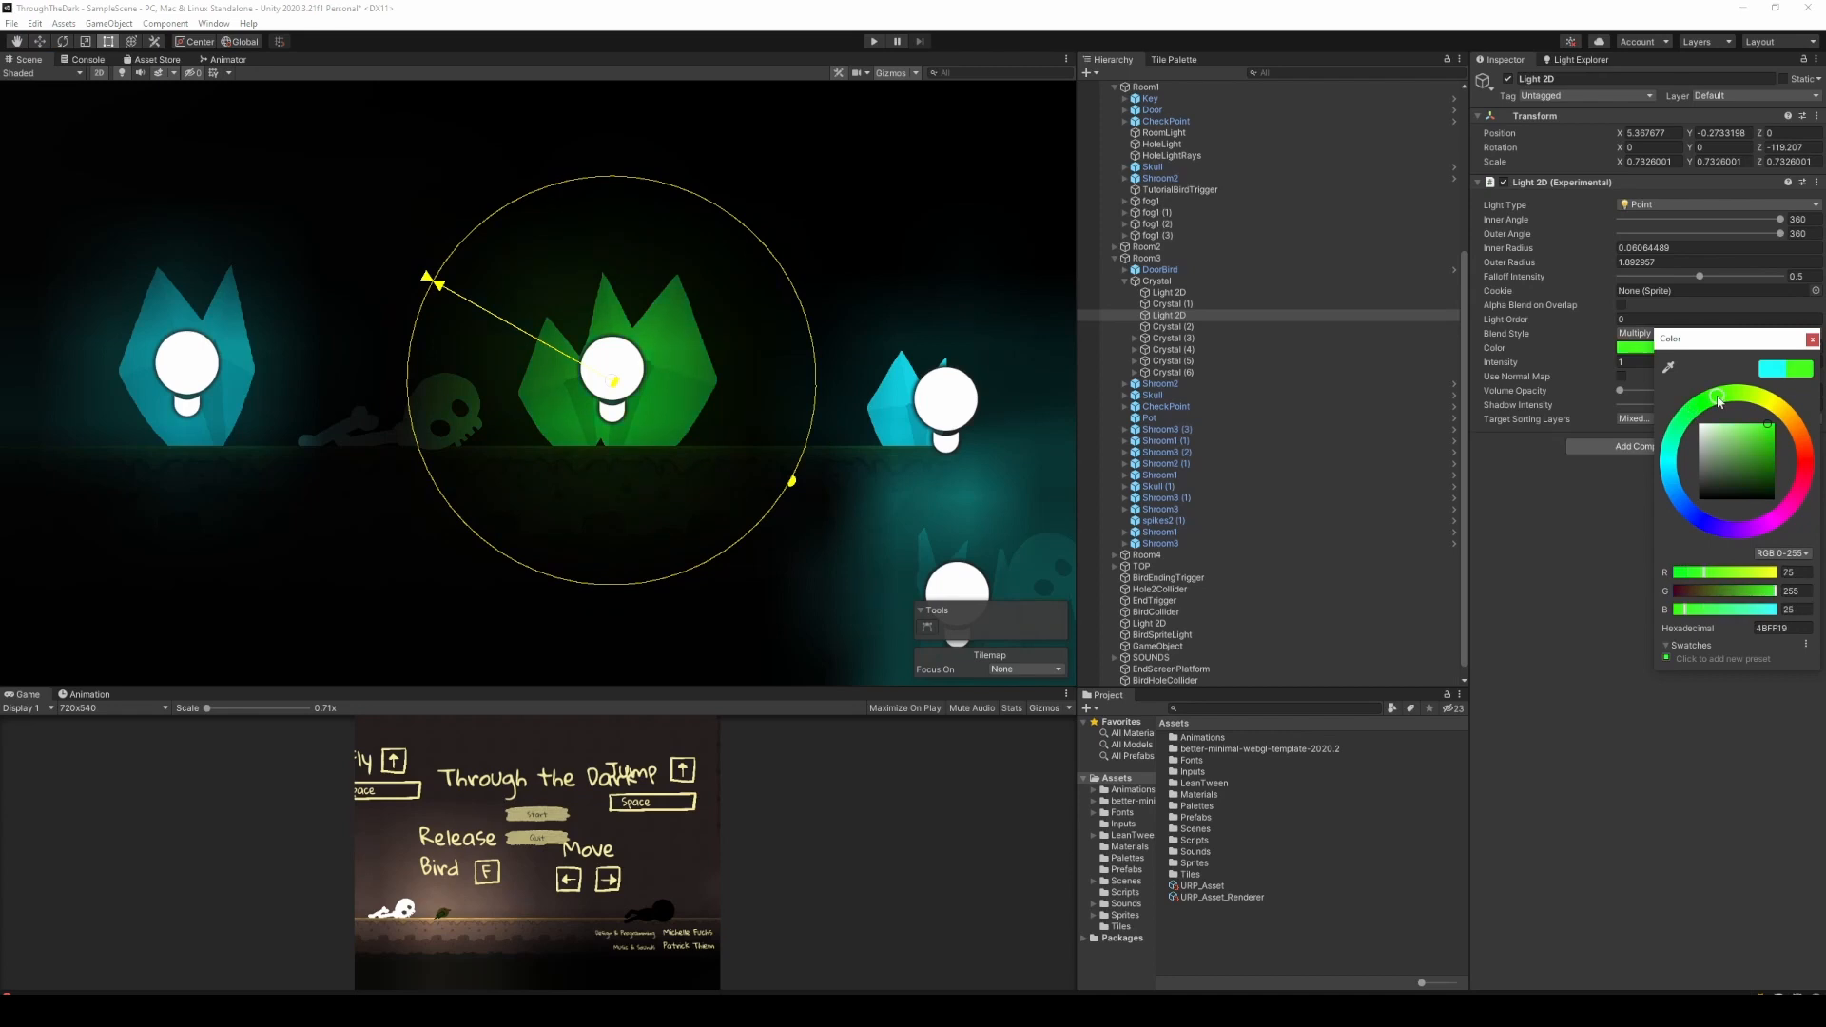